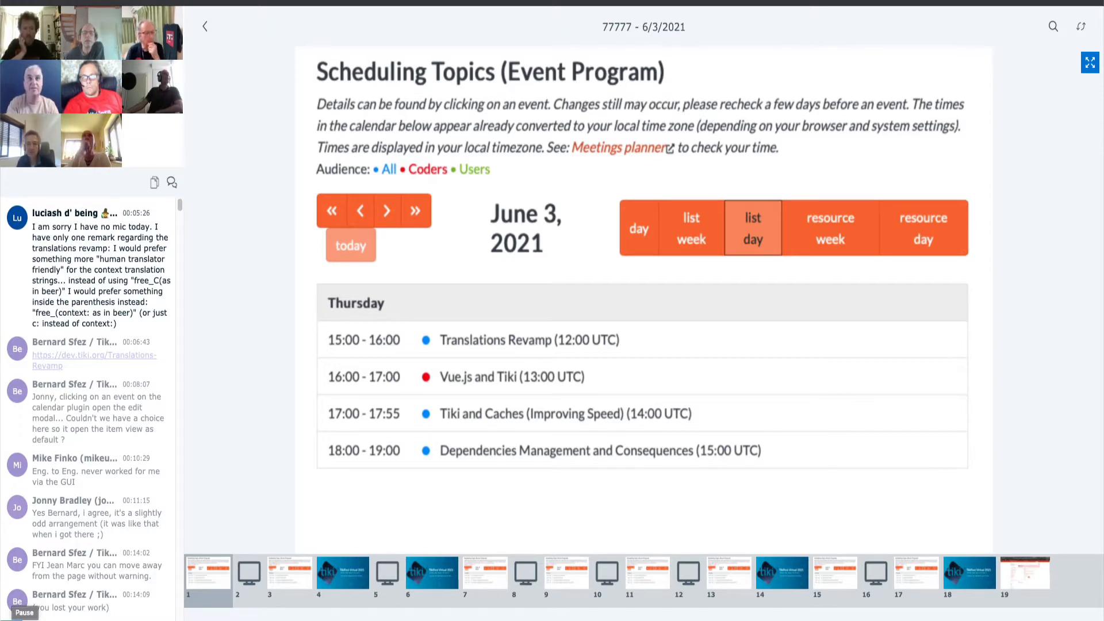
Expand Settings in the System Menu to reveal Control Panels and Action Log.
{"action": "left_click", "coordinate": [248, 573]}
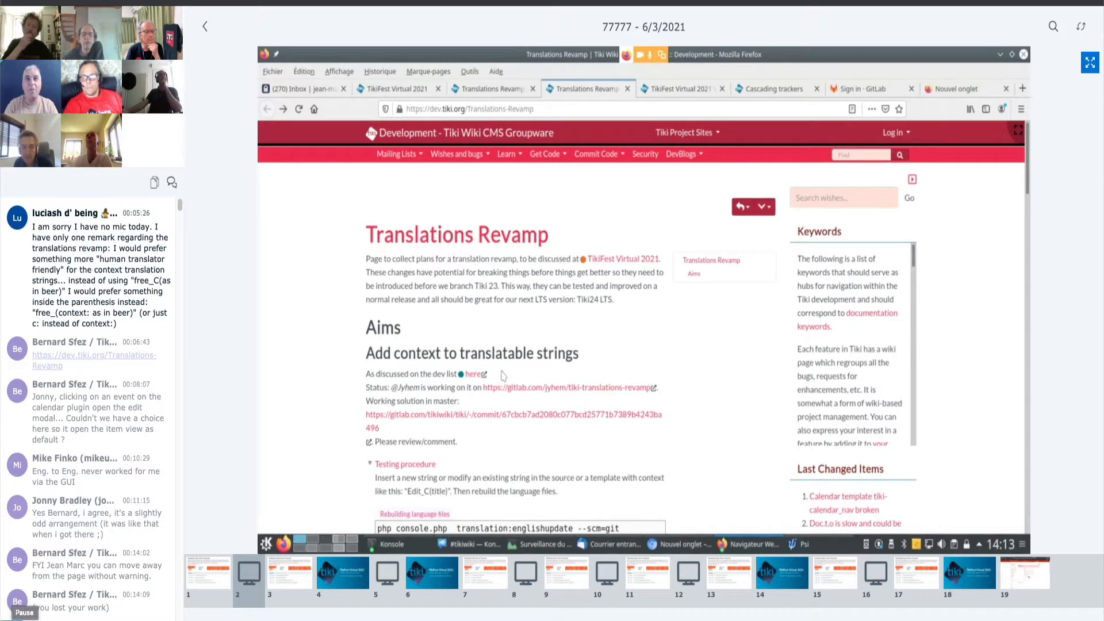
{"action": "mouse_move", "coordinate": [484, 233]}
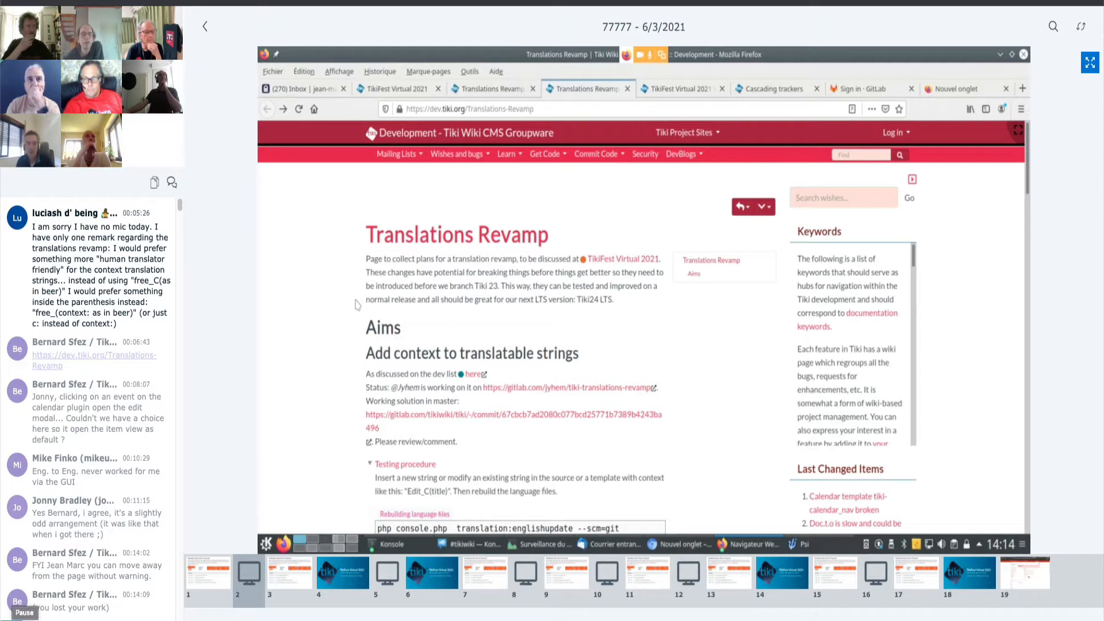
{"action": "mouse_move", "coordinate": [491, 268]}
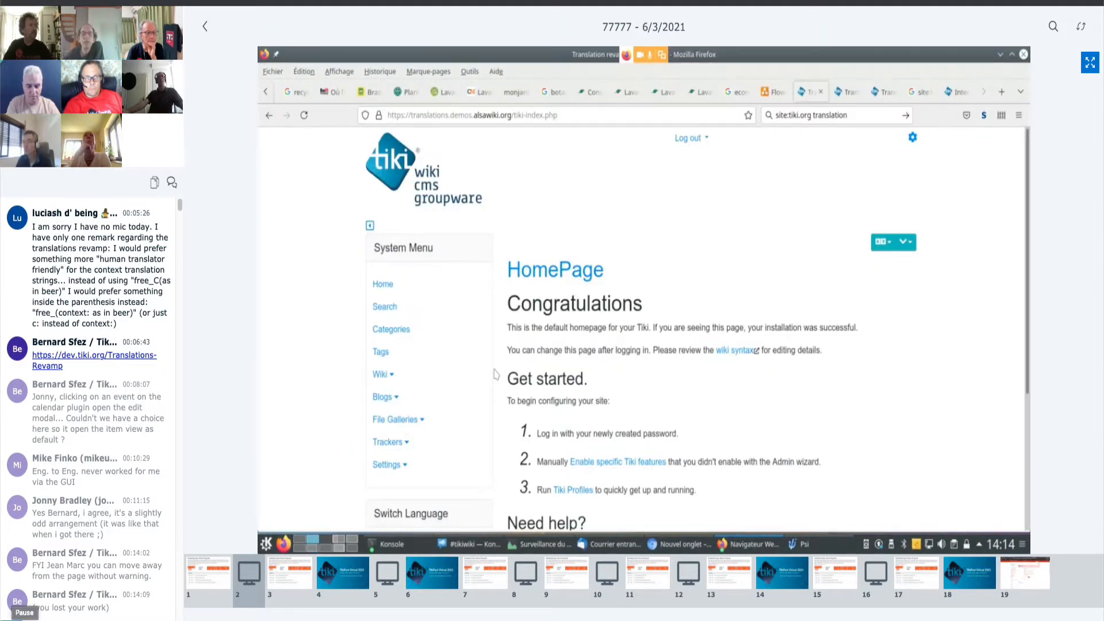
{"action": "mouse_move", "coordinate": [653, 237]}
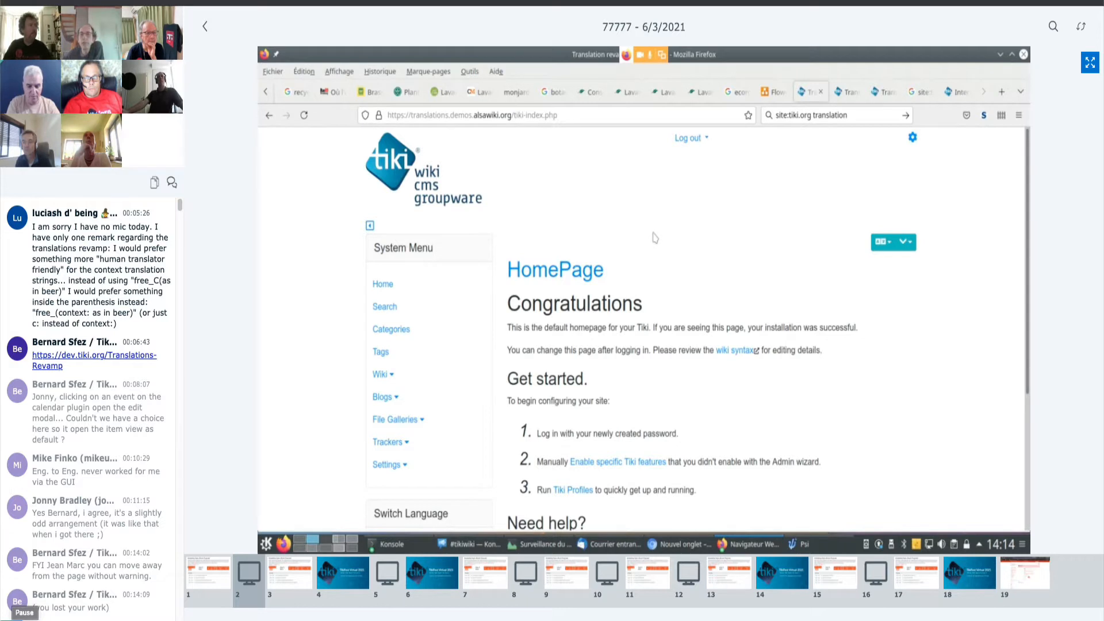
{"action": "mouse_move", "coordinate": [660, 243]}
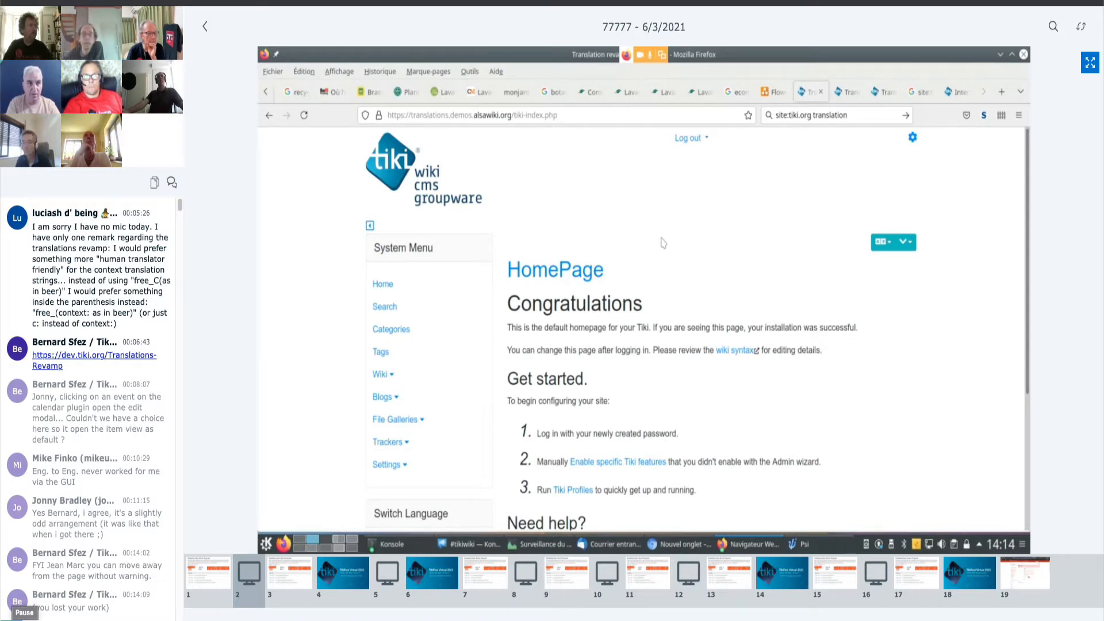
{"action": "scroll", "scroll_direction": "down", "scroll_amount": 3}
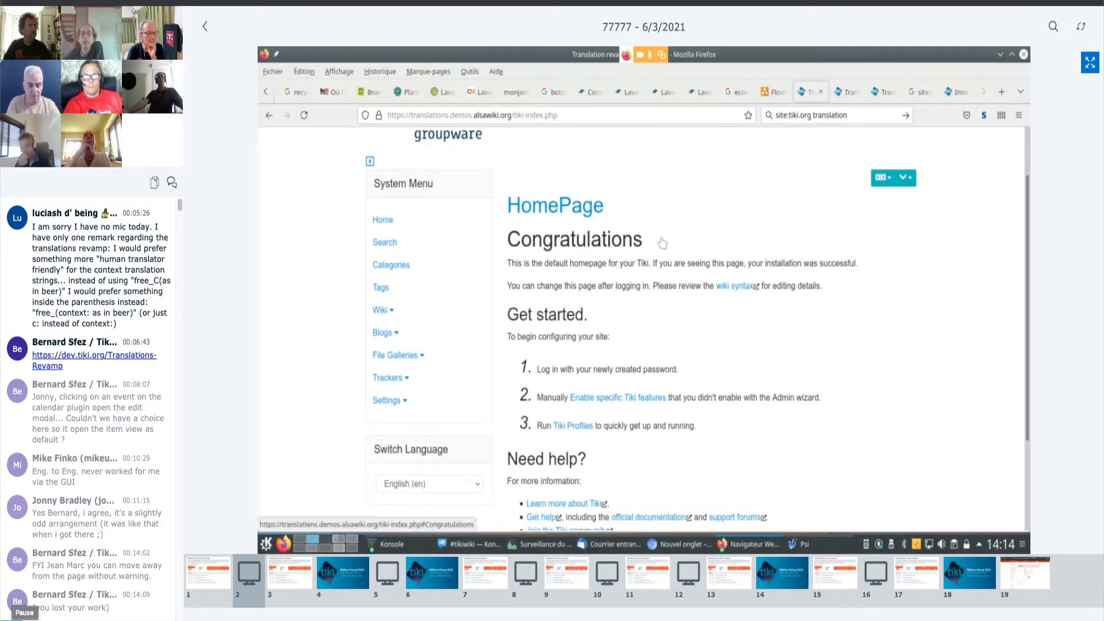
{"action": "scroll", "scroll_direction": "up", "scroll_amount": 3}
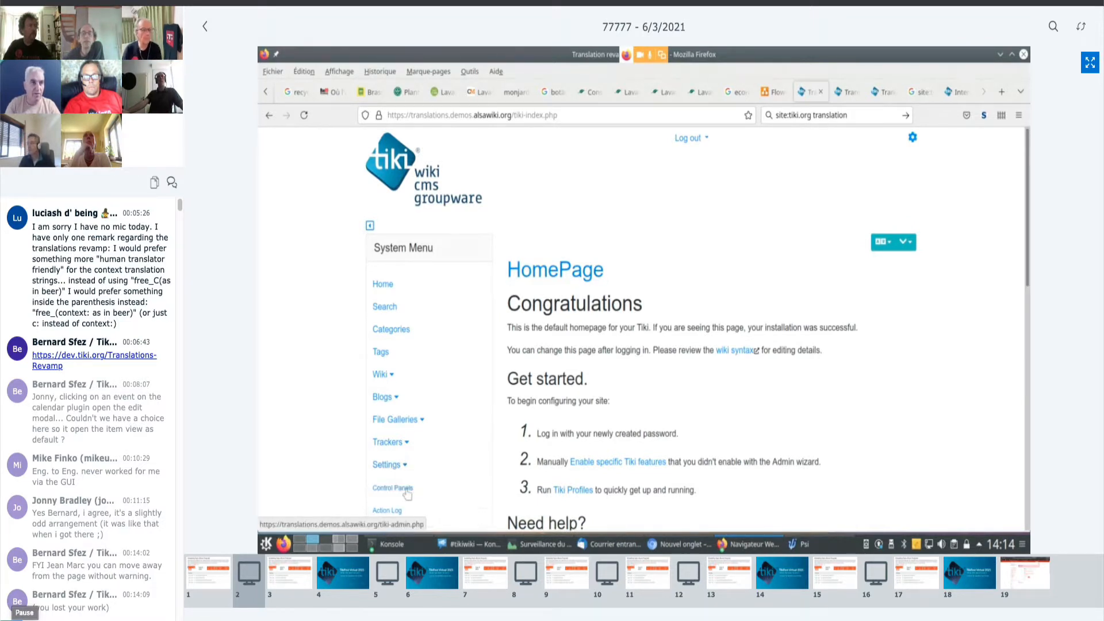
Reach the i18n panel from Control Panels and review the multilingual options.
{"action": "left_click", "coordinate": [392, 487]}
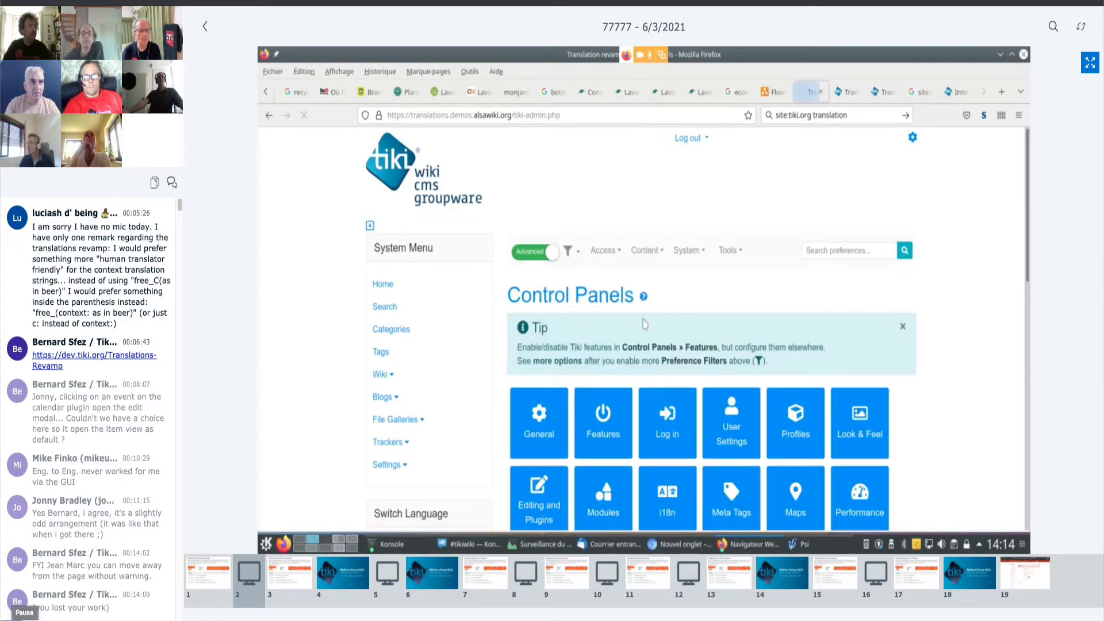
{"action": "scroll", "scroll_direction": "down", "scroll_amount": 3}
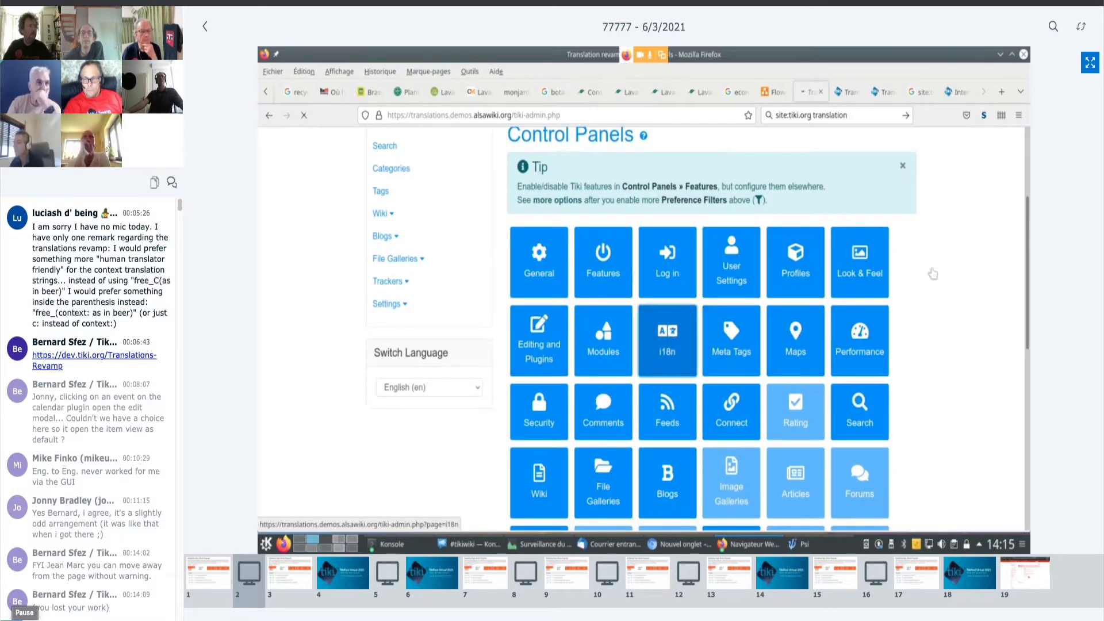
{"action": "left_click", "coordinate": [665, 340]}
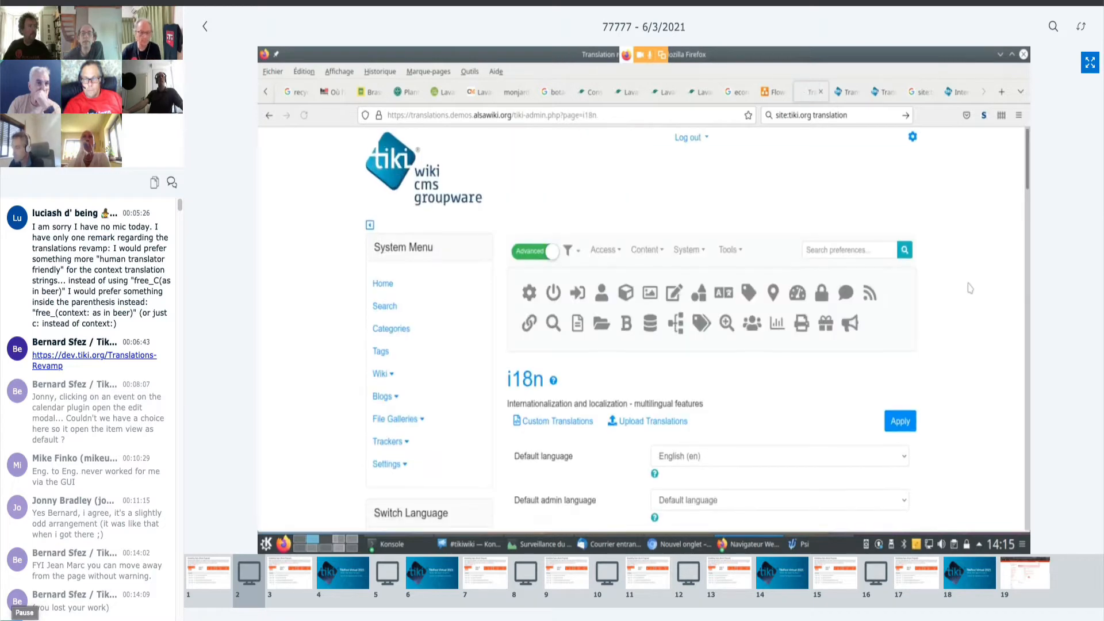
{"action": "scroll", "scroll_direction": "down", "scroll_amount": 3}
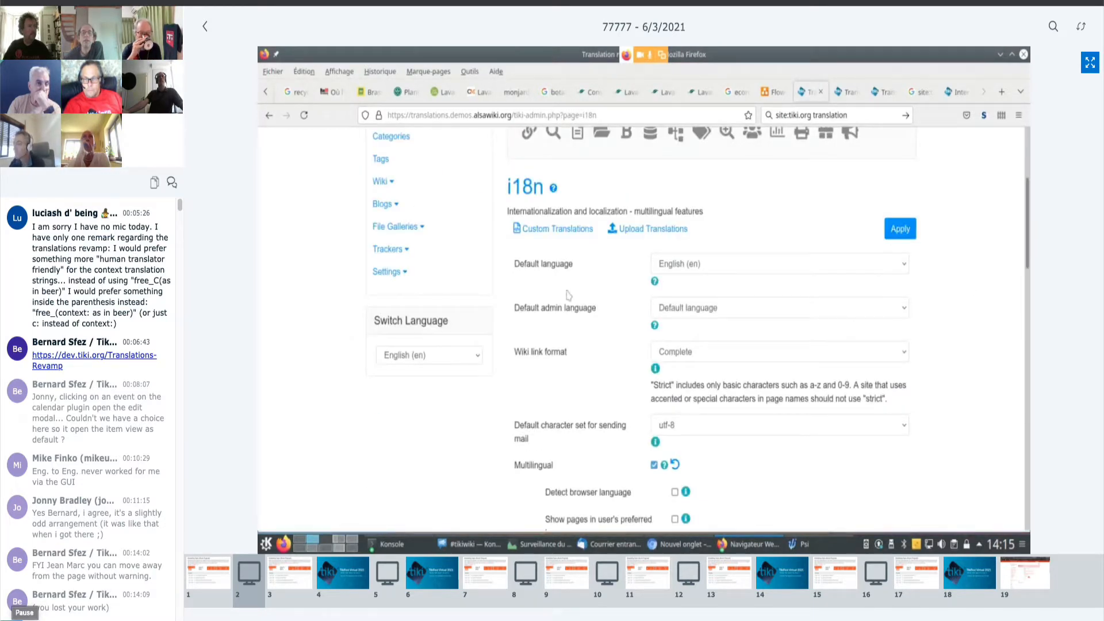
{"action": "scroll", "scroll_direction": "down", "scroll_amount": 3}
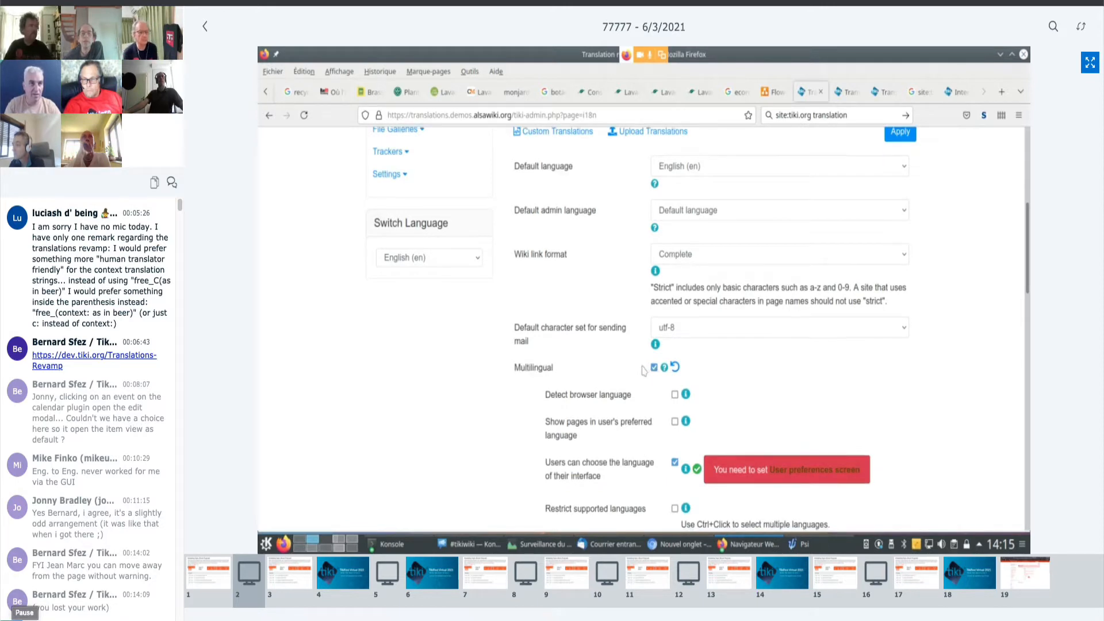
{"action": "scroll", "scroll_direction": "down", "scroll_amount": 3}
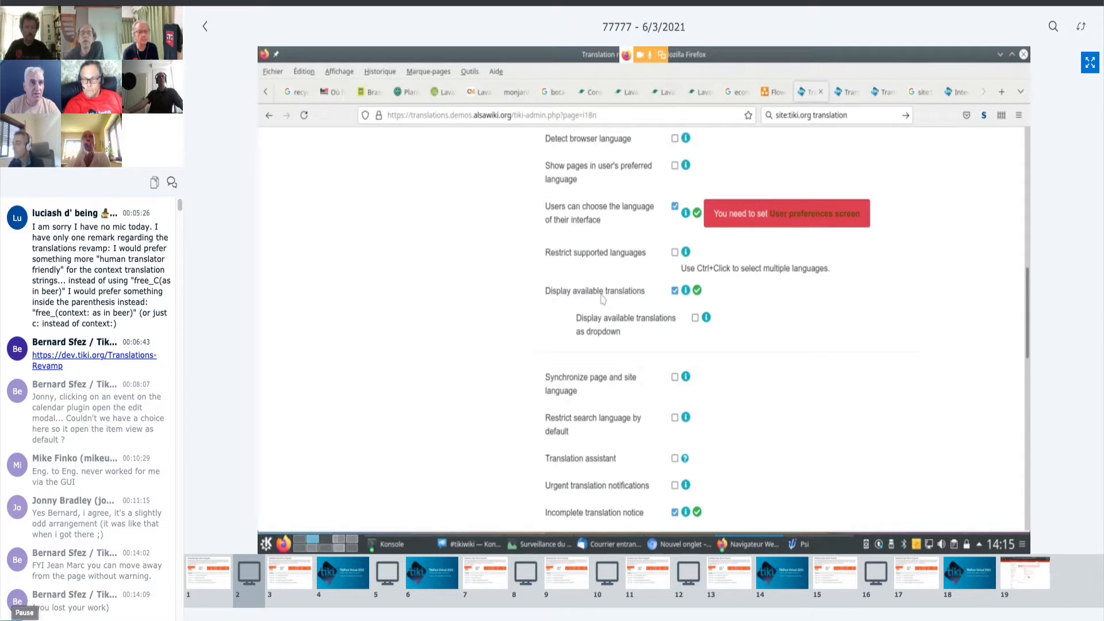
{"action": "scroll", "scroll_direction": "up", "scroll_amount": 3}
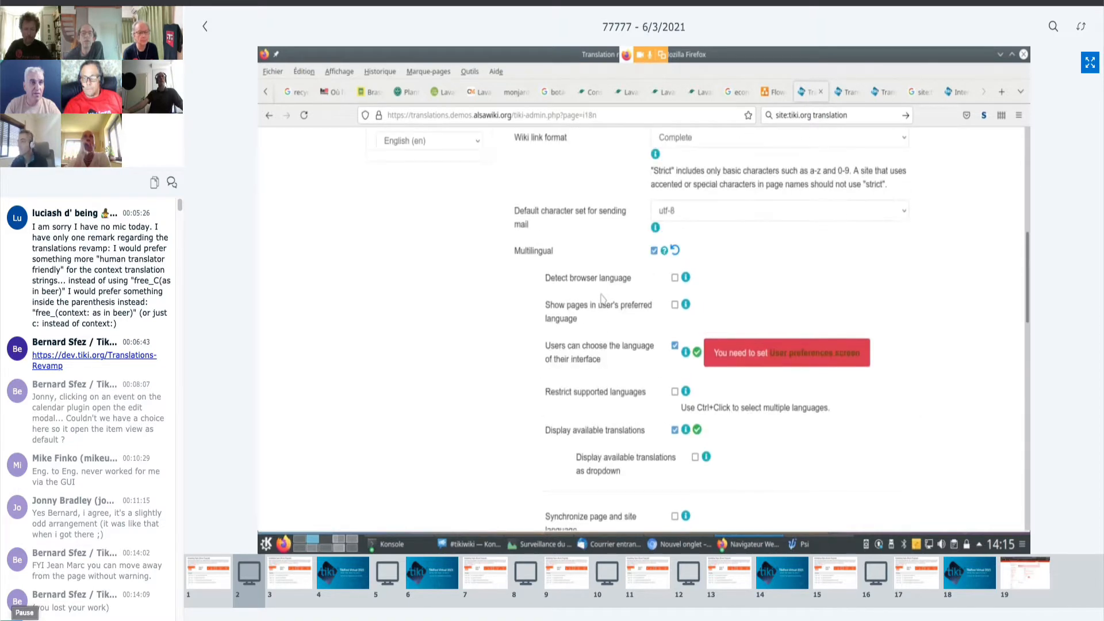
{"action": "scroll", "scroll_direction": "up", "scroll_amount": 3}
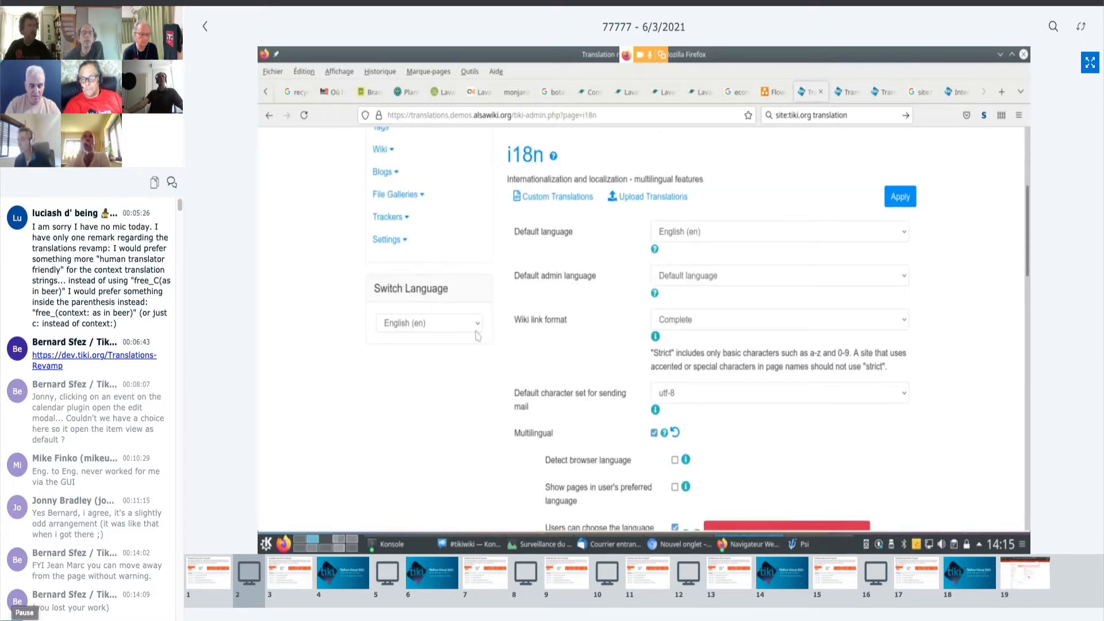
Review the interface-language choice and translation options further down the i18n page.
{"action": "left_click", "coordinate": [429, 322]}
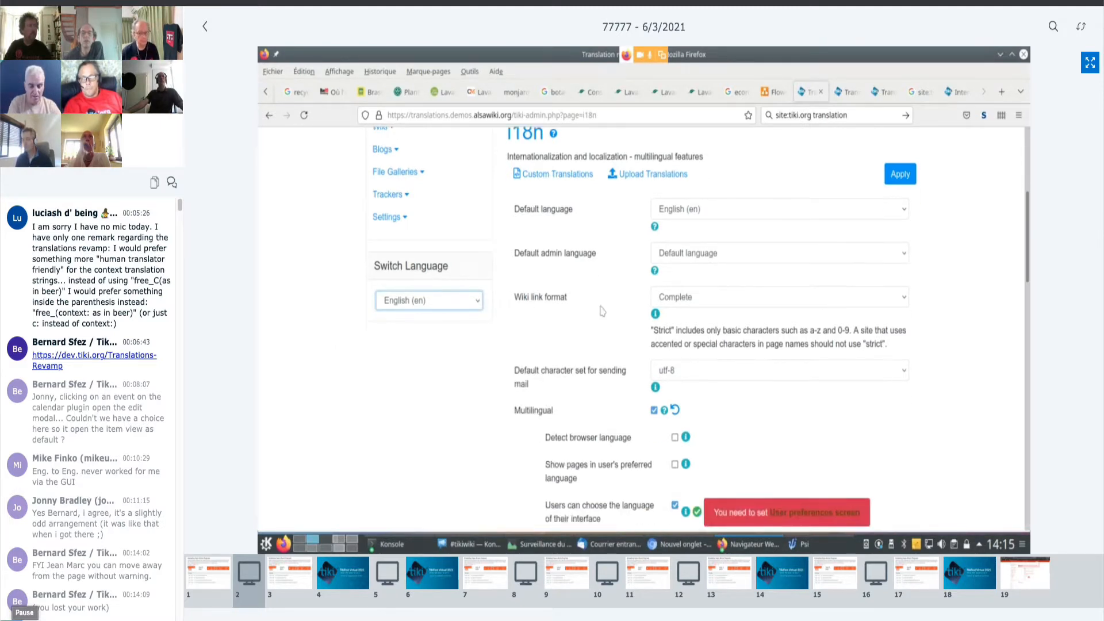
{"action": "scroll", "scroll_direction": "down", "scroll_amount": 3}
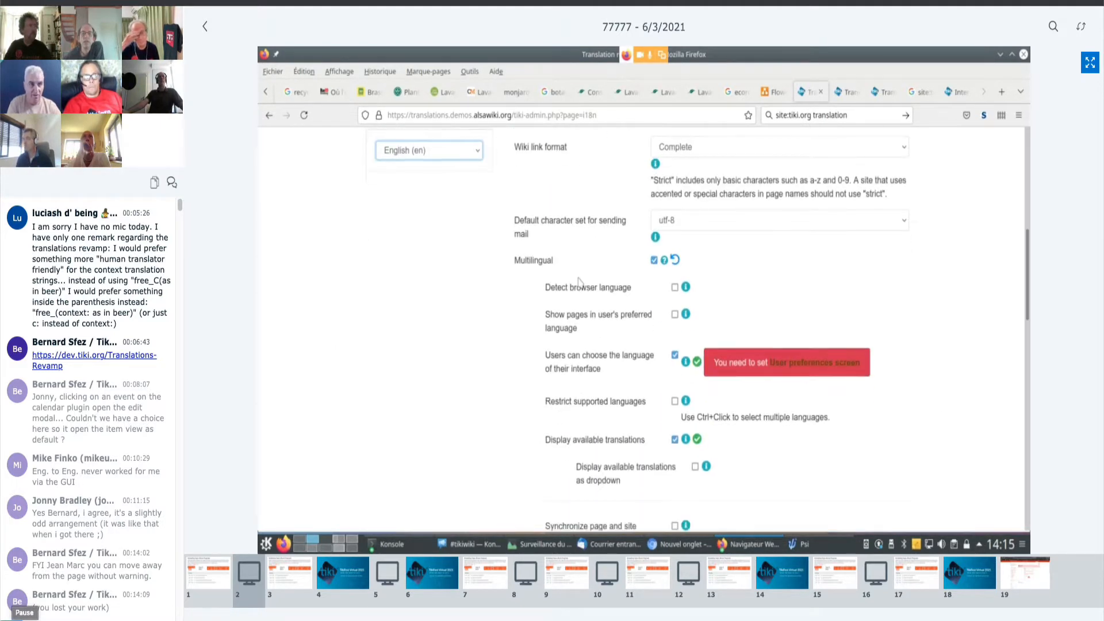
{"action": "scroll", "scroll_direction": "down", "scroll_amount": 3}
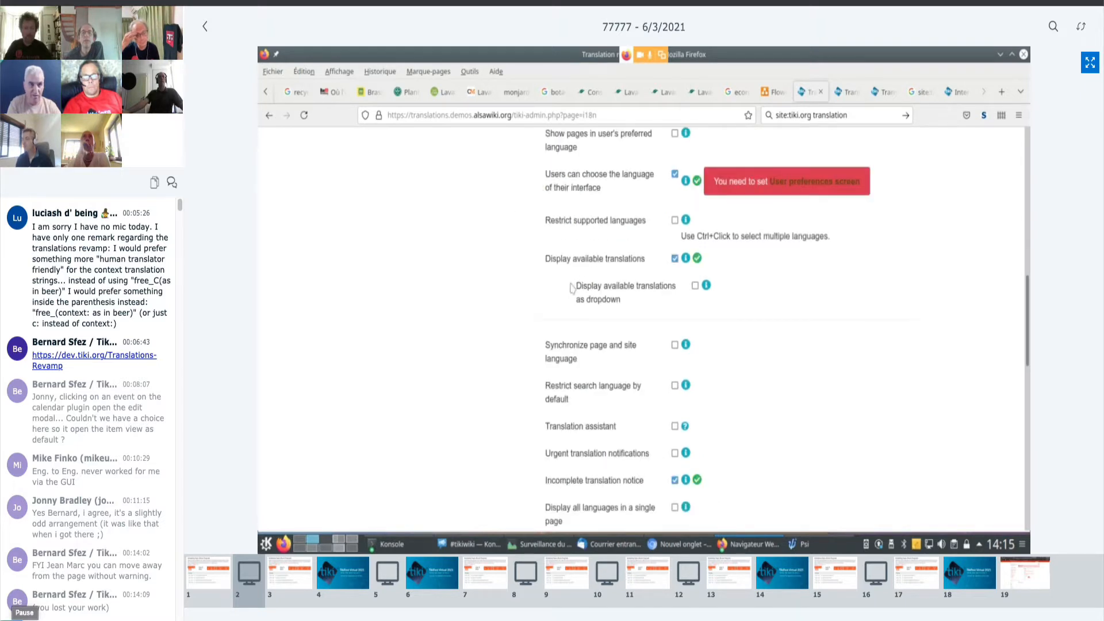
{"action": "scroll", "scroll_direction": "up", "scroll_amount": 3}
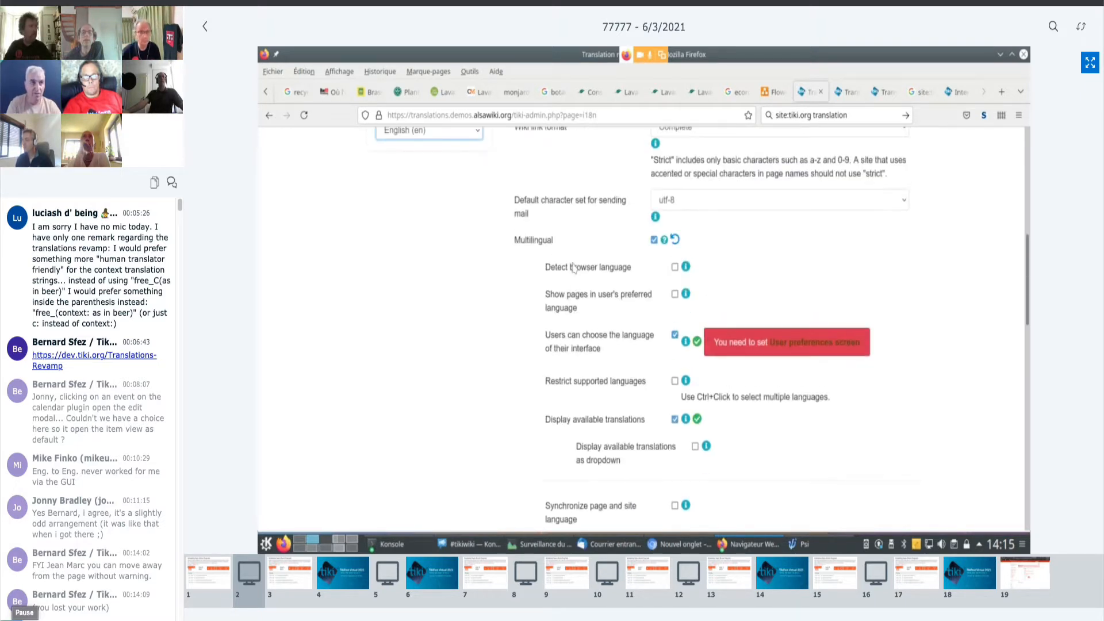
{"action": "scroll", "scroll_direction": "up", "scroll_amount": 3}
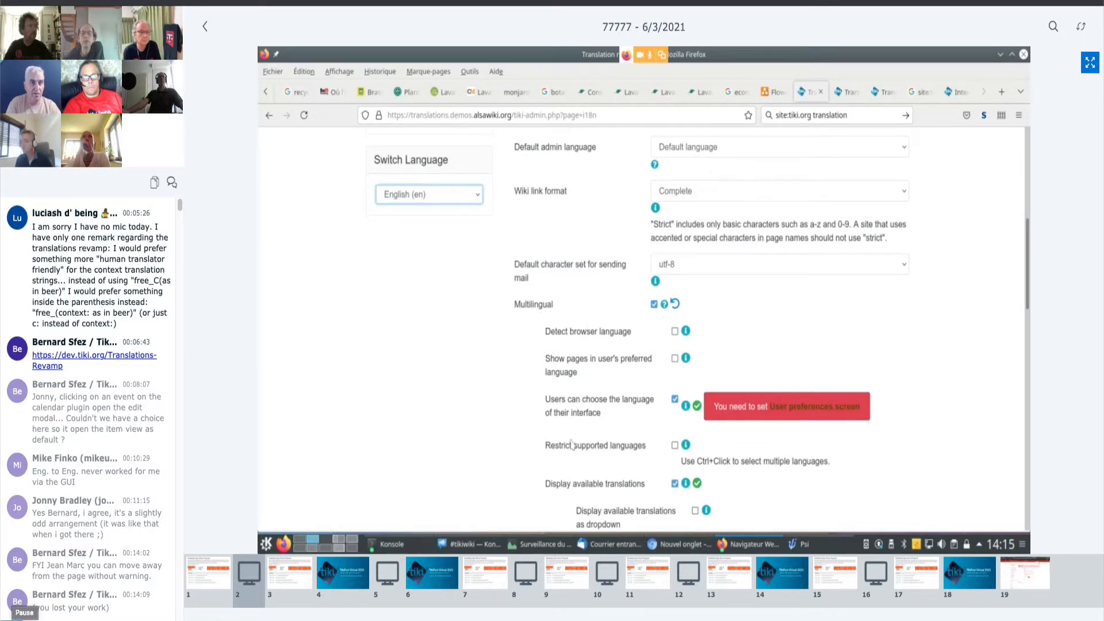
Enable restricting supported languages, select the available languages, and apply the i18n settings.
{"action": "left_click", "coordinate": [674, 445]}
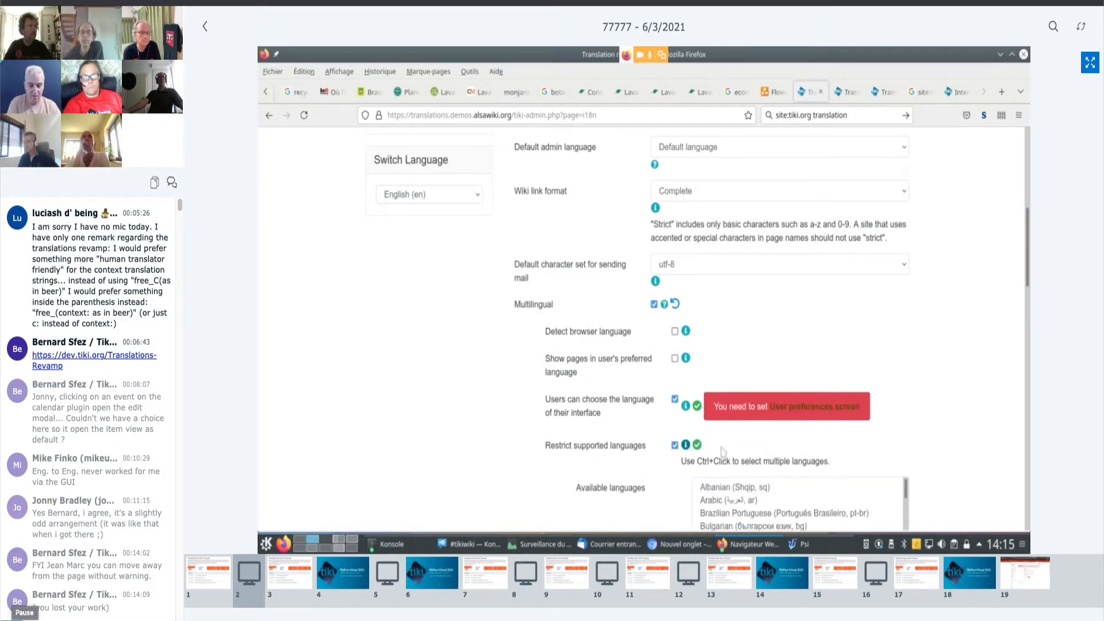
{"action": "scroll", "scroll_direction": "down", "scroll_amount": 3}
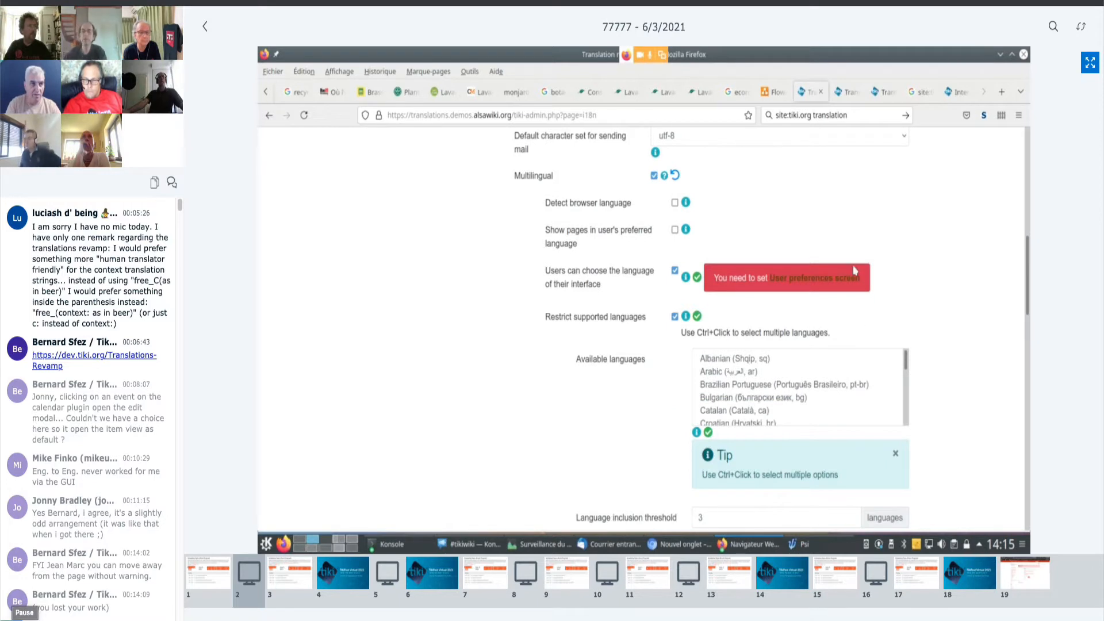
{"action": "scroll", "scroll_direction": "down", "scroll_amount": 3}
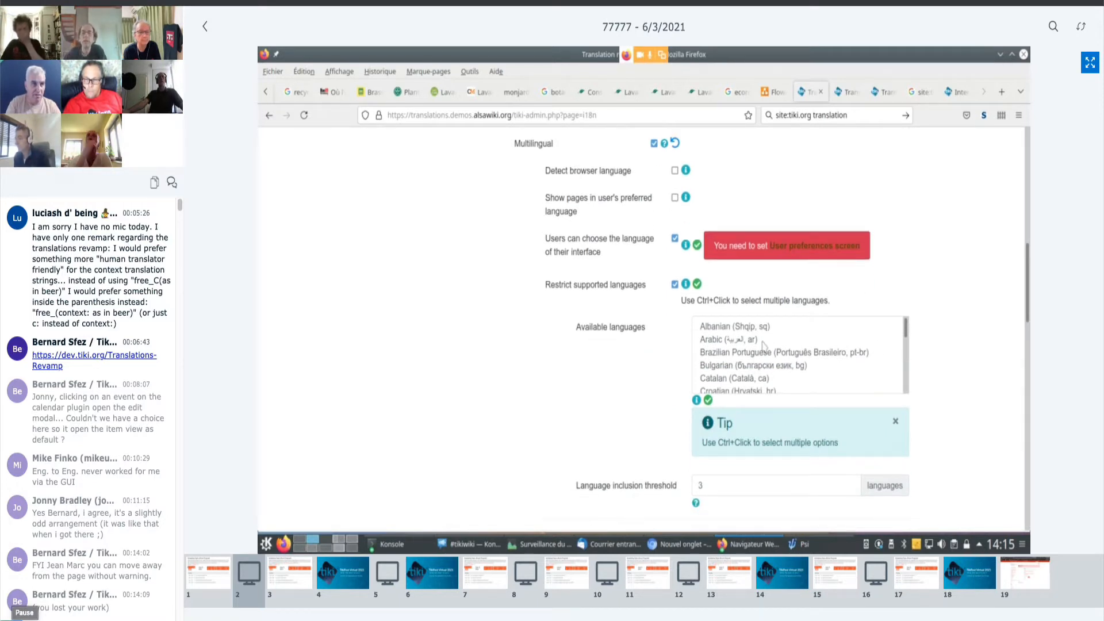
{"action": "scroll", "scroll_direction": "down", "scroll_amount": 3}
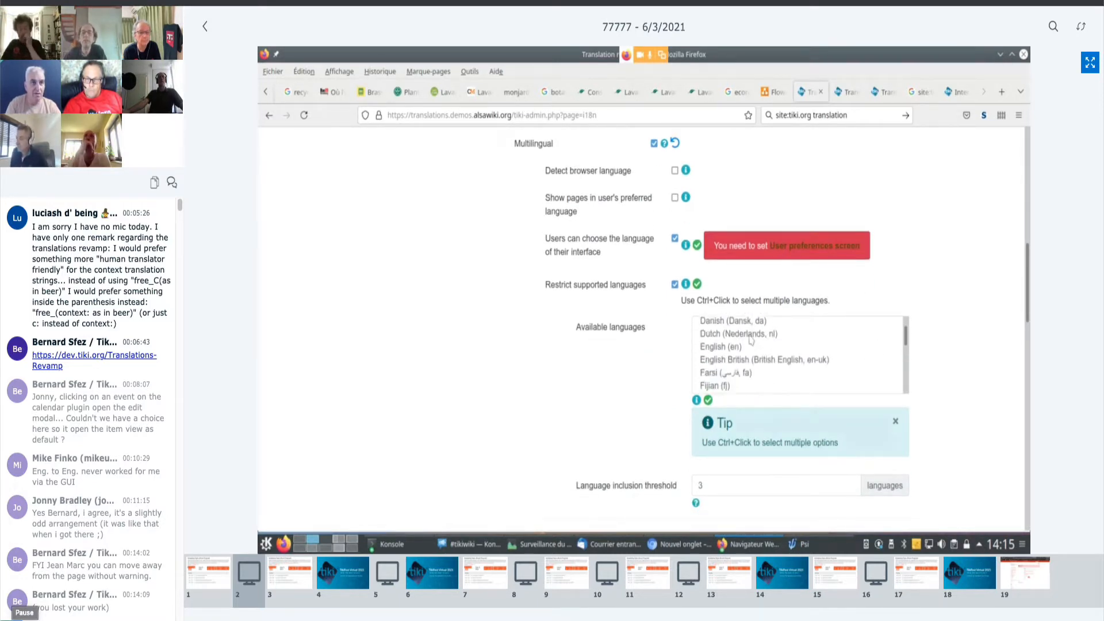
{"action": "left_click", "coordinate": [719, 346]}
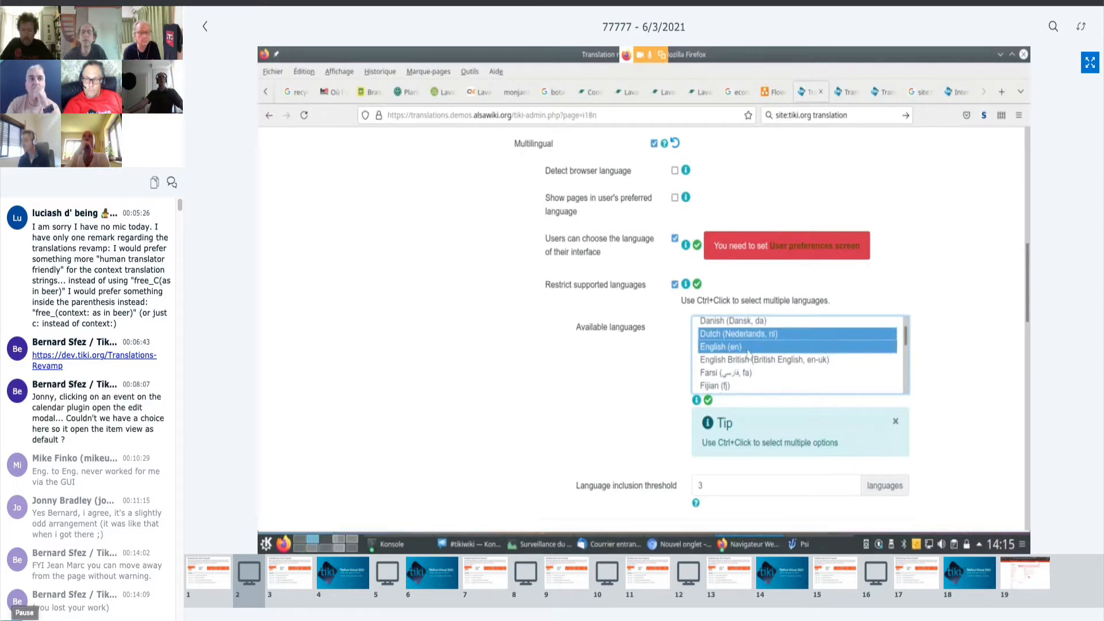
{"action": "scroll", "scroll_direction": "up", "scroll_amount": 3}
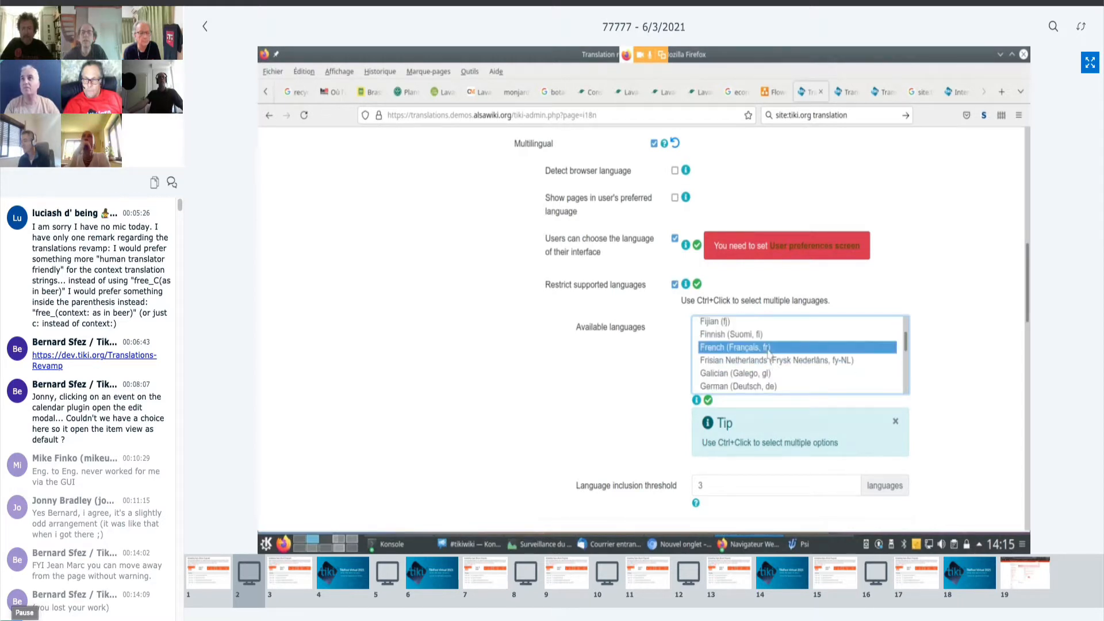
{"action": "scroll", "scroll_direction": "down", "scroll_amount": 3}
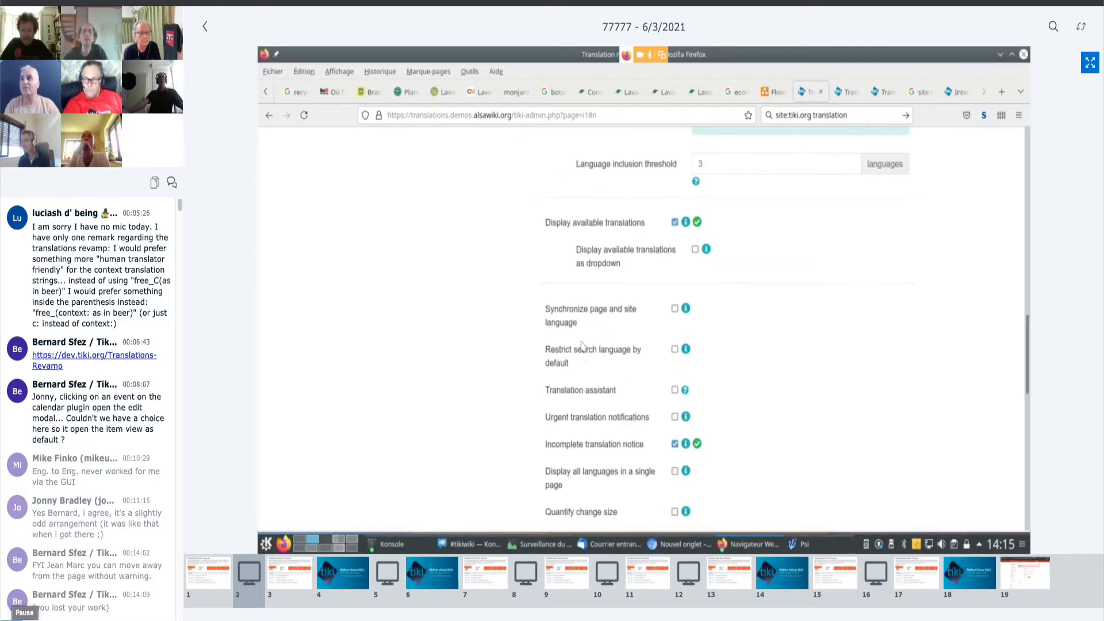
{"action": "scroll", "scroll_direction": "down", "scroll_amount": 3}
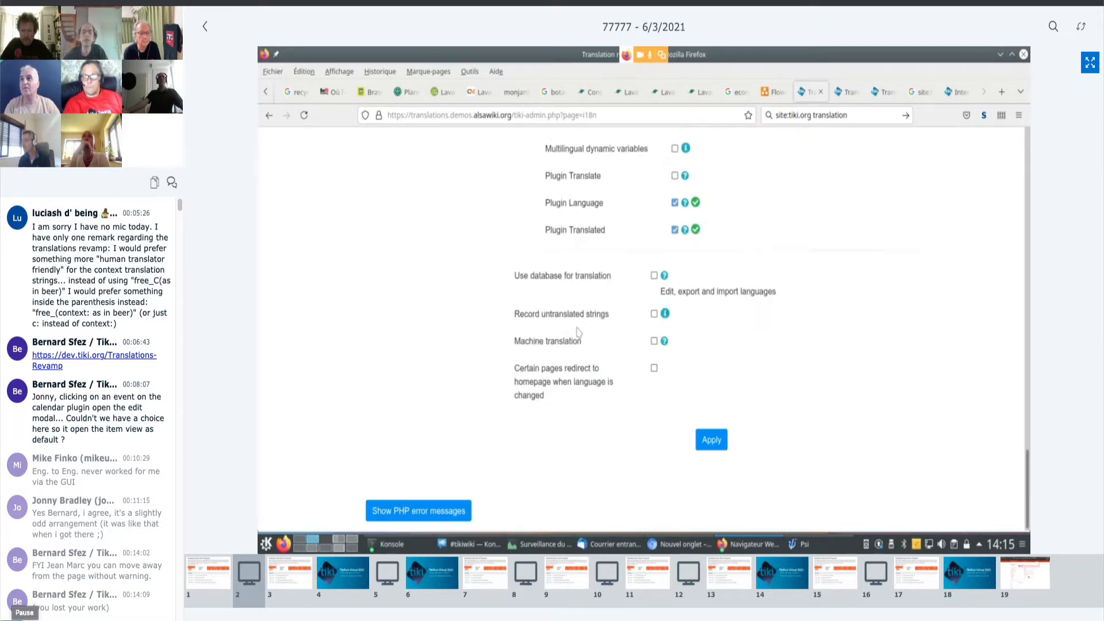
{"action": "mouse_move", "coordinate": [530, 283]}
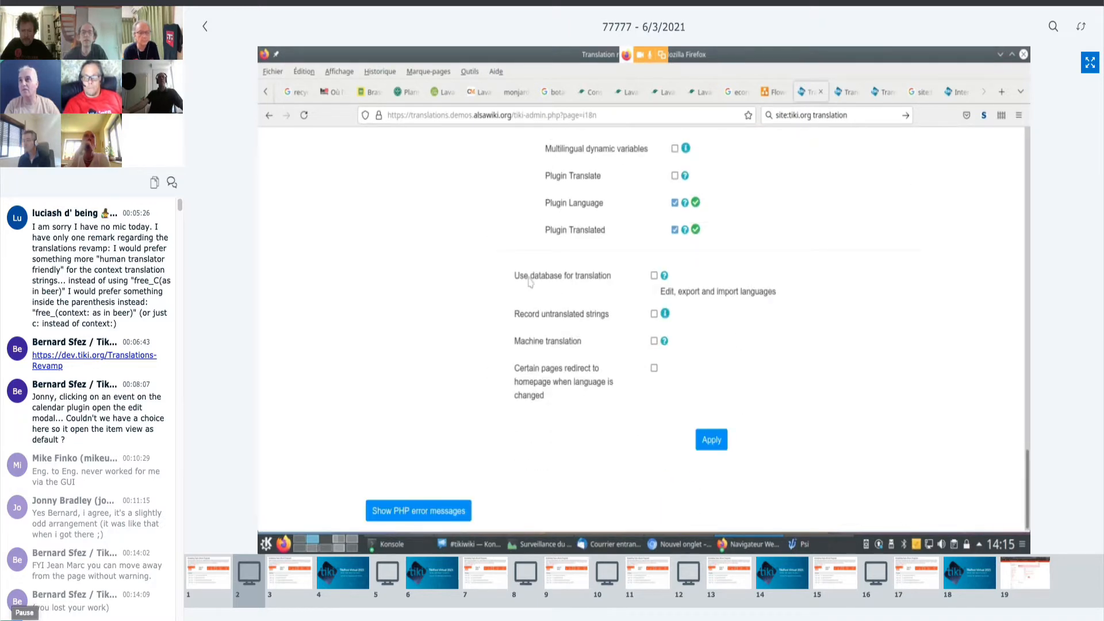
{"action": "mouse_move", "coordinate": [711, 439]}
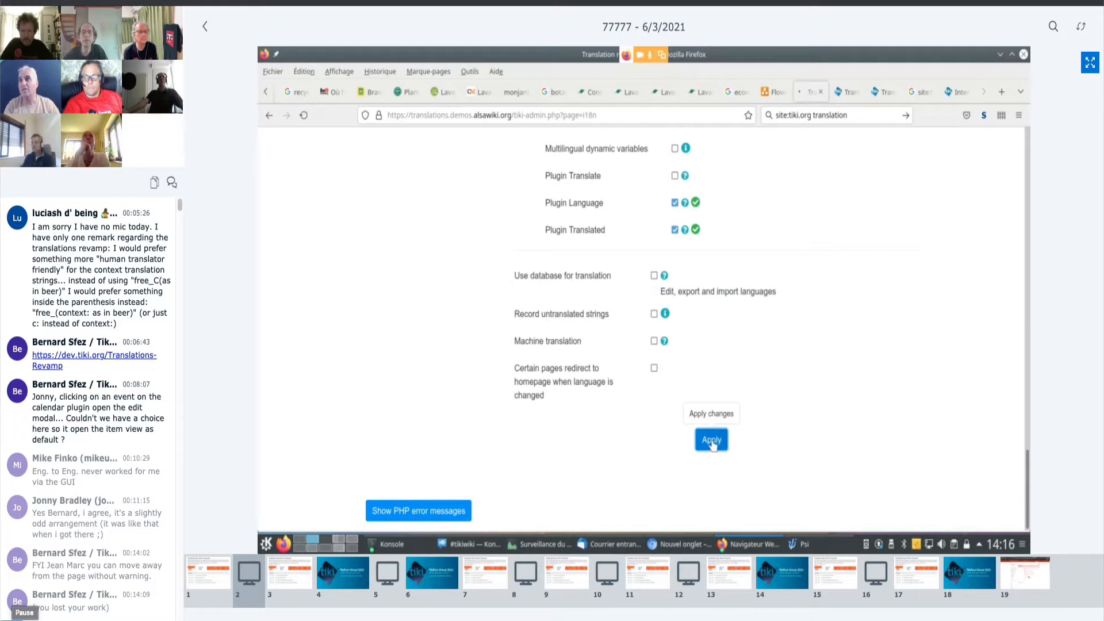
{"action": "left_click", "coordinate": [709, 440]}
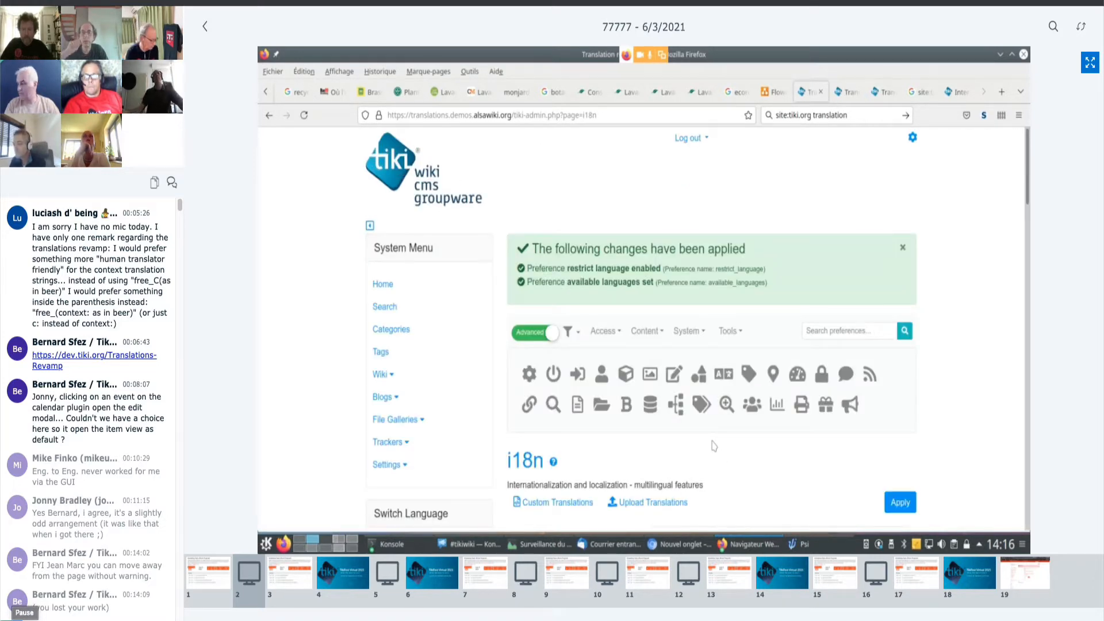
{"action": "scroll", "scroll_direction": "down", "scroll_amount": 3}
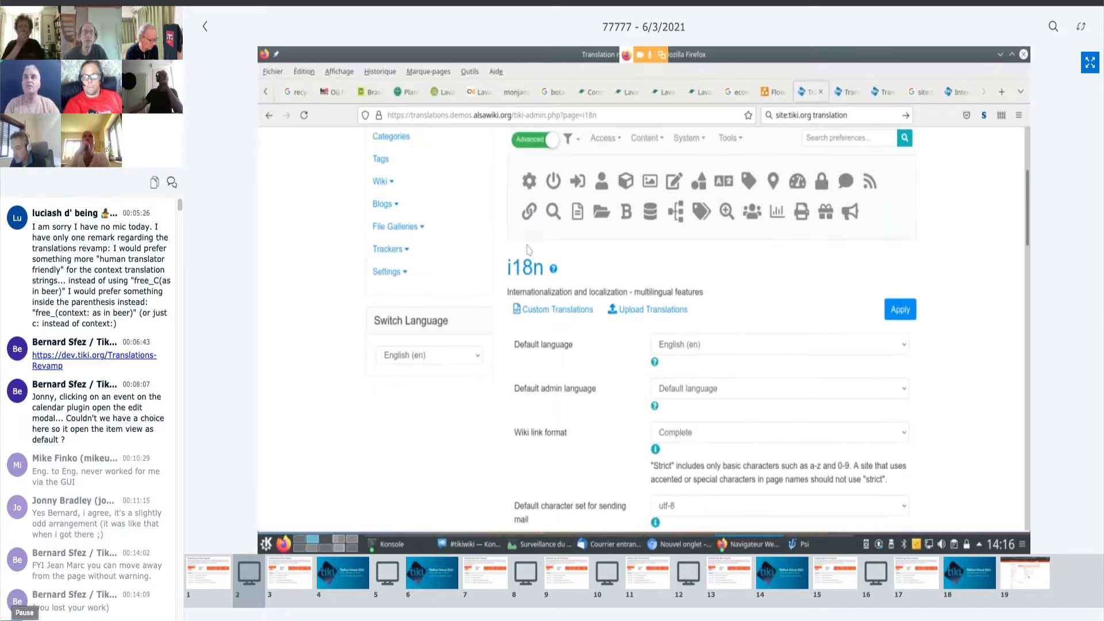
{"action": "left_click", "coordinate": [429, 355]}
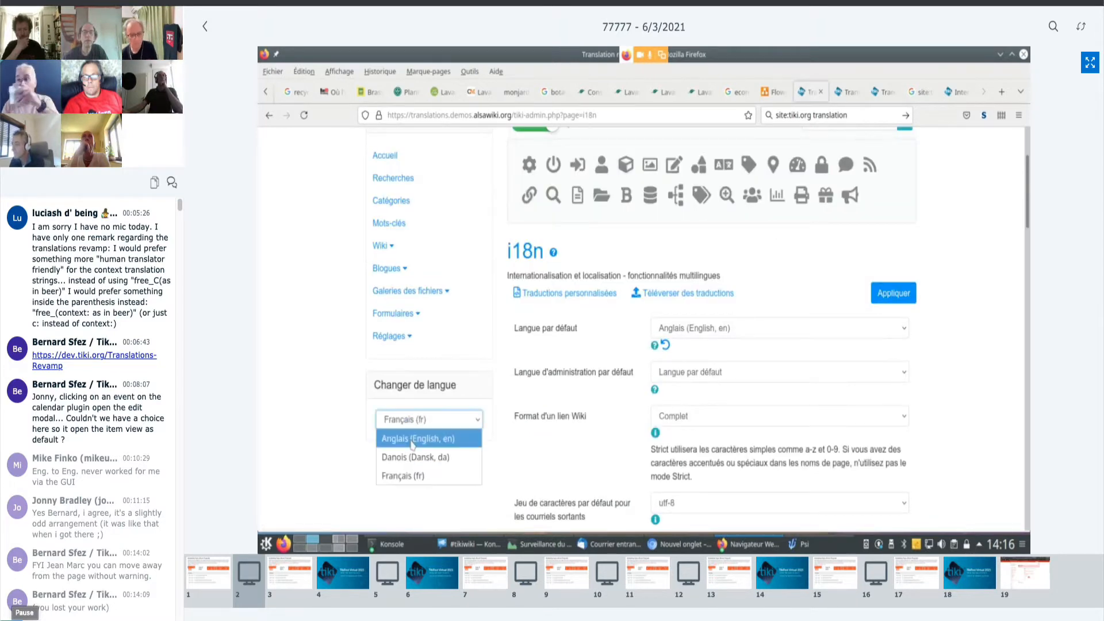
{"action": "mouse_move", "coordinate": [415, 456]}
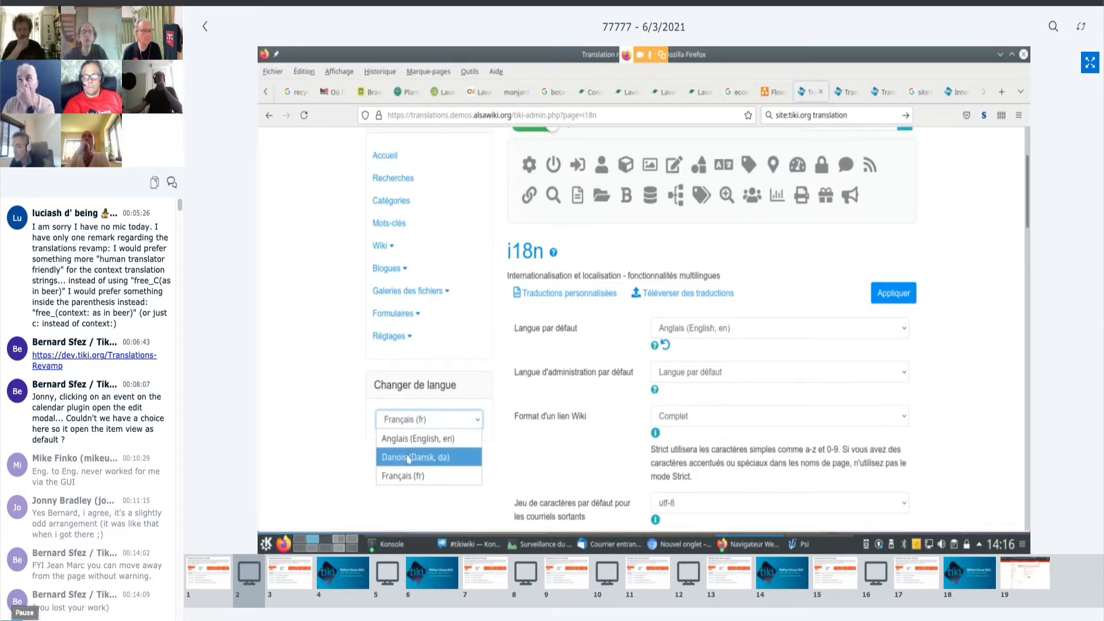
{"action": "left_click", "coordinate": [415, 456]}
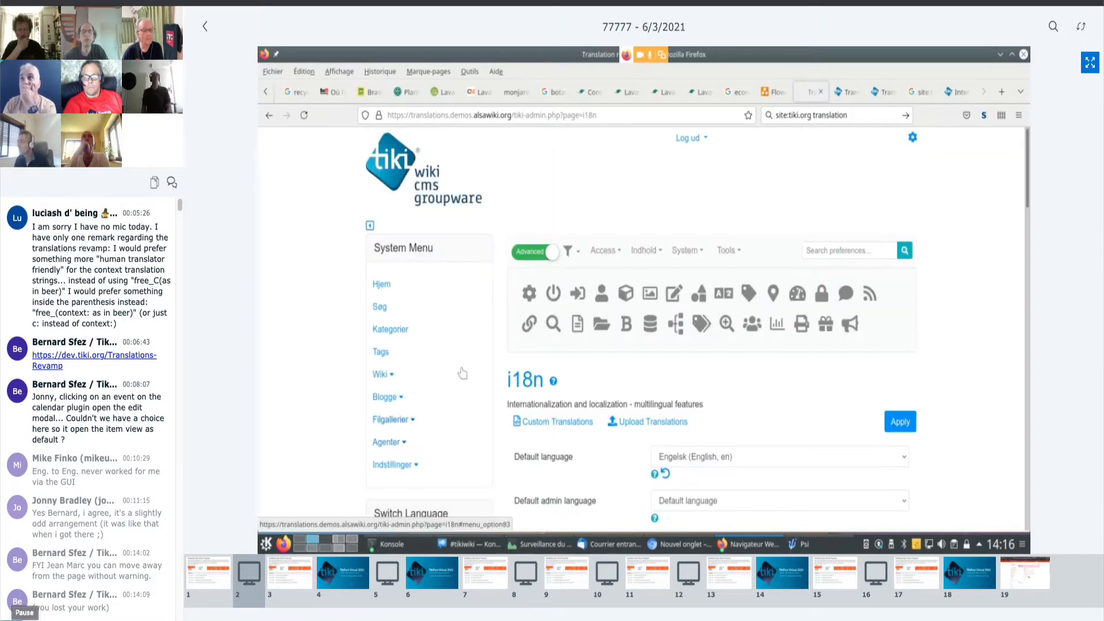
{"action": "scroll", "scroll_direction": "down", "scroll_amount": 3}
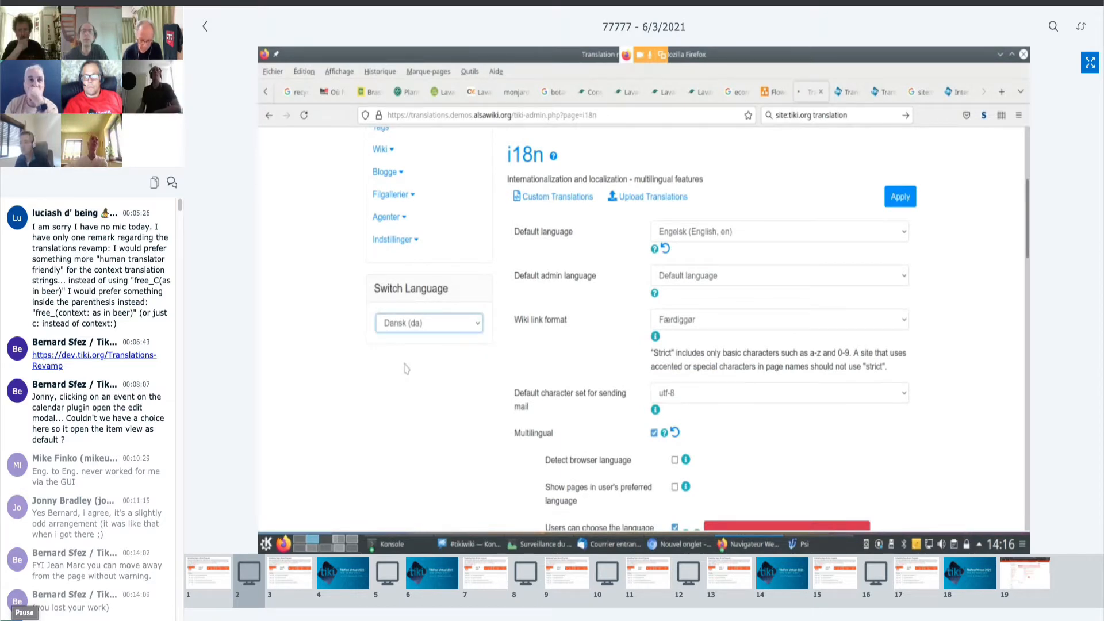
{"action": "scroll", "scroll_direction": "up", "scroll_amount": 3}
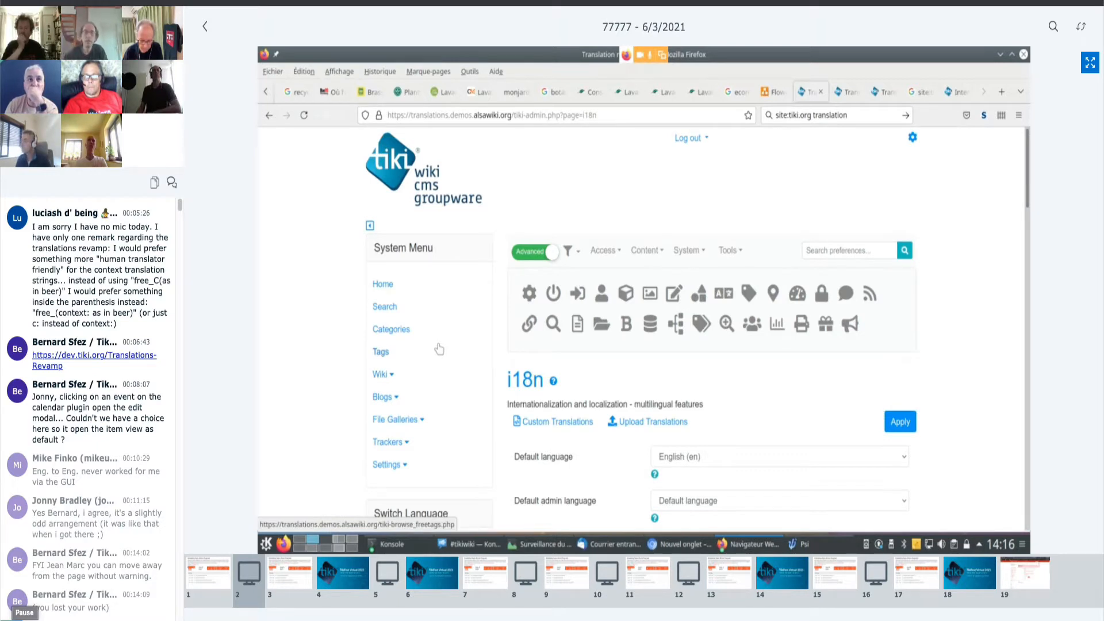
{"action": "mouse_move", "coordinate": [394, 485]}
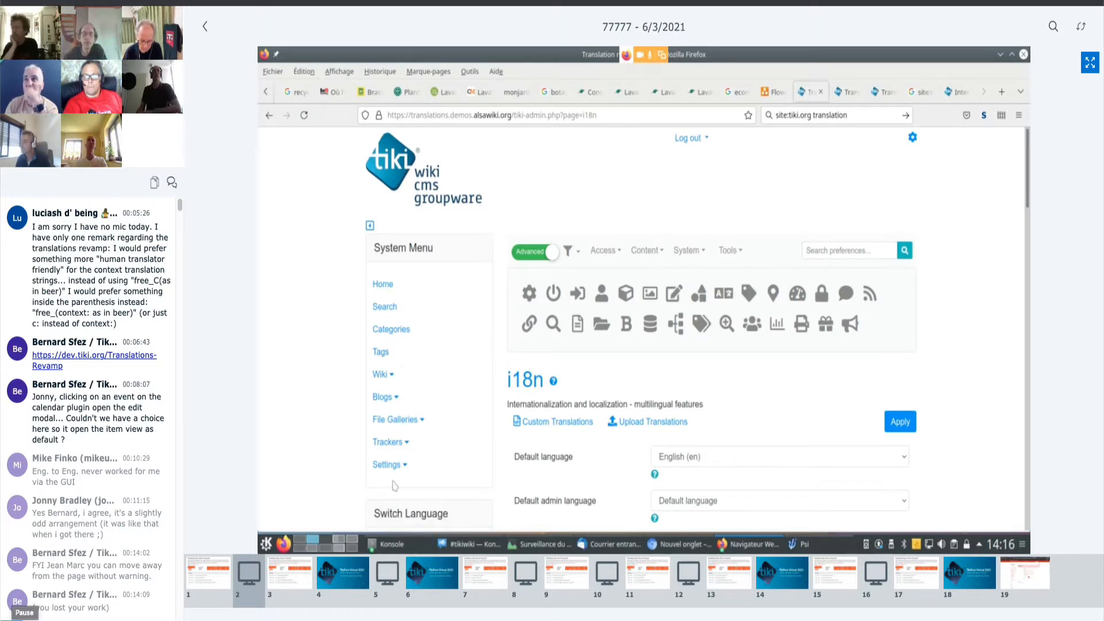
{"action": "scroll", "scroll_direction": "down", "scroll_amount": 3}
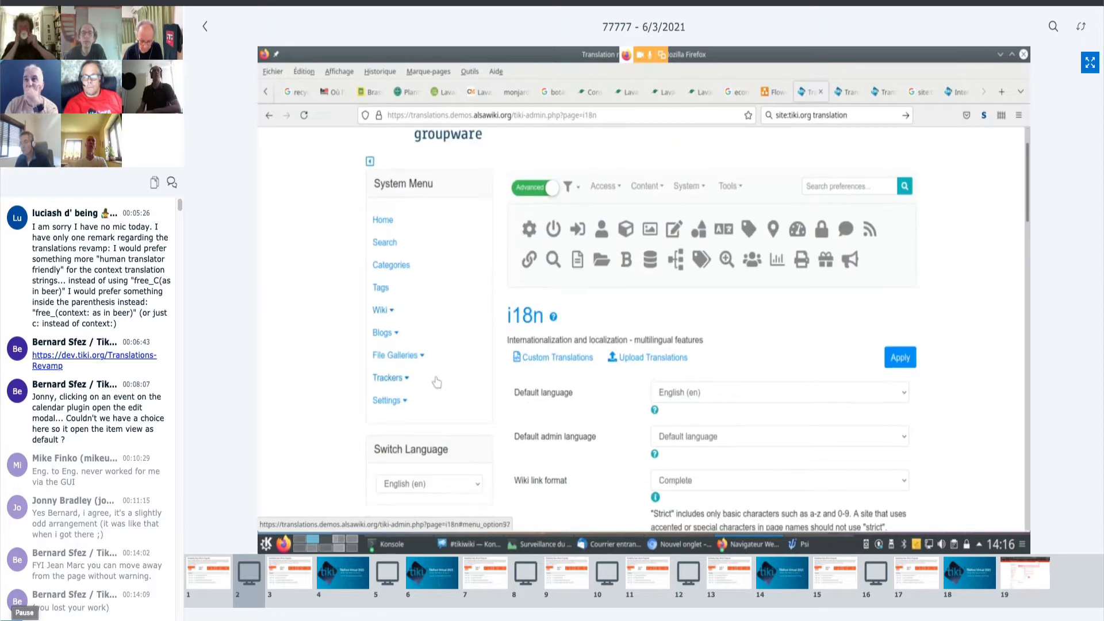
{"action": "scroll", "scroll_direction": "down", "scroll_amount": 3}
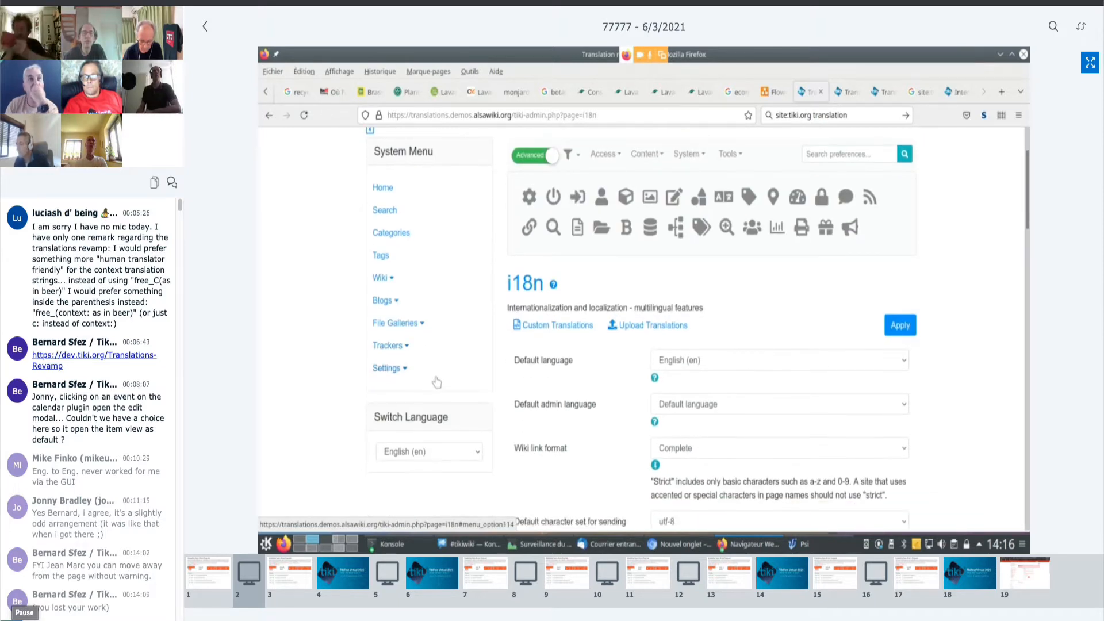
{"action": "mouse_move", "coordinate": [537, 346]}
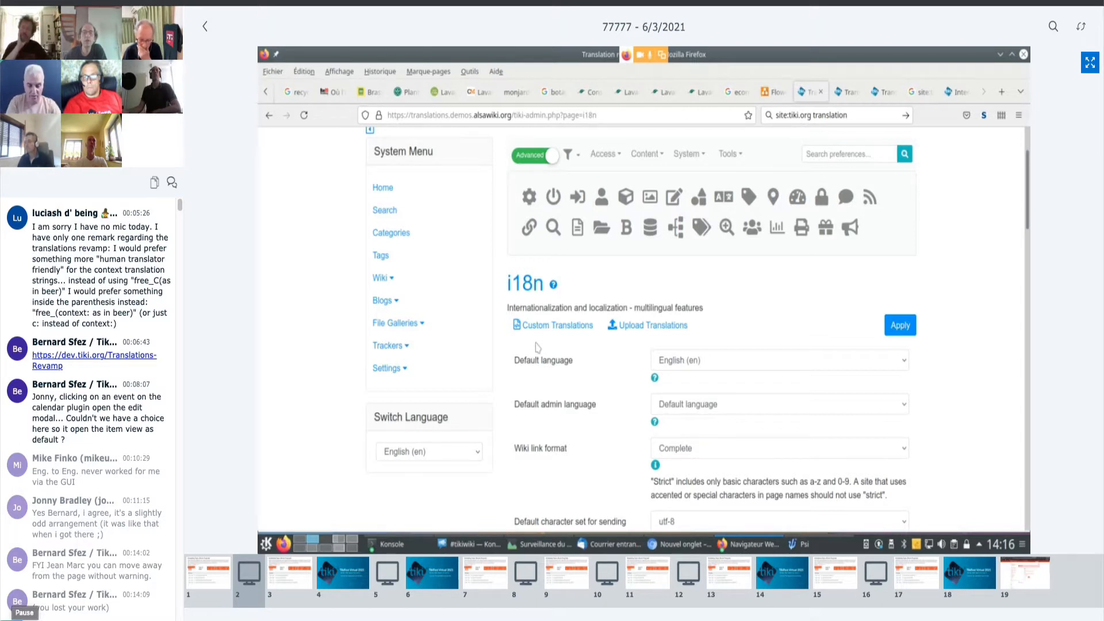
{"action": "mouse_move", "coordinate": [481, 313]}
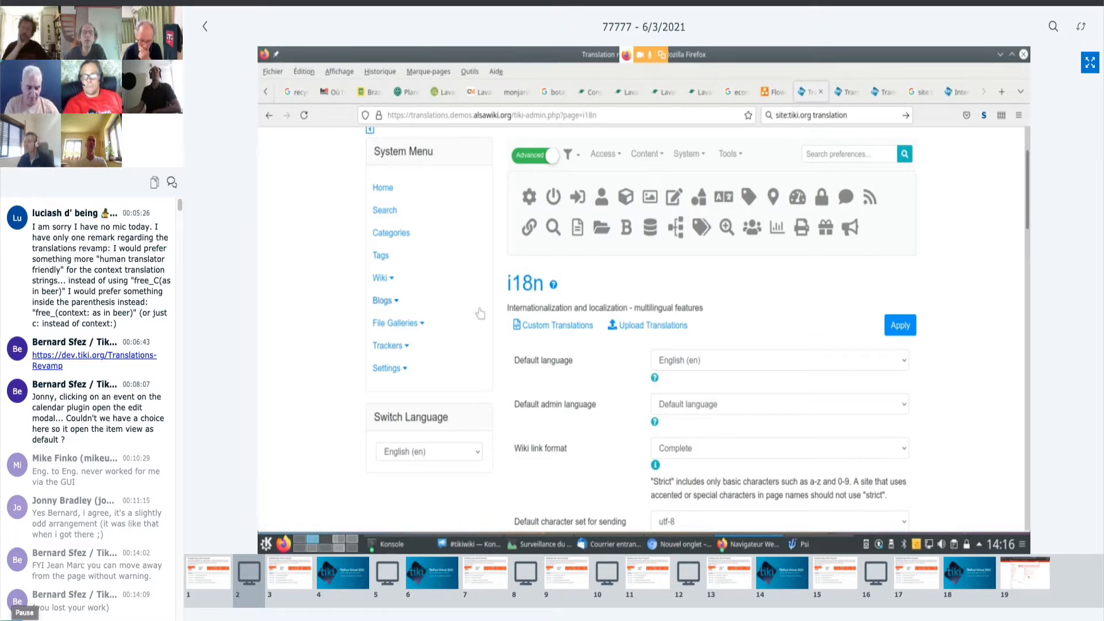
{"action": "mouse_move", "coordinate": [556, 324]}
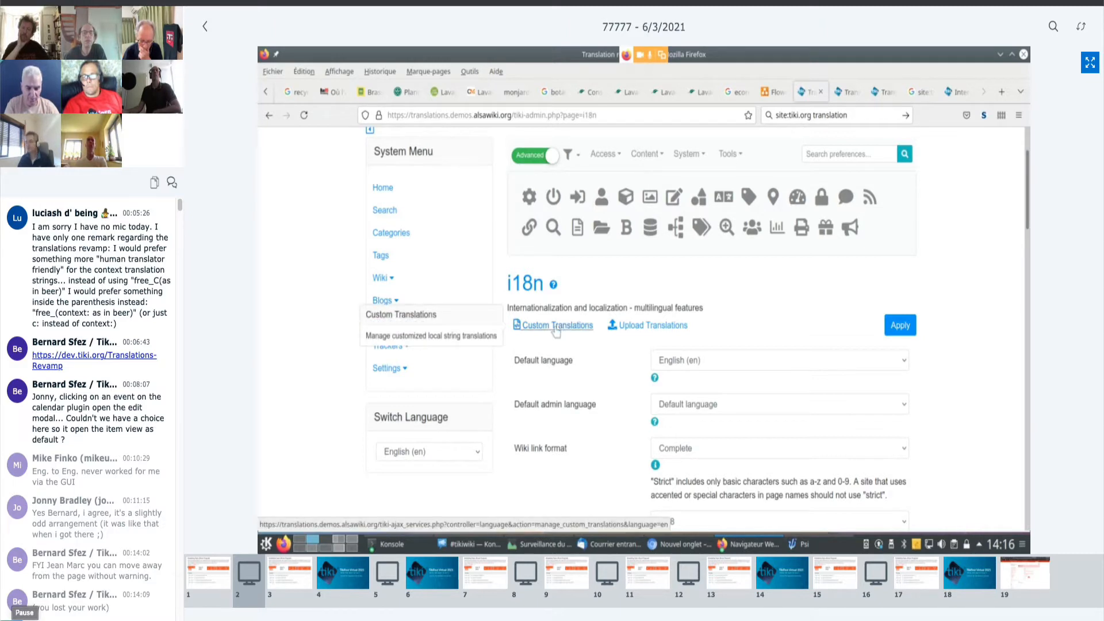
List lang/fr/language.php details with ll, then open it in vi.
{"action": "left_click", "coordinate": [558, 324]}
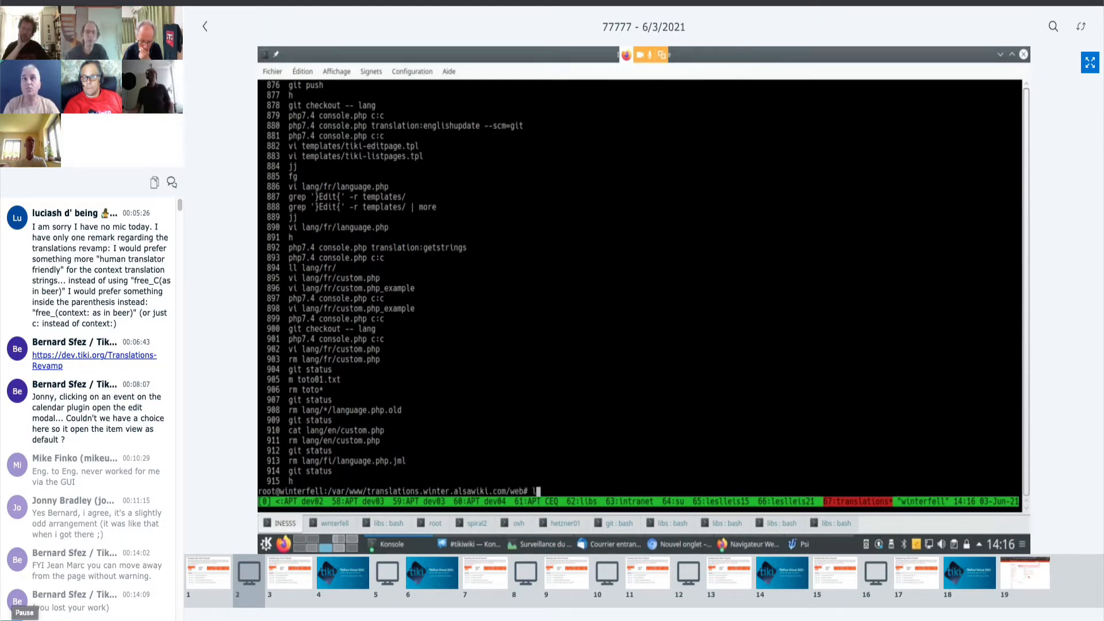
{"action": "type", "text": "ll lang/fr"}
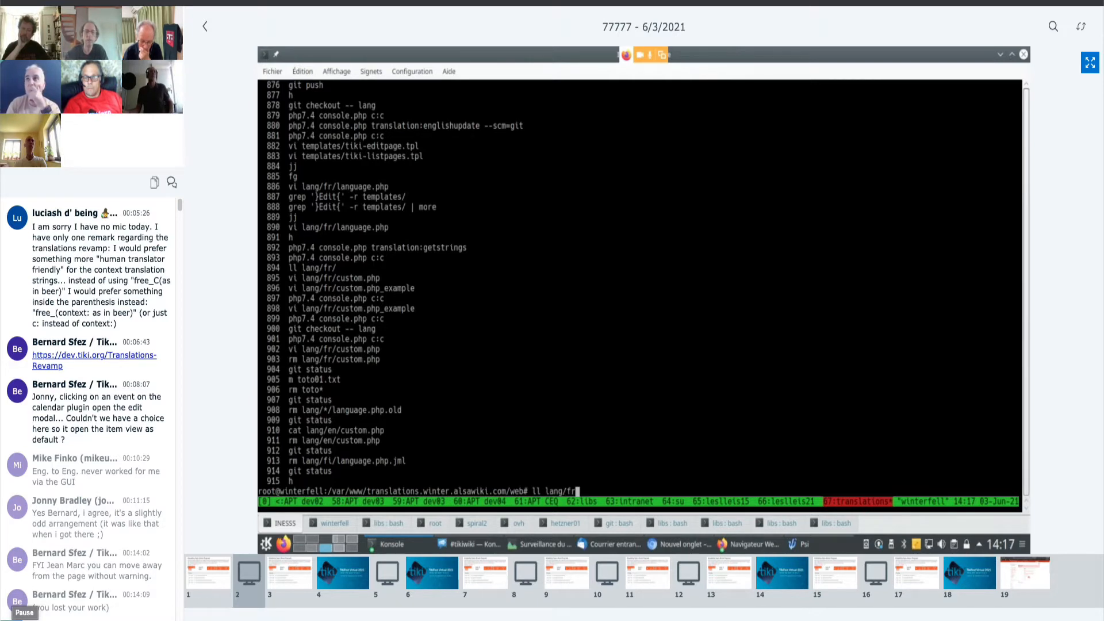
{"action": "type", "text": "l"}
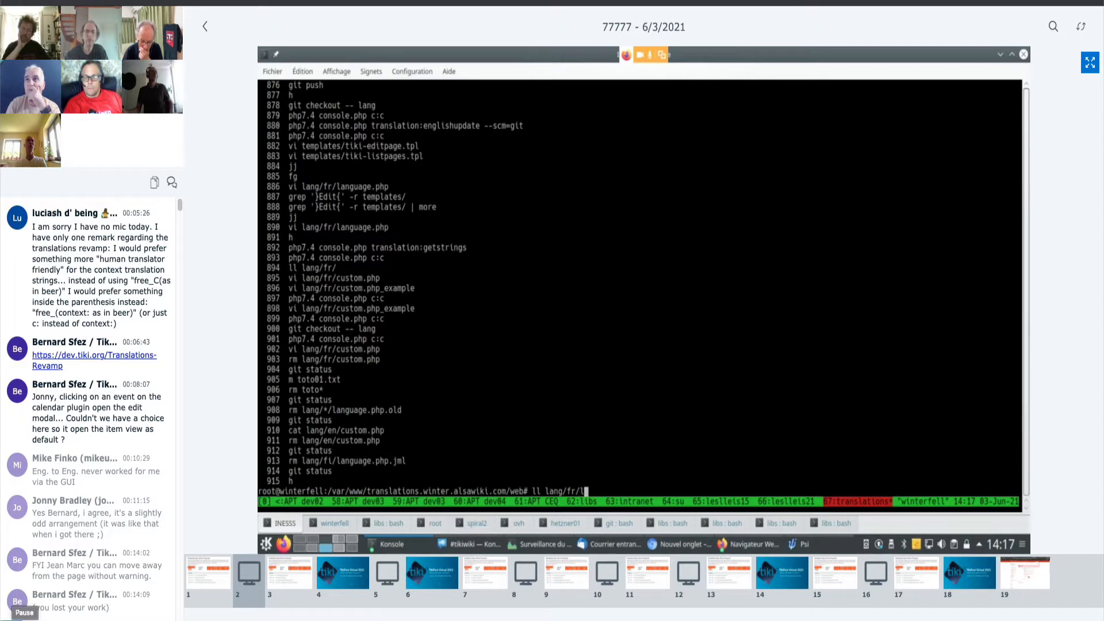
{"action": "type", "text": "anguage.php"}
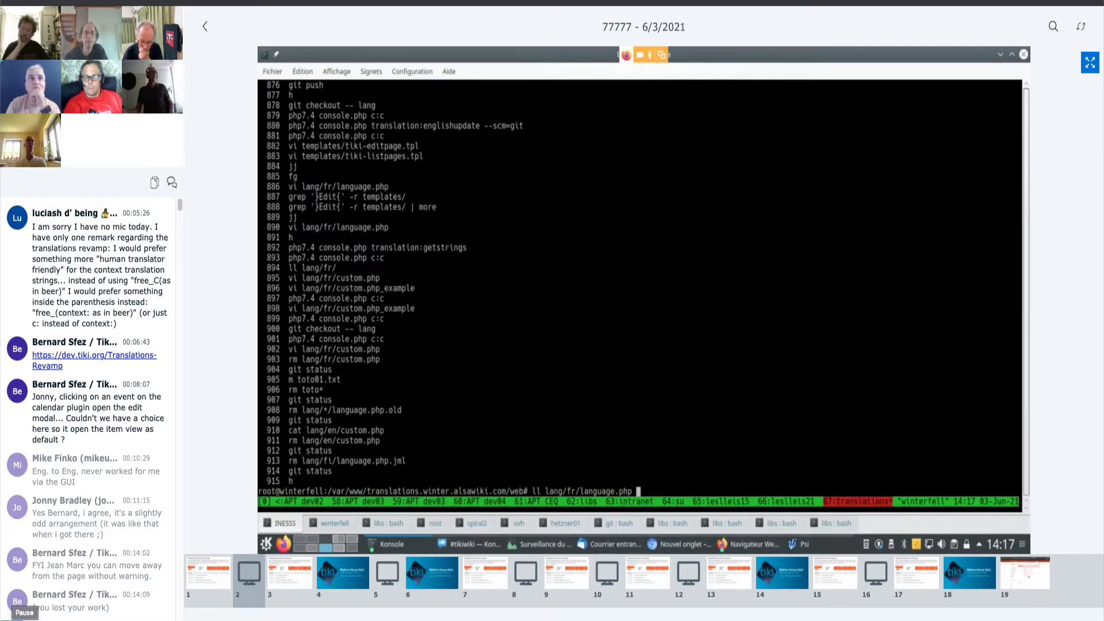
{"action": "key", "text": "Return"}
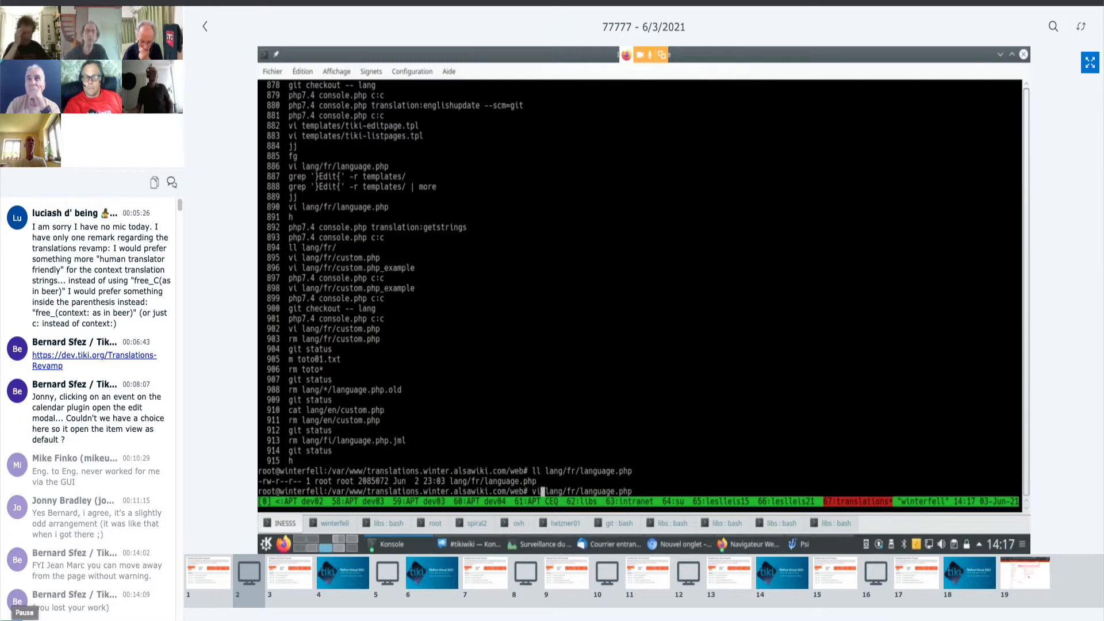
{"action": "key", "text": "Return"}
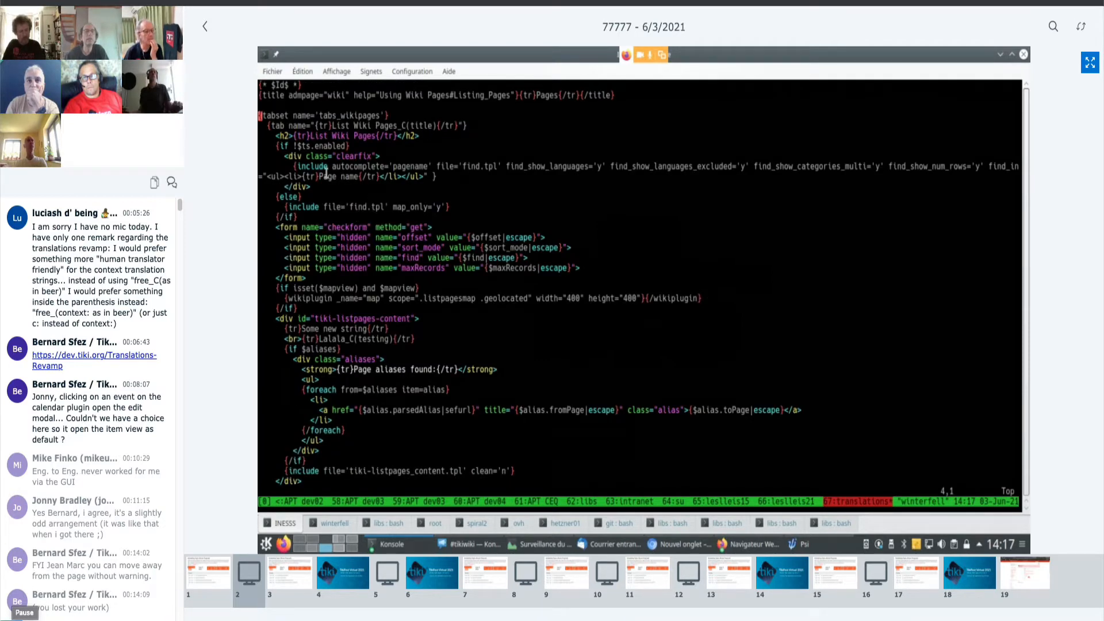
Review tiki-listpages.tpl in vi and return to the shell prompt.
{"action": "double_click", "coordinate": [331, 176]}
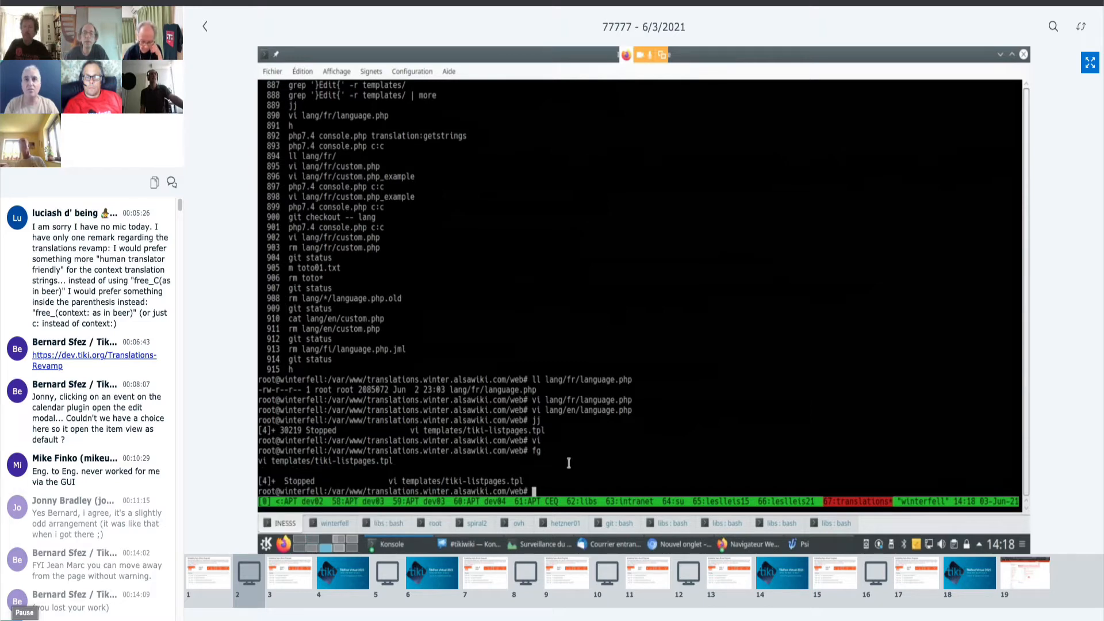
{"action": "mouse_move", "coordinate": [569, 400]}
{"action": "type", "text": "vi lang/fr/language.php"}
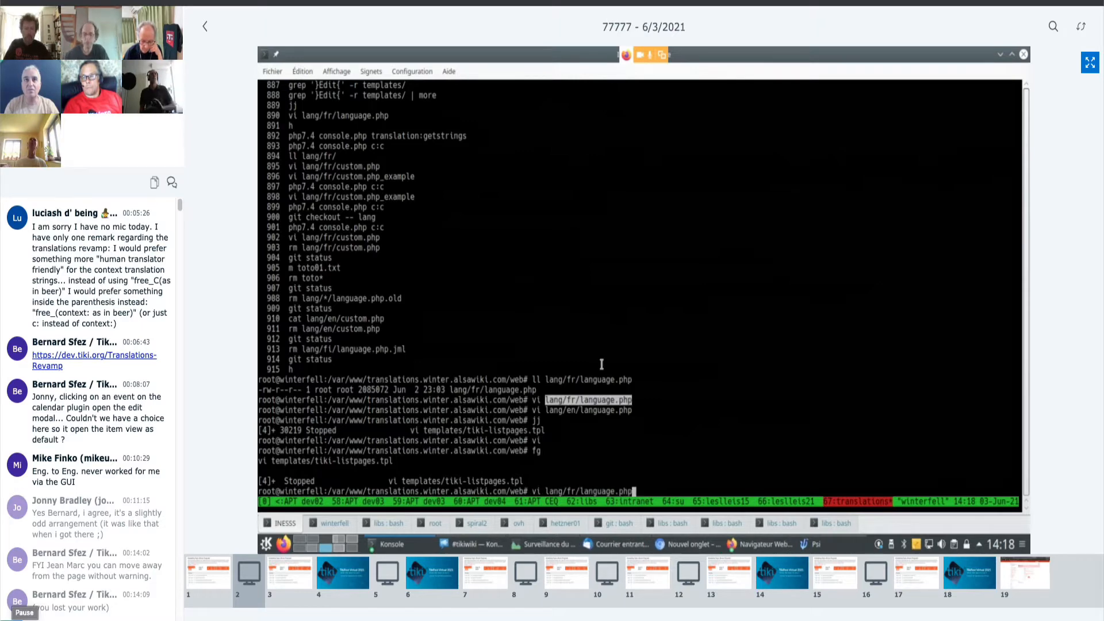
{"action": "key", "text": "Return"}
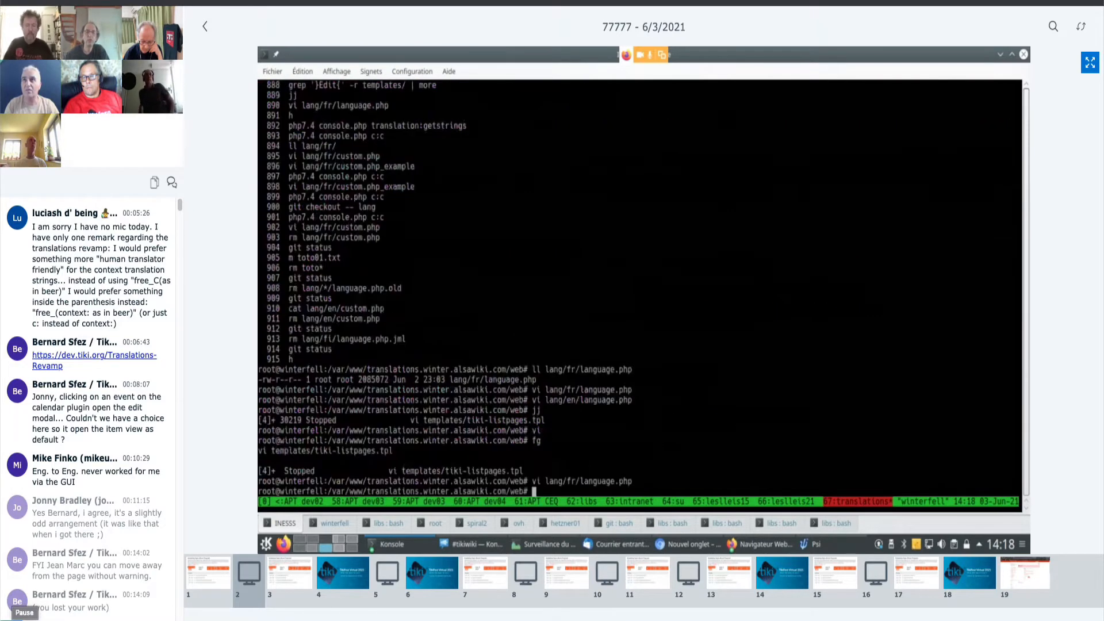
{"action": "type", "text": "vi lang/fr/language.php"}
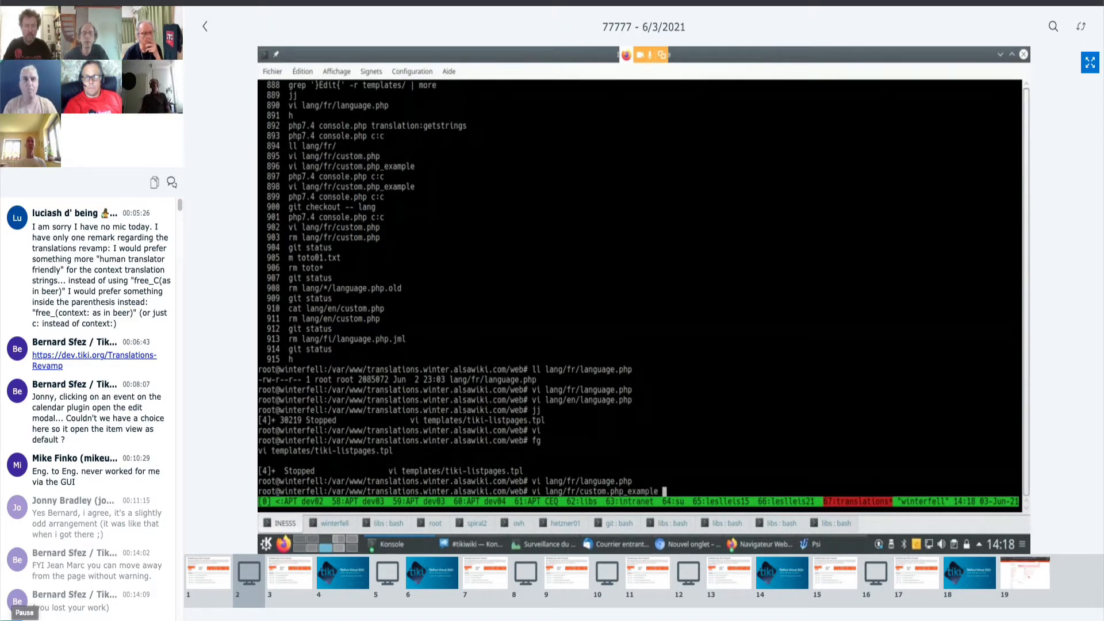
{"action": "mouse_move", "coordinate": [682, 402]}
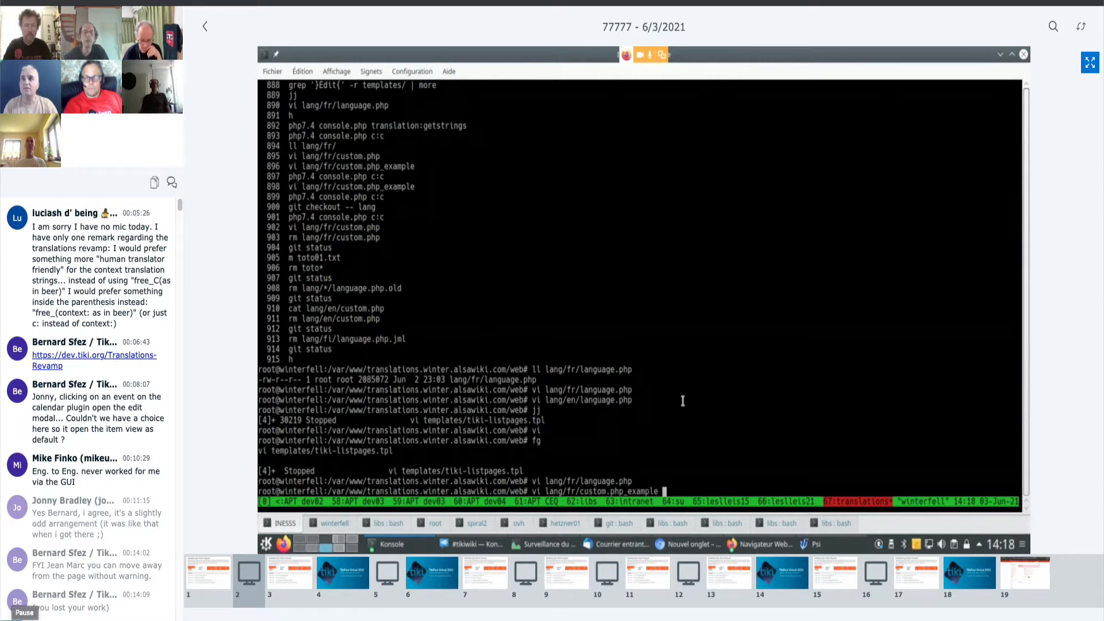
{"action": "key", "text": "Return"}
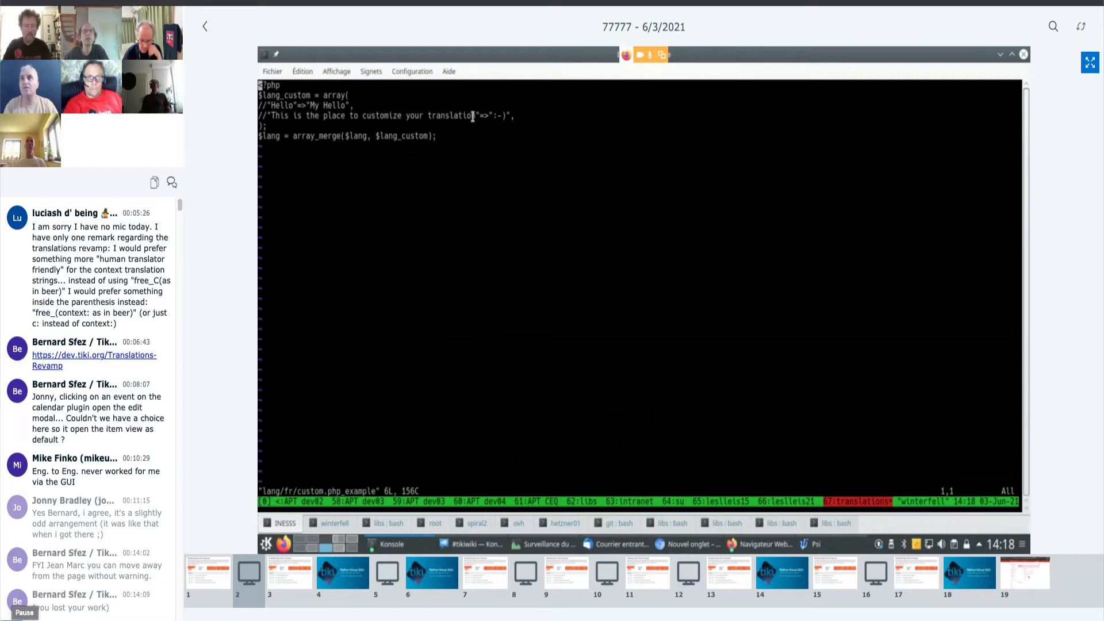
{"action": "mouse_move", "coordinate": [484, 155]}
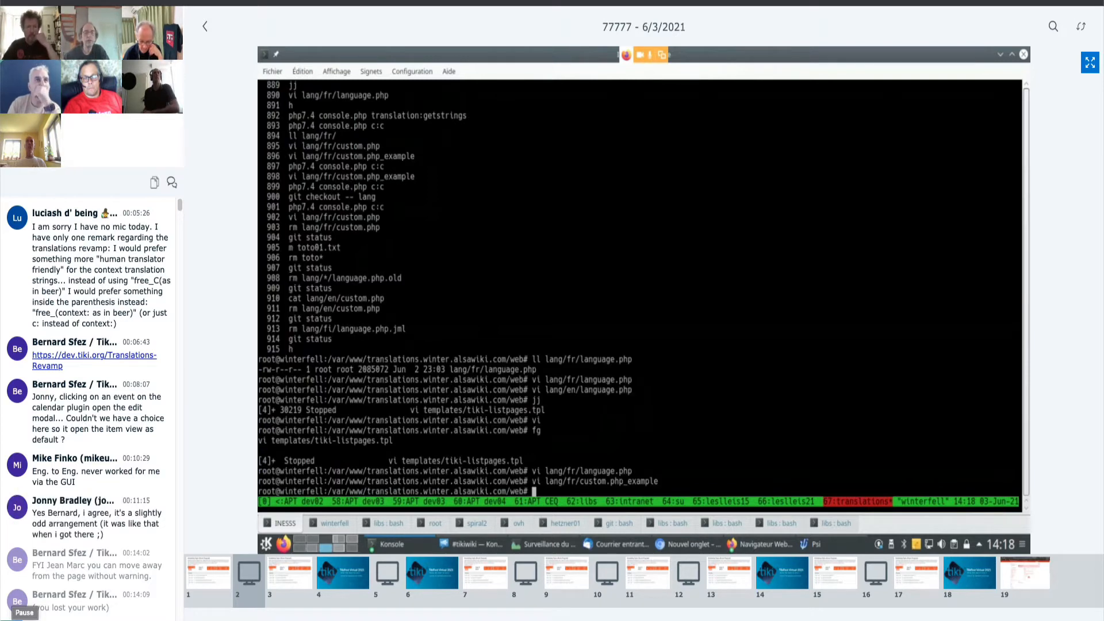
Open the French translation file in vi and page through its English-to-French pairs.
{"action": "type", "text": "vi lang/fr/custom.php_example"}
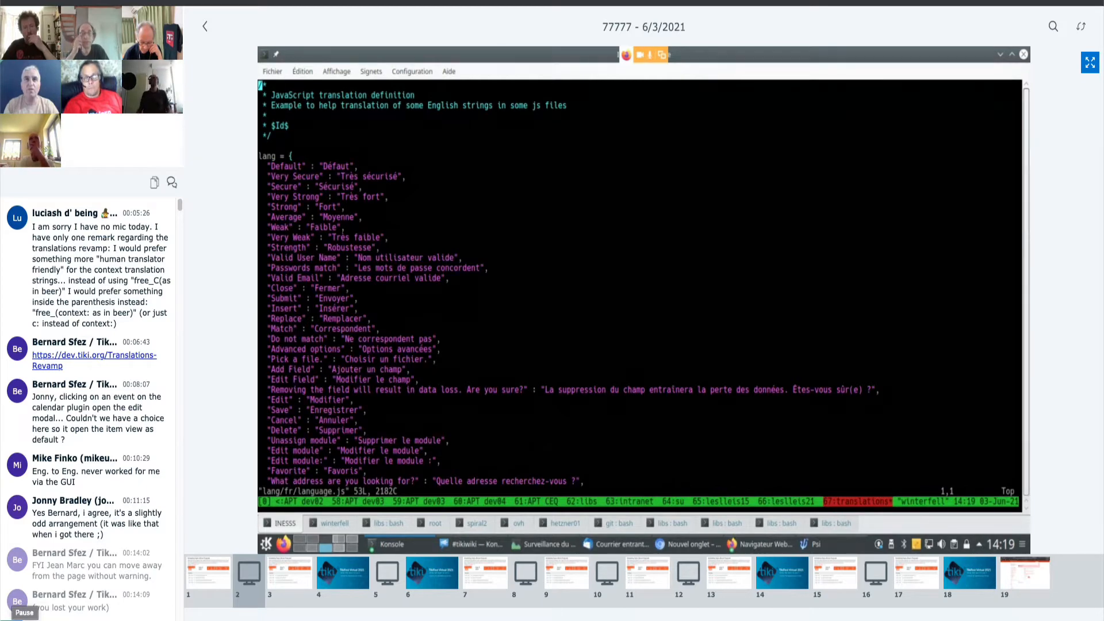
{"action": "scroll", "scroll_direction": "down", "scroll_amount": 3}
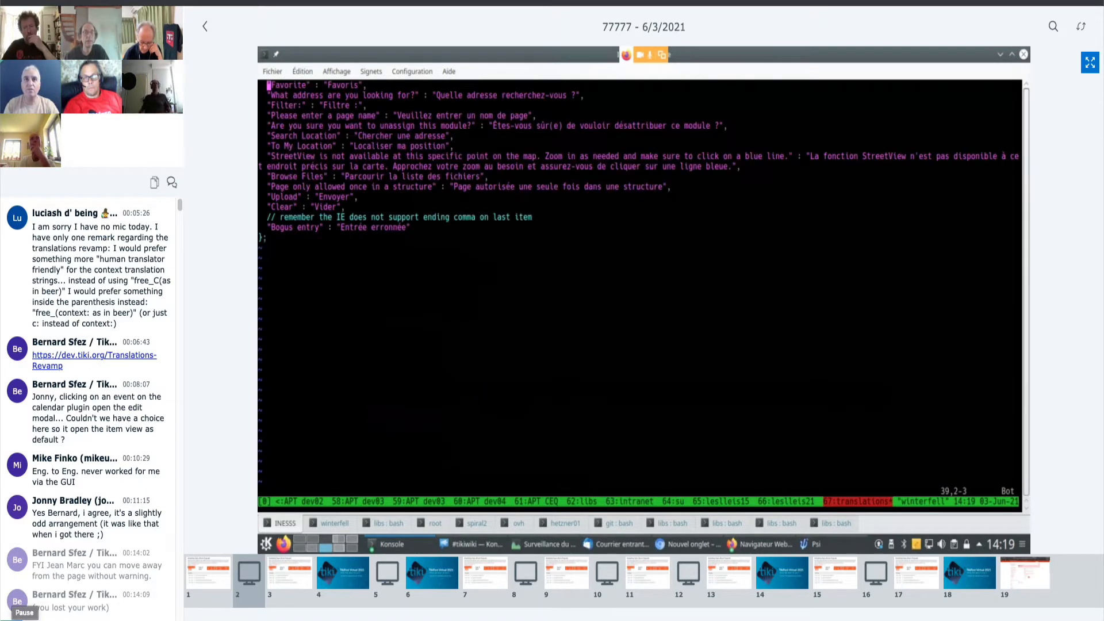
{"action": "scroll", "scroll_direction": "up", "scroll_amount": 3}
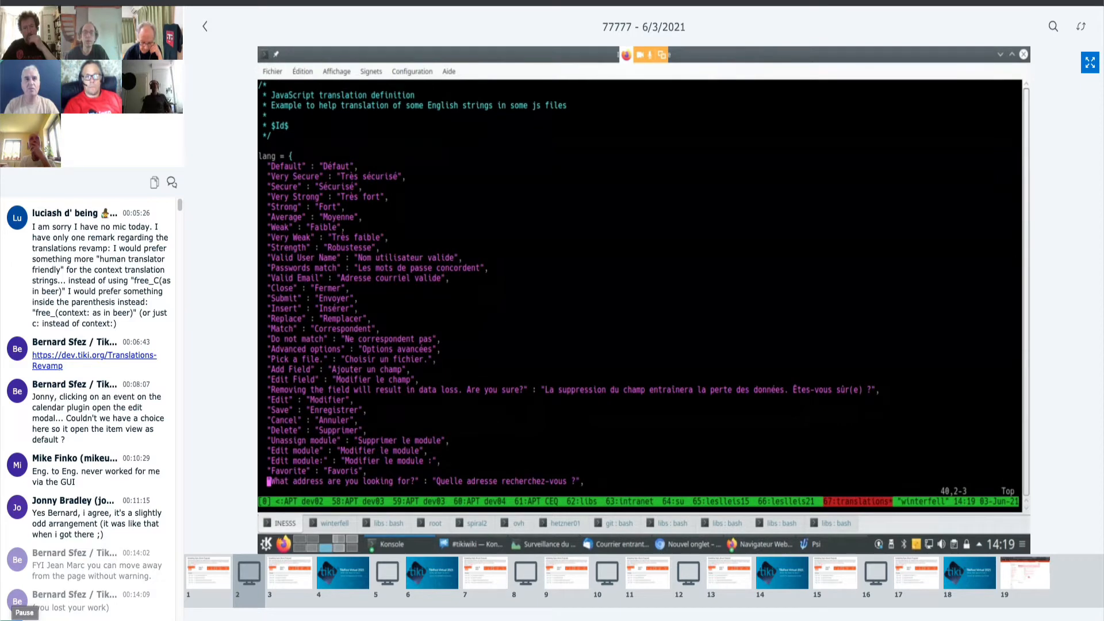
{"action": "mouse_move", "coordinate": [475, 132]}
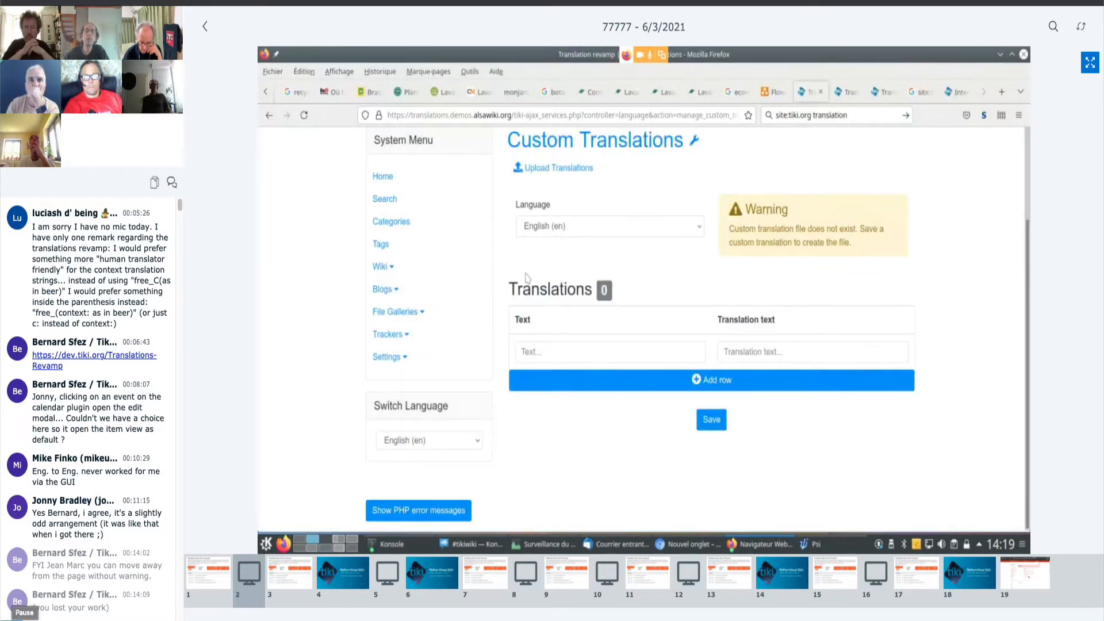
Show the top of the English Custom Translations page with its missing-file warning.
{"action": "scroll", "scroll_direction": "up", "scroll_amount": 3}
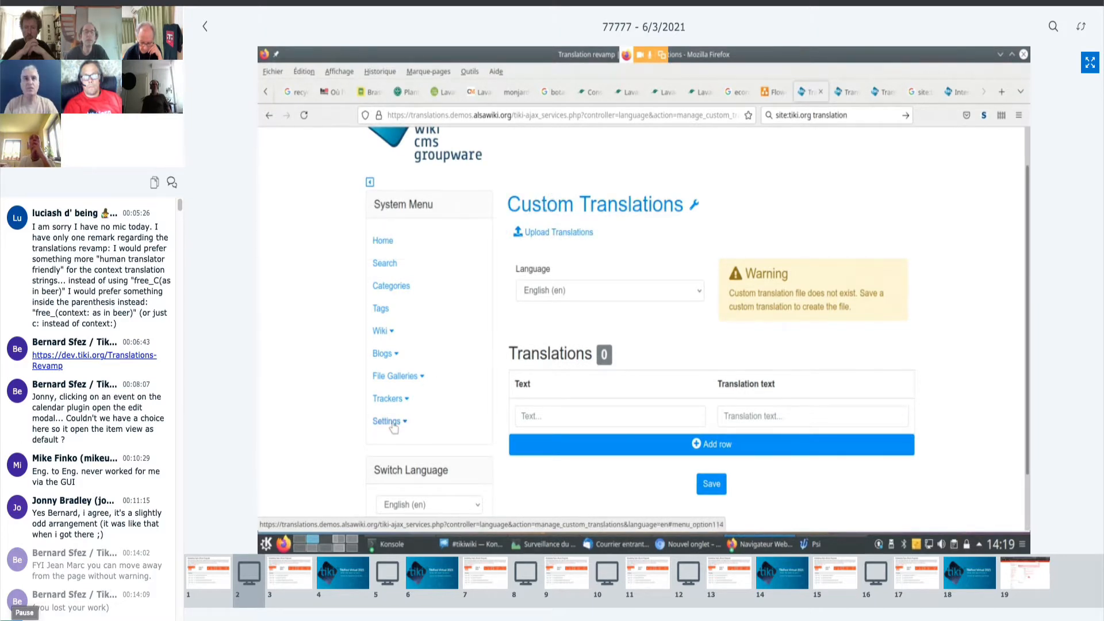
Return to the i18n panel via Settings > Control Panels.
{"action": "left_click", "coordinate": [386, 421]}
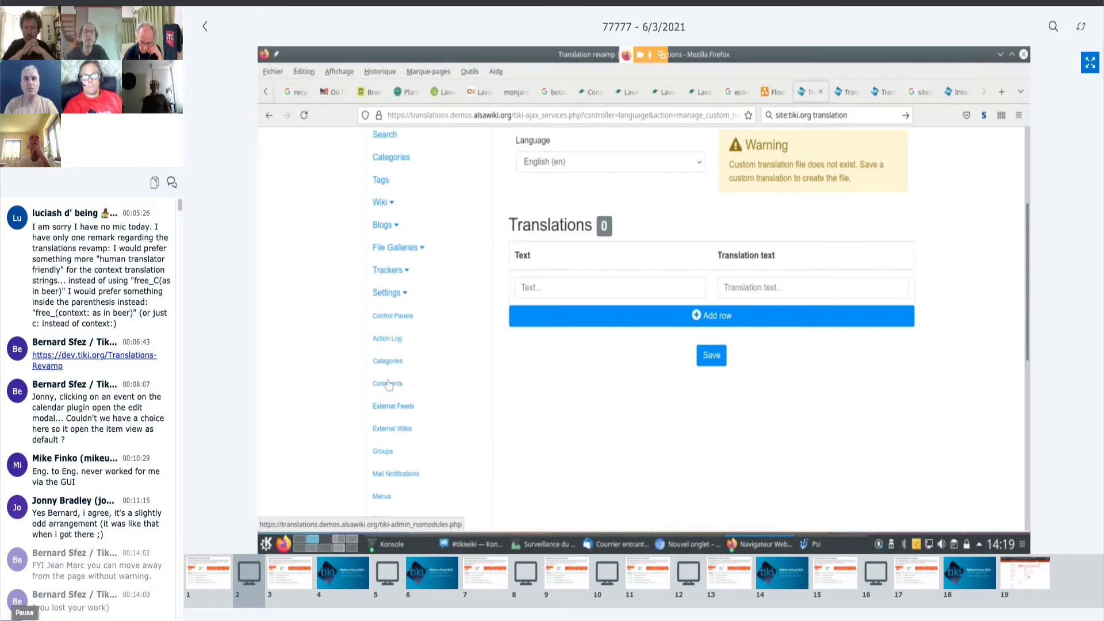
{"action": "left_click", "coordinate": [387, 383]}
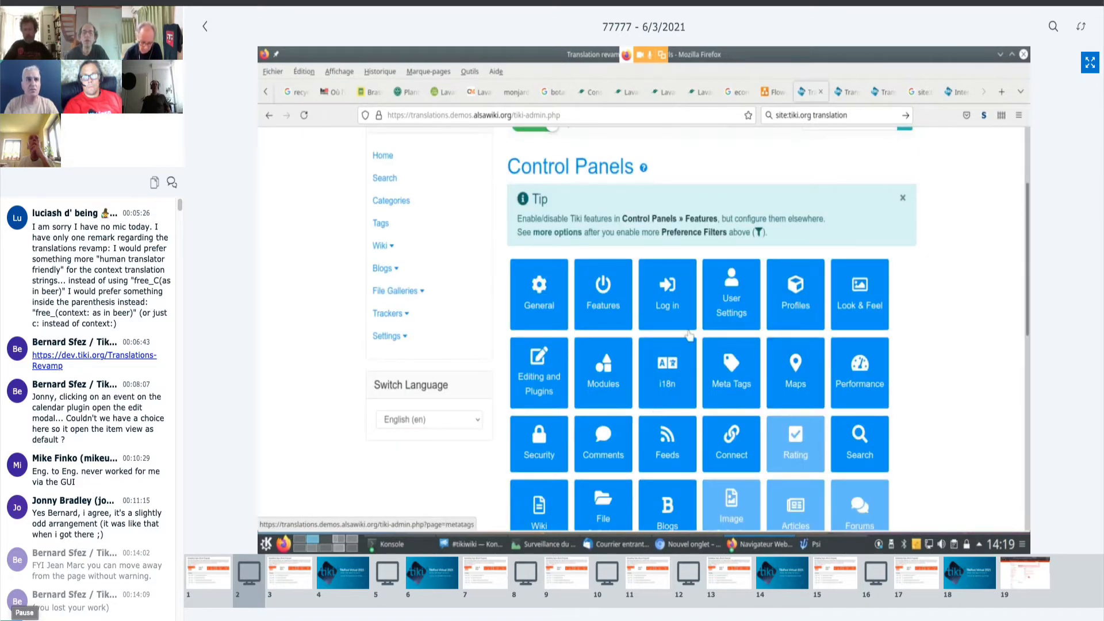
{"action": "left_click", "coordinate": [666, 373]}
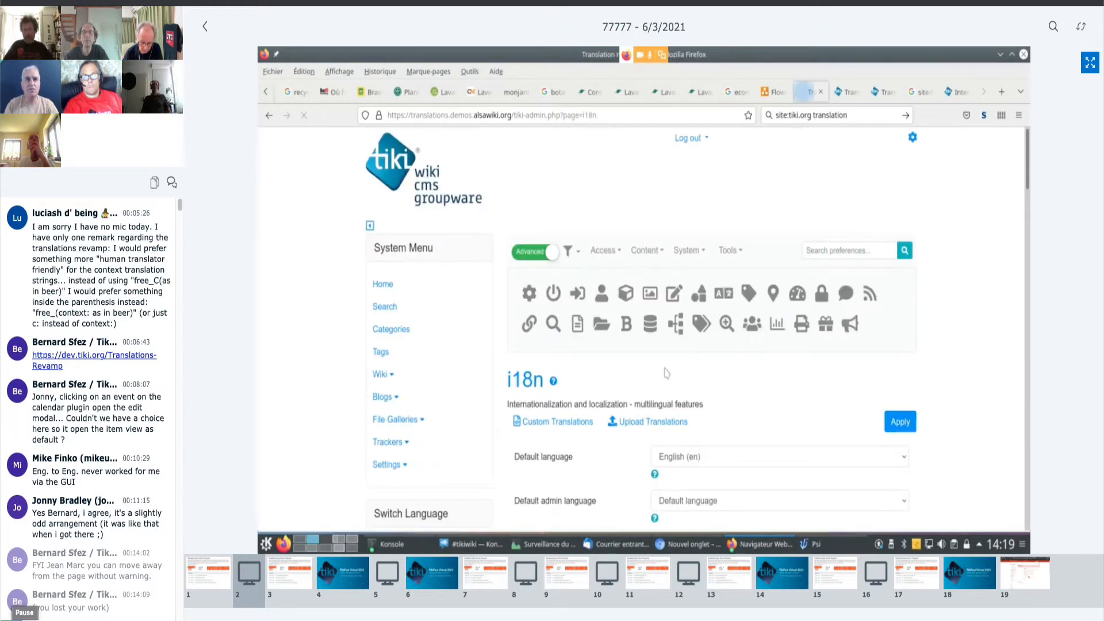
{"action": "scroll", "scroll_direction": "down", "scroll_amount": 3}
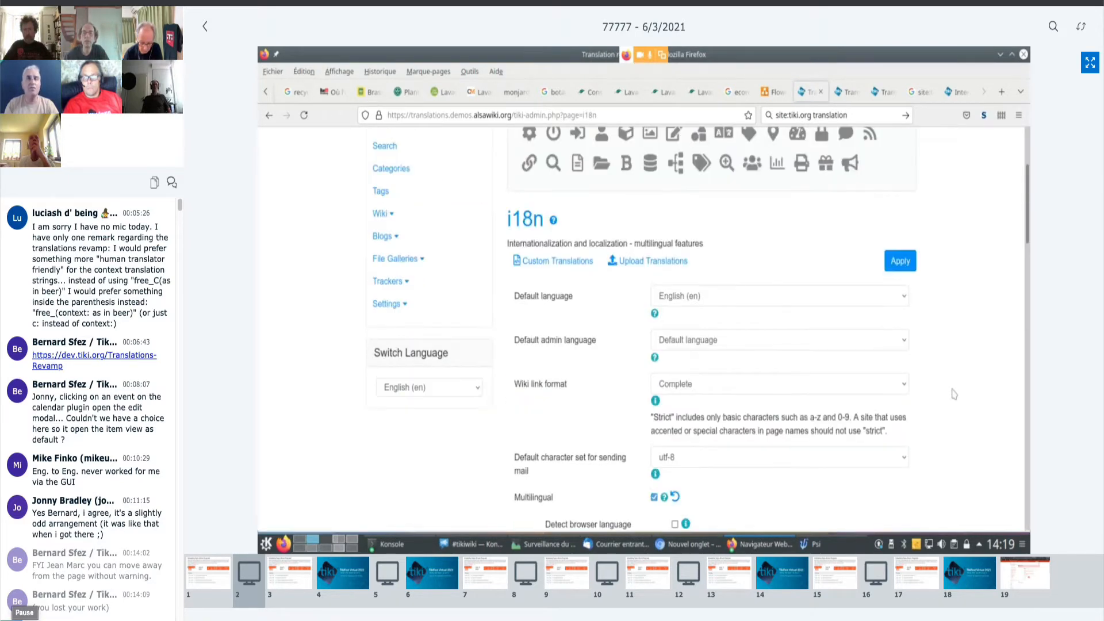
{"action": "mouse_move", "coordinate": [935, 360]}
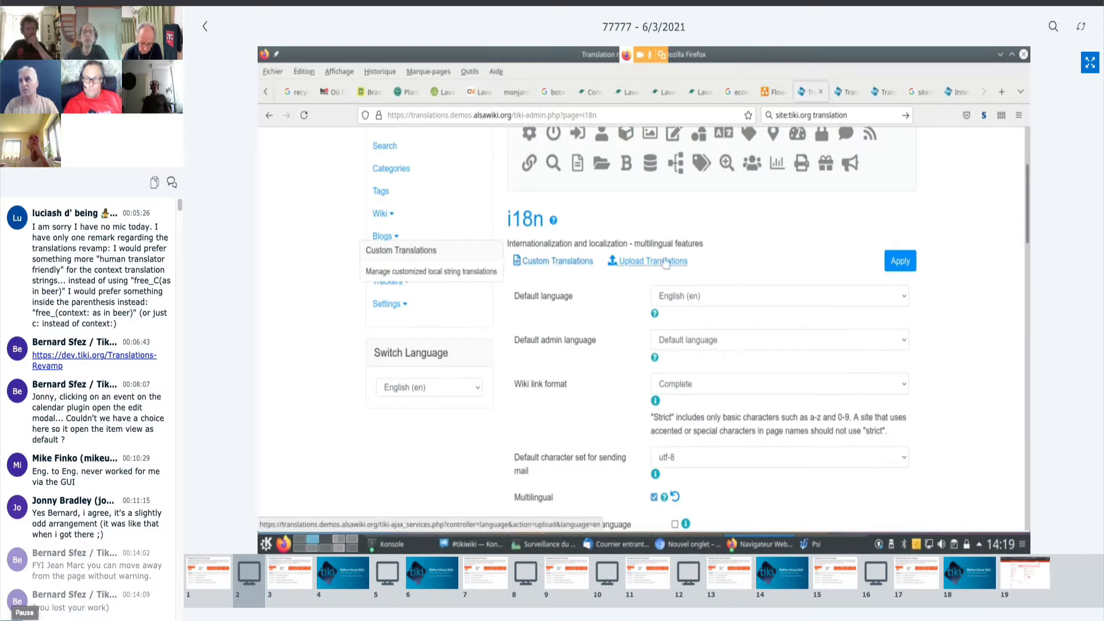
{"action": "mouse_move", "coordinate": [650, 261]}
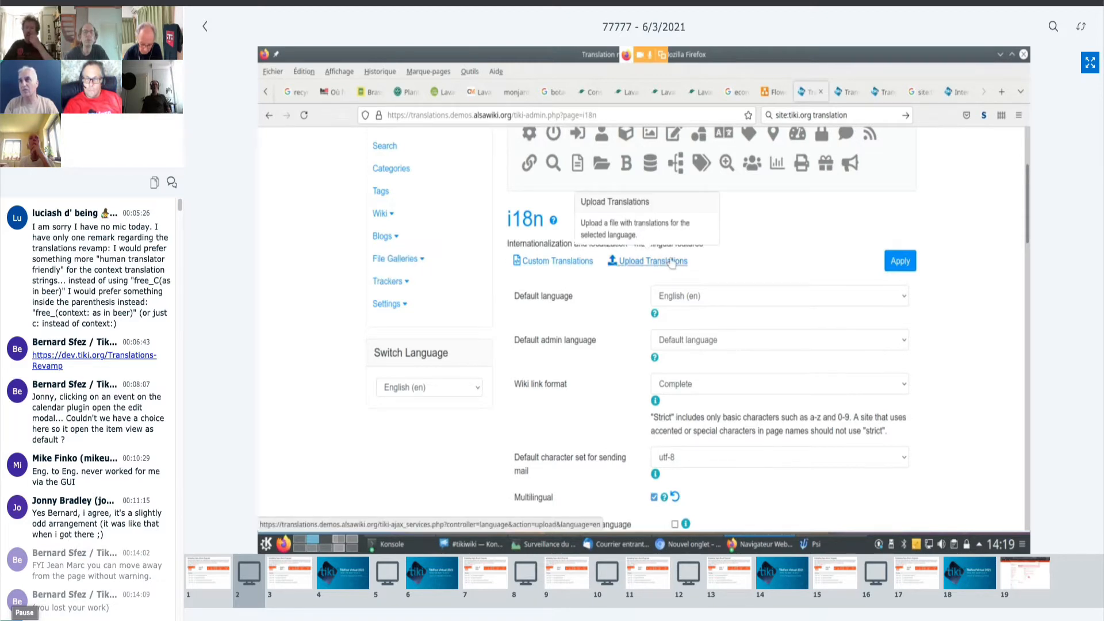
Review the translation options, including the database-for-translation option still off.
{"action": "left_click", "coordinate": [387, 303]}
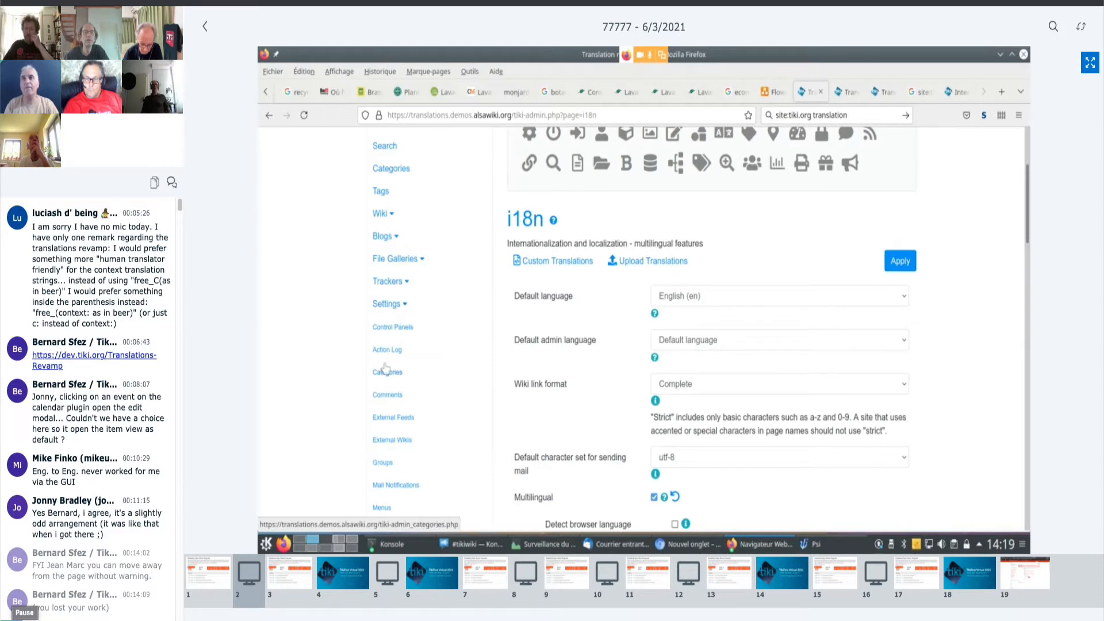
{"action": "scroll", "scroll_direction": "down", "scroll_amount": 3}
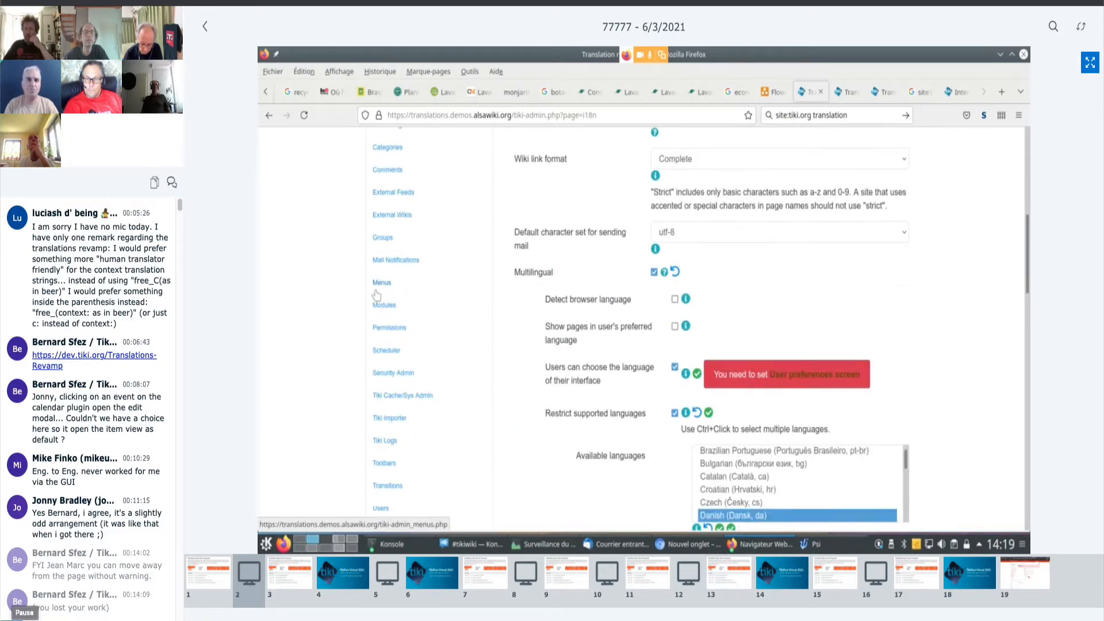
{"action": "scroll", "scroll_direction": "down", "scroll_amount": 3}
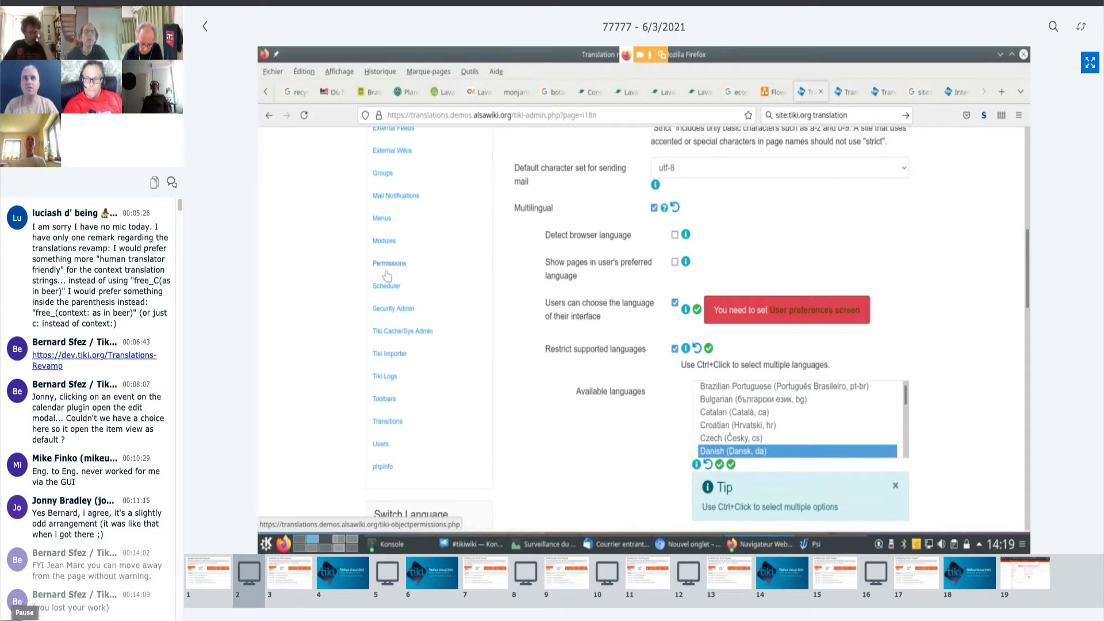
{"action": "scroll", "scroll_direction": "up", "scroll_amount": 3}
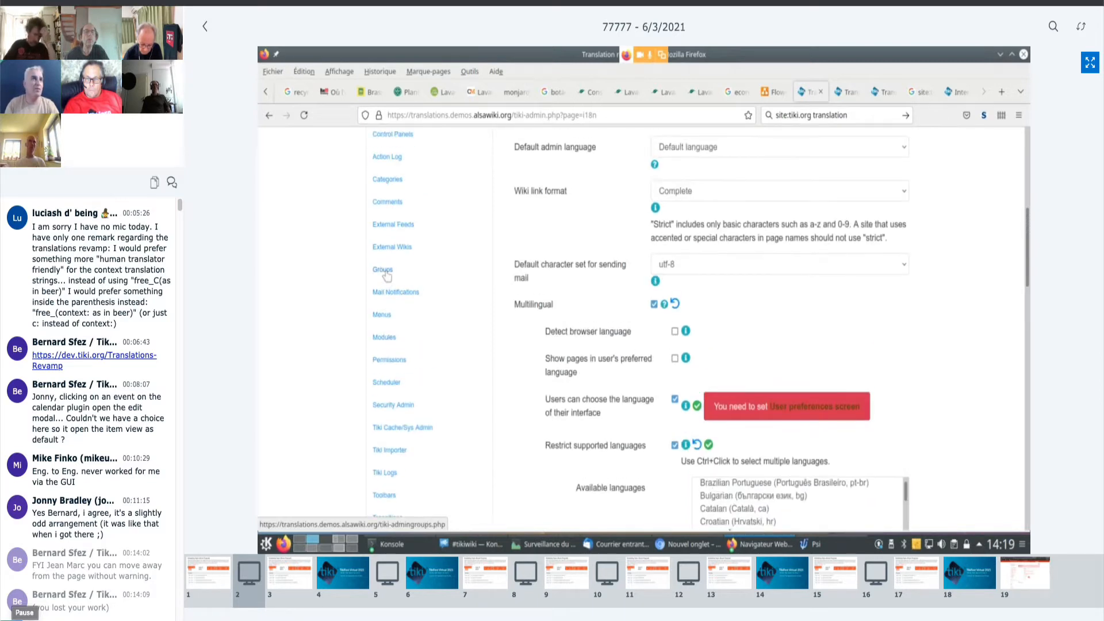
{"action": "scroll", "scroll_direction": "up", "scroll_amount": 3}
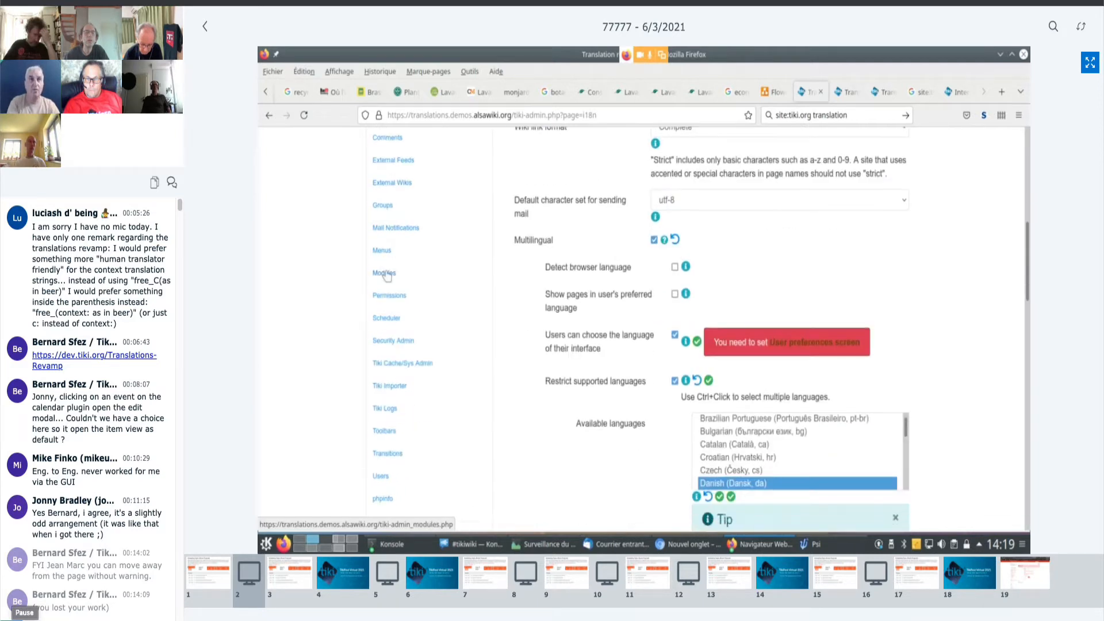
{"action": "scroll", "scroll_direction": "down", "scroll_amount": 3}
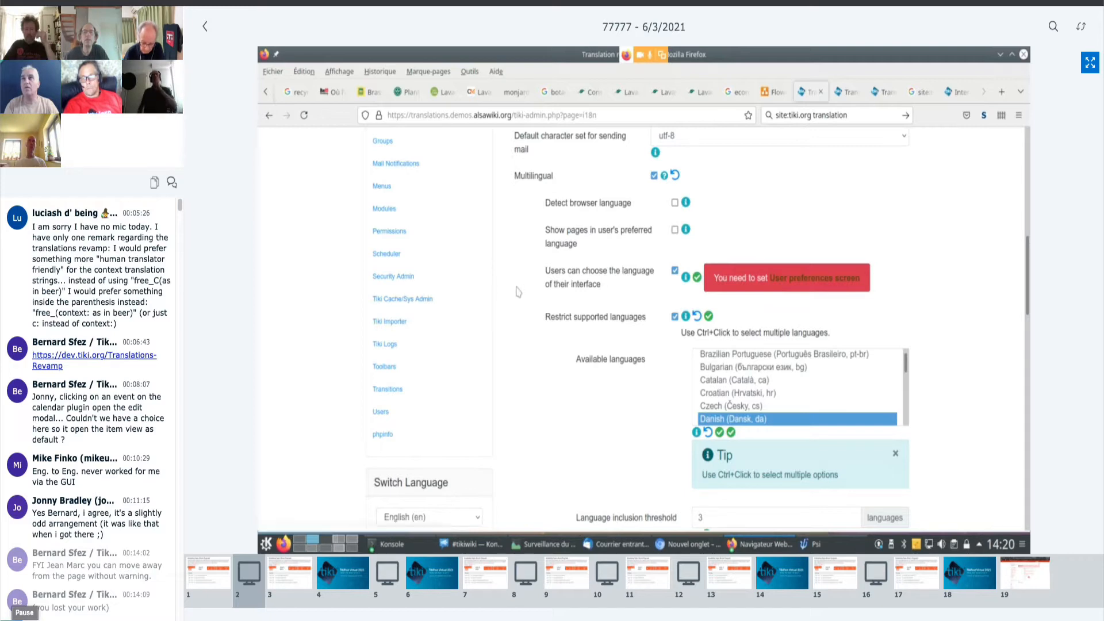
{"action": "scroll", "scroll_direction": "down", "scroll_amount": 3}
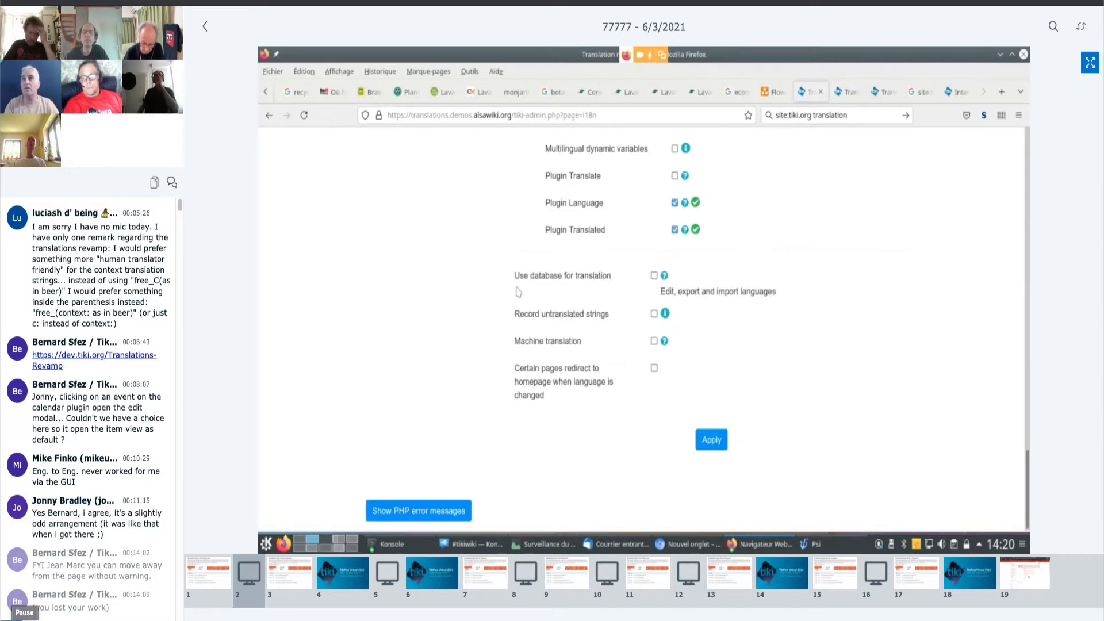
{"action": "scroll", "scroll_direction": "up", "scroll_amount": 3}
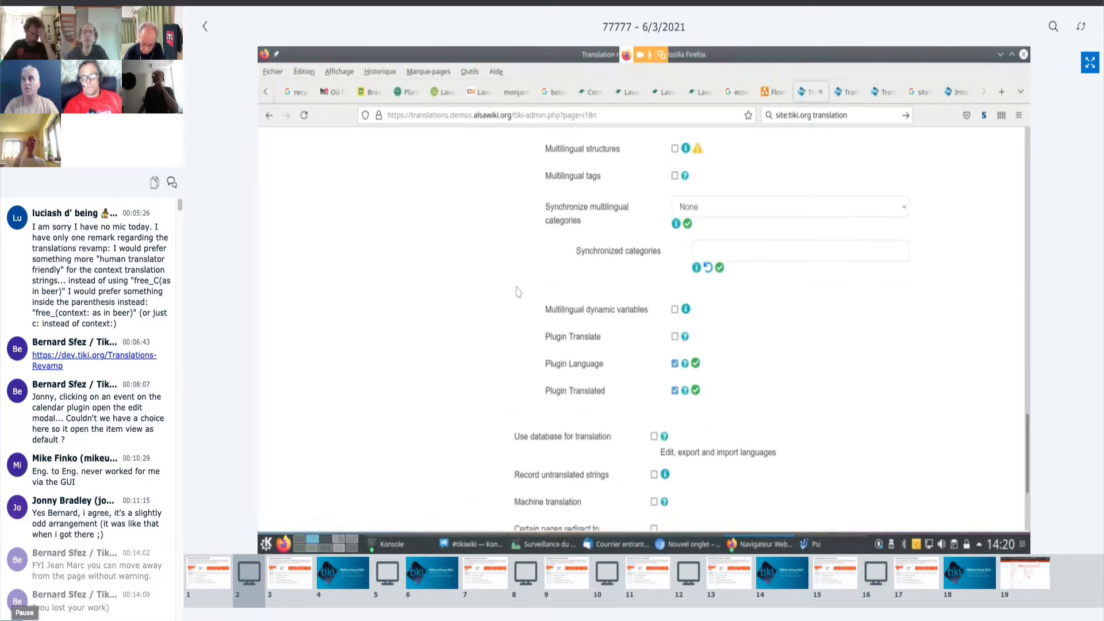
{"action": "scroll", "scroll_direction": "up", "scroll_amount": 3}
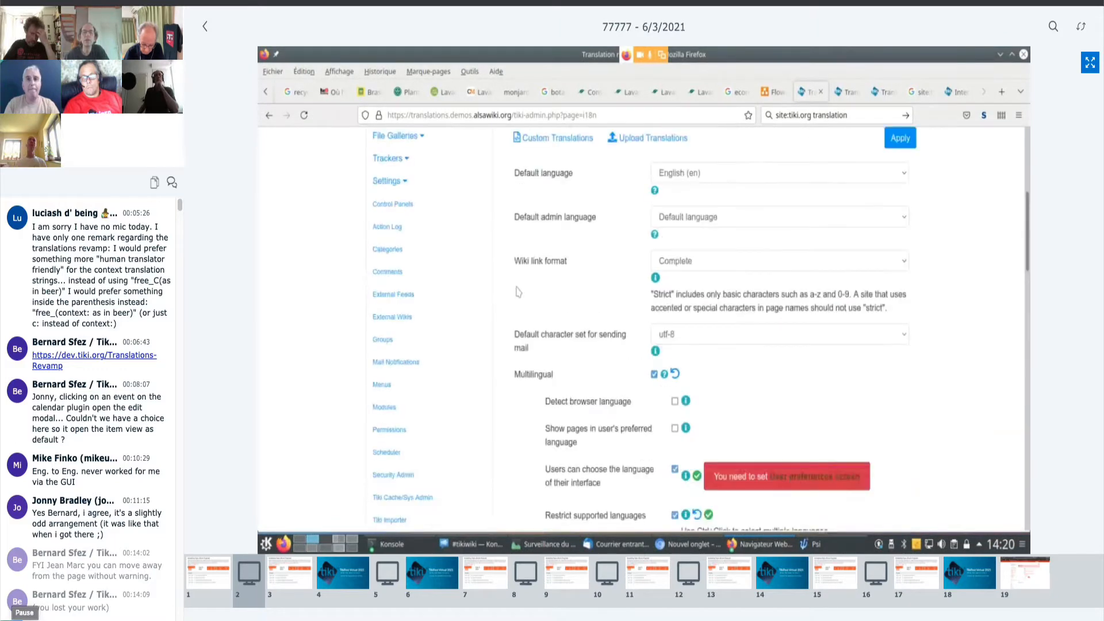
{"action": "scroll", "scroll_direction": "up", "scroll_amount": 3}
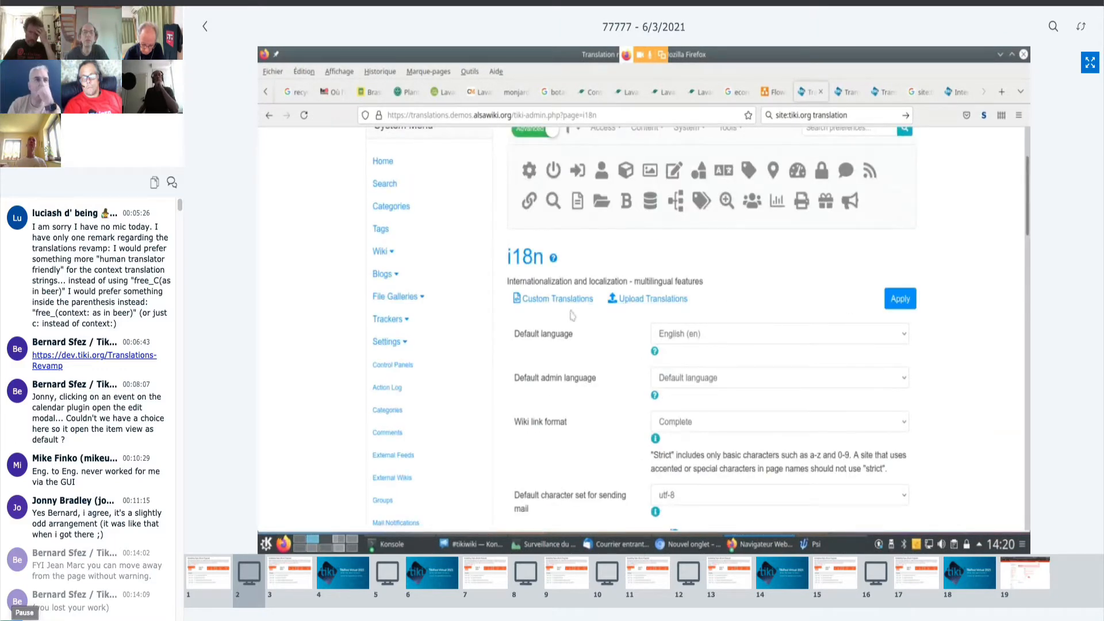
{"action": "left_click", "coordinate": [554, 298]}
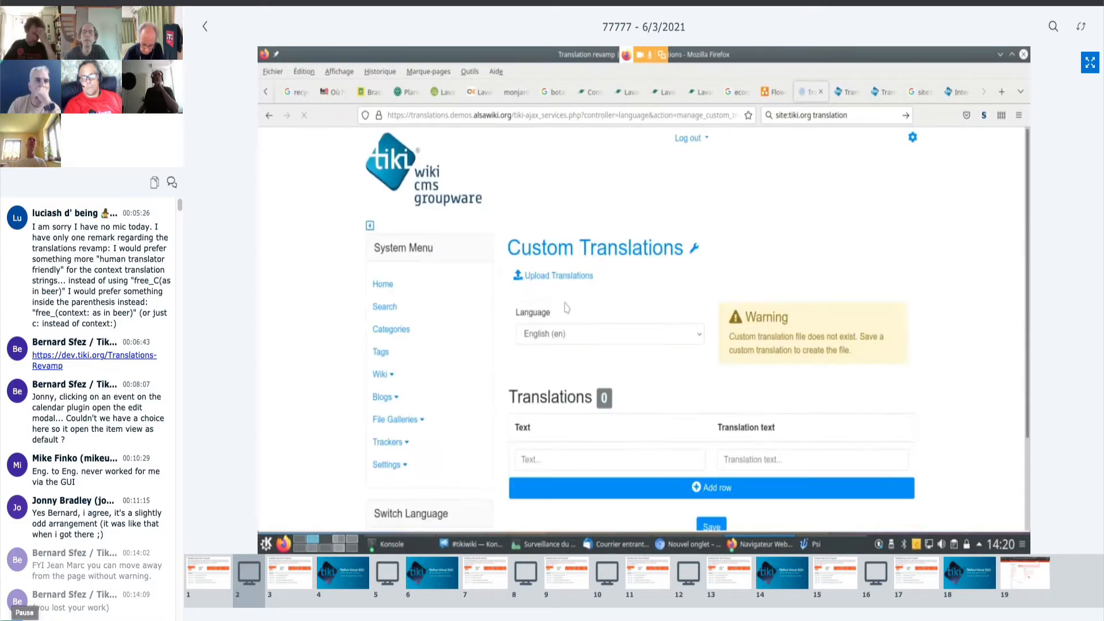
{"action": "mouse_move", "coordinate": [606, 297]}
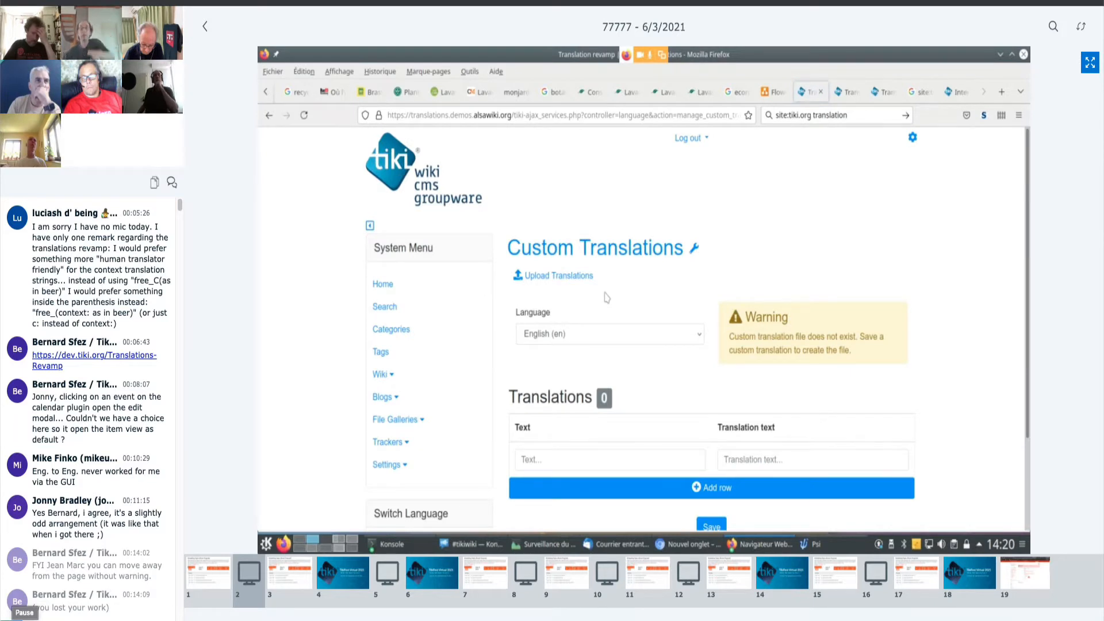
{"action": "mouse_move", "coordinate": [961, 334]}
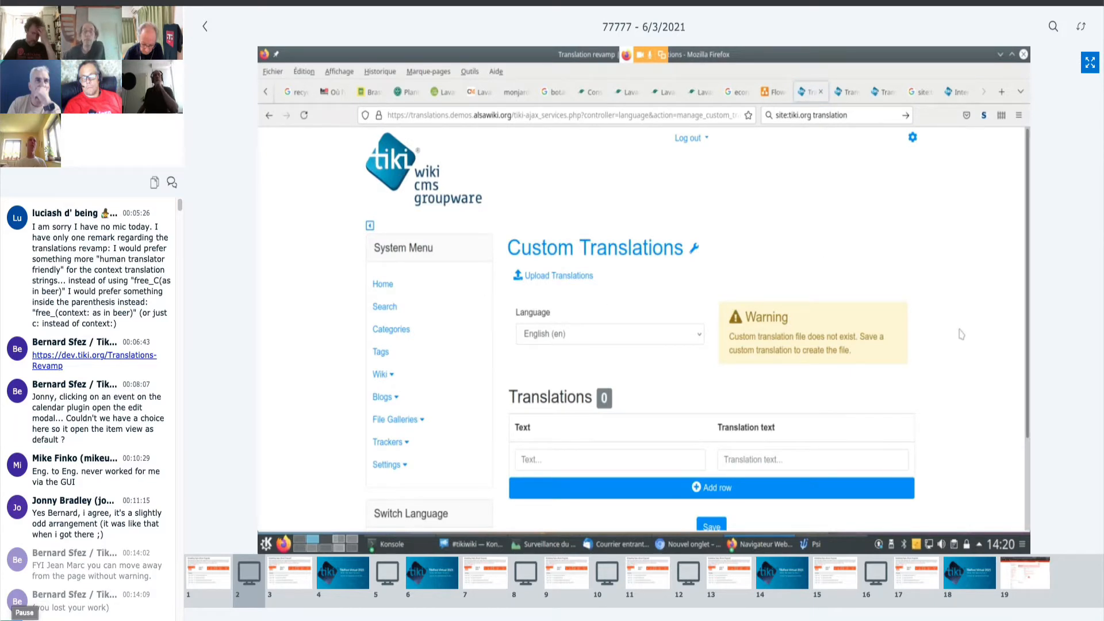
{"action": "scroll", "scroll_direction": "down", "scroll_amount": 3}
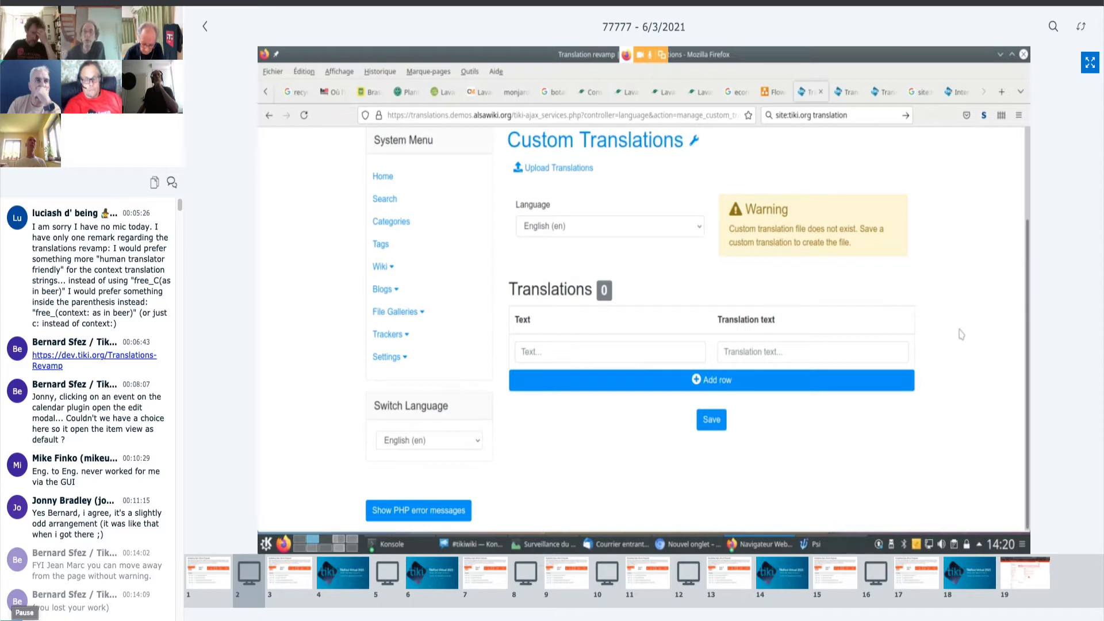
{"action": "mouse_move", "coordinate": [952, 317]}
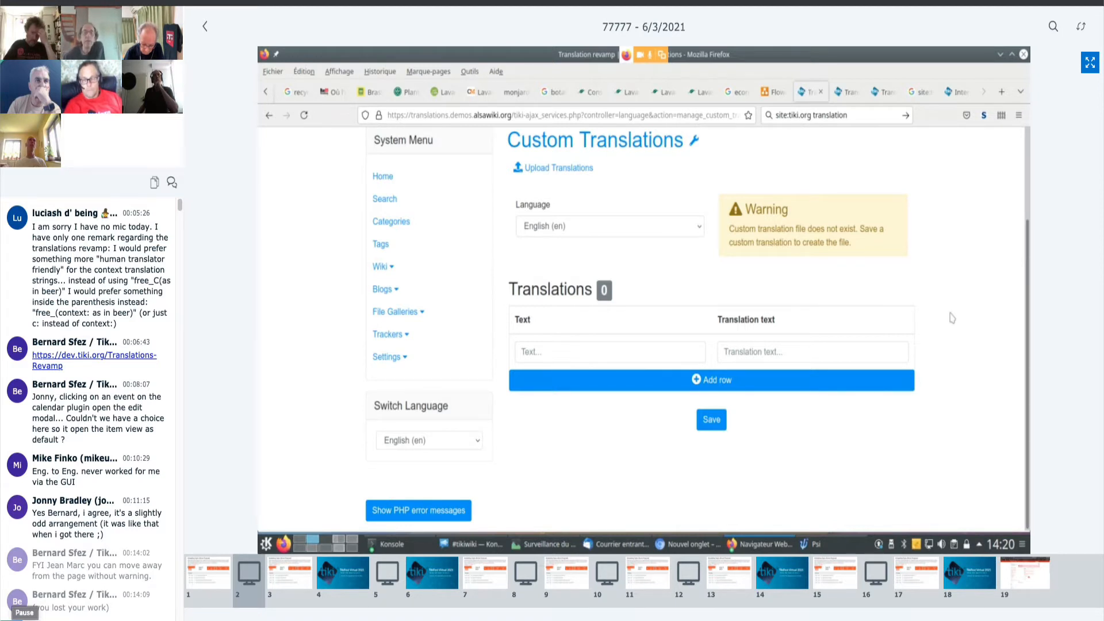
{"action": "mouse_move", "coordinate": [558, 168]}
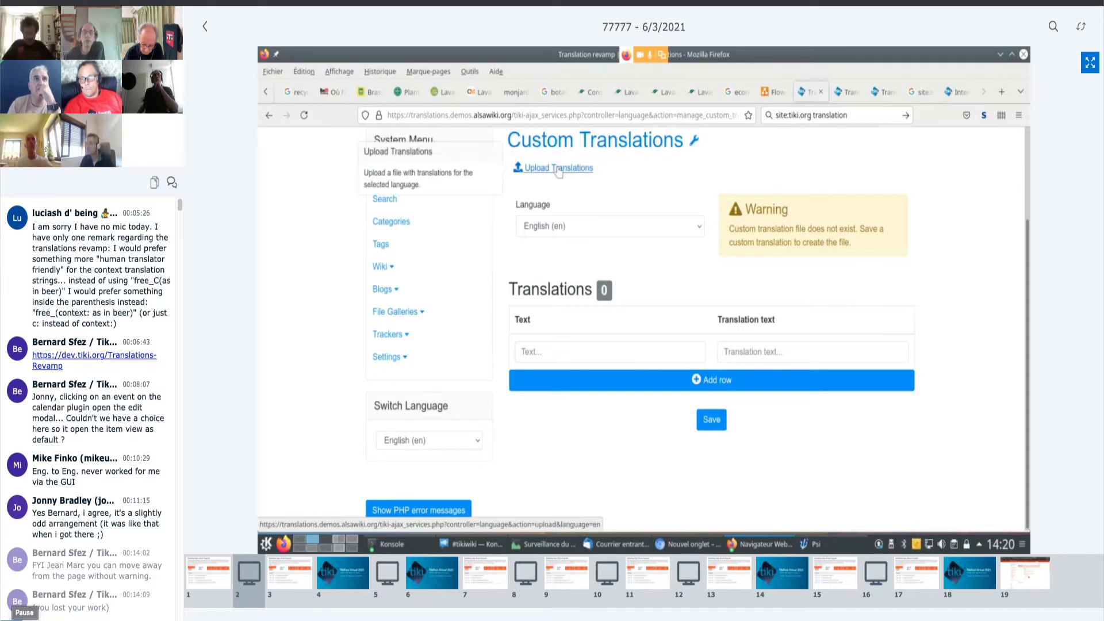
Set the Custom Translations language to French (Français, fr).
{"action": "left_click", "coordinate": [607, 227]}
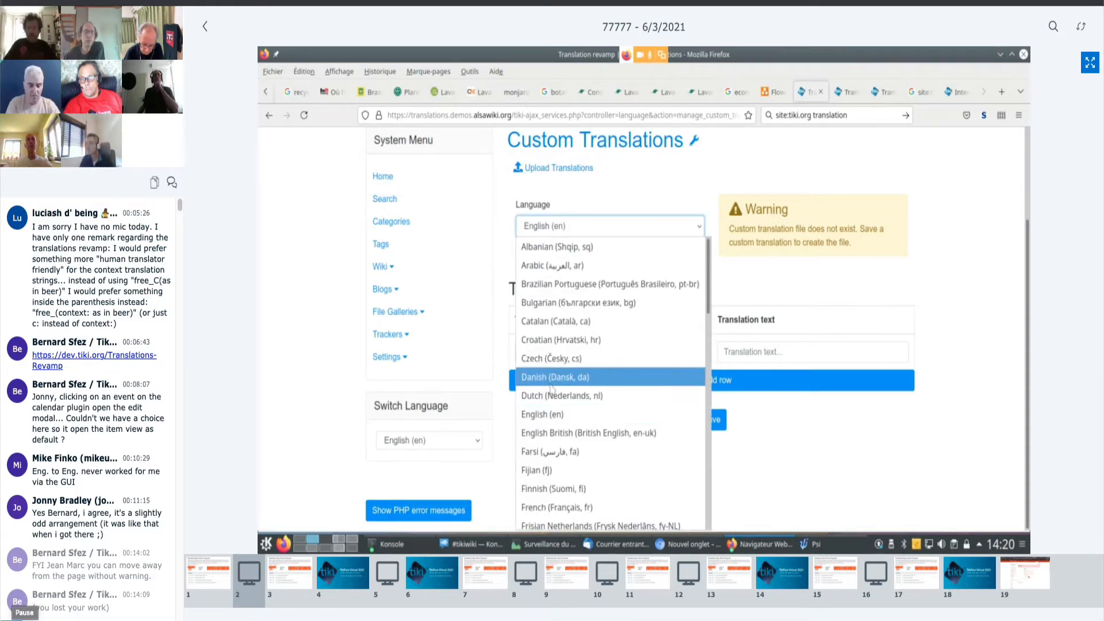
{"action": "mouse_move", "coordinate": [557, 507]}
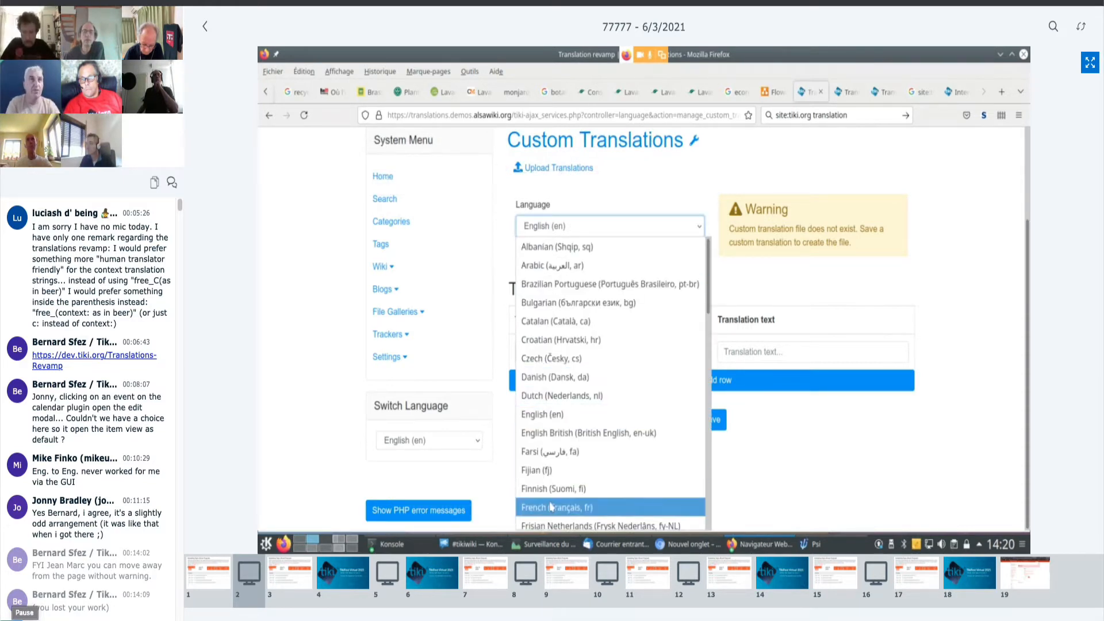
{"action": "left_click", "coordinate": [557, 507]}
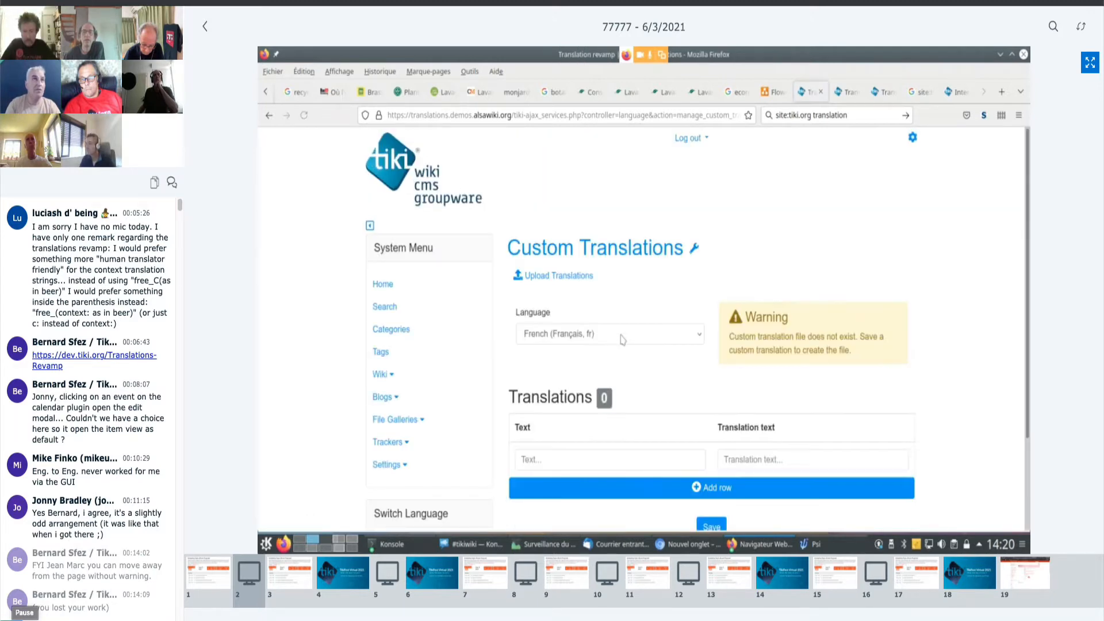
{"action": "scroll", "scroll_direction": "down", "scroll_amount": 3}
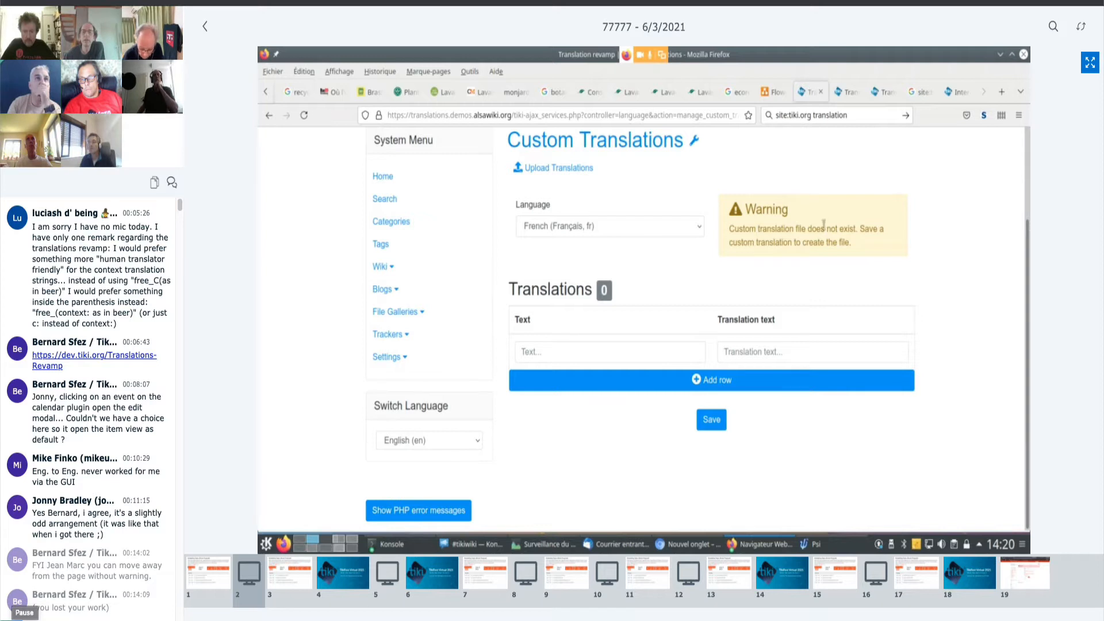
{"action": "mouse_move", "coordinate": [882, 240]}
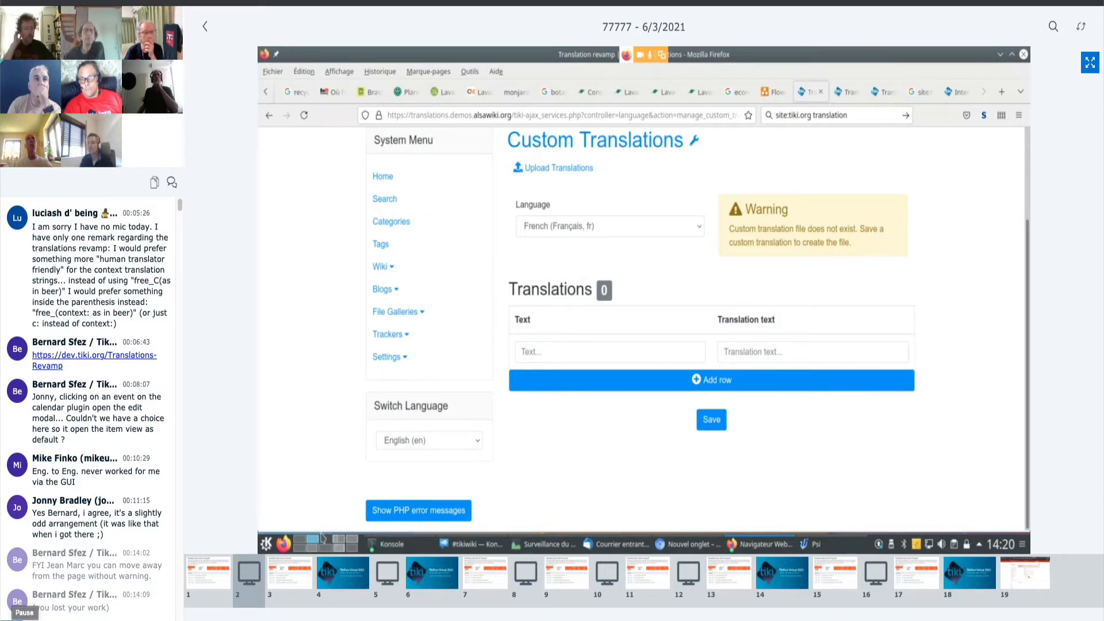
{"action": "scroll", "scroll_direction": "up", "scroll_amount": 3}
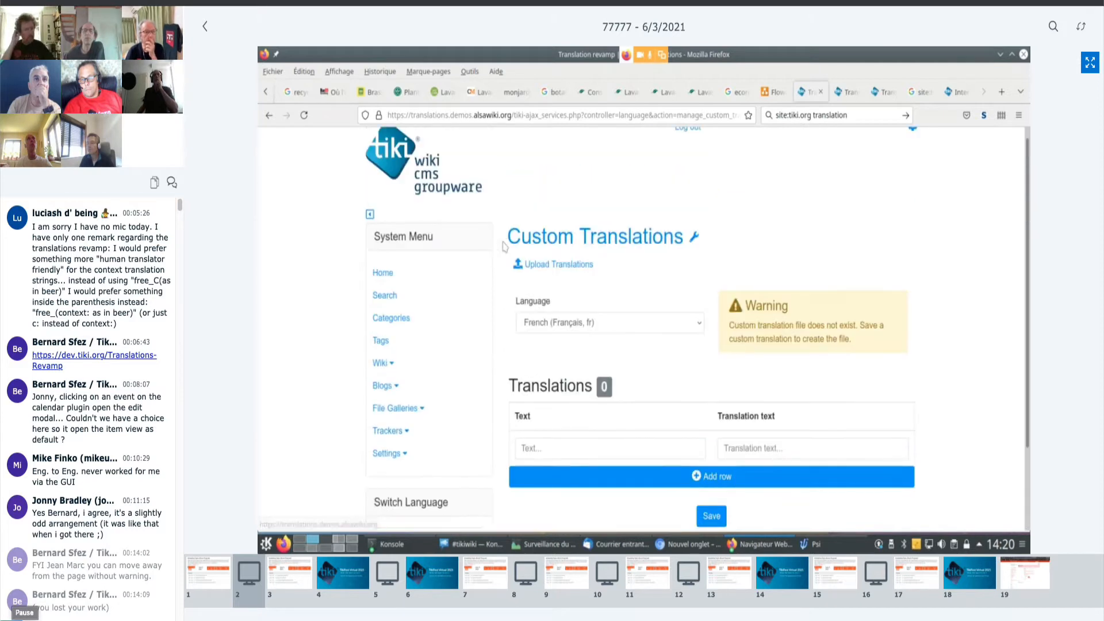
Add a French custom translation mapping 'Custom Translations' to 'Traduction perso' and save it.
{"action": "double_click", "coordinate": [593, 236]}
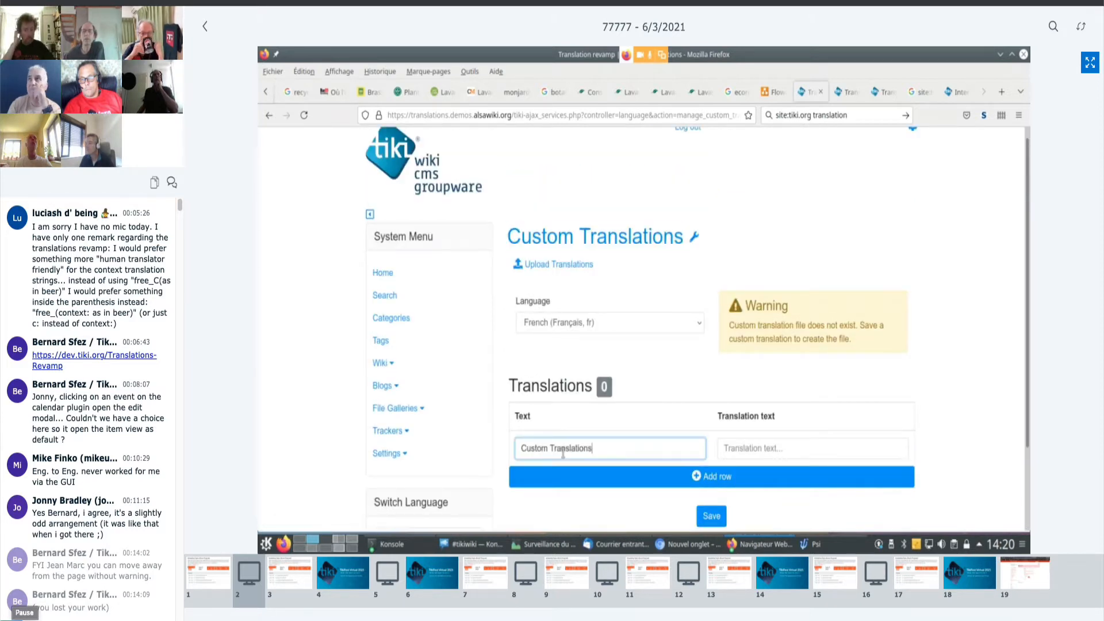
{"action": "left_click", "coordinate": [811, 449]}
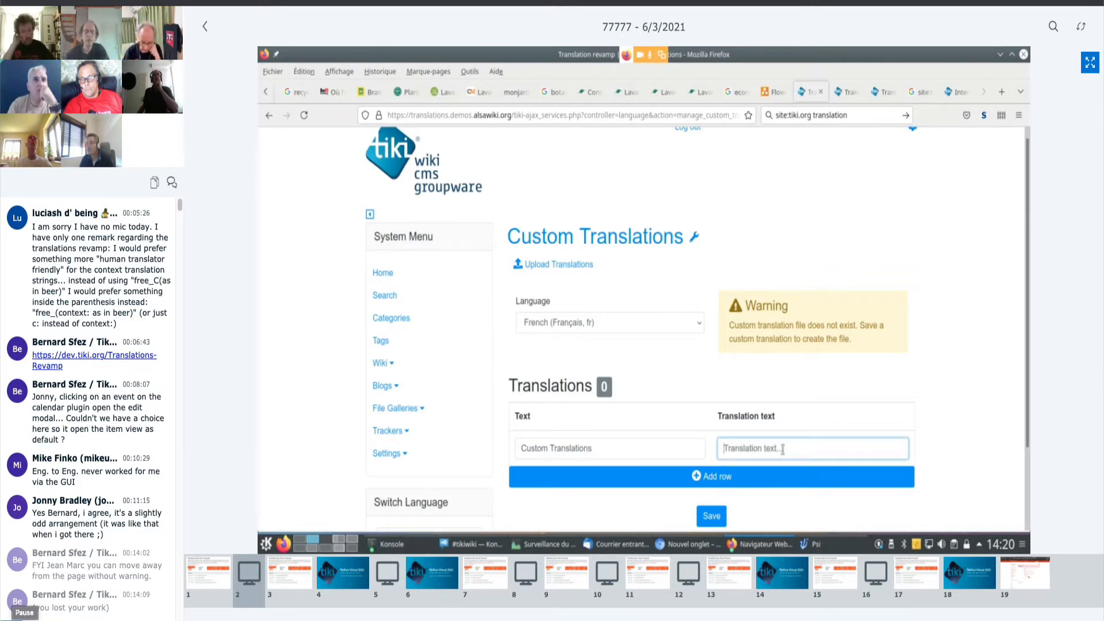
{"action": "type", "text": "Trad"}
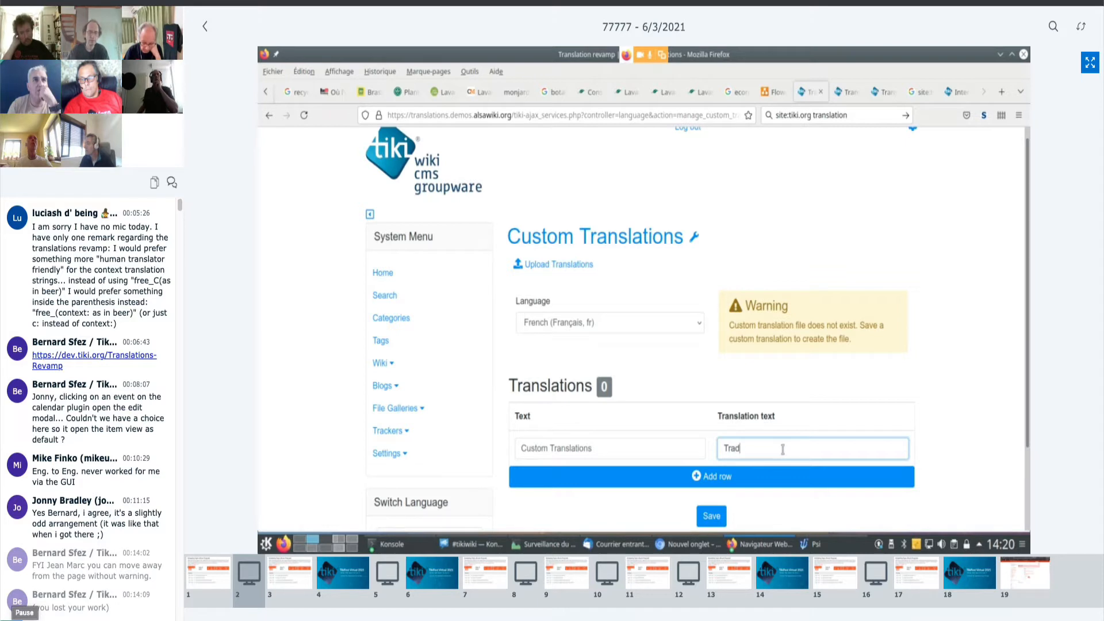
{"action": "type", "text": "uction"}
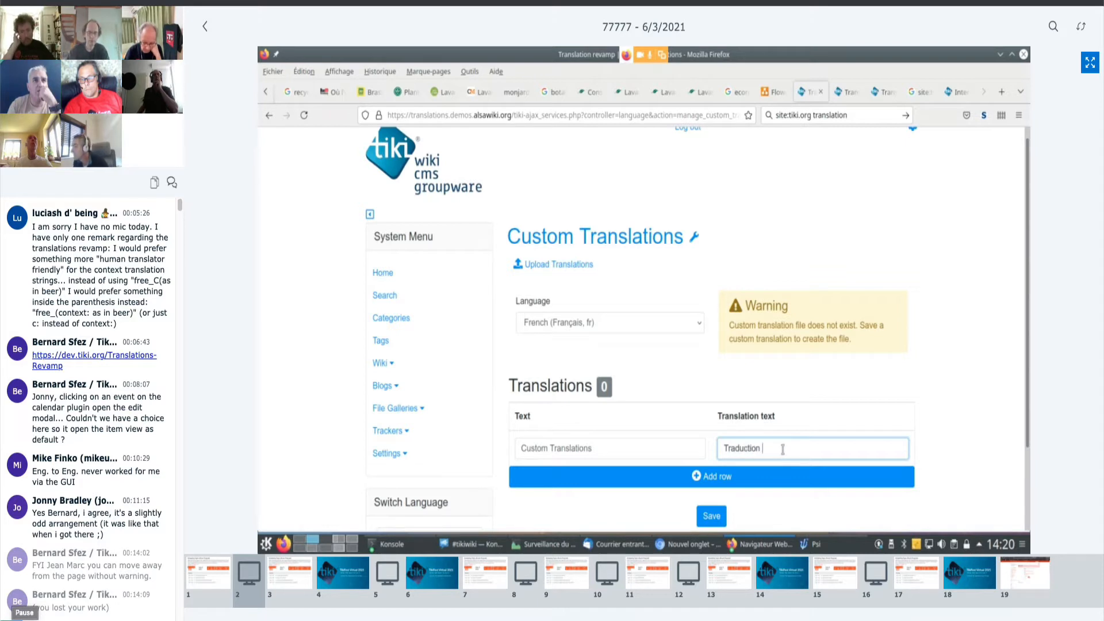
{"action": "type", "text": "perso"}
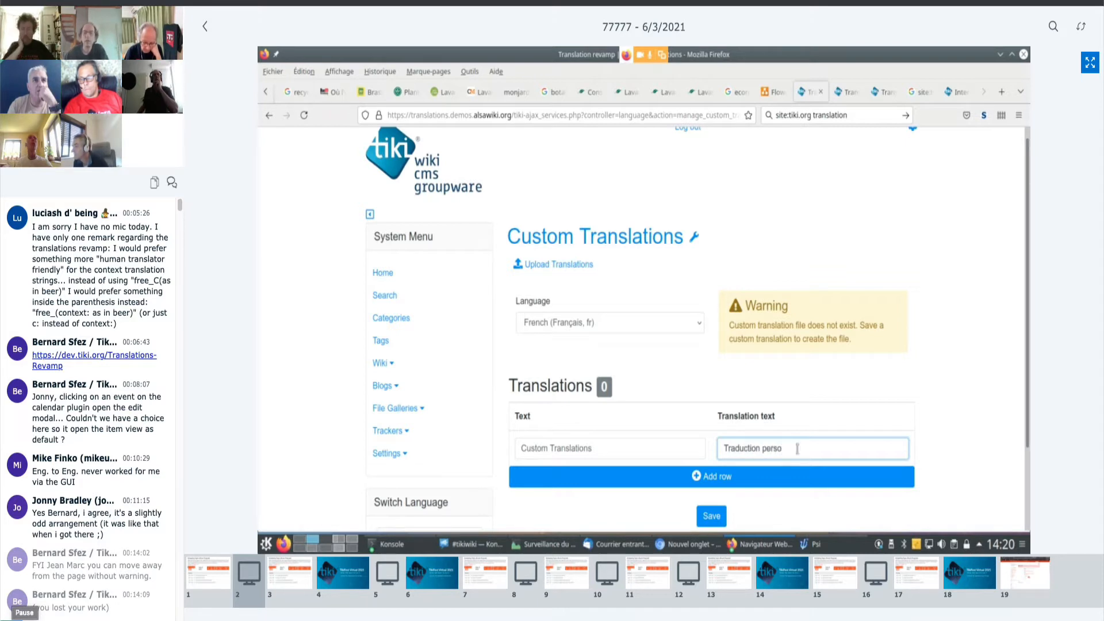
{"action": "left_click", "coordinate": [711, 516]}
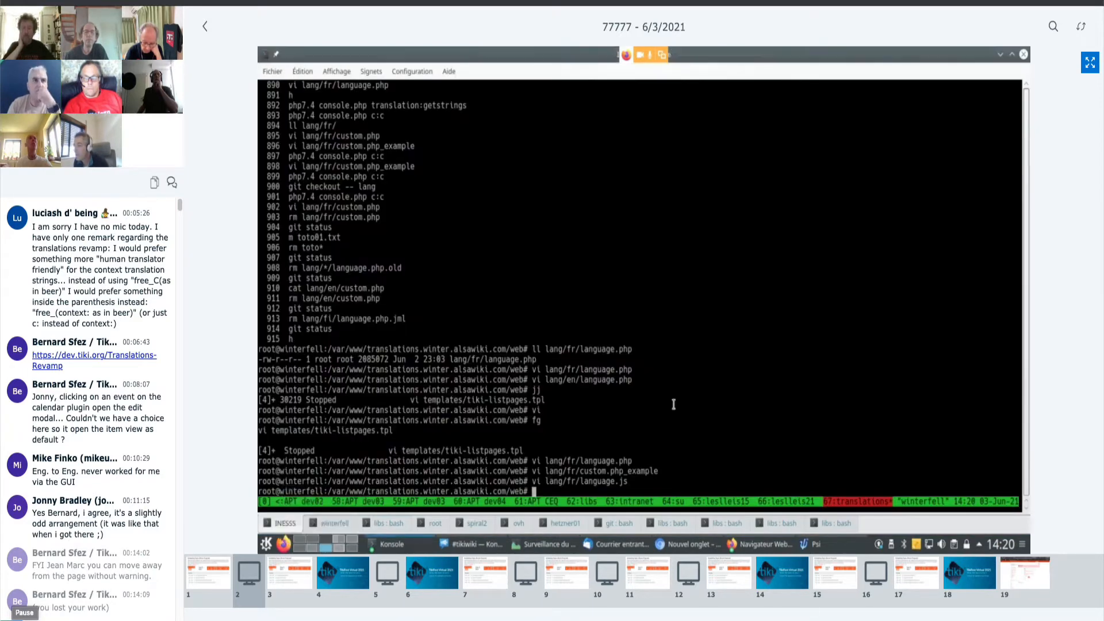
View lang/fr/custom.php_example in vi to show its sample custom translation array.
{"action": "type", "text": "vi lang/fr/custom.php_example"}
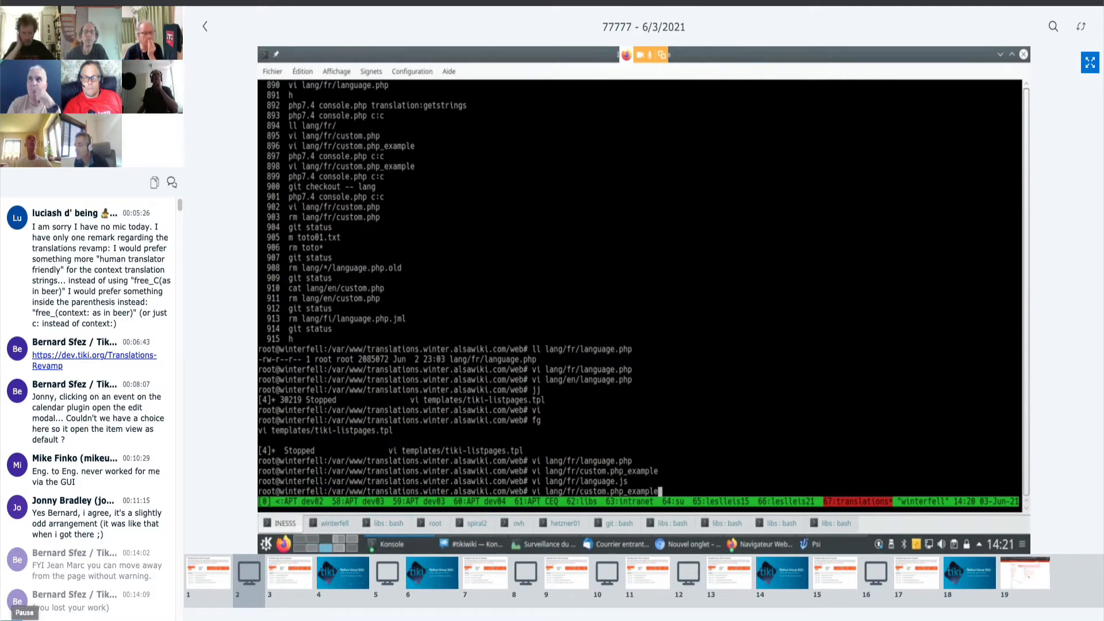
{"action": "key", "text": "Return"}
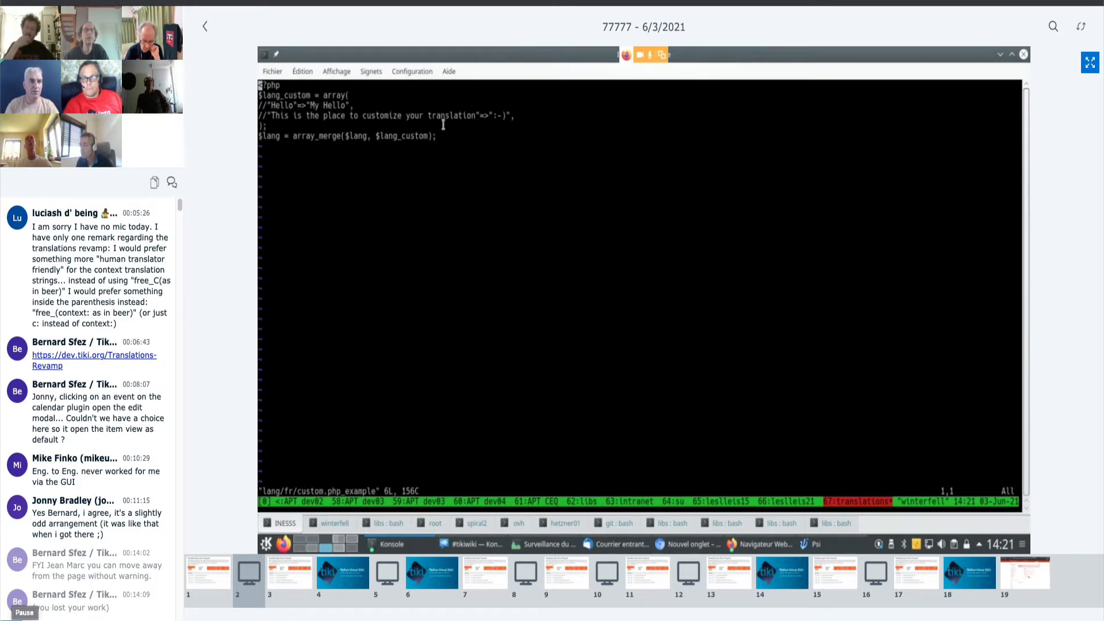
{"action": "mouse_move", "coordinate": [341, 135]}
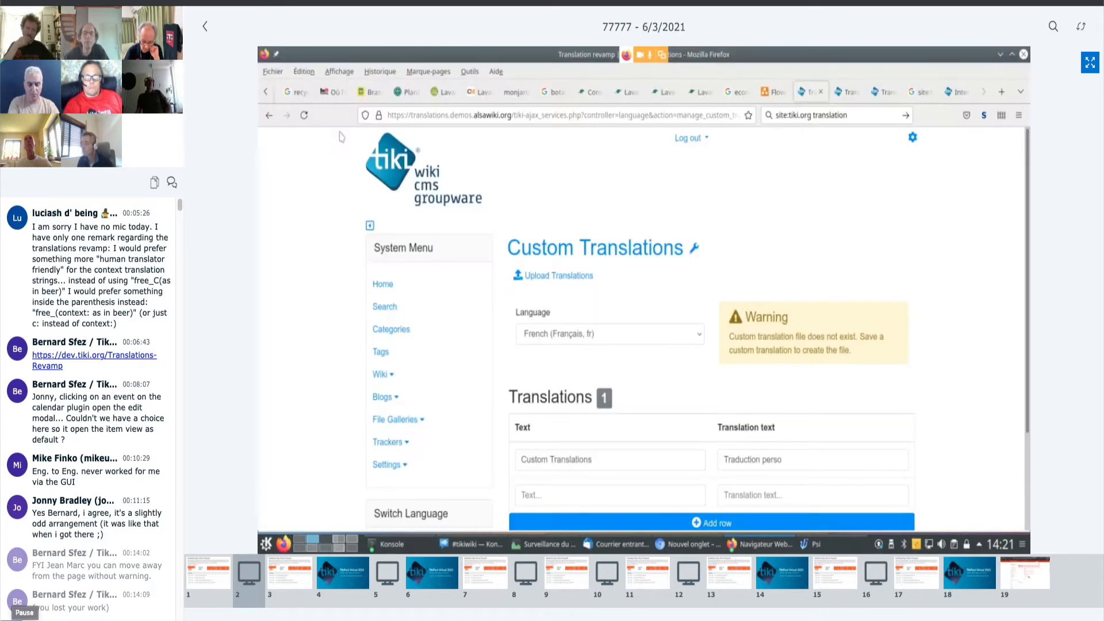
{"action": "mouse_move", "coordinate": [558, 275]}
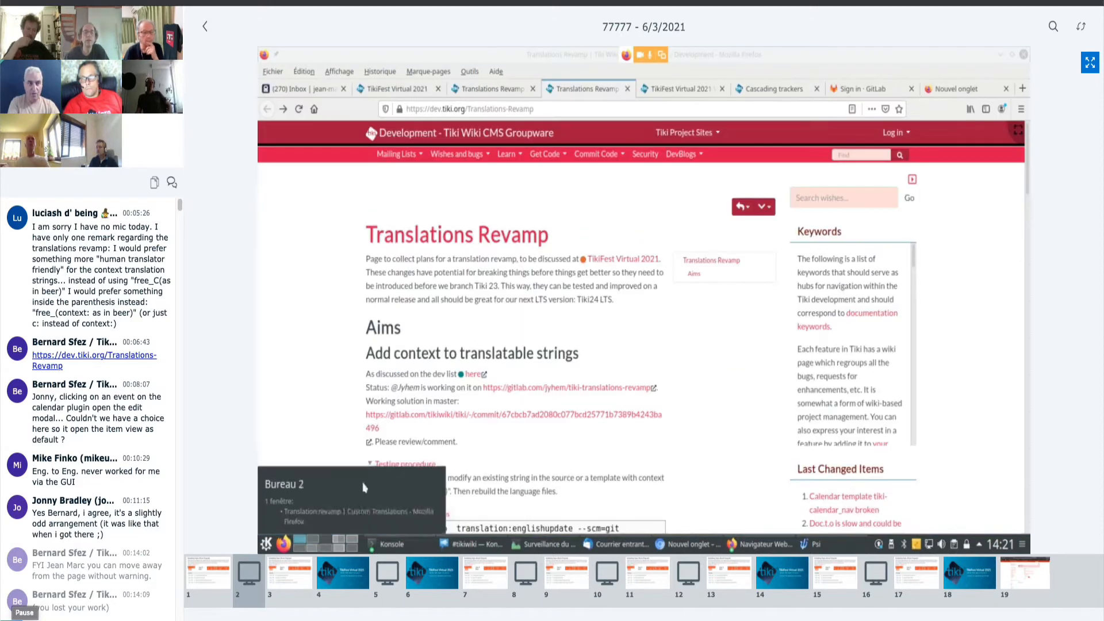
Scroll the Translations Revamp page down to the English and French language.php context-string examples.
{"action": "scroll", "scroll_direction": "down", "scroll_amount": 3}
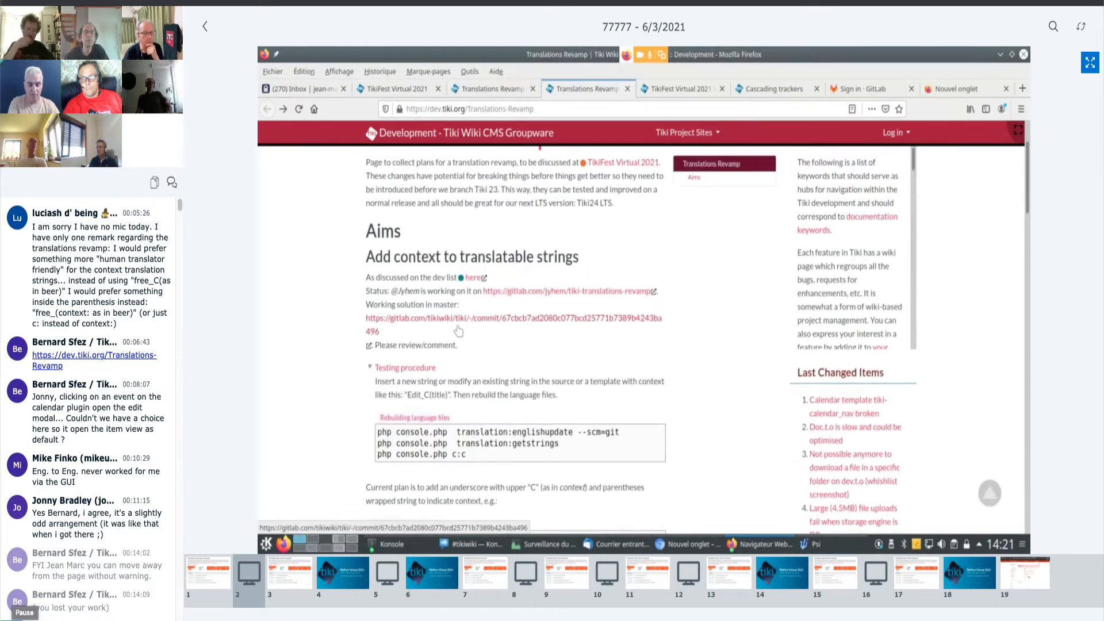
{"action": "scroll", "scroll_direction": "up", "scroll_amount": 3}
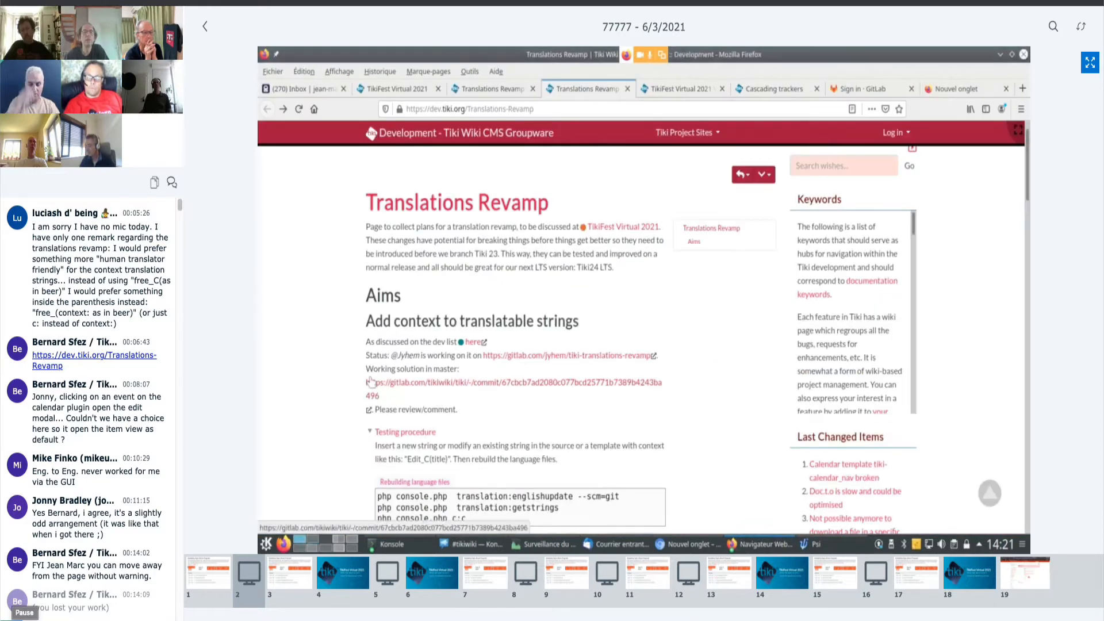
{"action": "scroll", "scroll_direction": "down", "scroll_amount": 3}
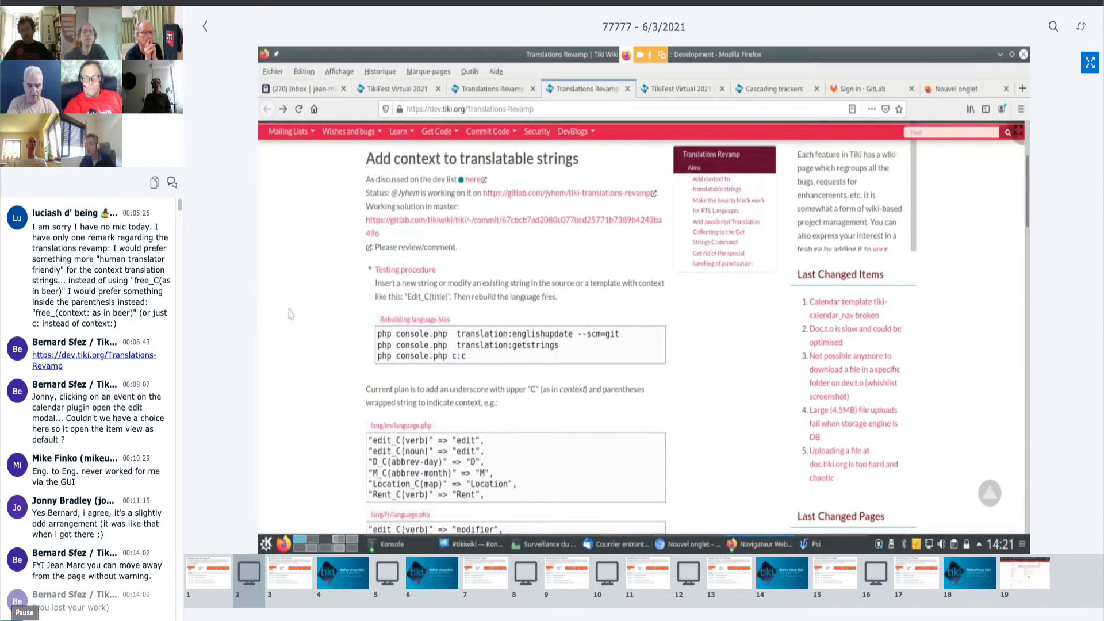
{"action": "mouse_move", "coordinate": [337, 303]}
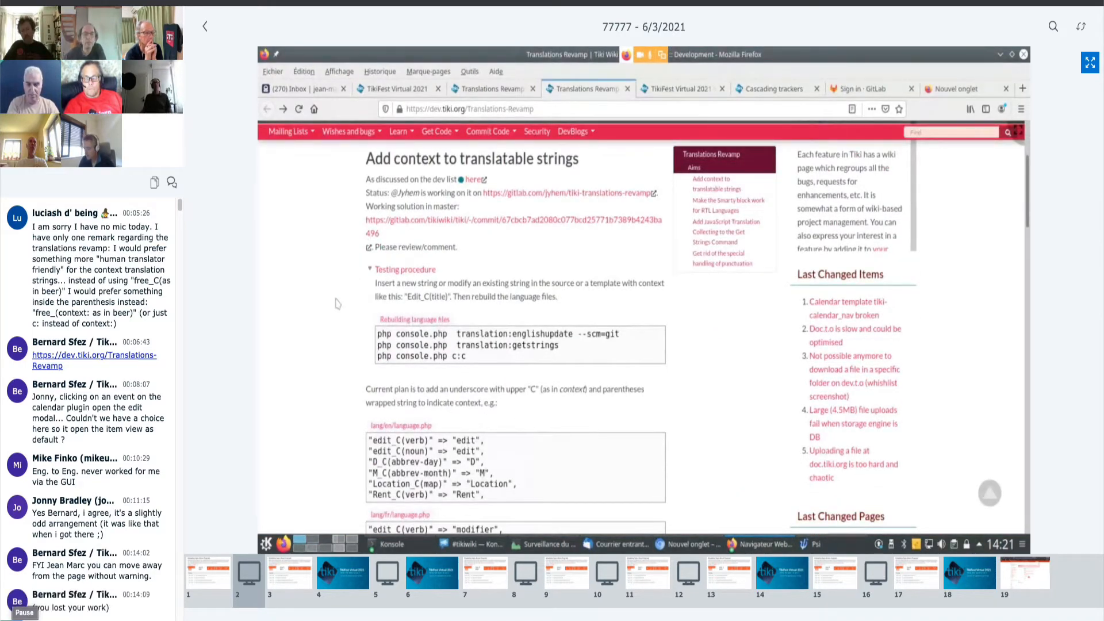
{"action": "scroll", "scroll_direction": "down", "scroll_amount": 3}
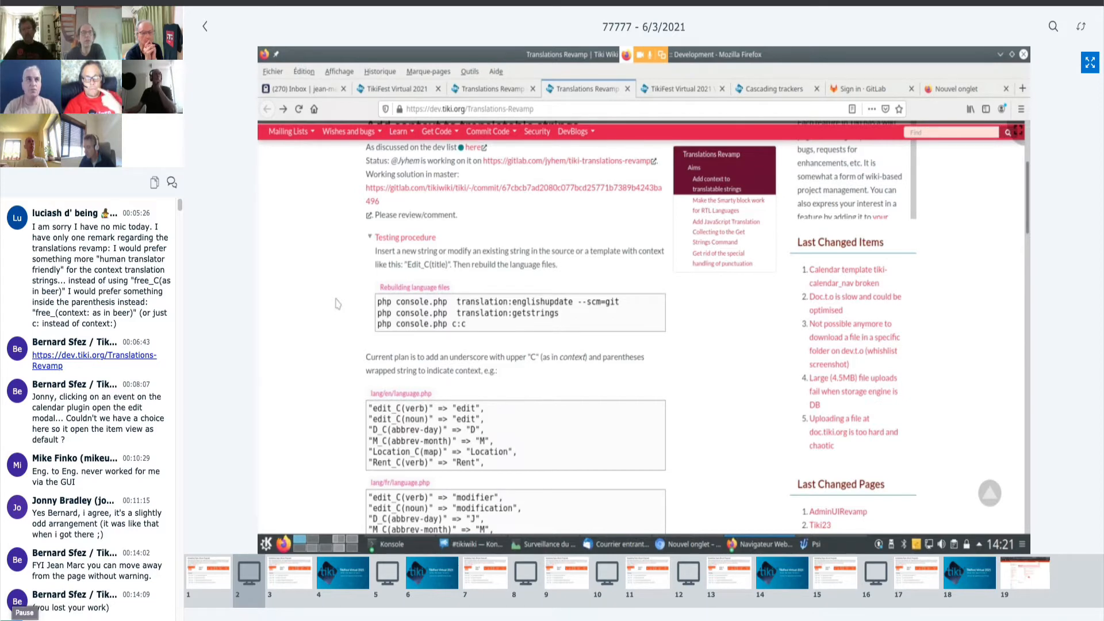
{"action": "scroll", "scroll_direction": "down", "scroll_amount": 3}
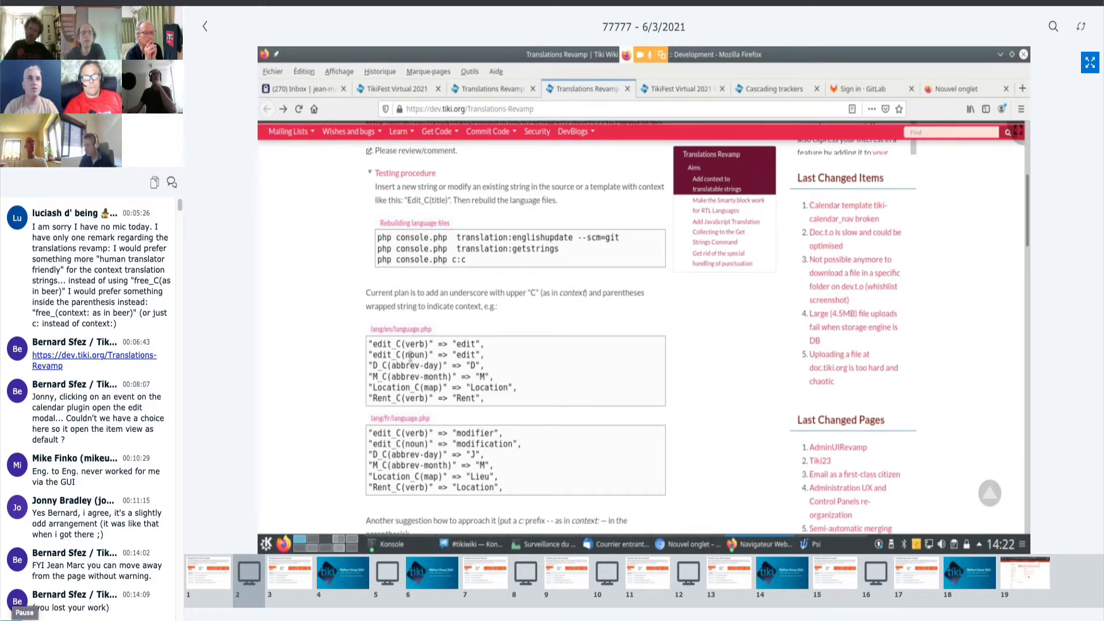
{"action": "scroll", "scroll_direction": "down", "scroll_amount": 3}
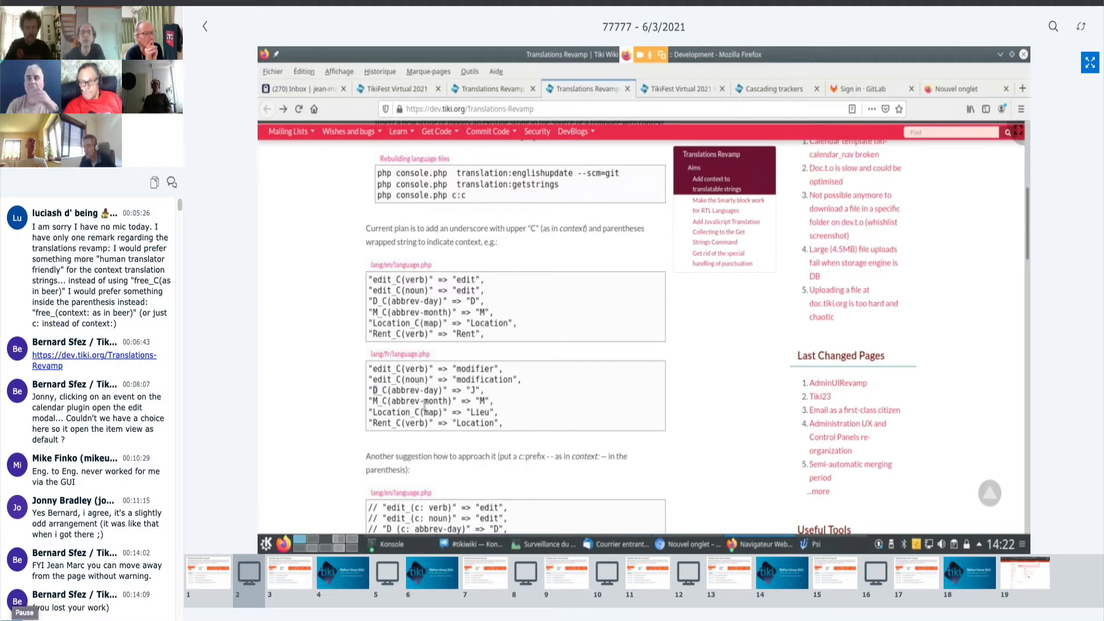
Highlight the context-tagged edit string in the French example and scroll to the c: prefix proposal.
{"action": "scroll", "scroll_direction": "down", "scroll_amount": 3}
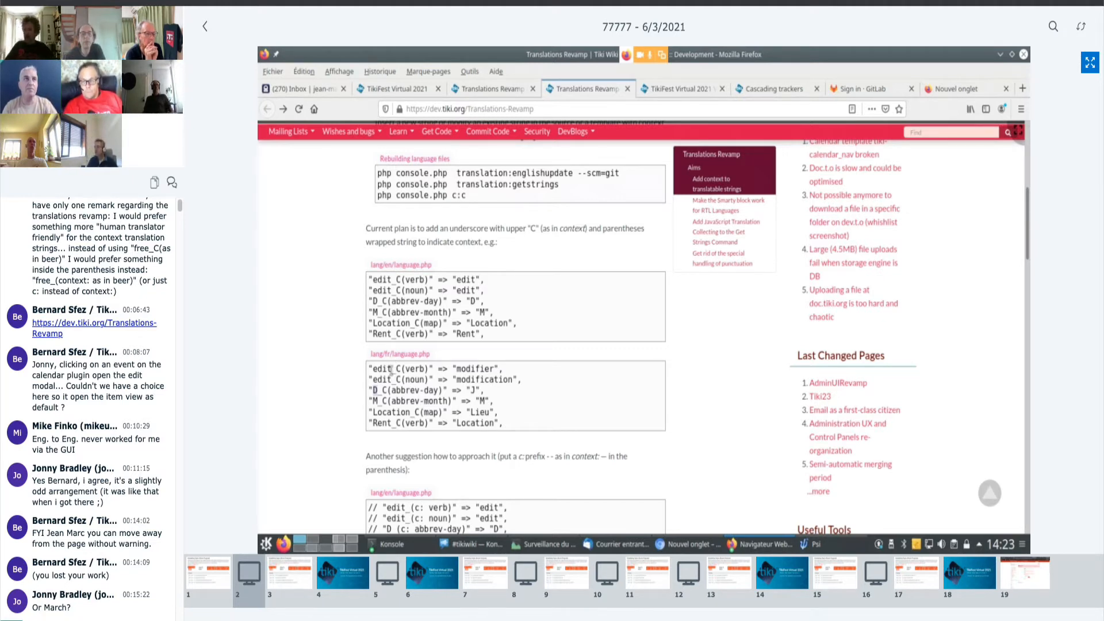
{"action": "double_click", "coordinate": [422, 368]}
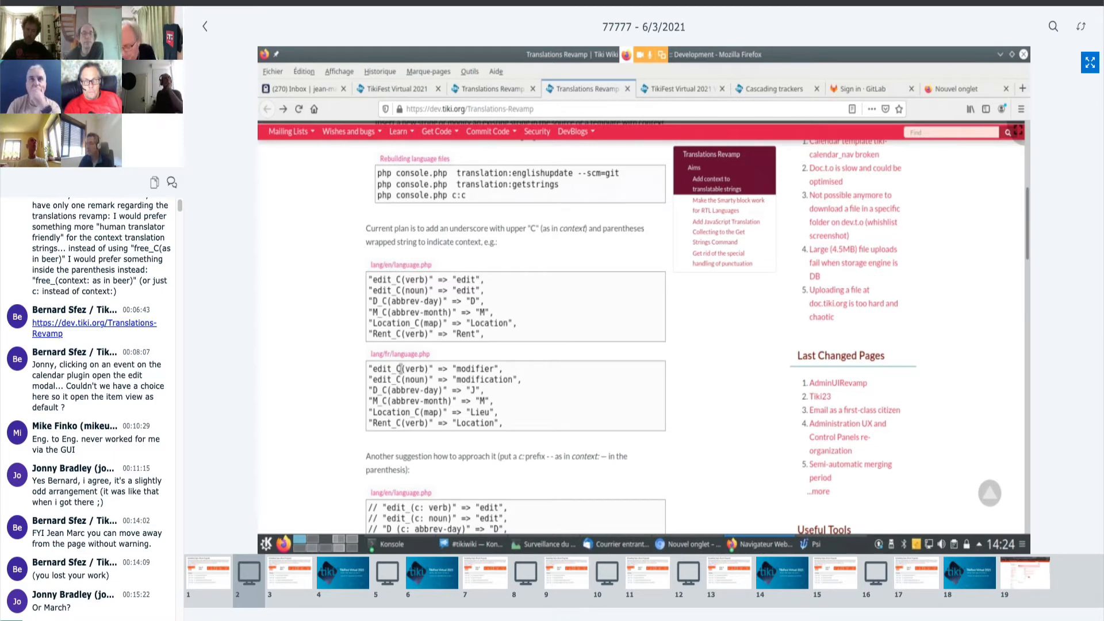
{"action": "scroll", "scroll_direction": "down", "scroll_amount": 3}
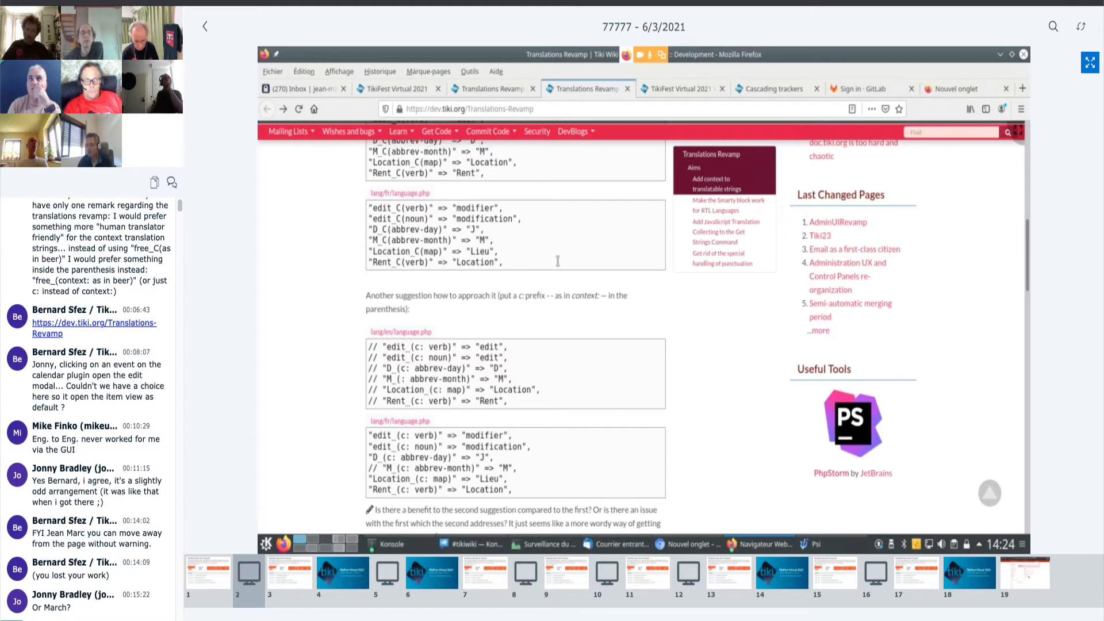
{"action": "mouse_move", "coordinate": [340, 244]}
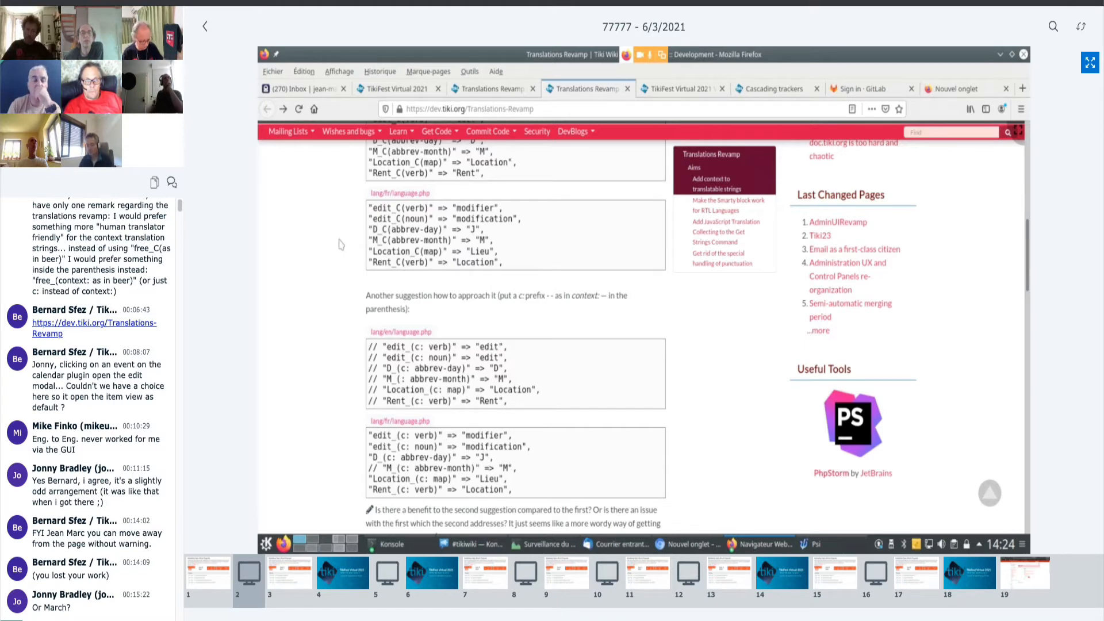
Scroll down to the 'Make the Smarty block work for RTL Languages' heading.
{"action": "scroll", "scroll_direction": "down", "scroll_amount": 3}
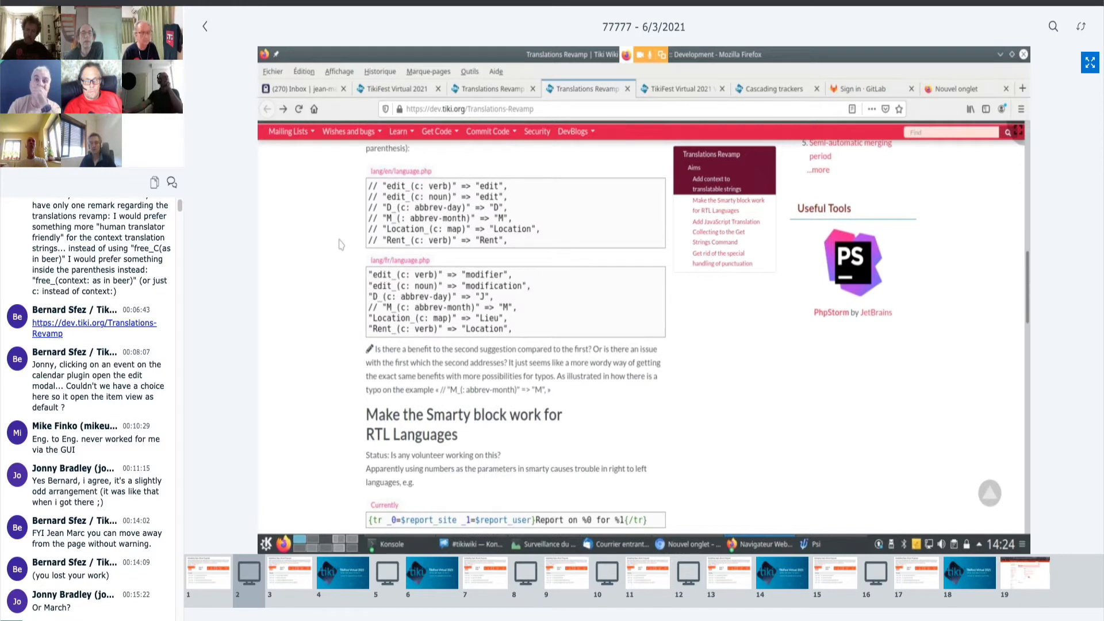
{"action": "mouse_move", "coordinate": [521, 312]}
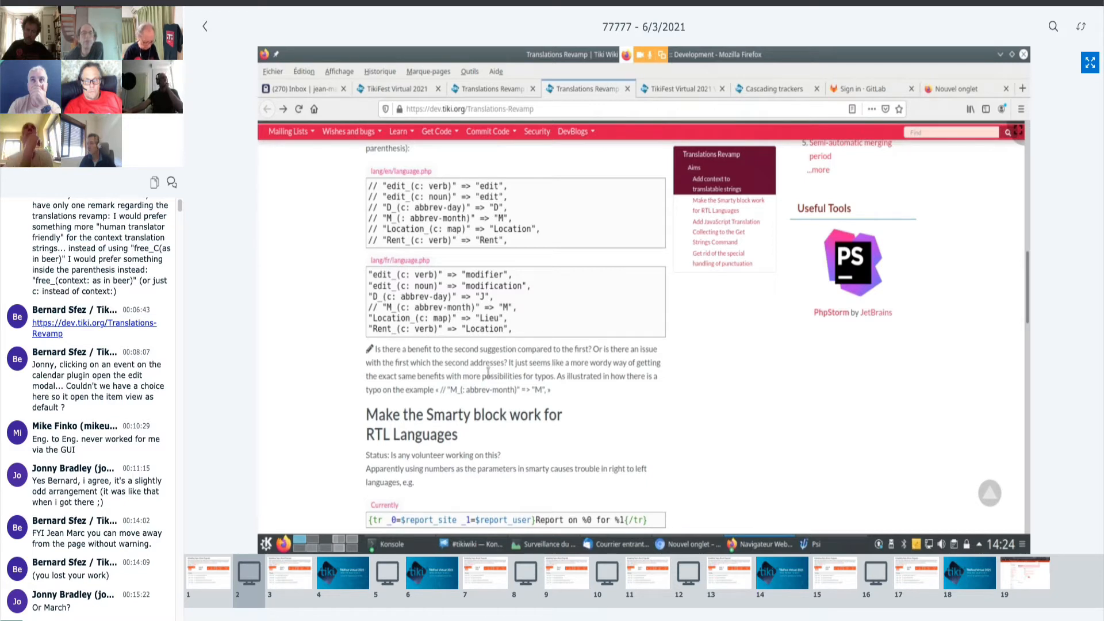
{"action": "mouse_move", "coordinate": [318, 381]}
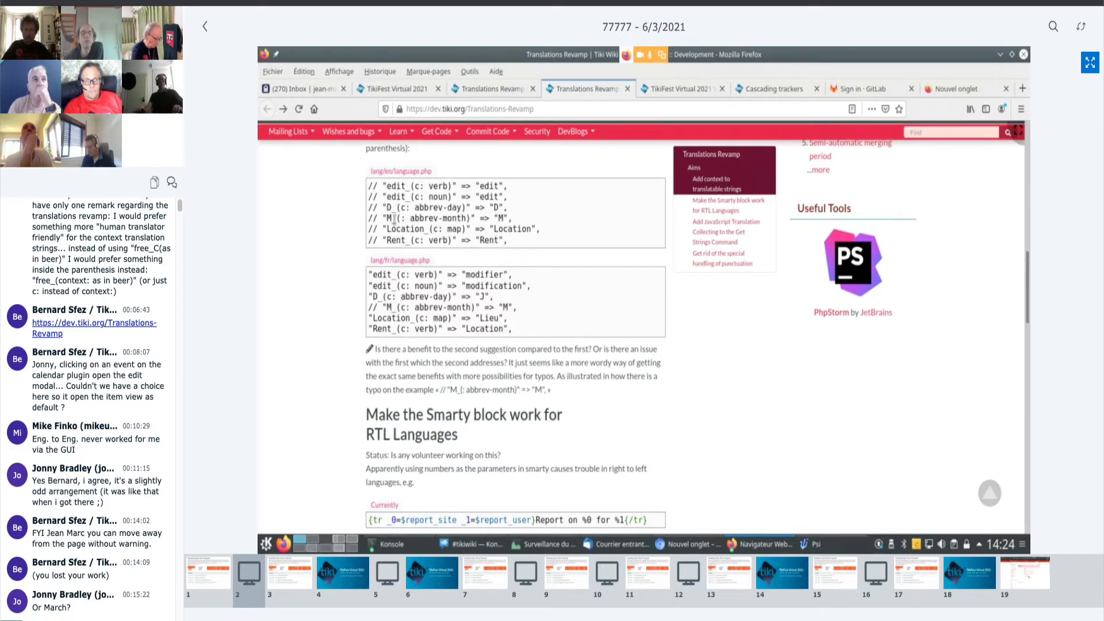
{"action": "mouse_move", "coordinate": [331, 324]}
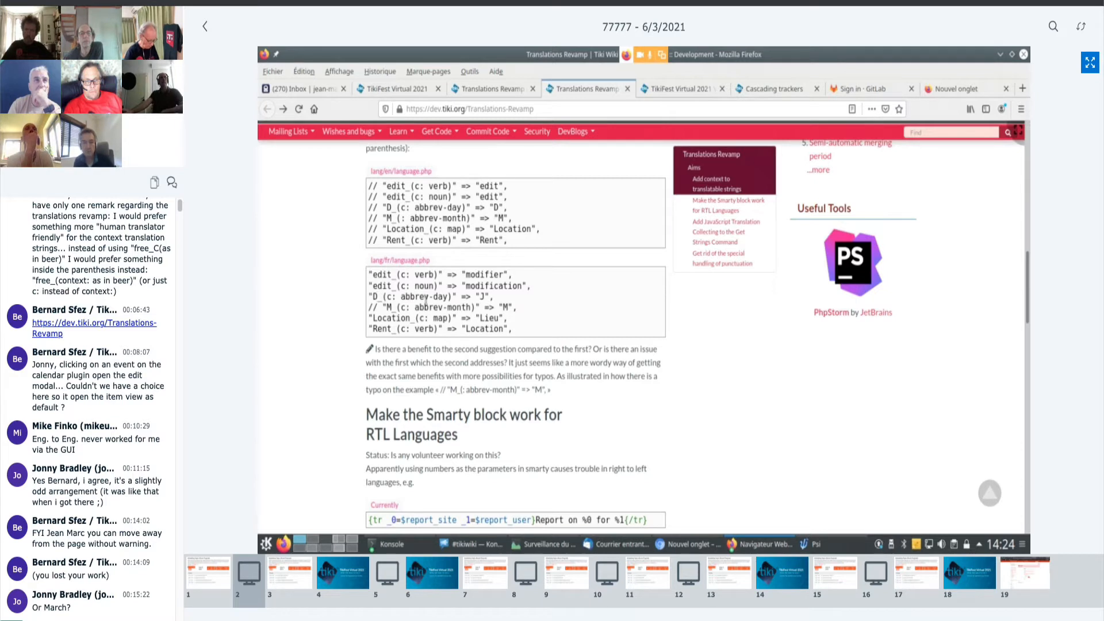
{"action": "mouse_move", "coordinate": [450, 359]}
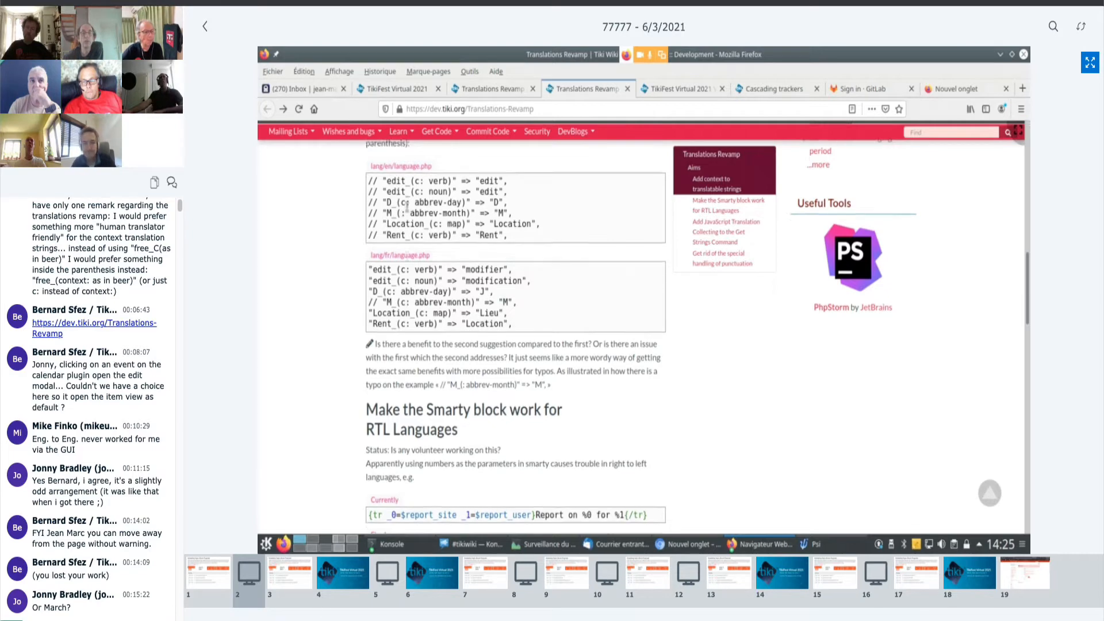
Scroll back up to the Testing procedure with the englishupdate and getstrings rebuild commands.
{"action": "scroll", "scroll_direction": "down", "scroll_amount": 3}
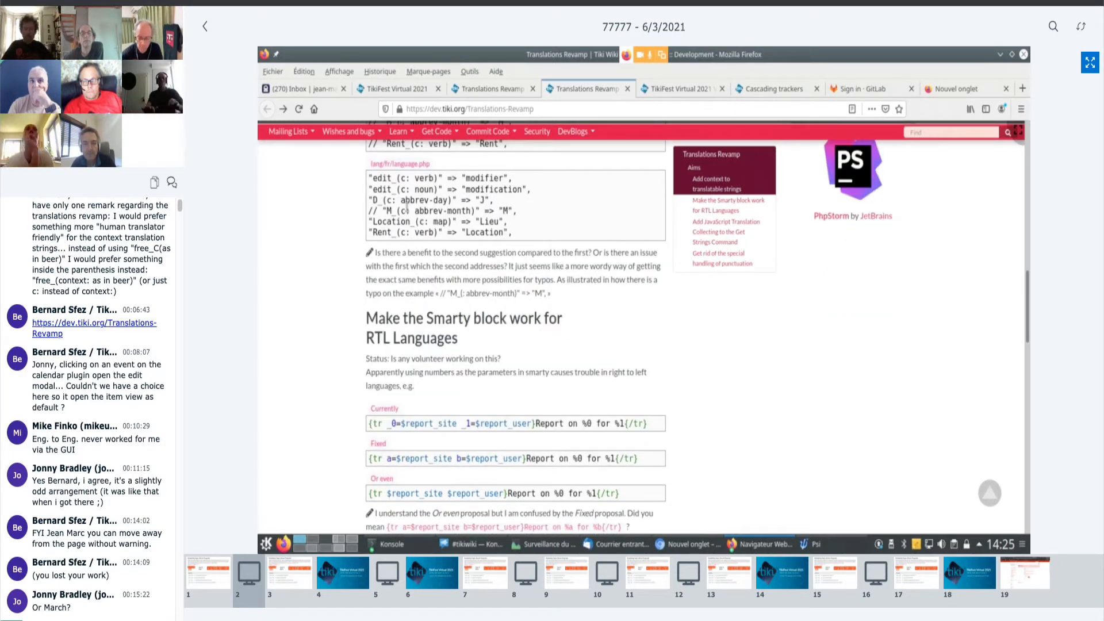
{"action": "scroll", "scroll_direction": "down", "scroll_amount": 3}
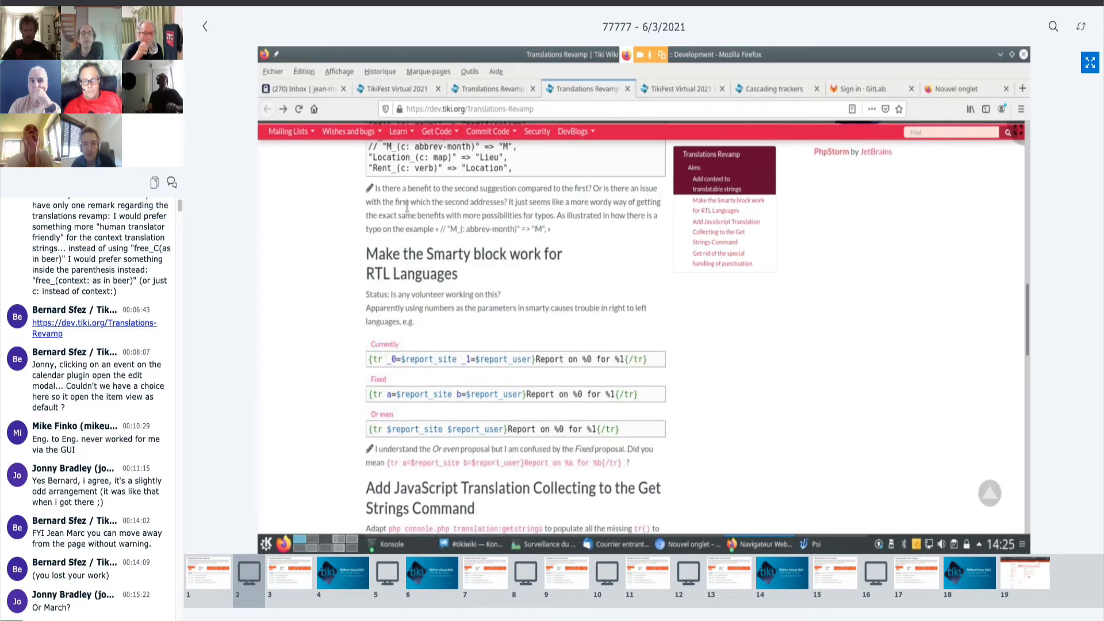
{"action": "scroll", "scroll_direction": "up", "scroll_amount": 3}
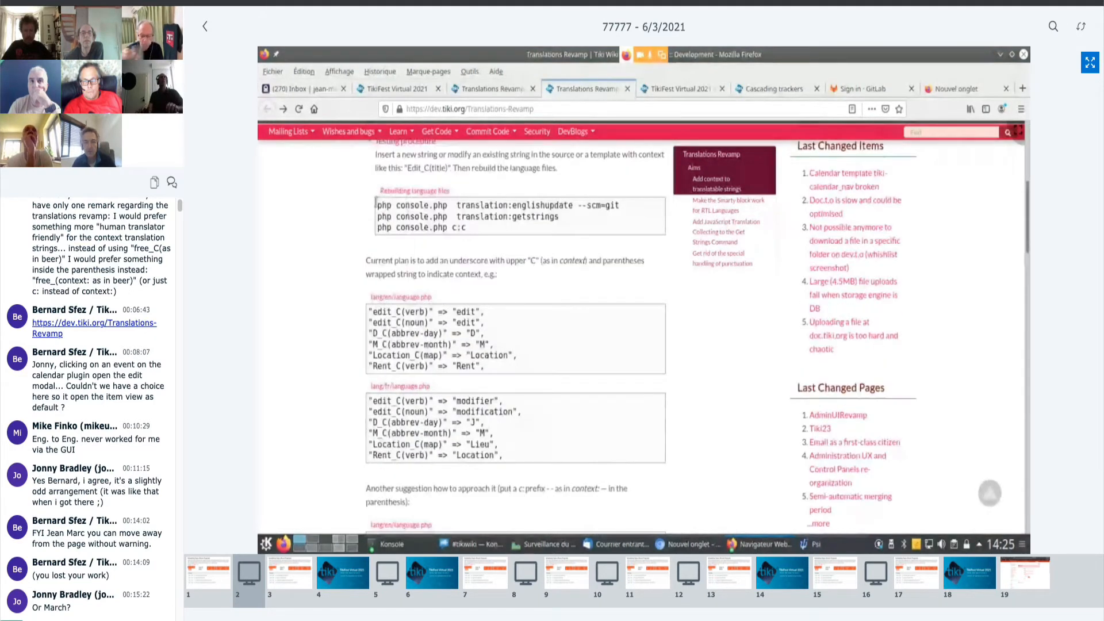
{"action": "scroll", "scroll_direction": "up", "scroll_amount": 3}
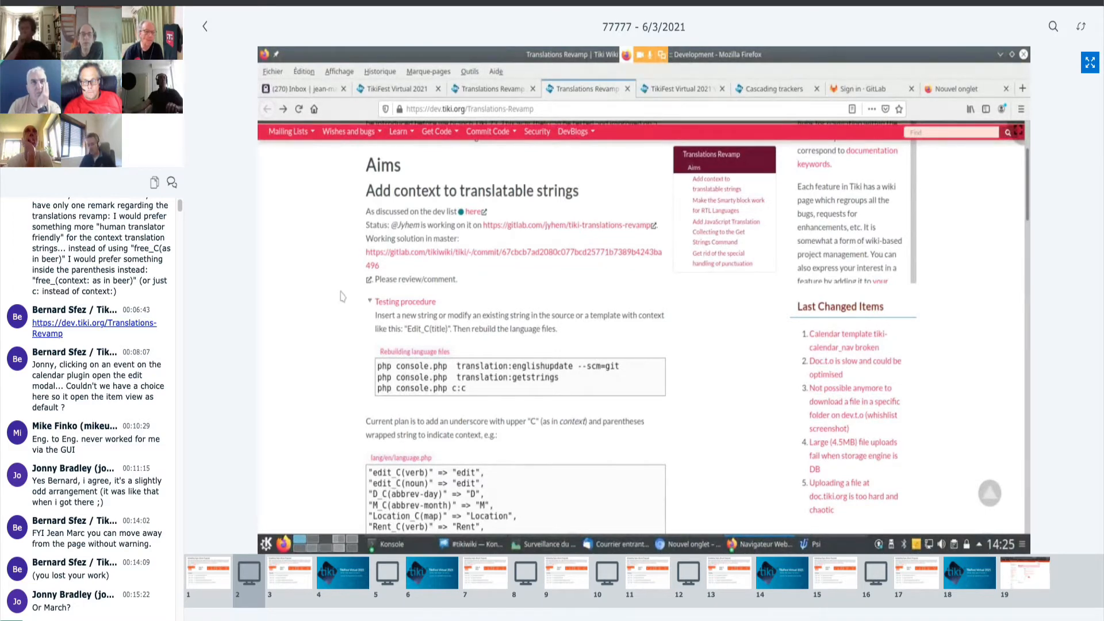
{"action": "scroll", "scroll_direction": "down", "scroll_amount": 3}
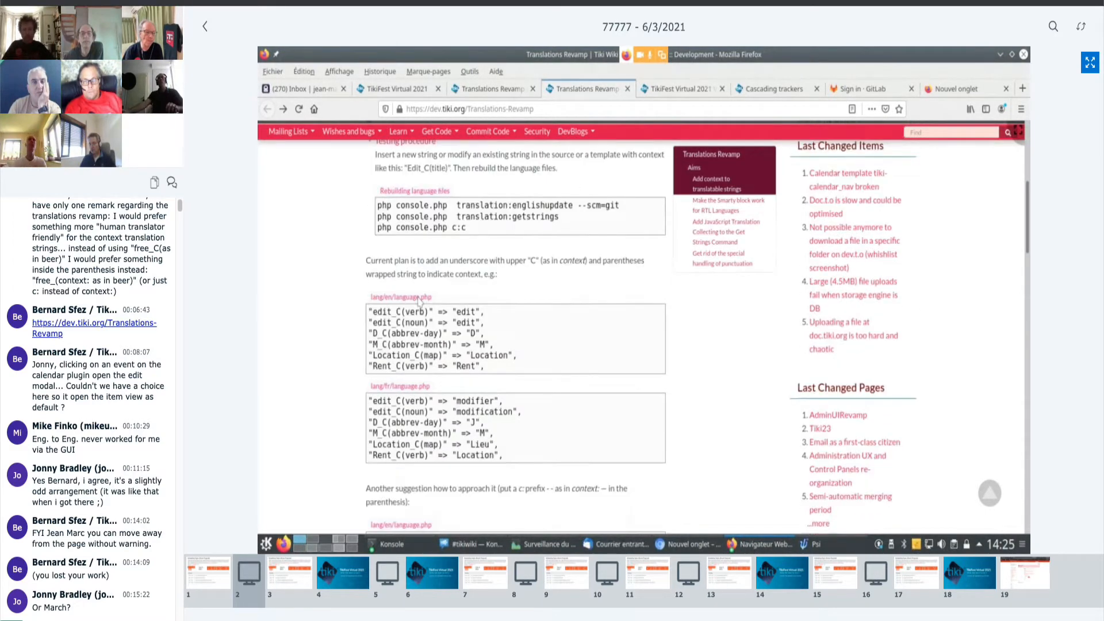
{"action": "scroll", "scroll_direction": "up", "scroll_amount": 3}
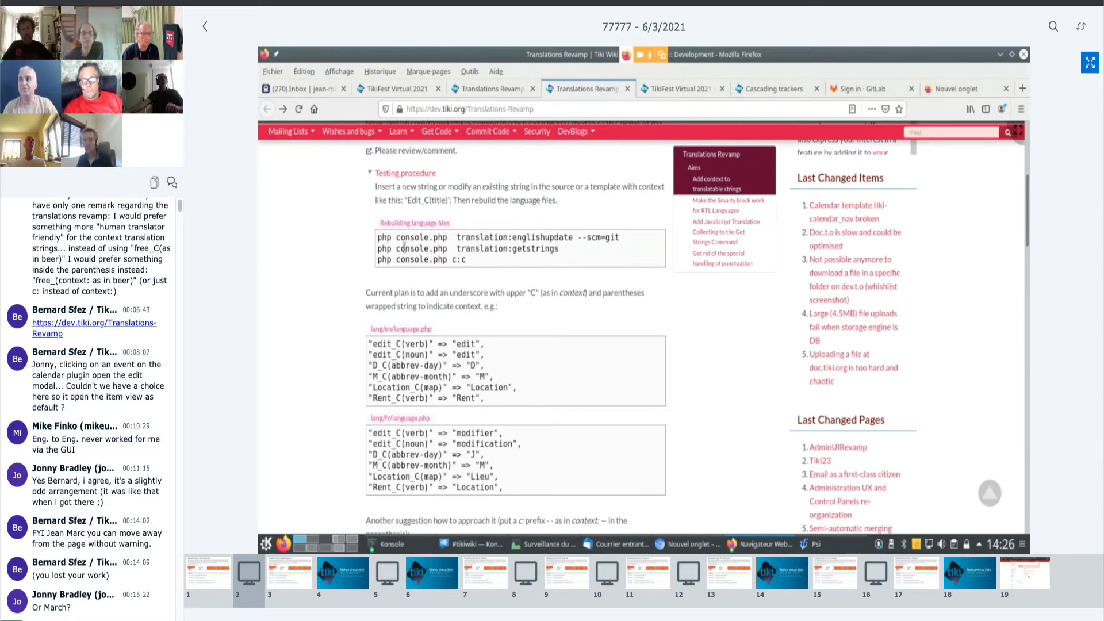
Scroll down to the Smarty RTL Languages section with its Currently, Fixed and Or even tr examples.
{"action": "scroll", "scroll_direction": "down", "scroll_amount": 3}
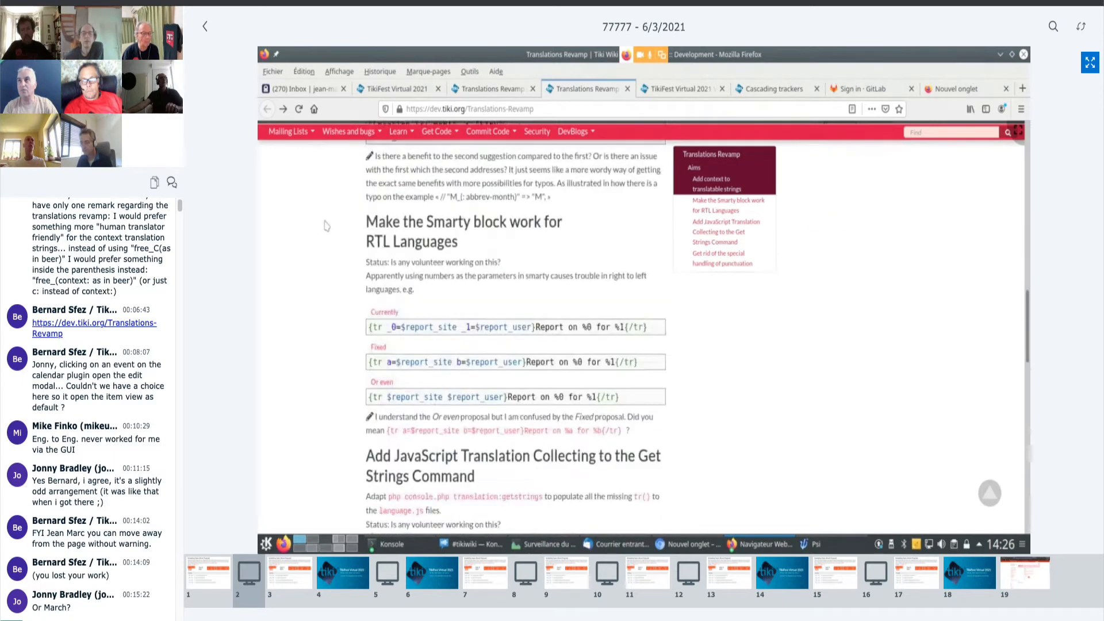
{"action": "scroll", "scroll_direction": "down", "scroll_amount": 3}
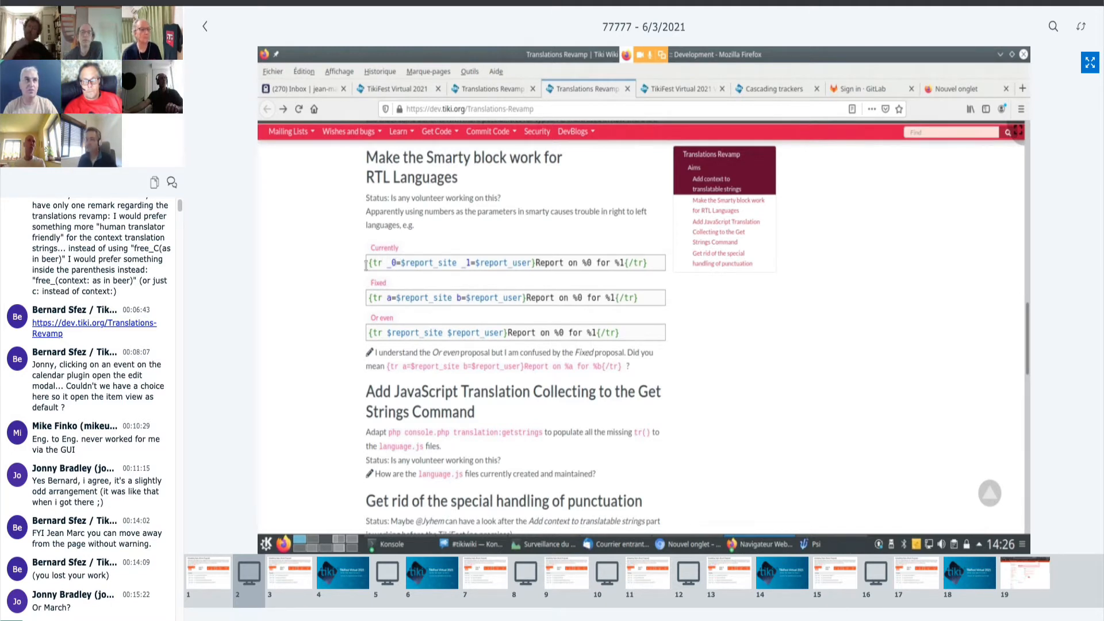
{"action": "mouse_move", "coordinate": [365, 269]}
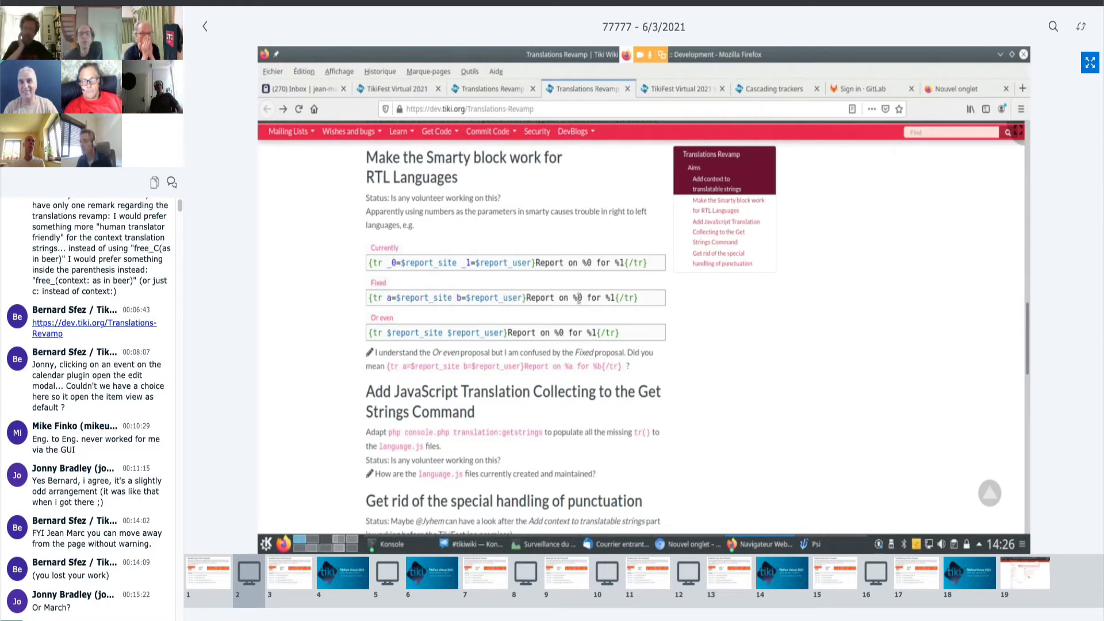
{"action": "mouse_move", "coordinate": [425, 348]}
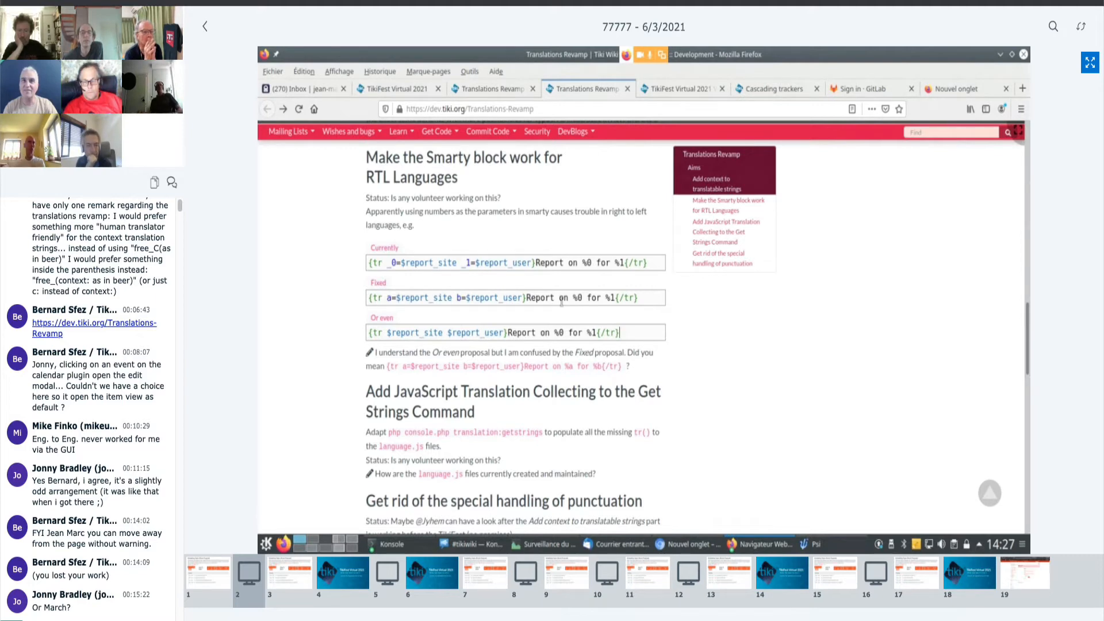
Scroll past the JavaScript collecting section to the punctuation-handling section and its translator note comment.
{"action": "scroll", "scroll_direction": "down", "scroll_amount": 3}
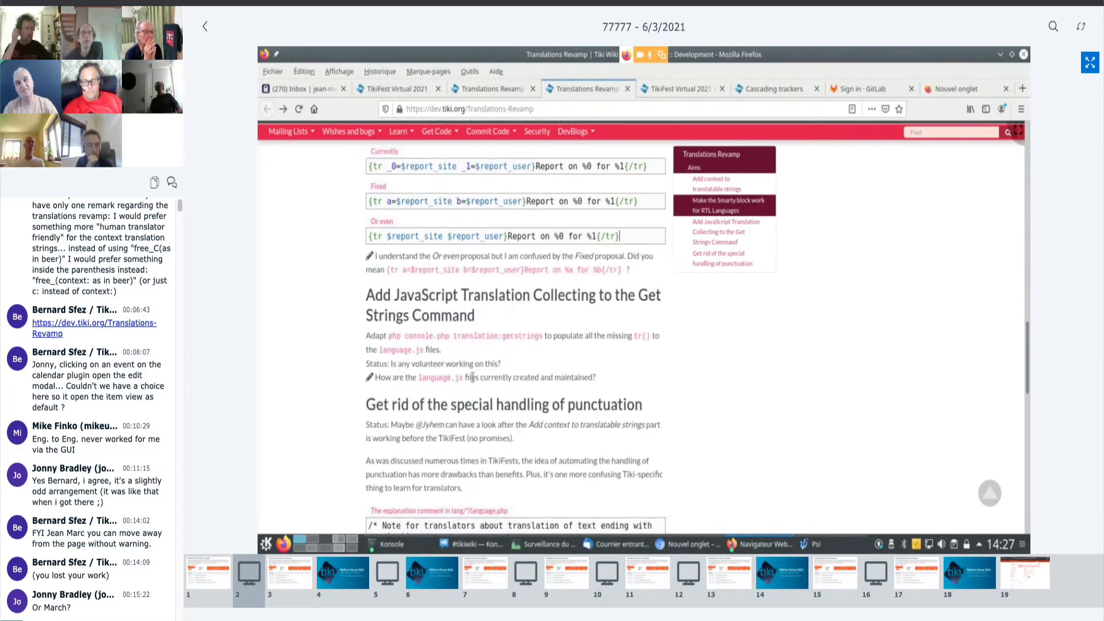
{"action": "scroll", "scroll_direction": "up", "scroll_amount": 3}
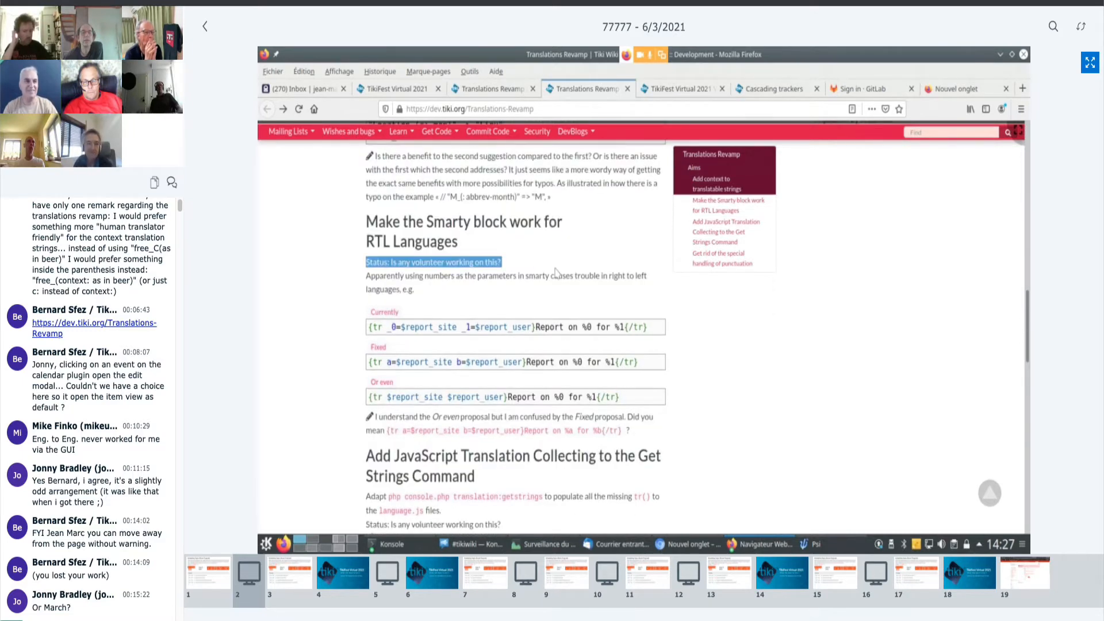
{"action": "scroll", "scroll_direction": "down", "scroll_amount": 3}
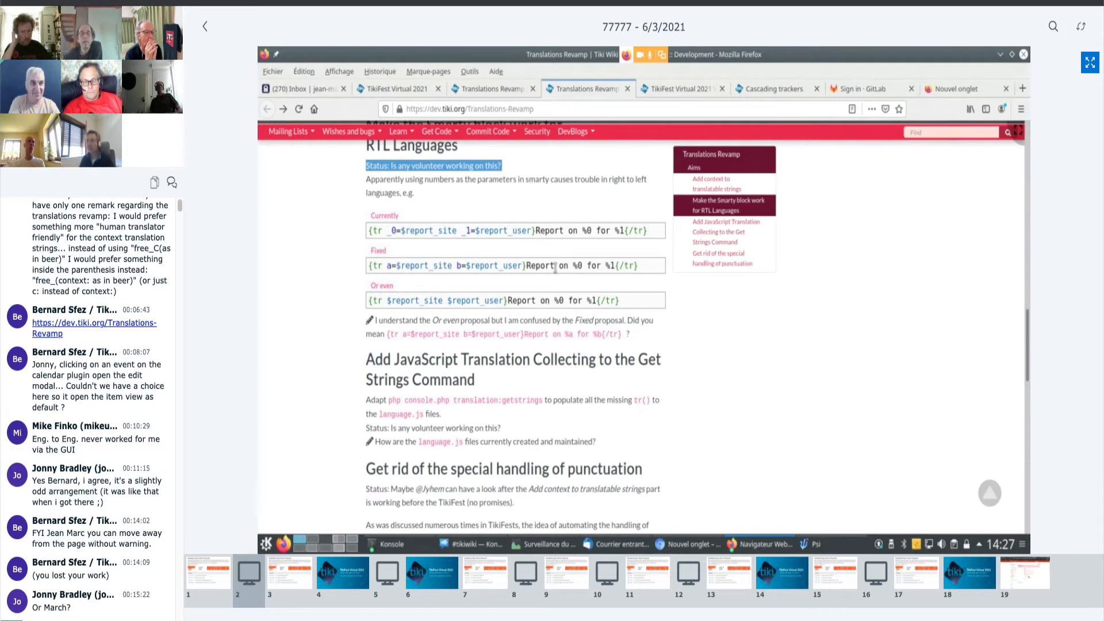
{"action": "scroll", "scroll_direction": "down", "scroll_amount": 3}
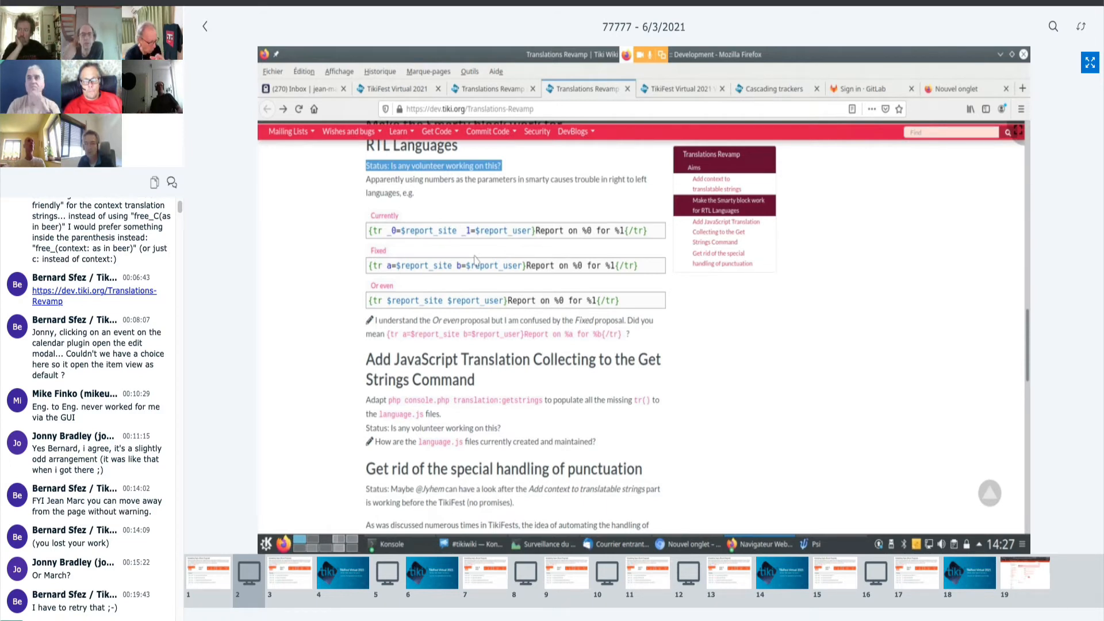
{"action": "mouse_move", "coordinate": [387, 282]}
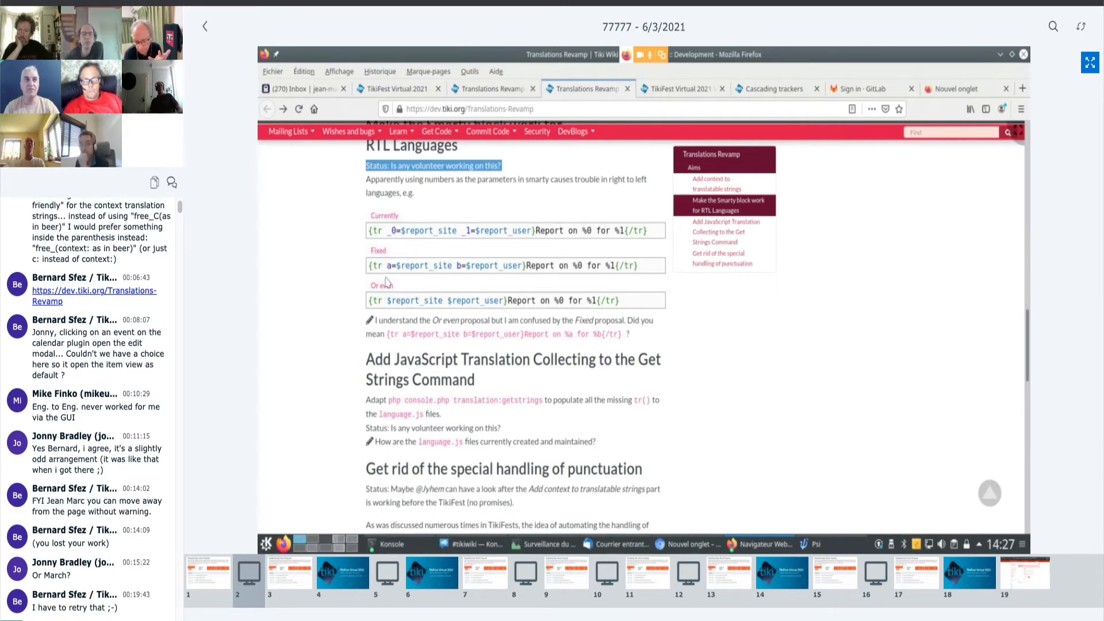
{"action": "scroll", "scroll_direction": "up", "scroll_amount": 3}
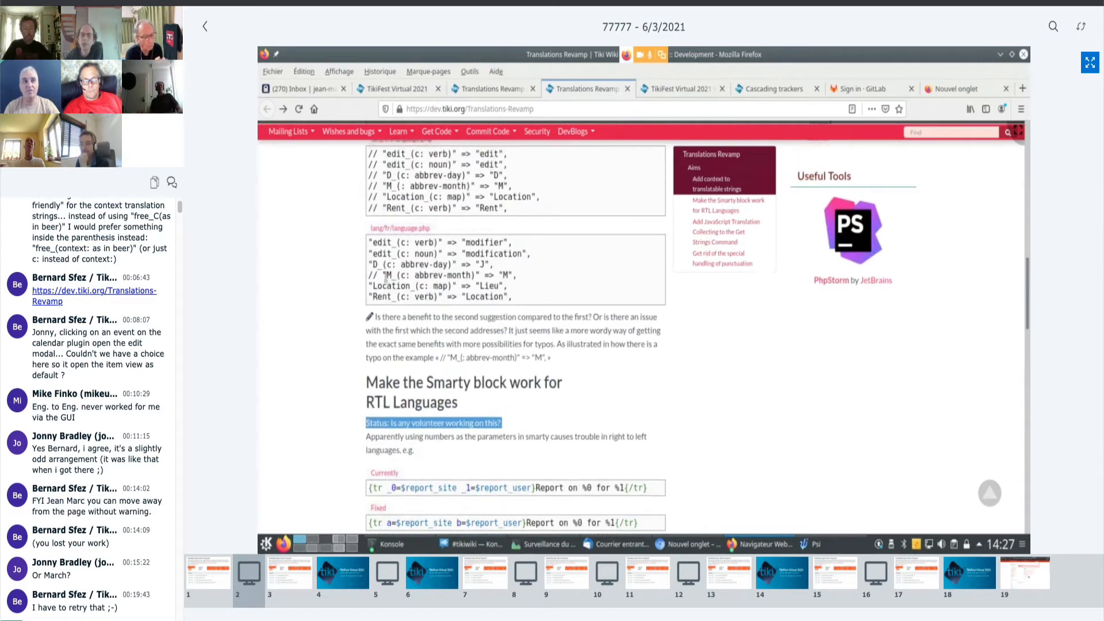
{"action": "scroll", "scroll_direction": "down", "scroll_amount": 3}
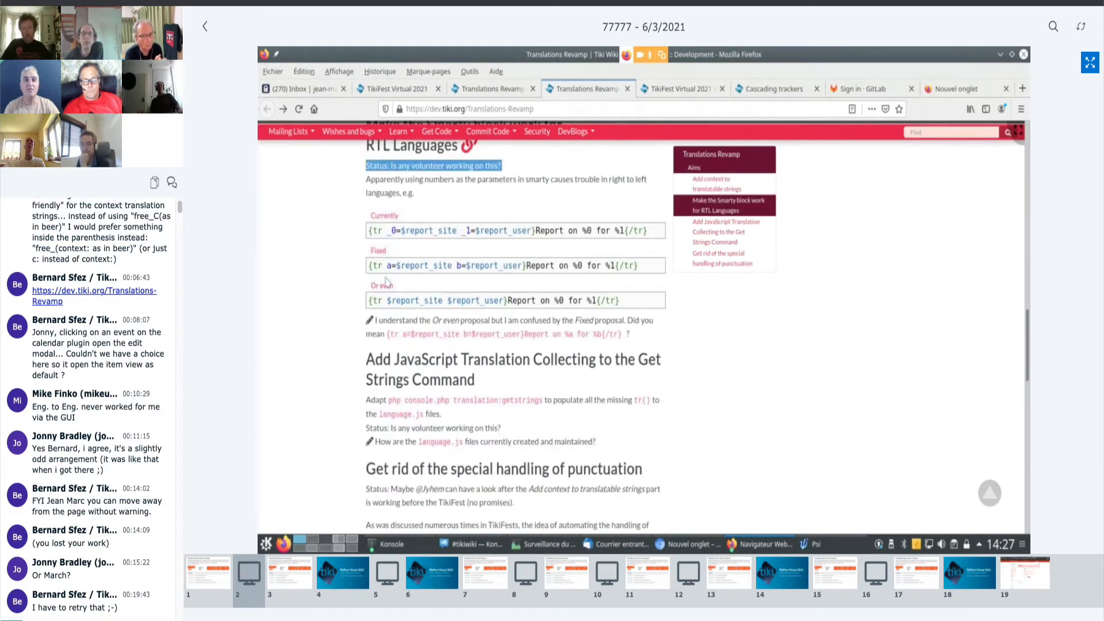
{"action": "scroll", "scroll_direction": "down", "scroll_amount": 3}
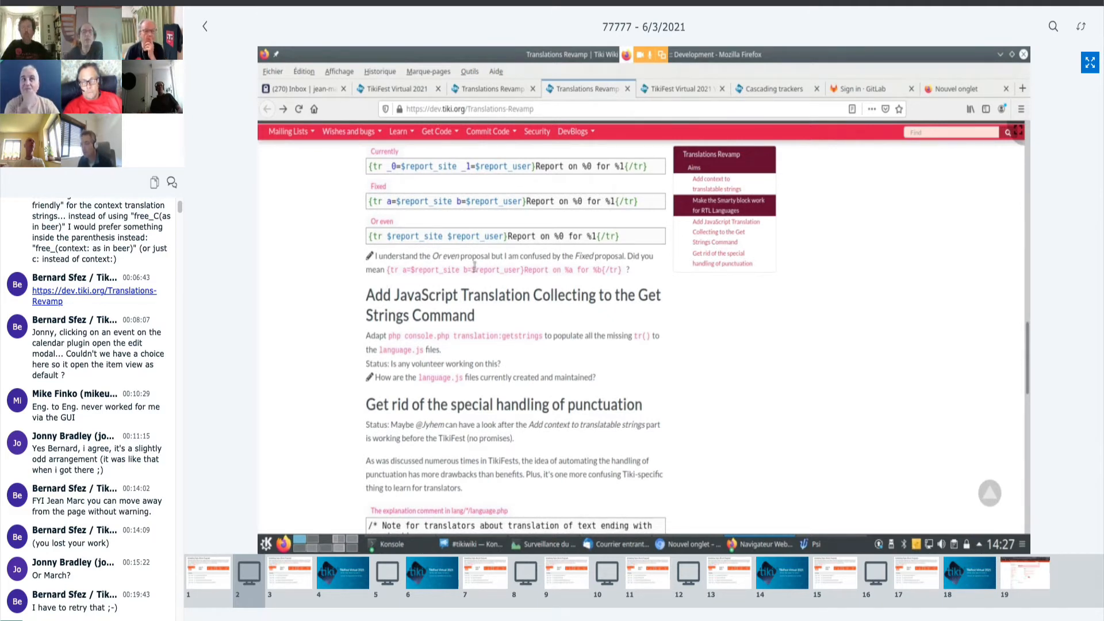
{"action": "scroll", "scroll_direction": "down", "scroll_amount": 3}
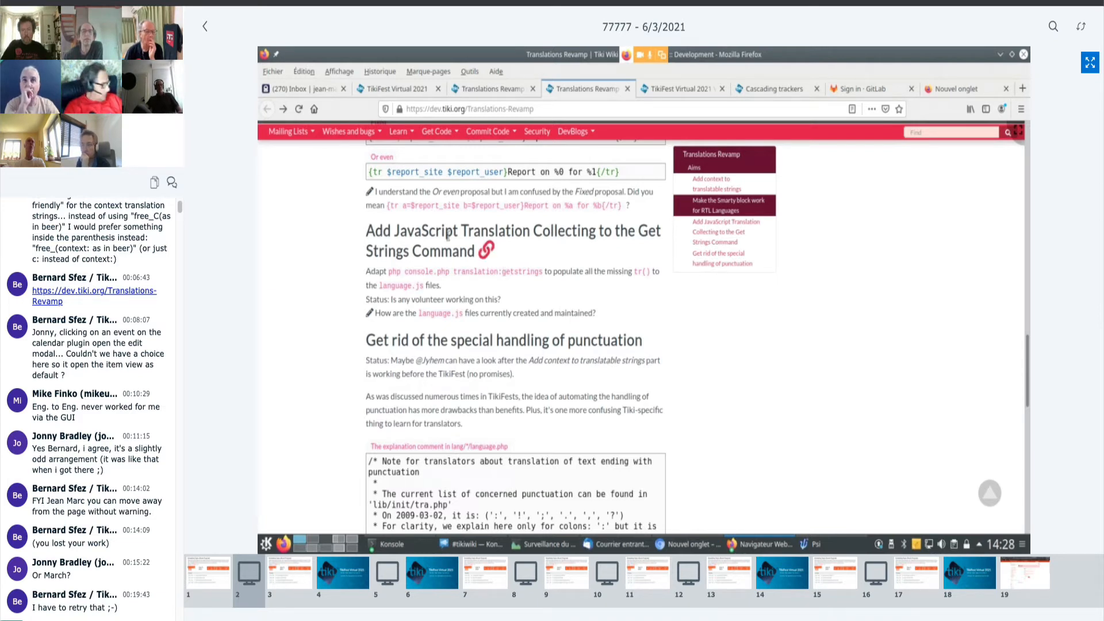
{"action": "scroll", "scroll_direction": "down", "scroll_amount": 3}
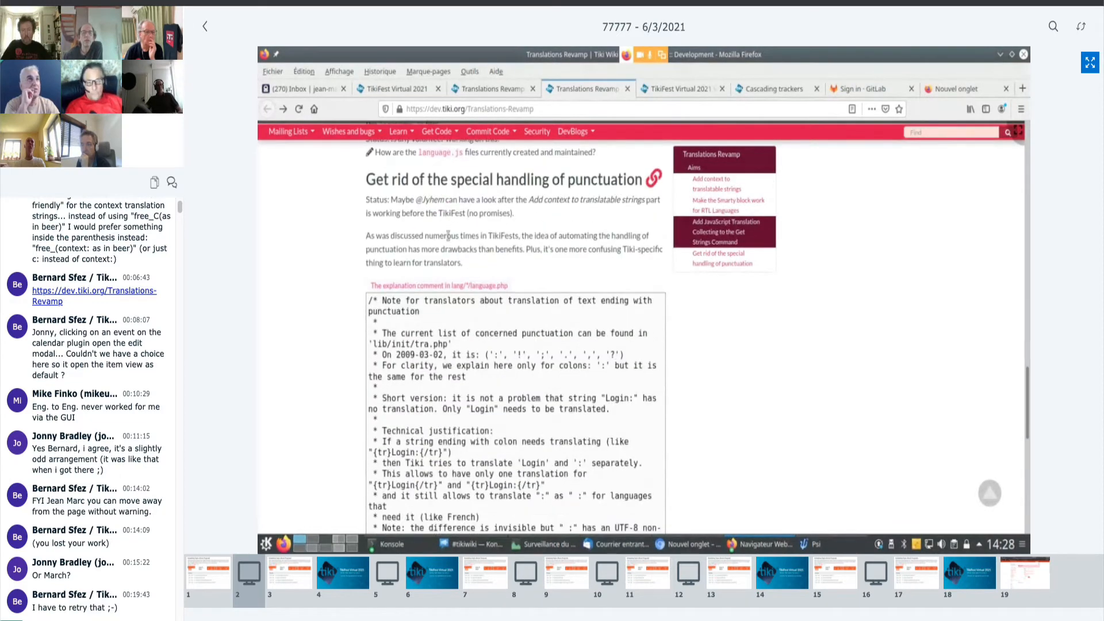
{"action": "scroll", "scroll_direction": "down", "scroll_amount": 3}
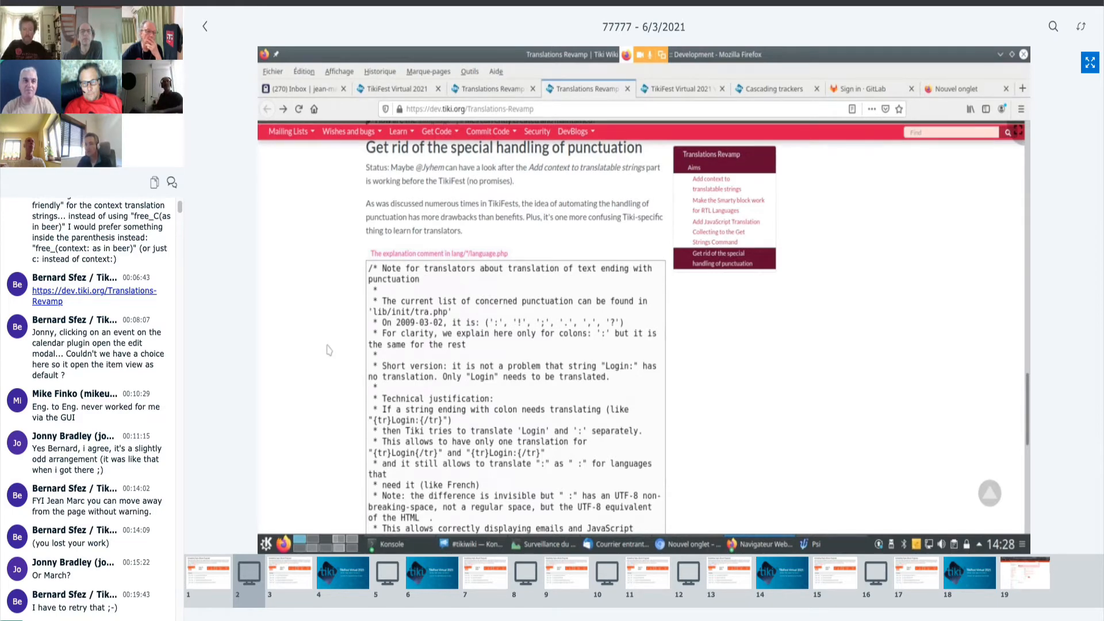
{"action": "scroll", "scroll_direction": "down", "scroll_amount": 3}
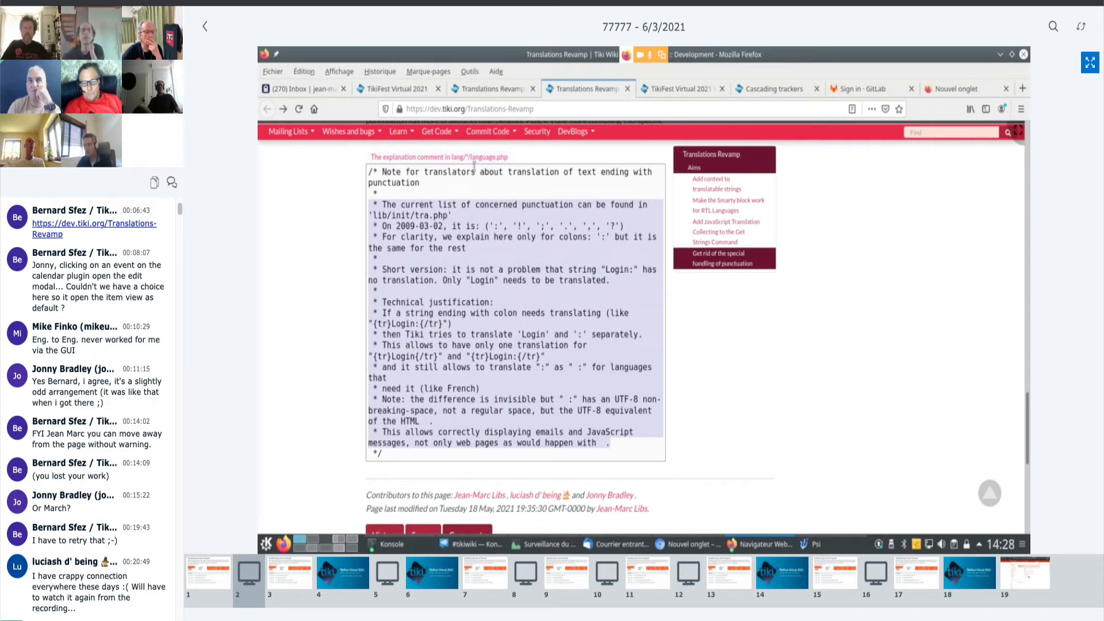
{"action": "mouse_move", "coordinate": [308, 268]}
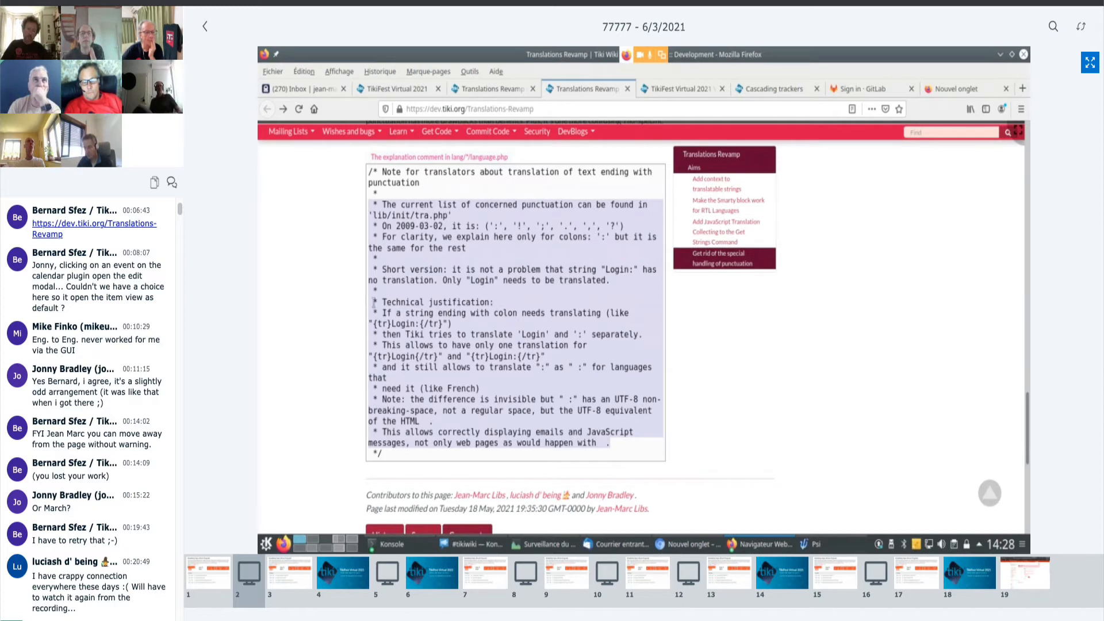
{"action": "double_click", "coordinate": [395, 323]}
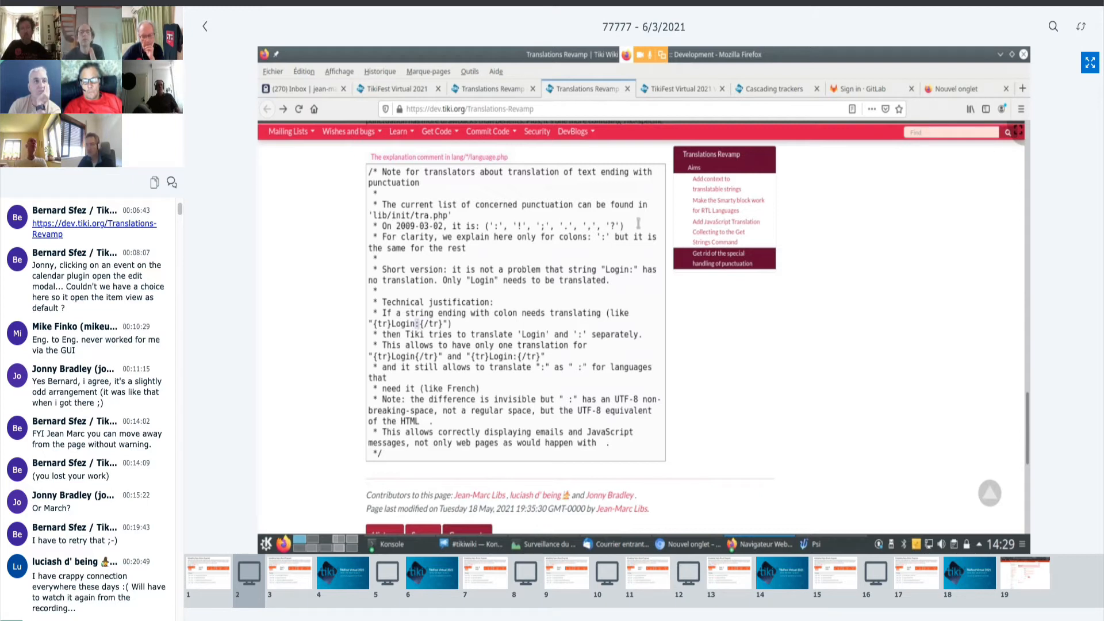
{"action": "mouse_move", "coordinate": [553, 293]}
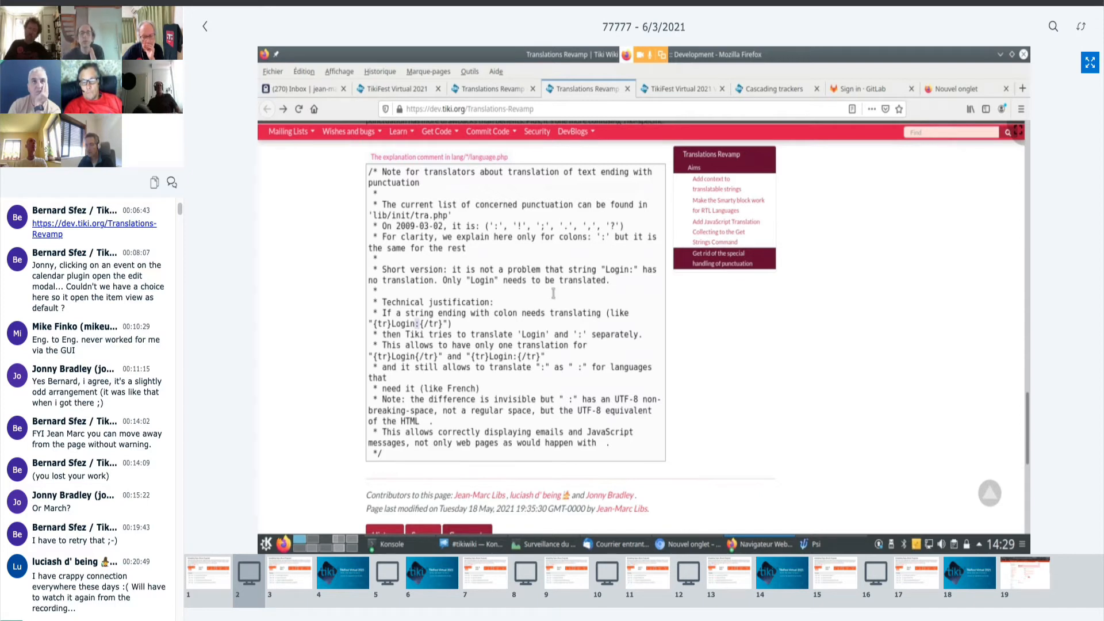
{"action": "mouse_move", "coordinate": [610, 227]}
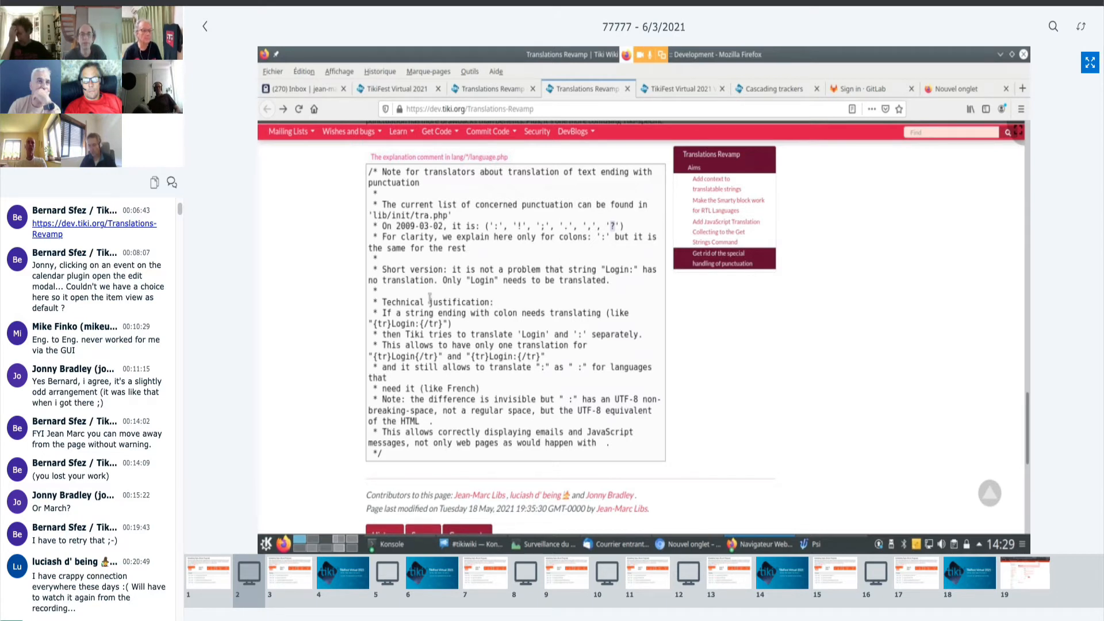
{"action": "scroll", "scroll_direction": "up", "scroll_amount": 3}
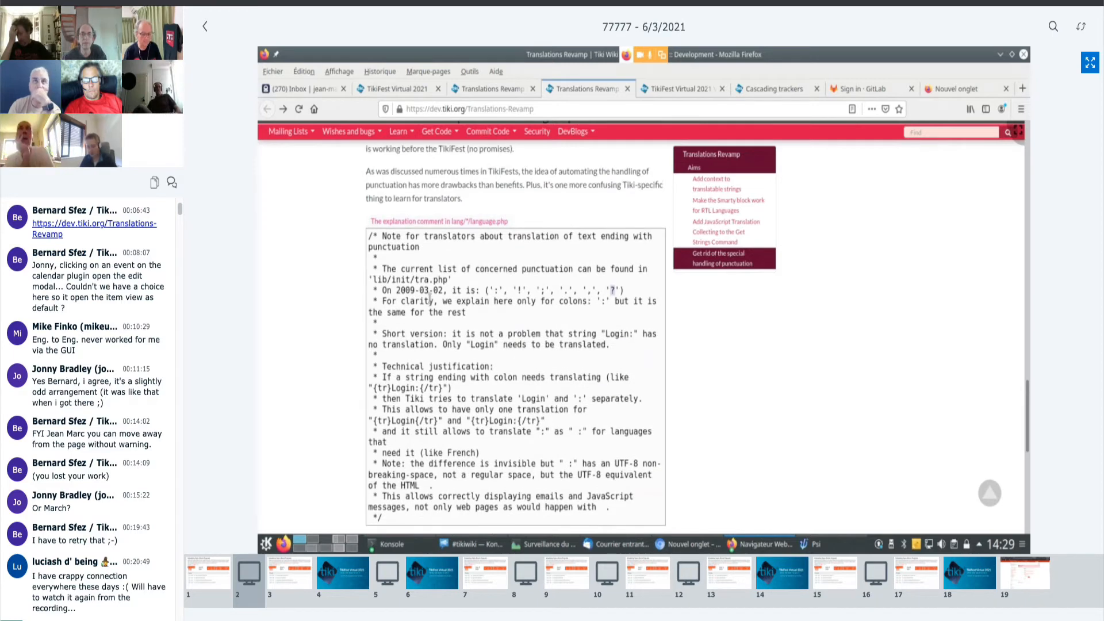
{"action": "scroll", "scroll_direction": "down", "scroll_amount": 3}
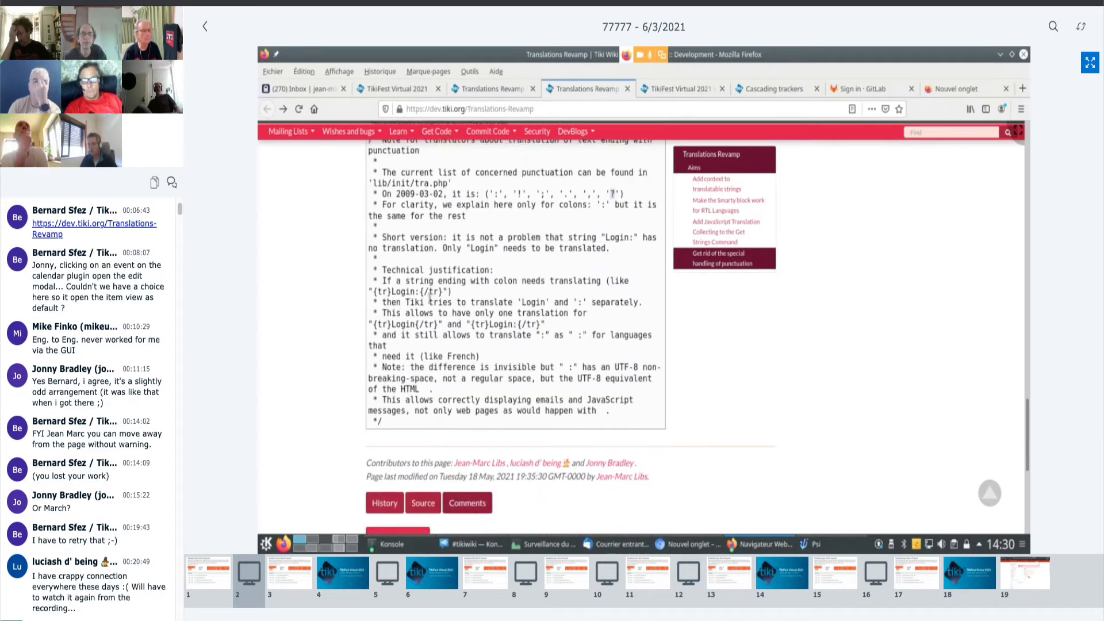
{"action": "scroll", "scroll_direction": "up", "scroll_amount": 3}
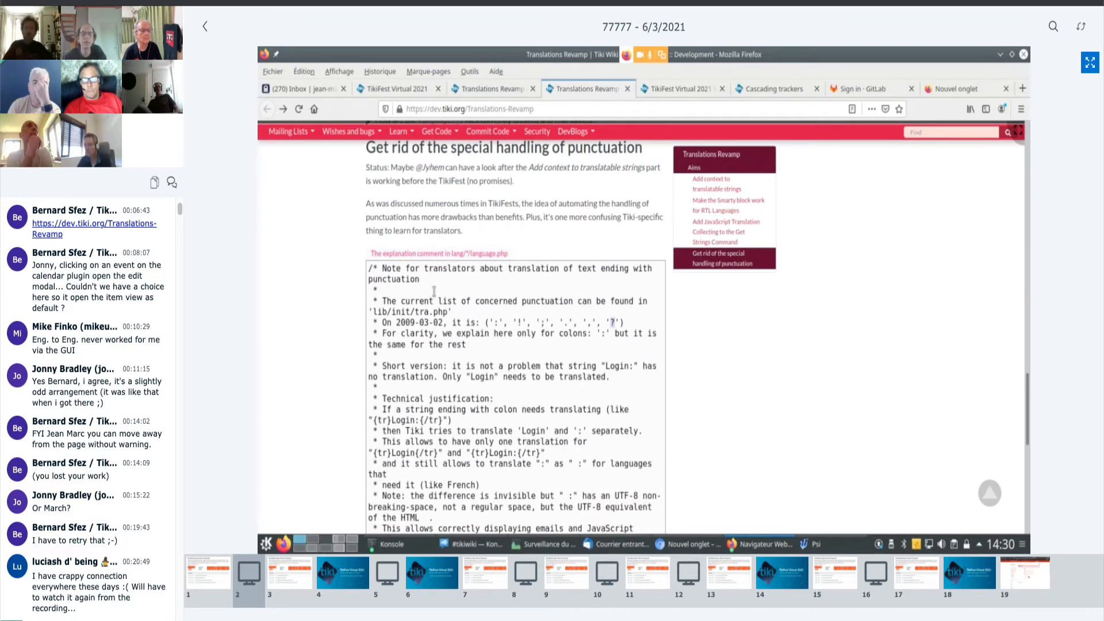
{"action": "scroll", "scroll_direction": "down", "scroll_amount": 3}
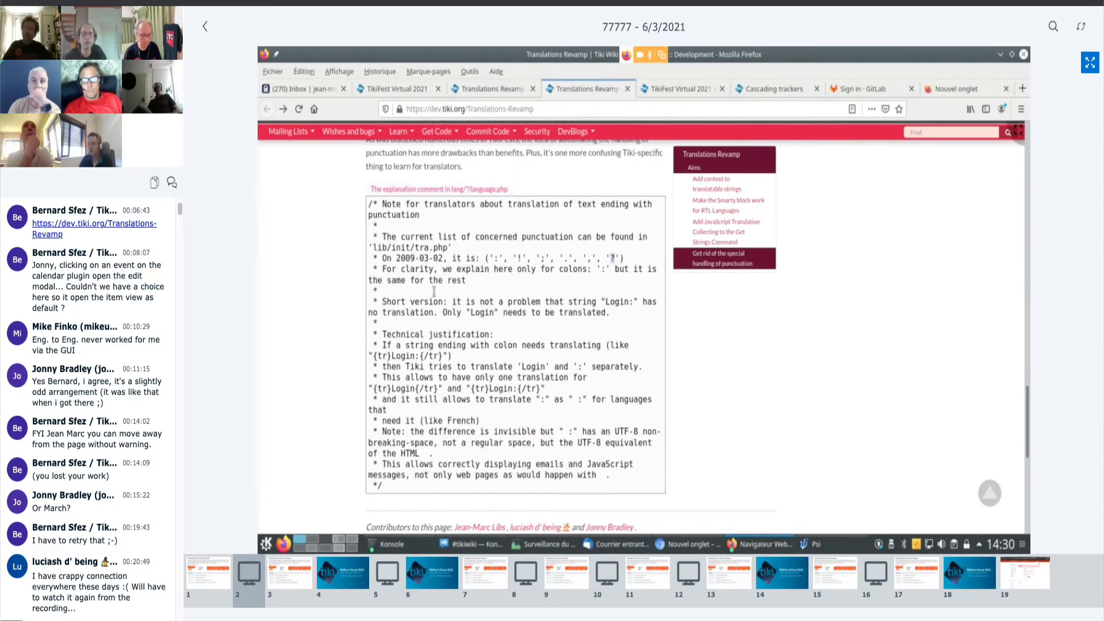
{"action": "scroll", "scroll_direction": "down", "scroll_amount": 3}
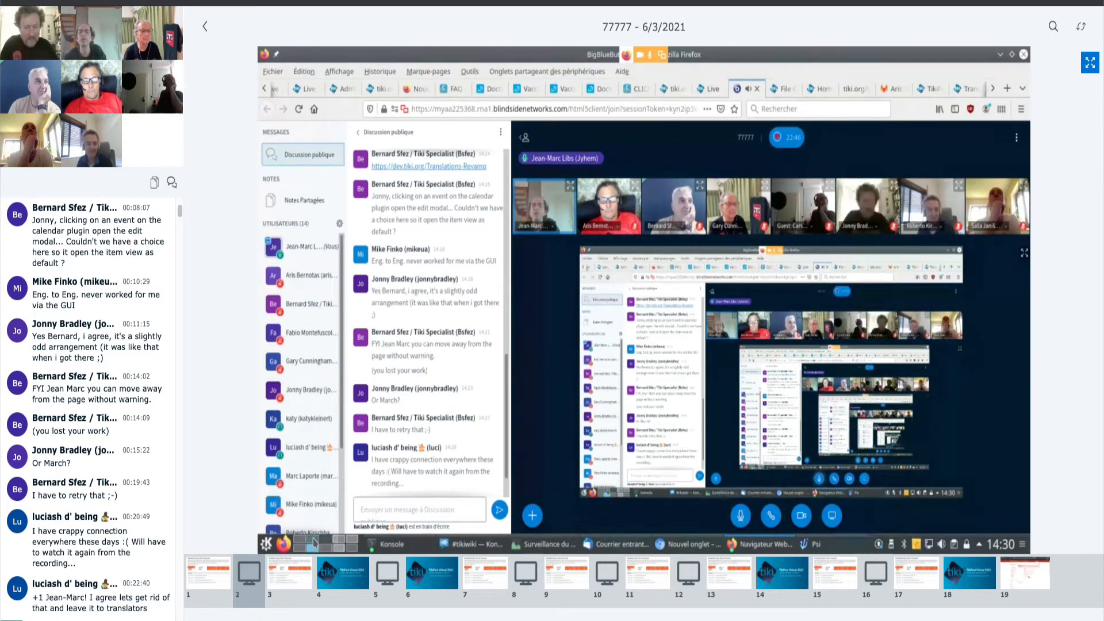
{"action": "mouse_move", "coordinate": [315, 543]}
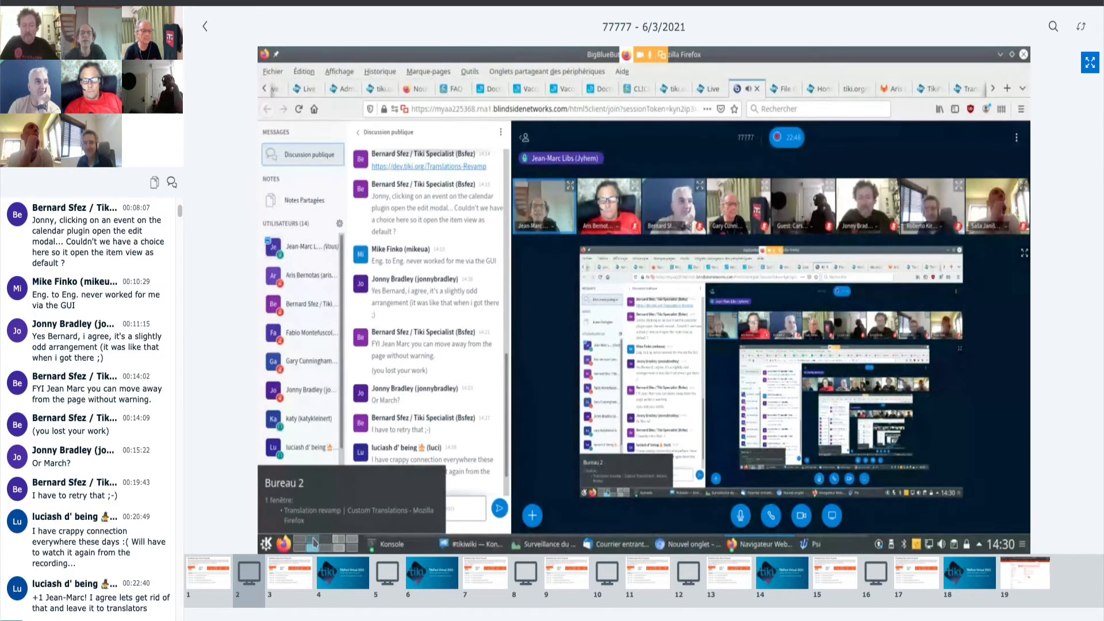
{"action": "mouse_move", "coordinate": [338, 544]}
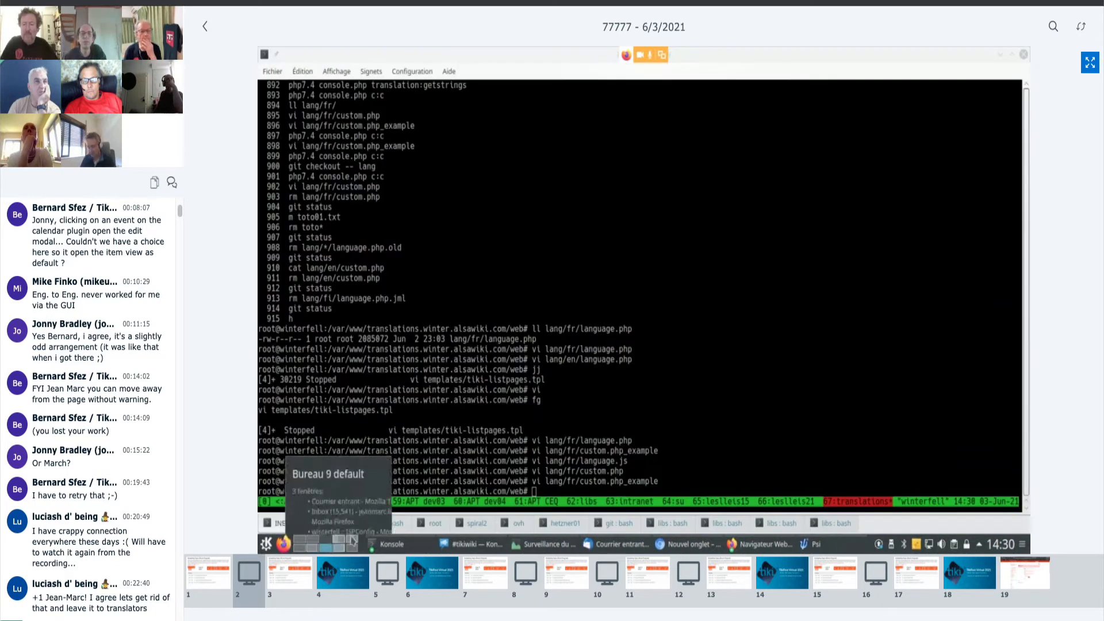
{"action": "mouse_move", "coordinate": [300, 544]}
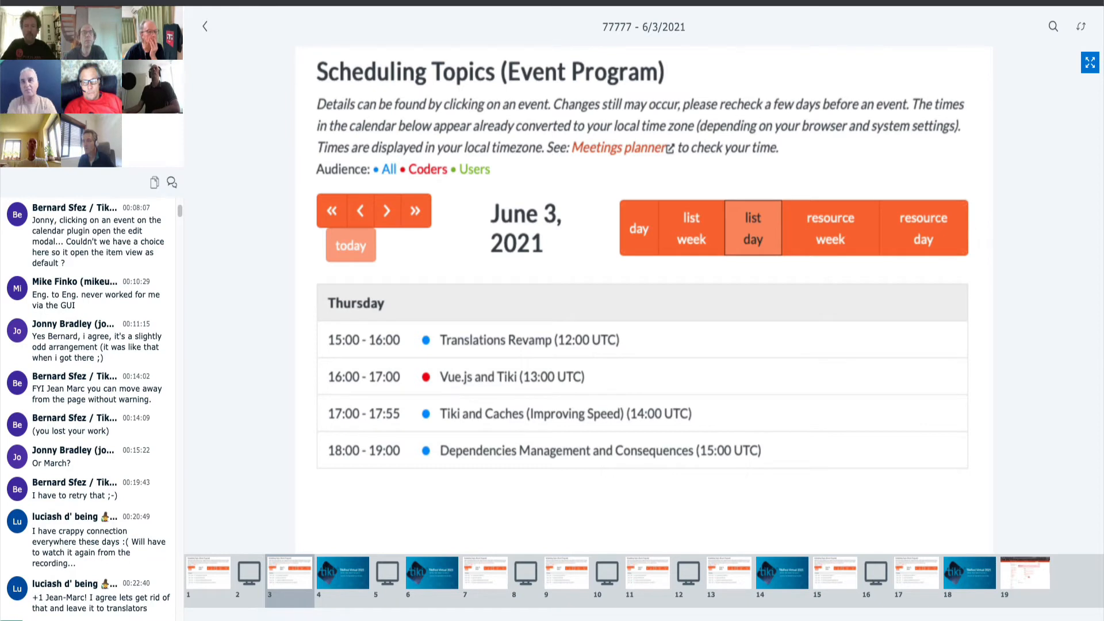
{"action": "scroll", "scroll_direction": "down", "scroll_amount": 3}
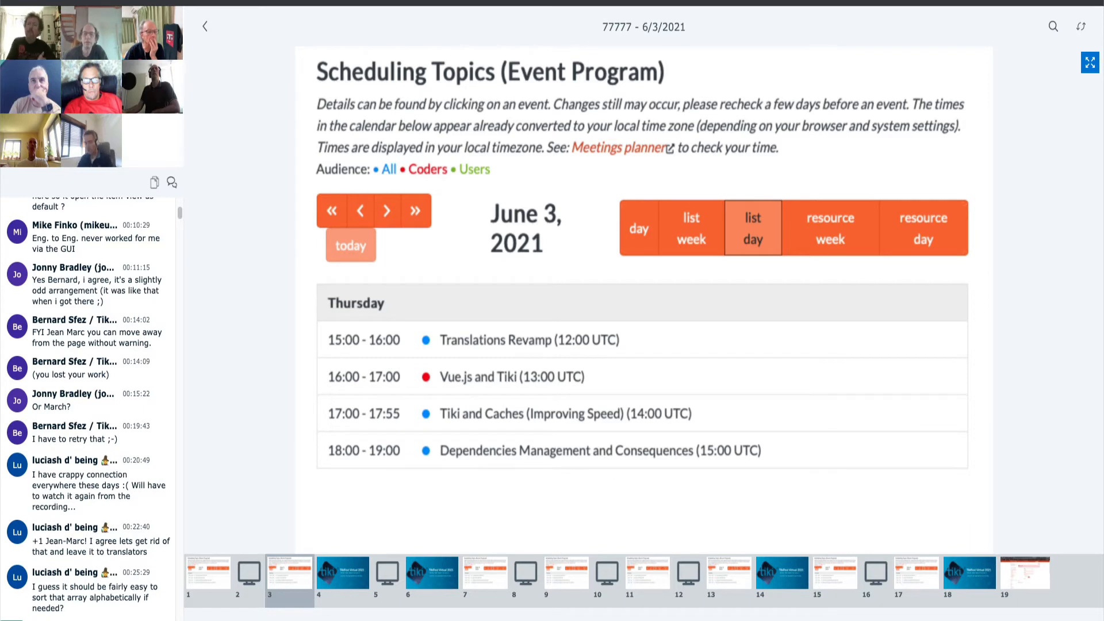
{"action": "left_click", "coordinate": [343, 571]}
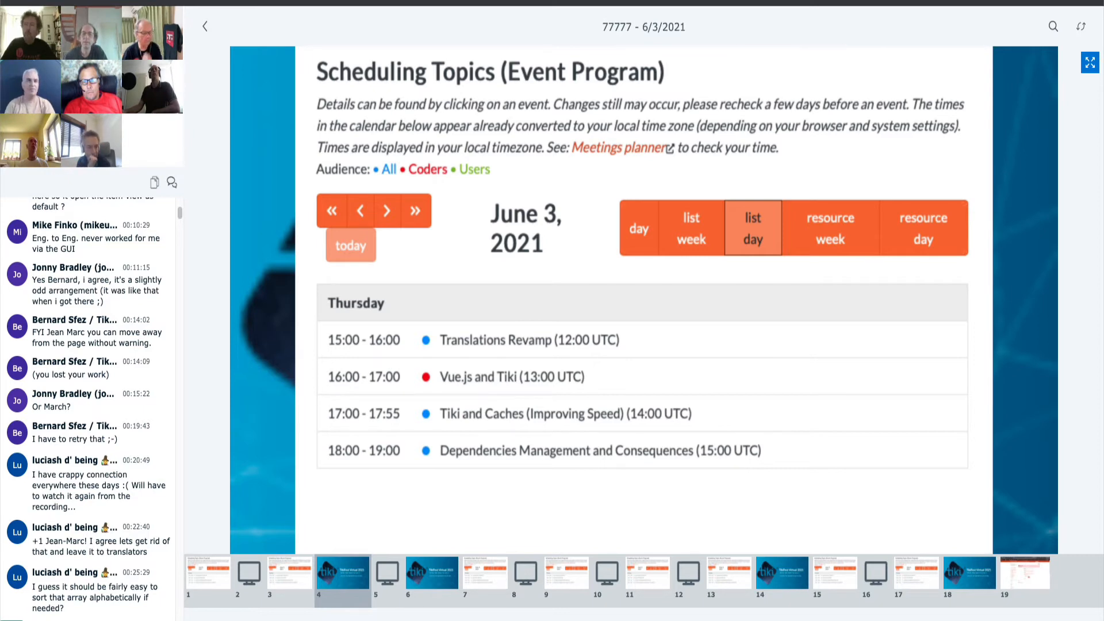
{"action": "scroll", "scroll_direction": "down", "scroll_amount": 3}
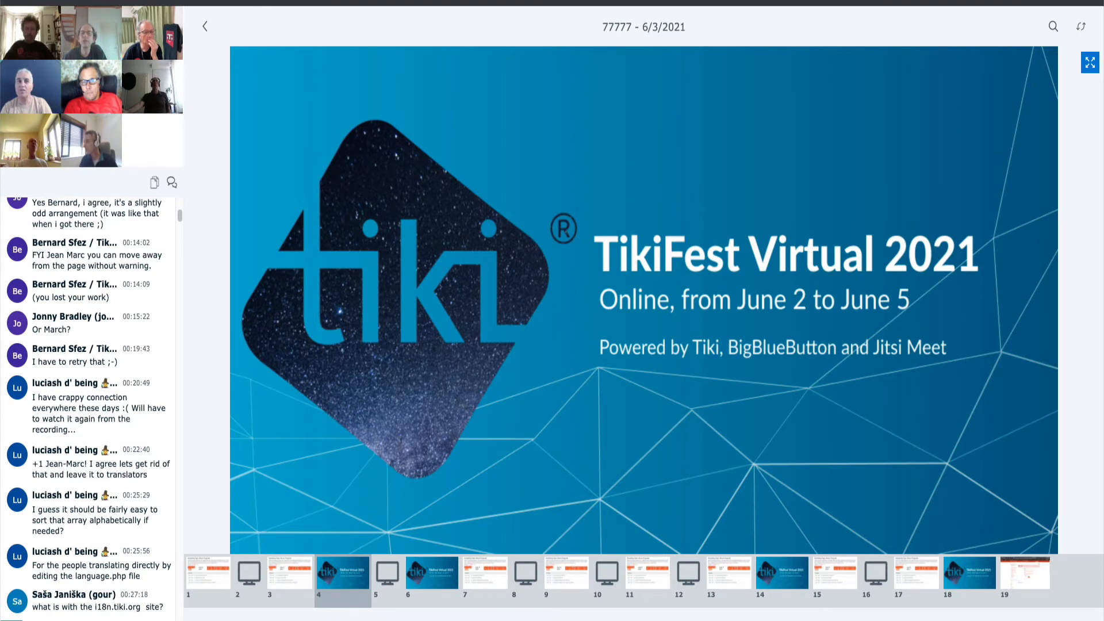
{"action": "mouse_move", "coordinate": [235, 304]}
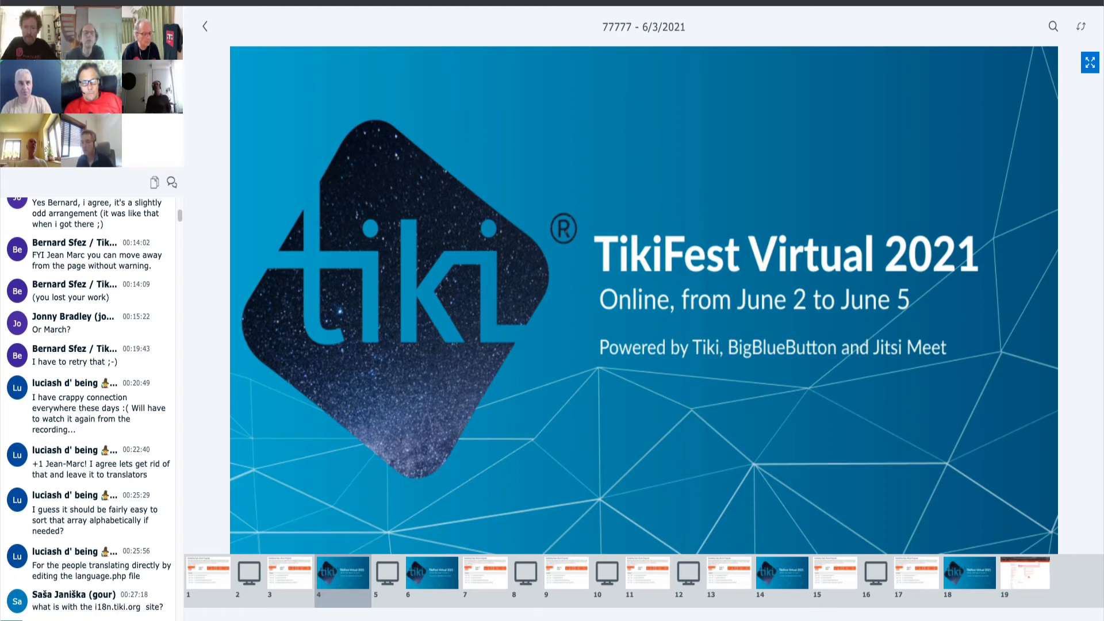
Scroll while the presenter's shared terminal with the page-listing template replaces the slide.
{"action": "scroll", "scroll_direction": "down", "scroll_amount": 3}
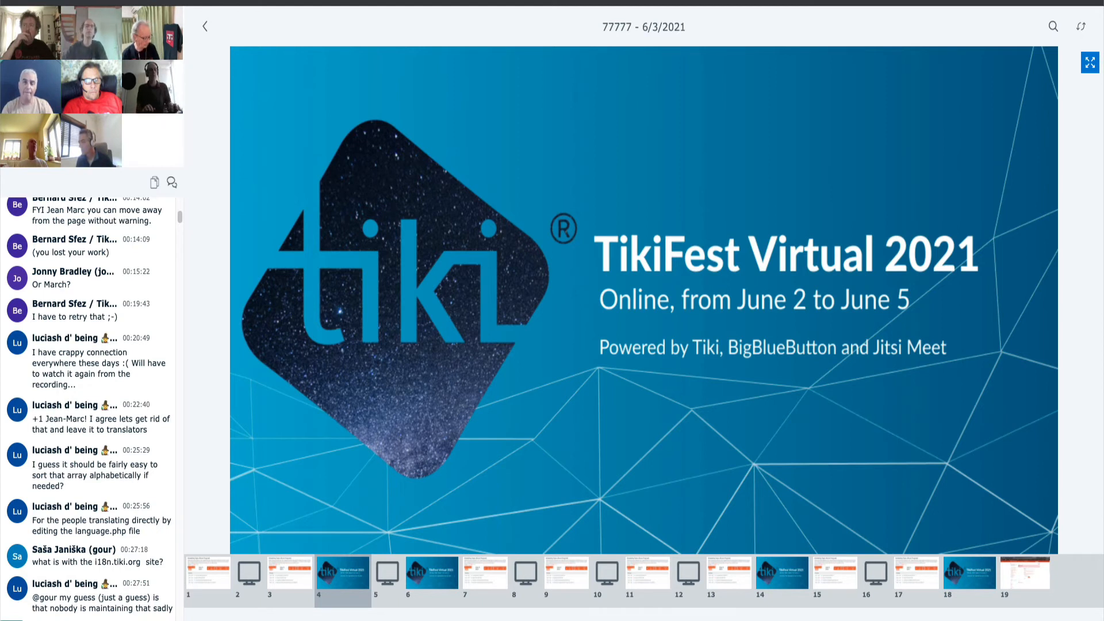
{"action": "scroll", "scroll_direction": "down", "scroll_amount": 3}
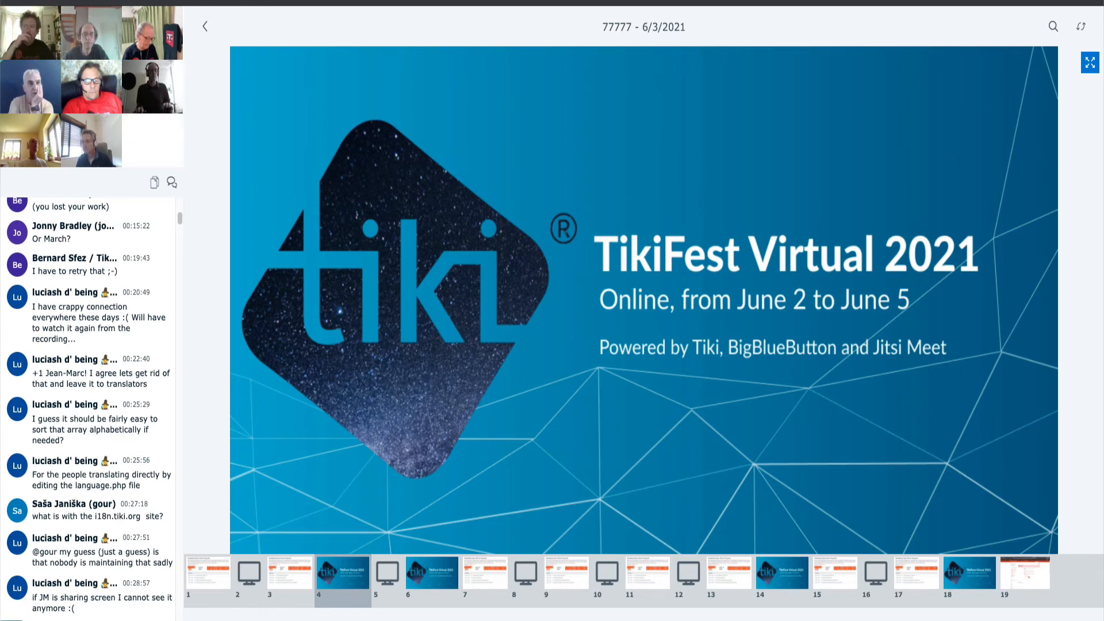
{"action": "scroll", "scroll_direction": "down", "scroll_amount": 3}
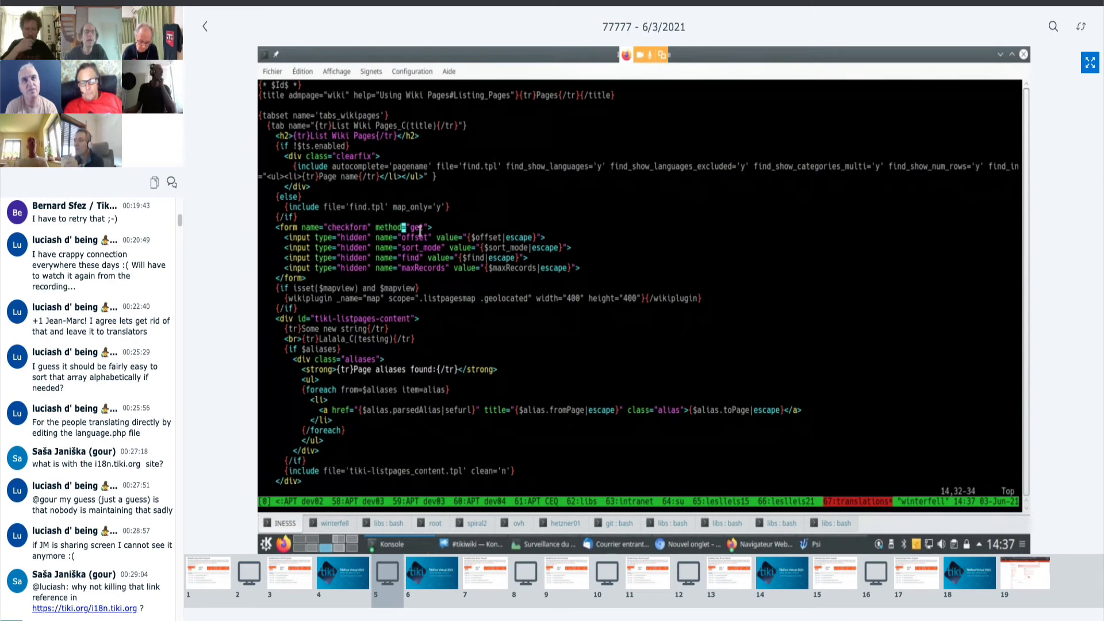
Point out the {tr}Some new string{/tr} line, then bring Firefox with the Custom Translations page forward.
{"action": "left_click", "coordinate": [402, 318]}
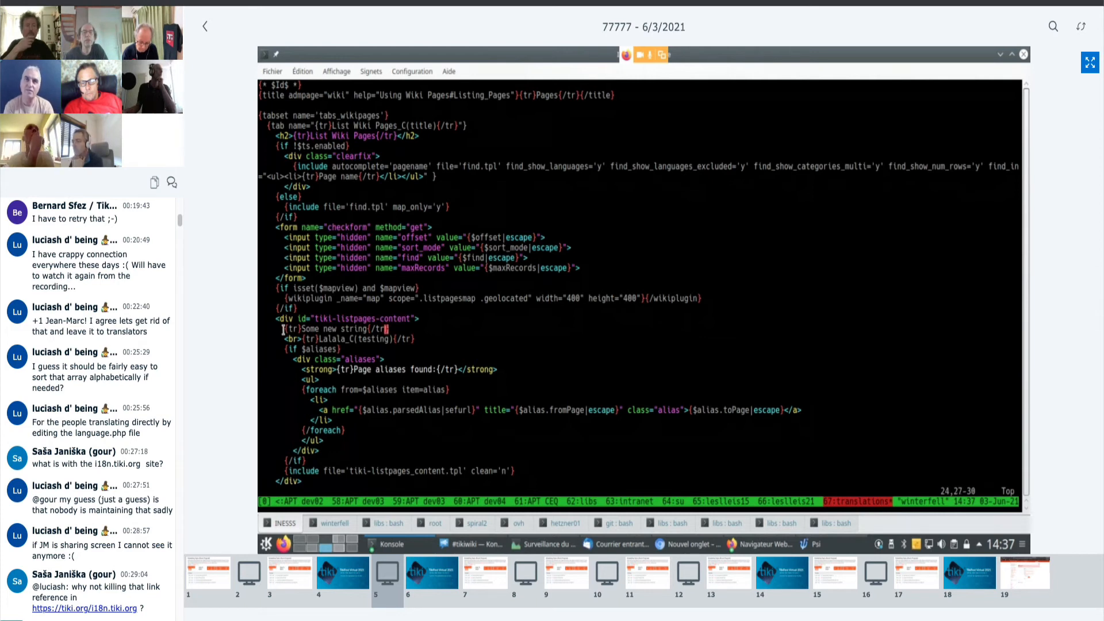
{"action": "left_click", "coordinate": [404, 338]}
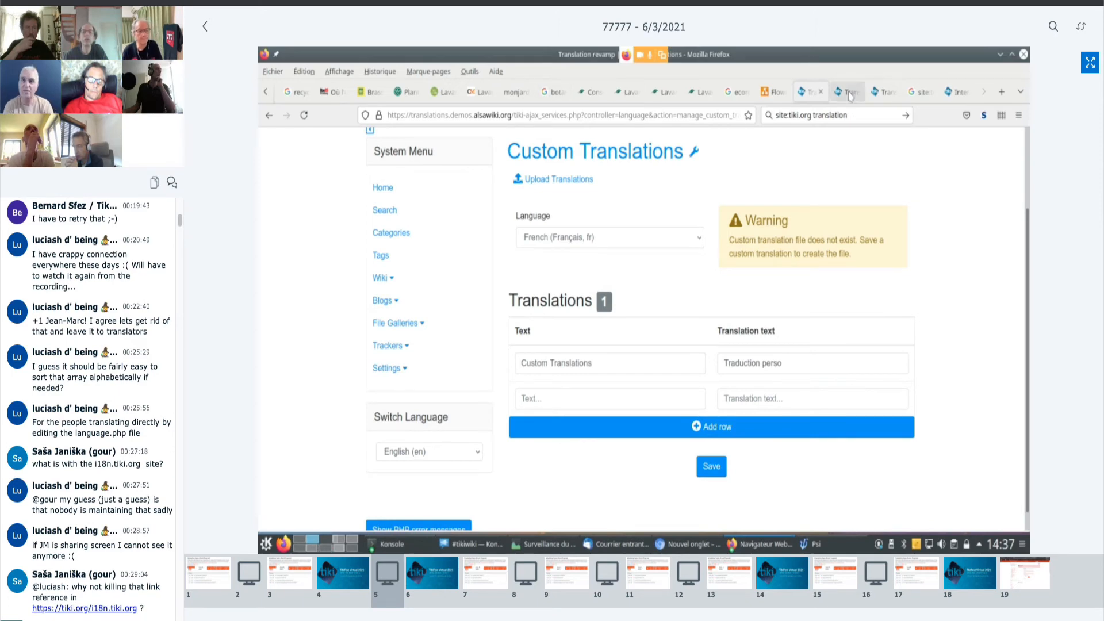
Switch to the Tiki site tab and open List Wiki Pages showing 'Some new string' and 'Lalala_C(testing)'.
{"action": "left_click", "coordinate": [844, 92]}
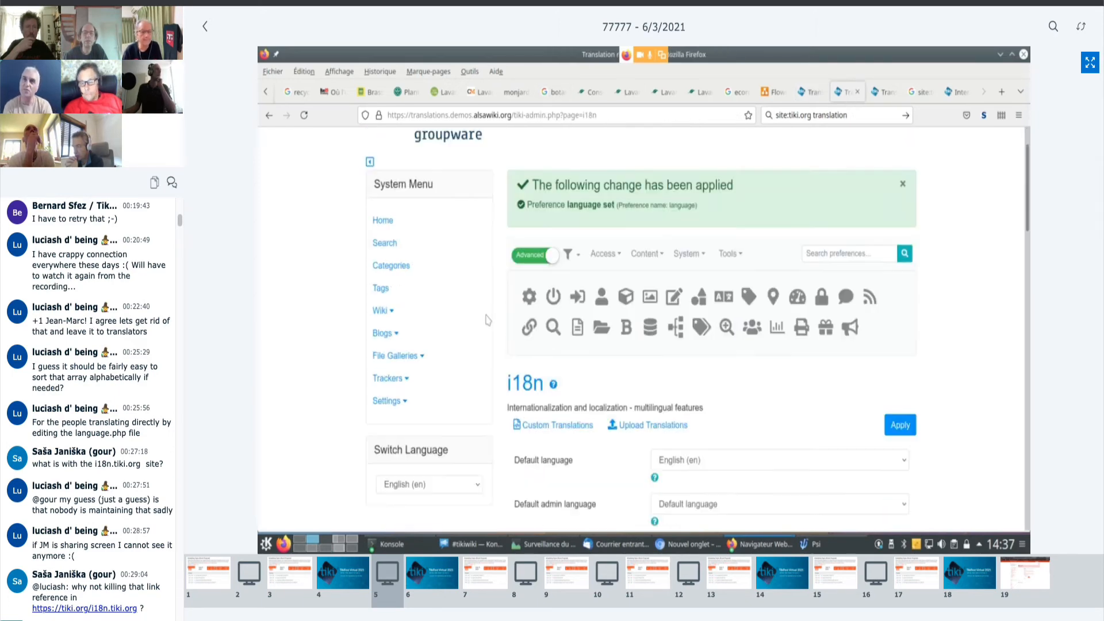
{"action": "scroll", "scroll_direction": "down", "scroll_amount": 3}
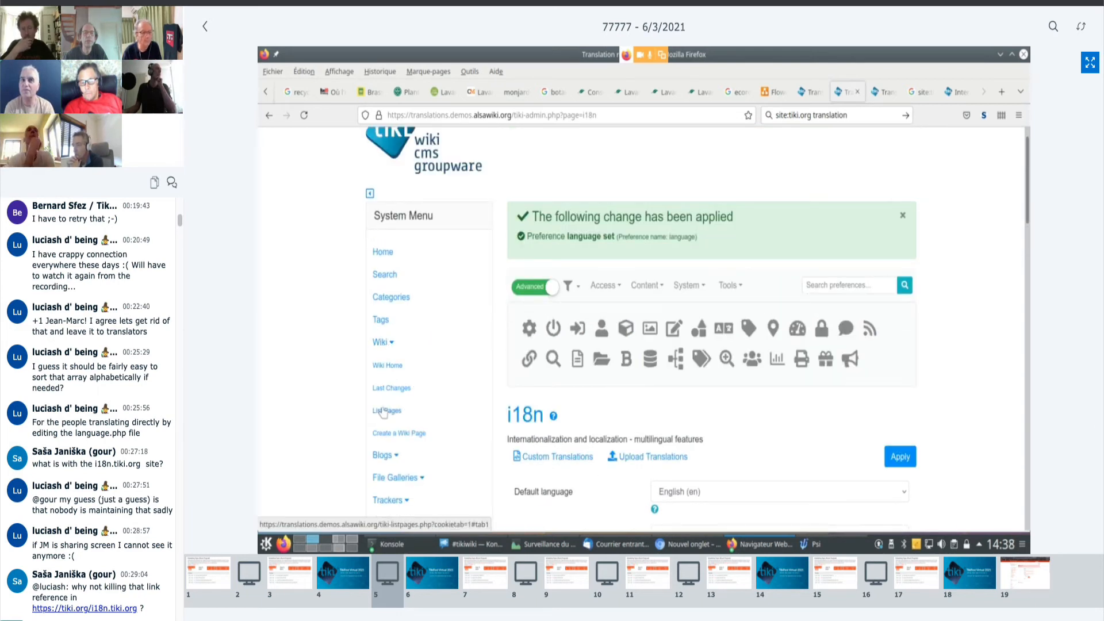
{"action": "left_click", "coordinate": [387, 410]}
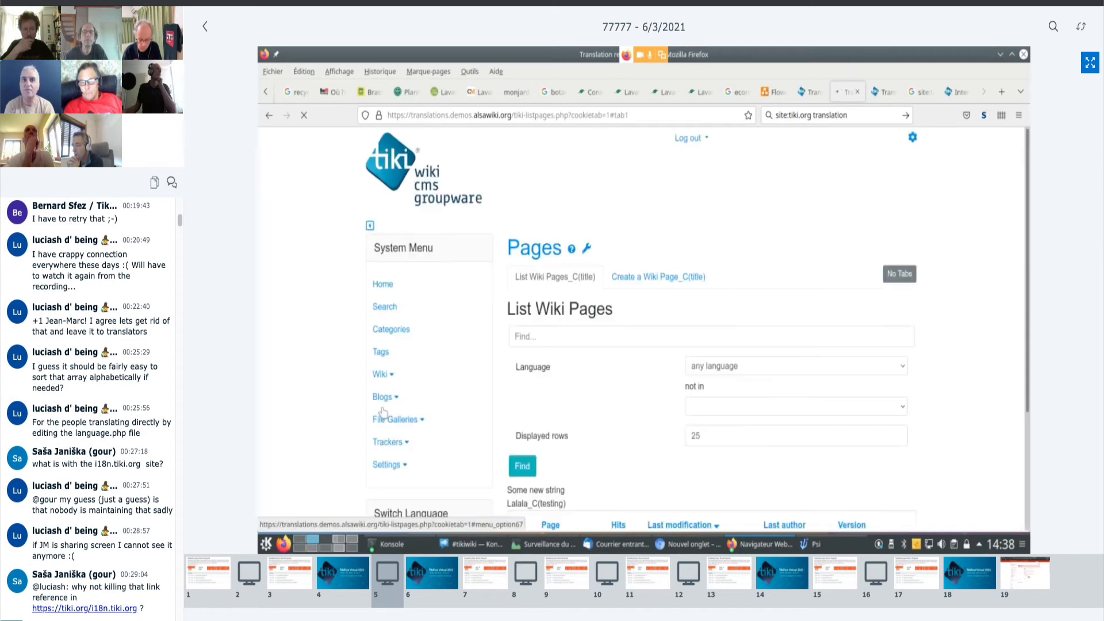
{"action": "scroll", "scroll_direction": "down", "scroll_amount": 3}
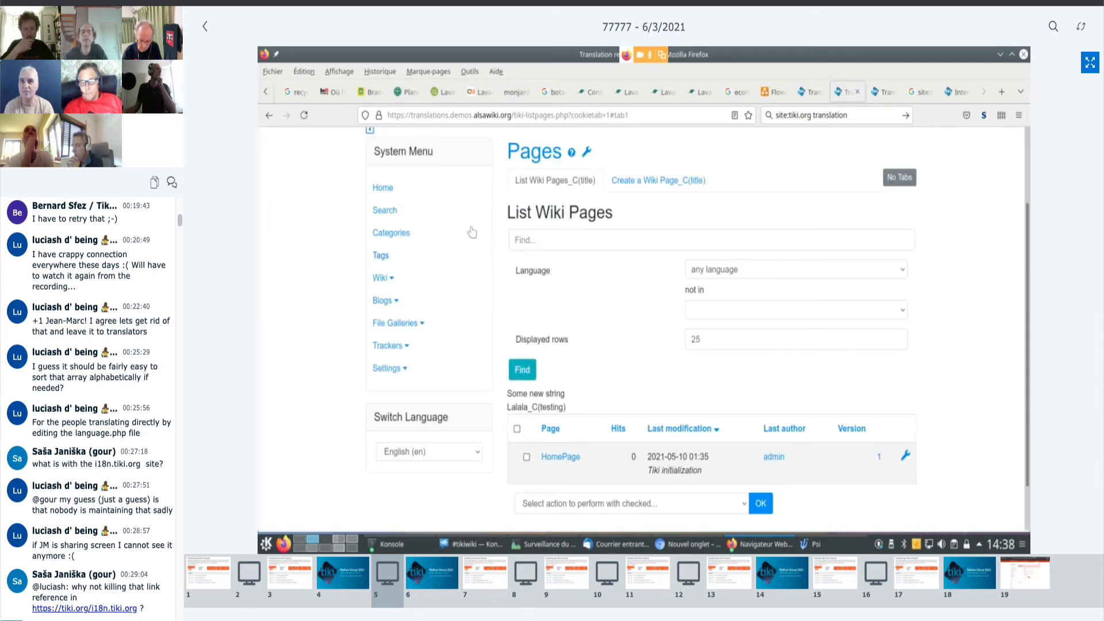
{"action": "mouse_move", "coordinate": [534, 181]}
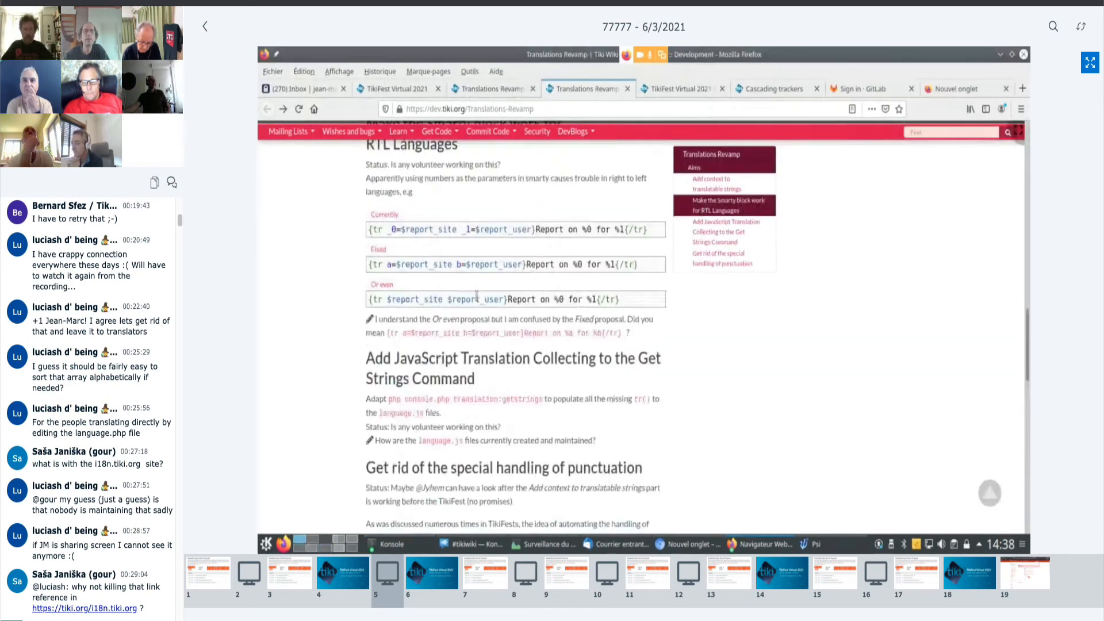
Scroll further down the Translations Revamp page before returning to Konsole.
{"action": "scroll", "scroll_direction": "down", "scroll_amount": 3}
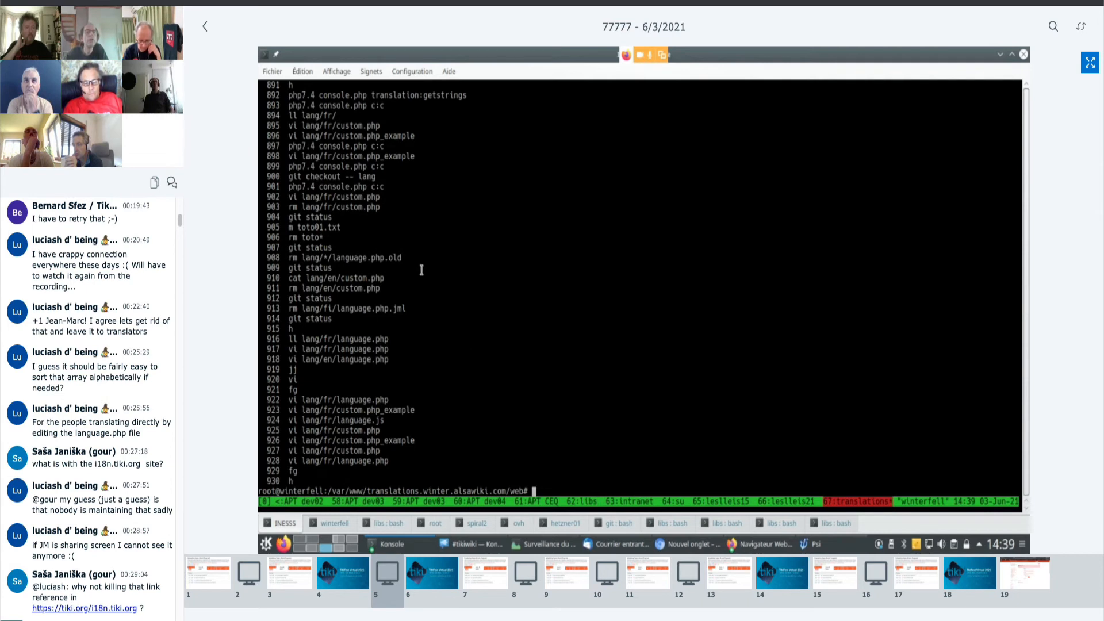
{"action": "mouse_move", "coordinate": [341, 96]}
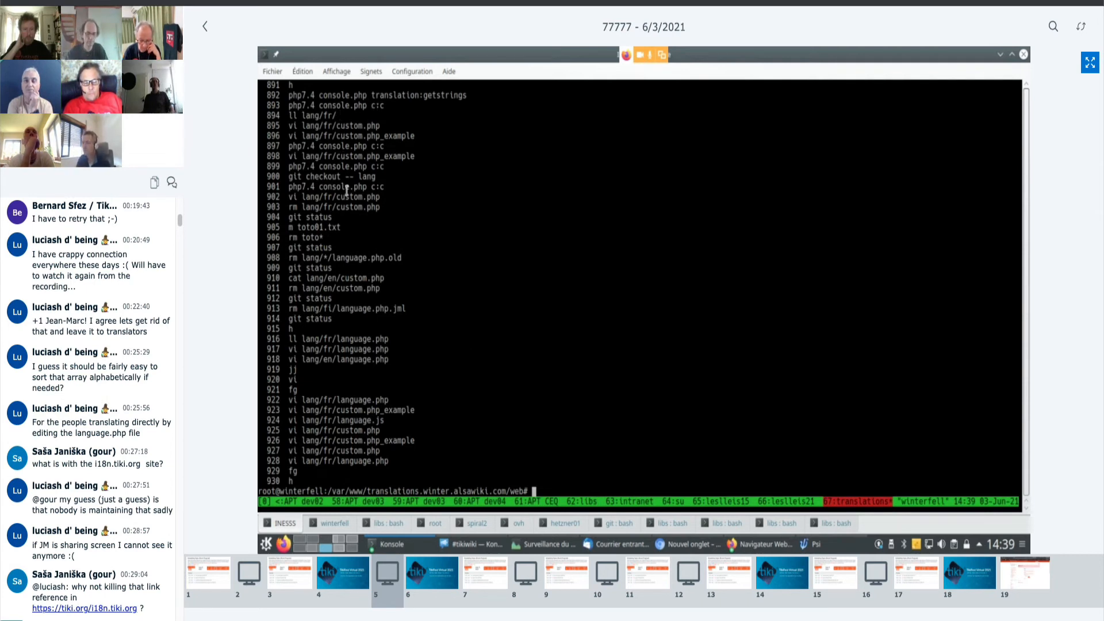
Recall the php7.4 englishupdate --scm=git command via Ctrl+R and run it, updating 2 strings in 19 files.
{"action": "key", "text": "ctrl+r"}
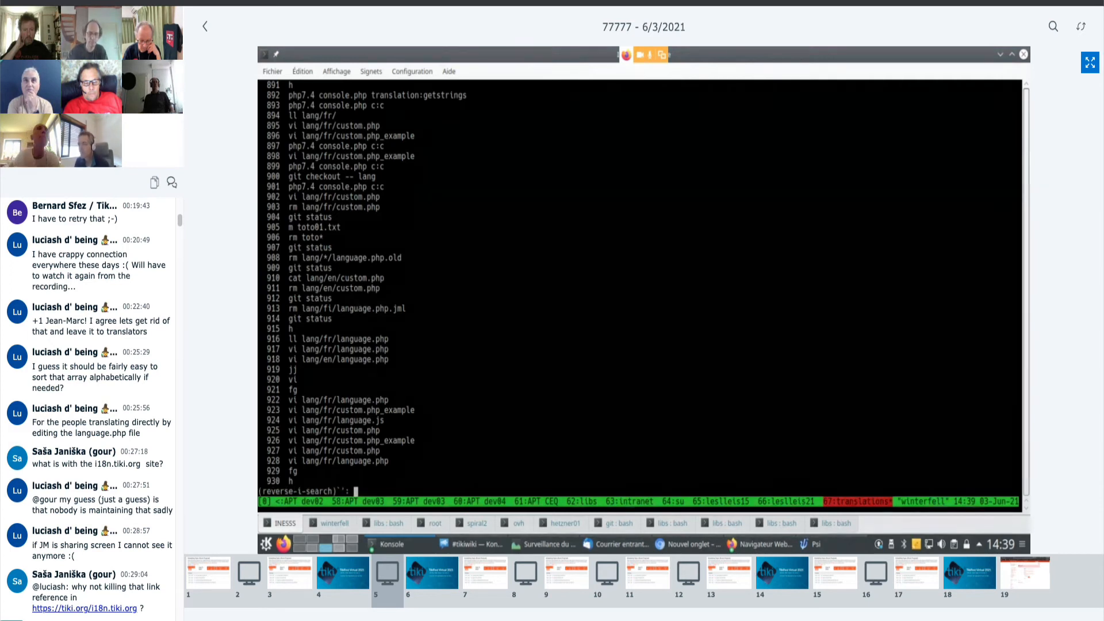
{"action": "type", "text": "php7.4"}
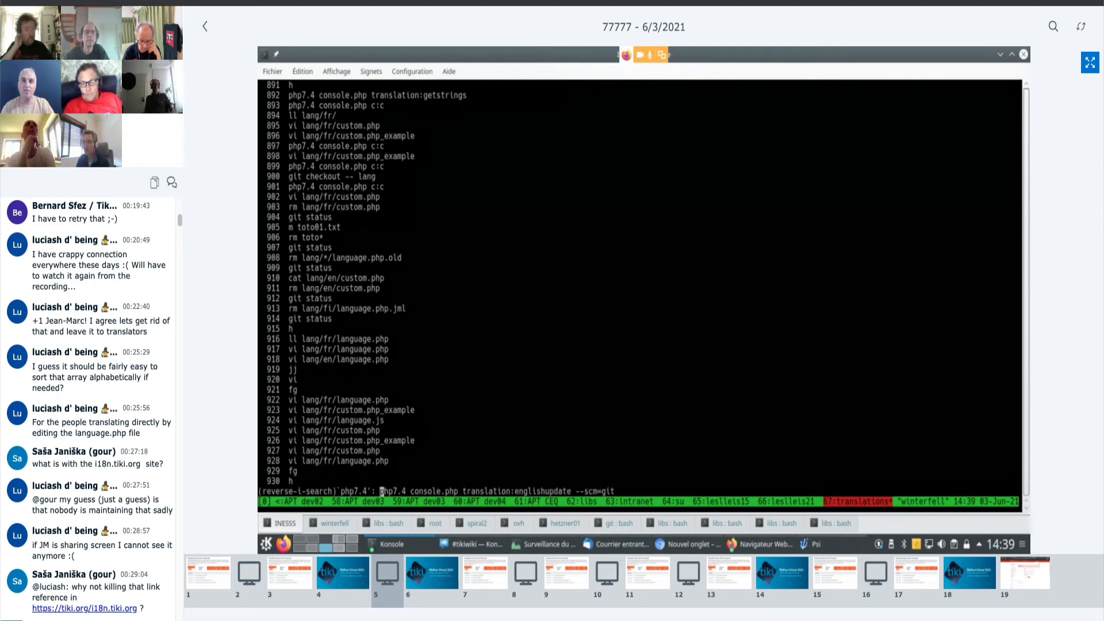
{"action": "key", "text": "Return"}
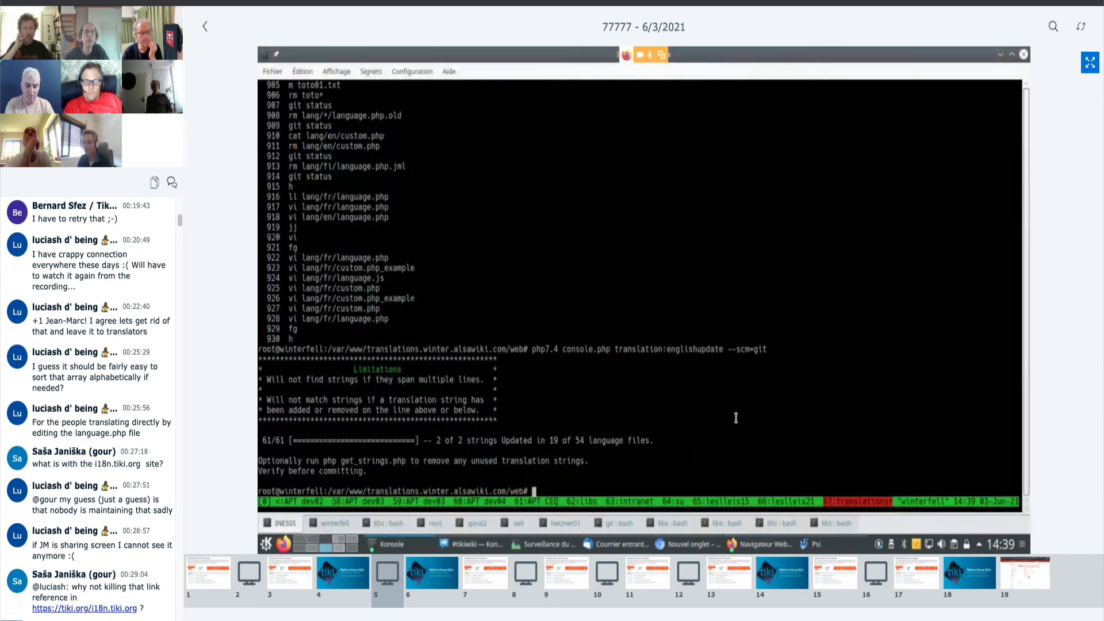
{"action": "mouse_move", "coordinate": [531, 248]}
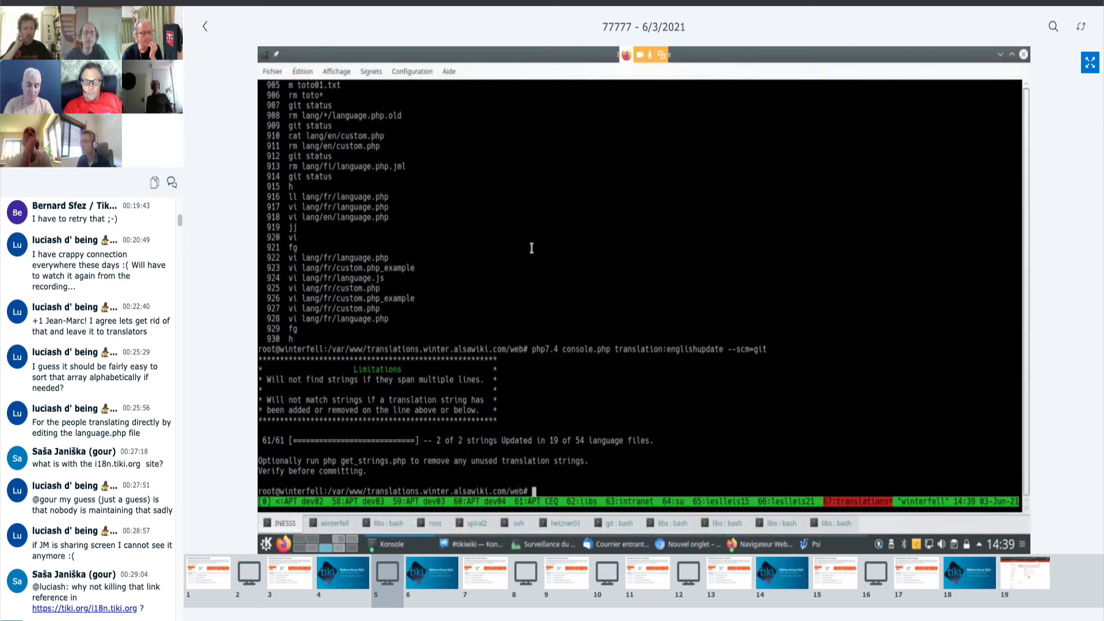
Browse back through earlier shell commands (fg, vi lang/fr/custom.php, cat lang/en/custom.php, git status).
{"action": "type", "text": "fg"}
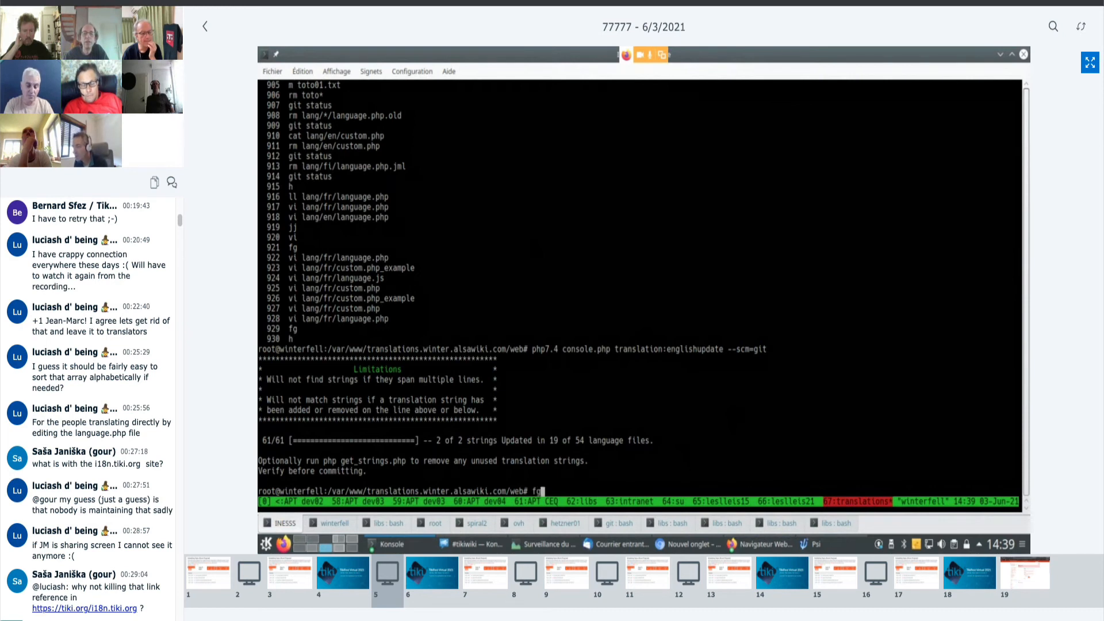
{"action": "type", "text": "vi lang/fr/custom.php"}
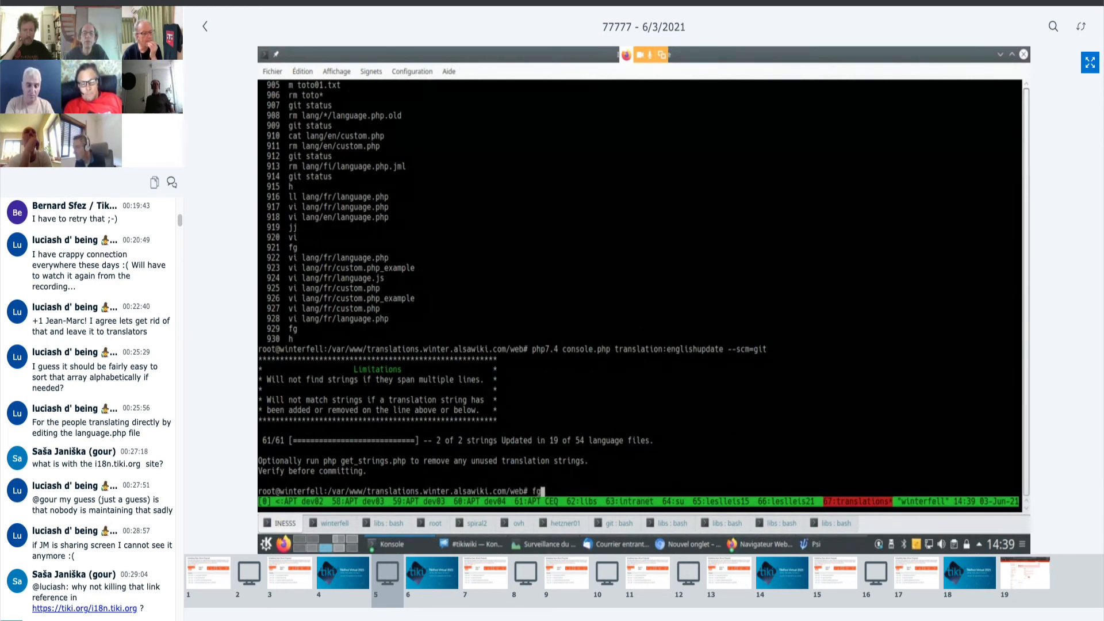
{"action": "type", "text": "vi lang/en/language.php"}
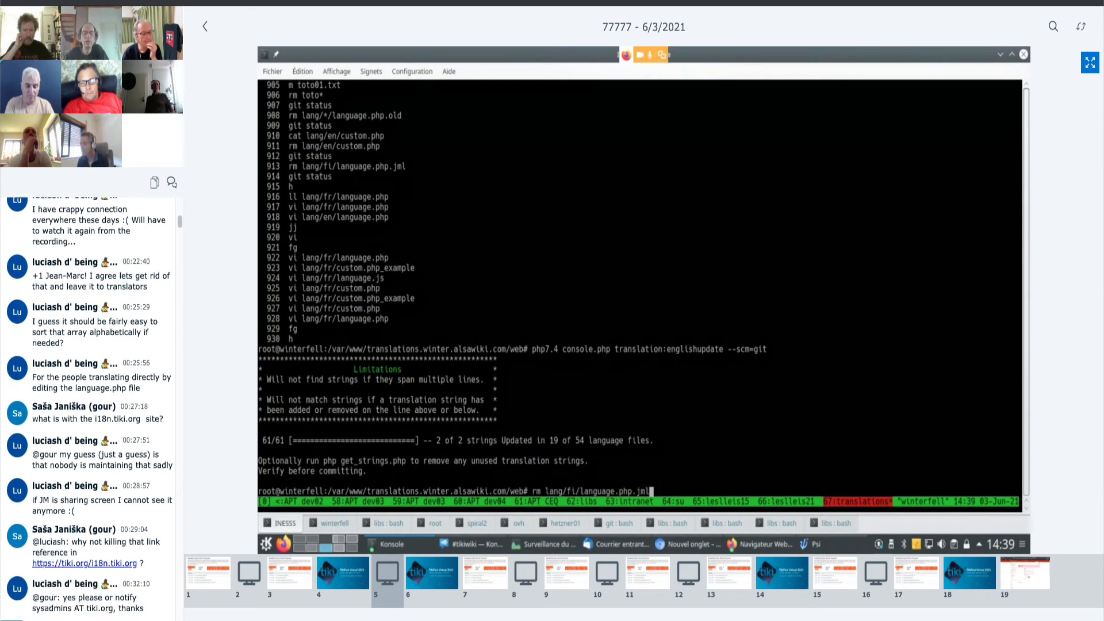
{"action": "type", "text": "cat lang/en/custom.php"}
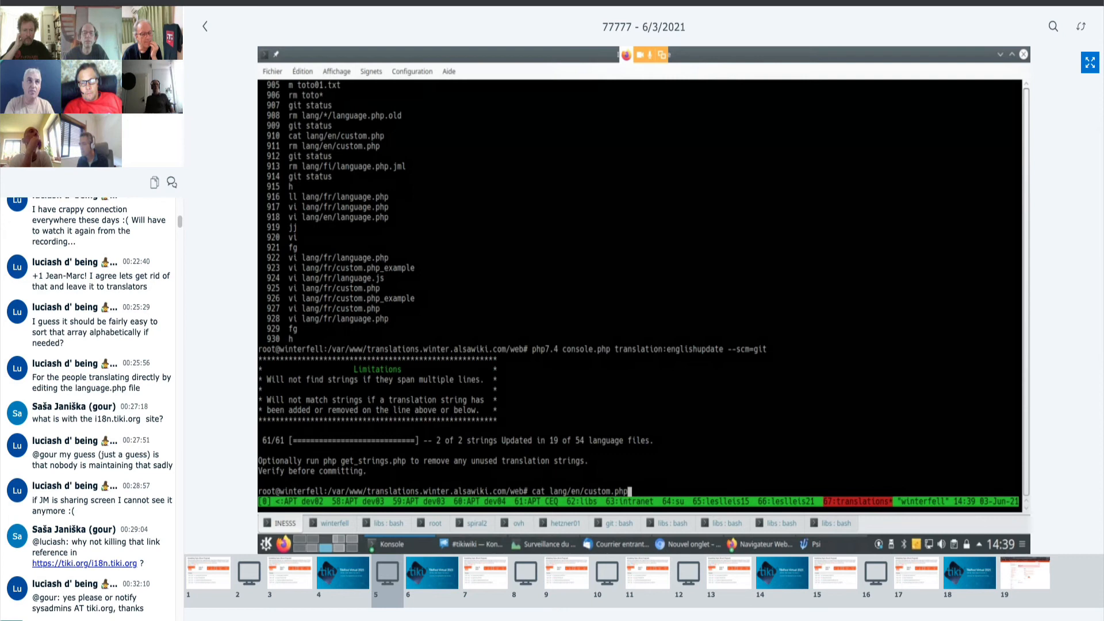
{"action": "type", "text": "git status"}
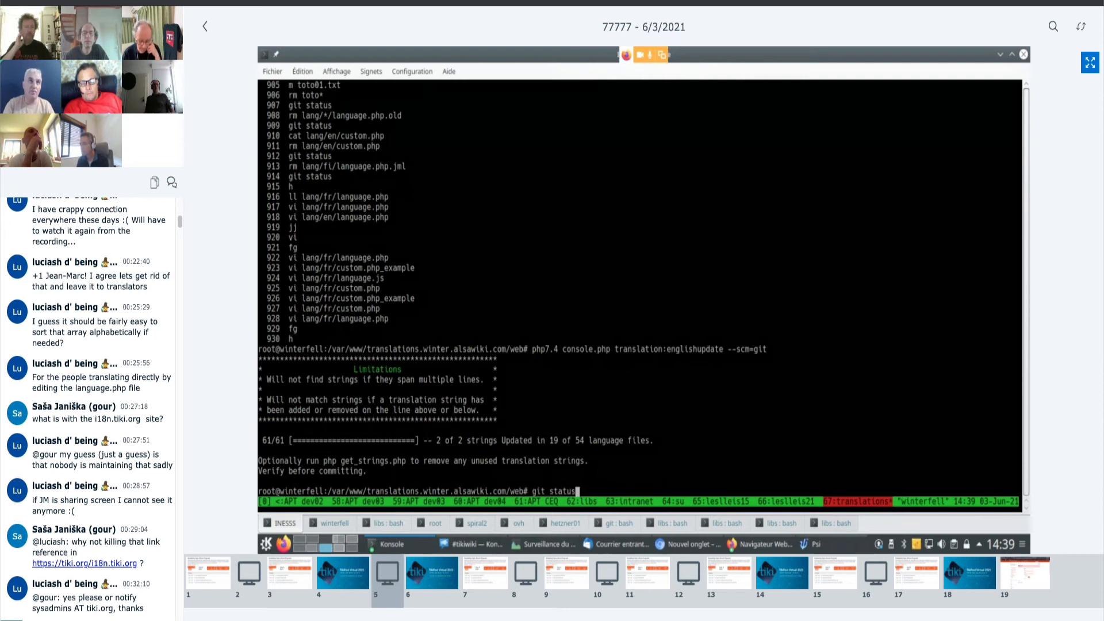
{"action": "type", "text": "vi lang/fr/custom.php"}
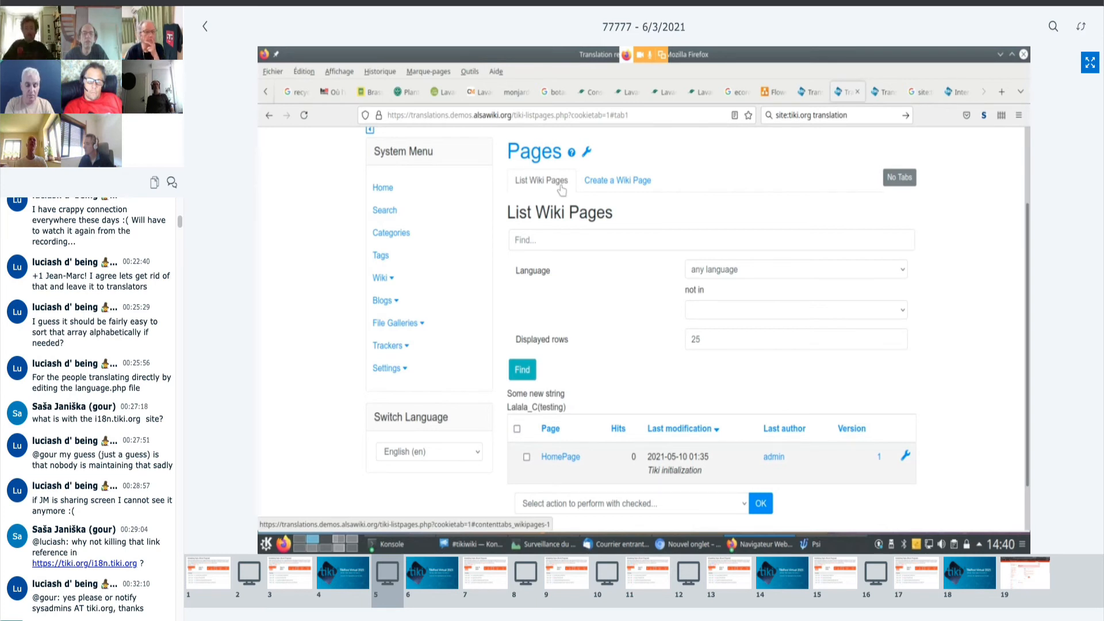
{"action": "mouse_move", "coordinate": [571, 189]}
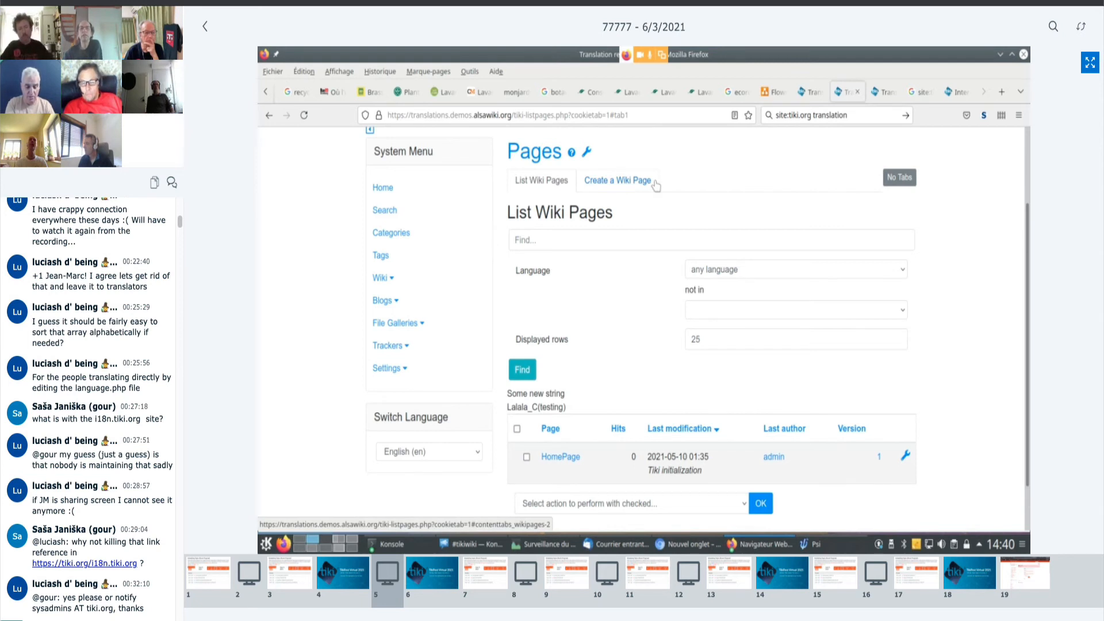
{"action": "mouse_move", "coordinate": [577, 187]}
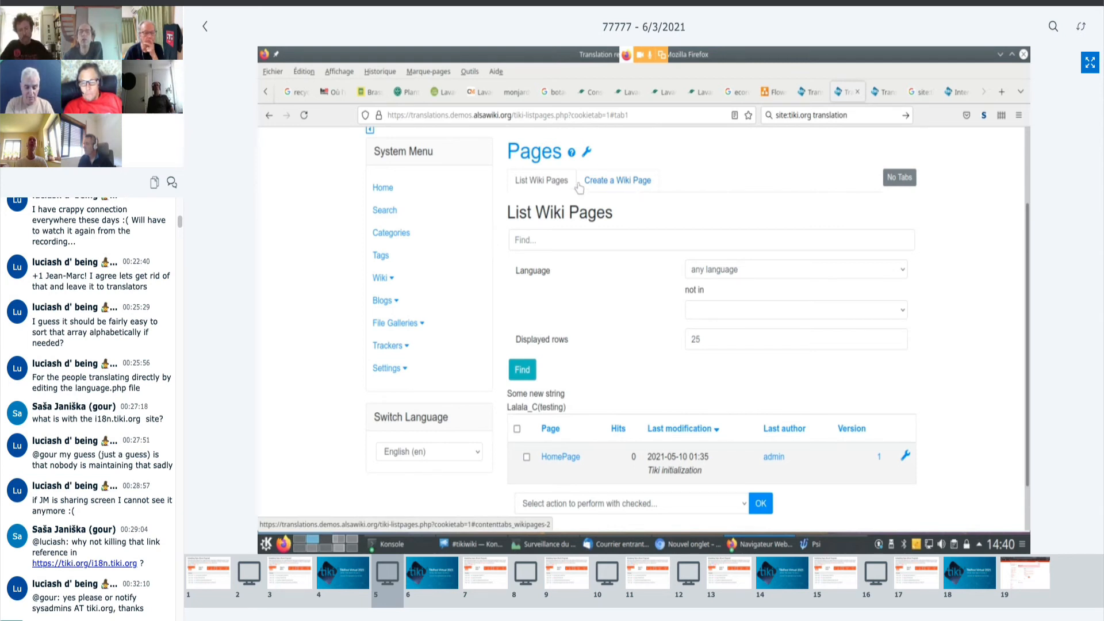
{"action": "mouse_move", "coordinate": [578, 405]}
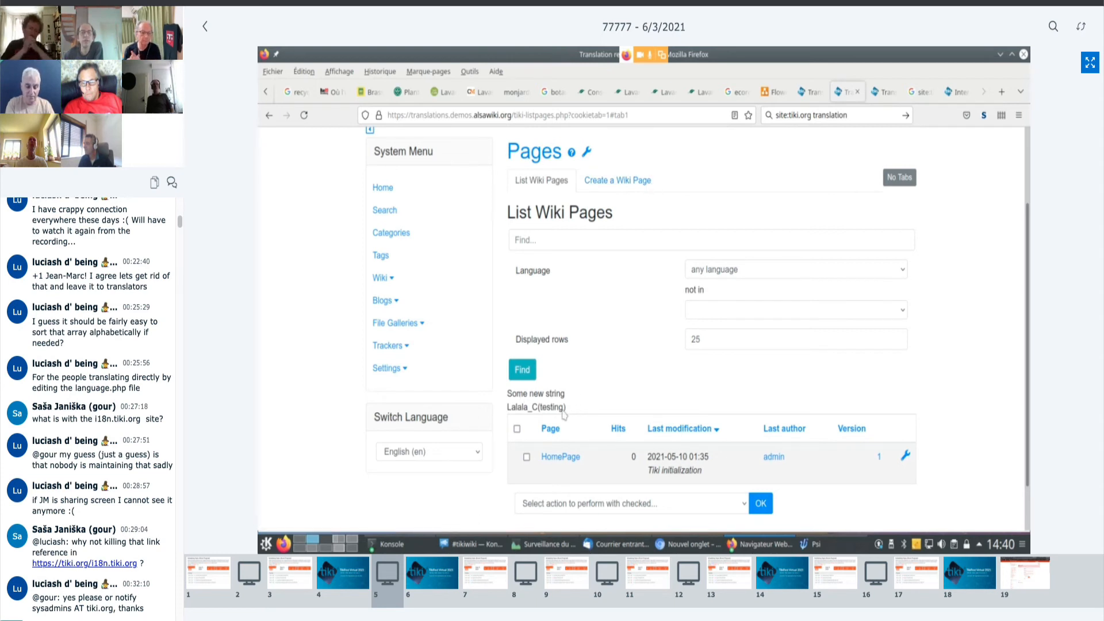
{"action": "mouse_move", "coordinate": [542, 418]}
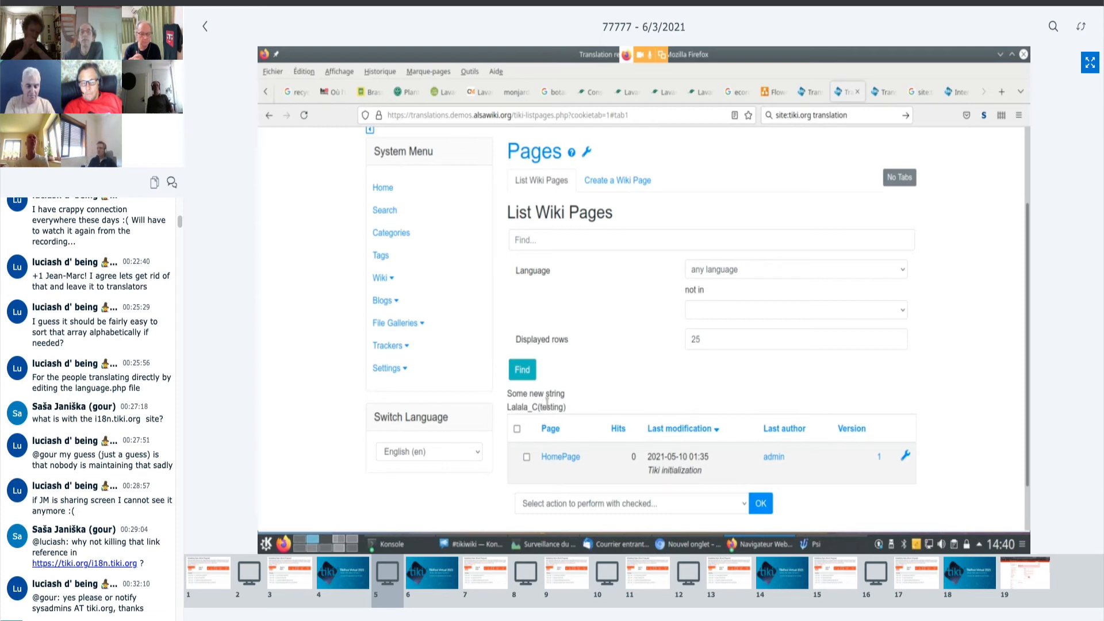
{"action": "mouse_move", "coordinate": [281, 345]}
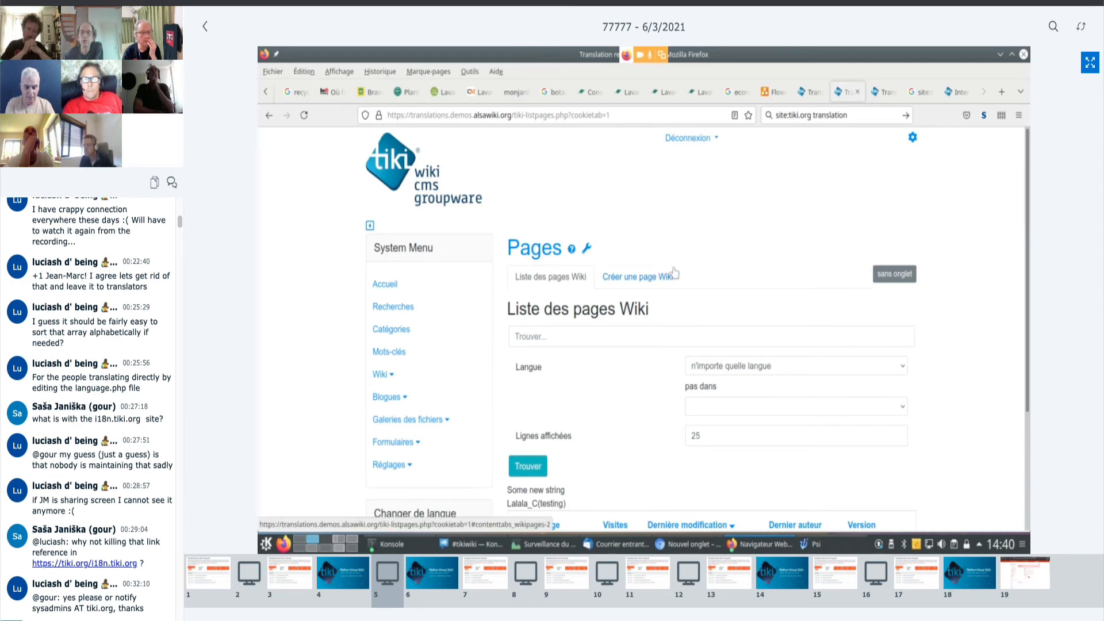
Switch the demo site's interface language to Danish from the language list.
{"action": "scroll", "scroll_direction": "down", "scroll_amount": 3}
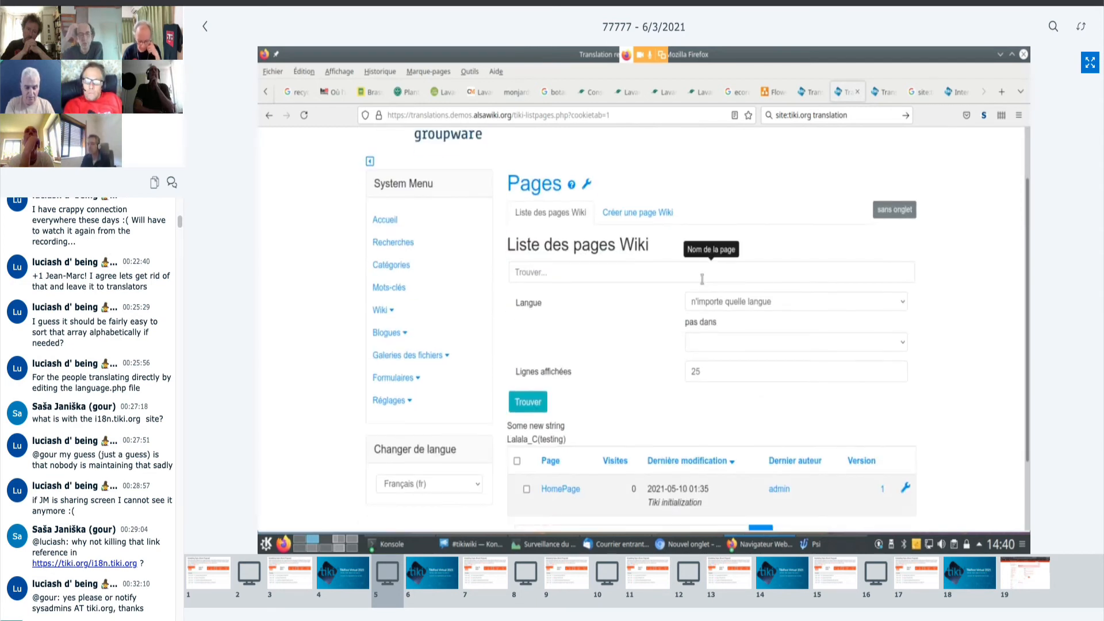
{"action": "mouse_move", "coordinate": [482, 283]}
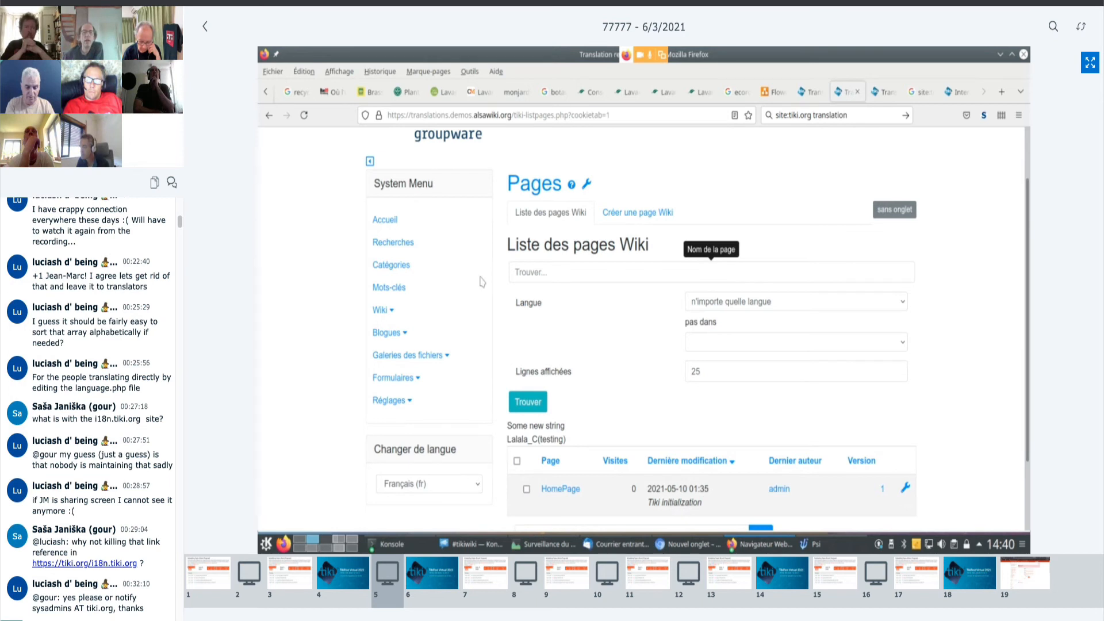
{"action": "left_click", "coordinate": [428, 484]}
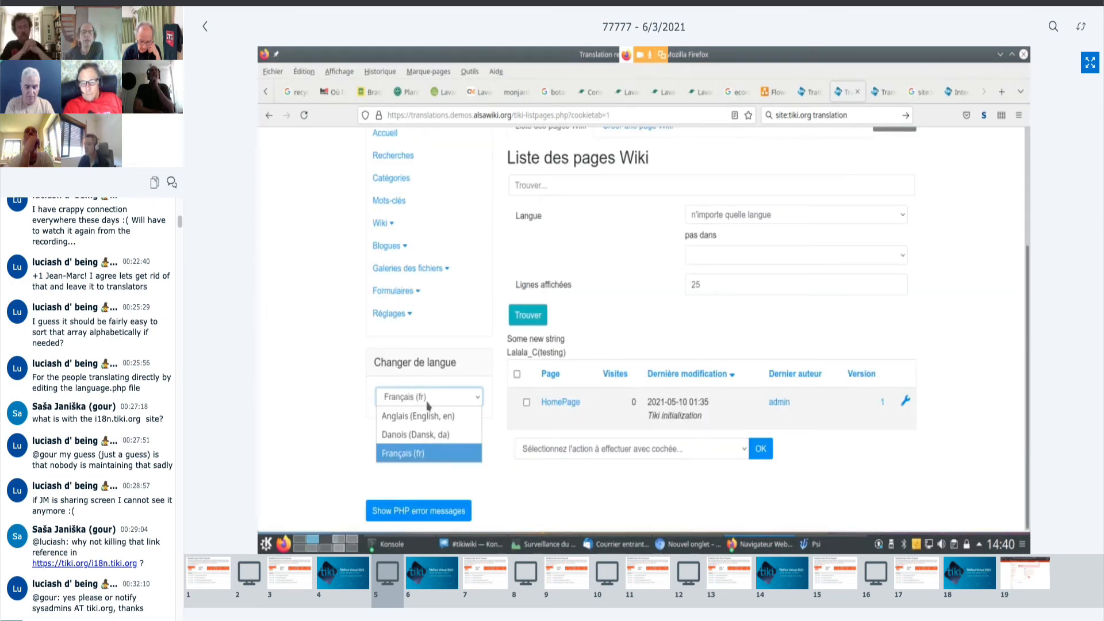
{"action": "mouse_move", "coordinate": [415, 435]}
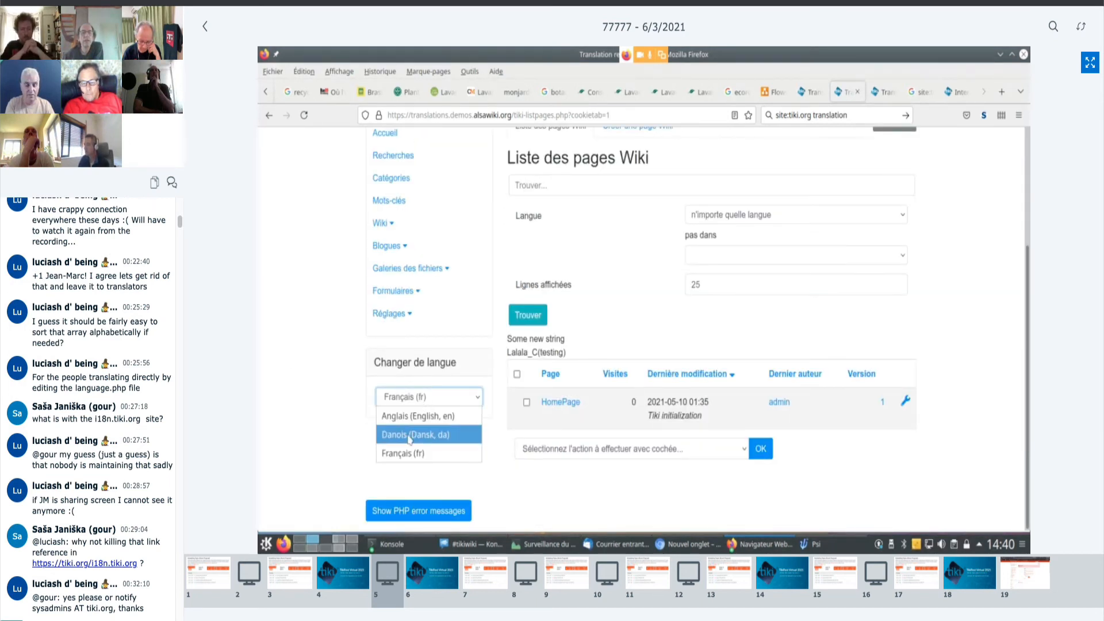
{"action": "left_click", "coordinate": [415, 435]}
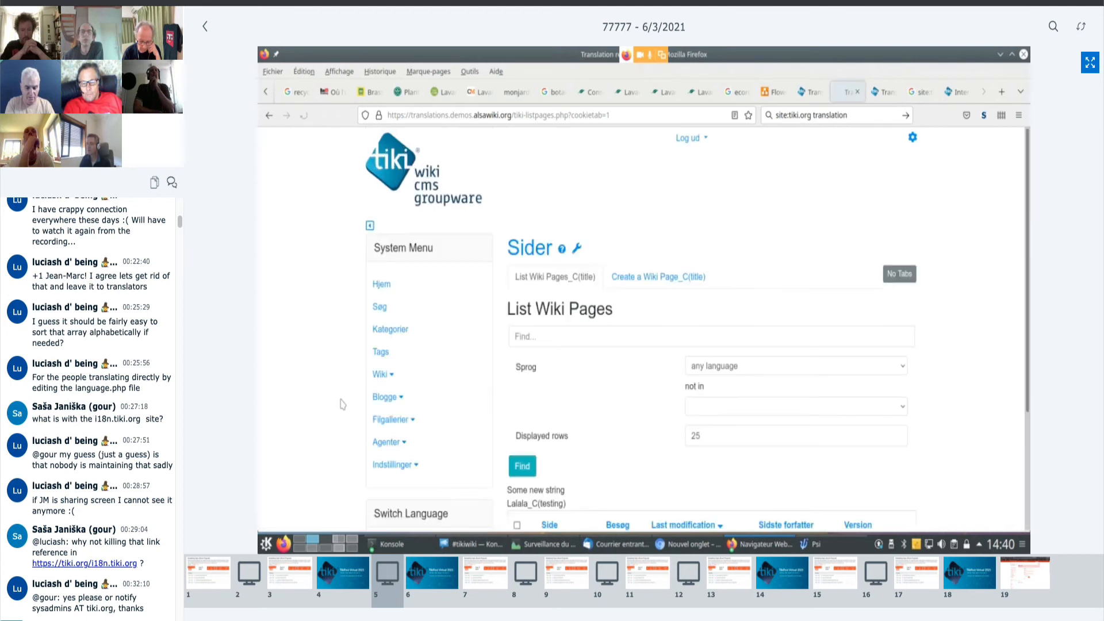
{"action": "mouse_move", "coordinate": [333, 350]}
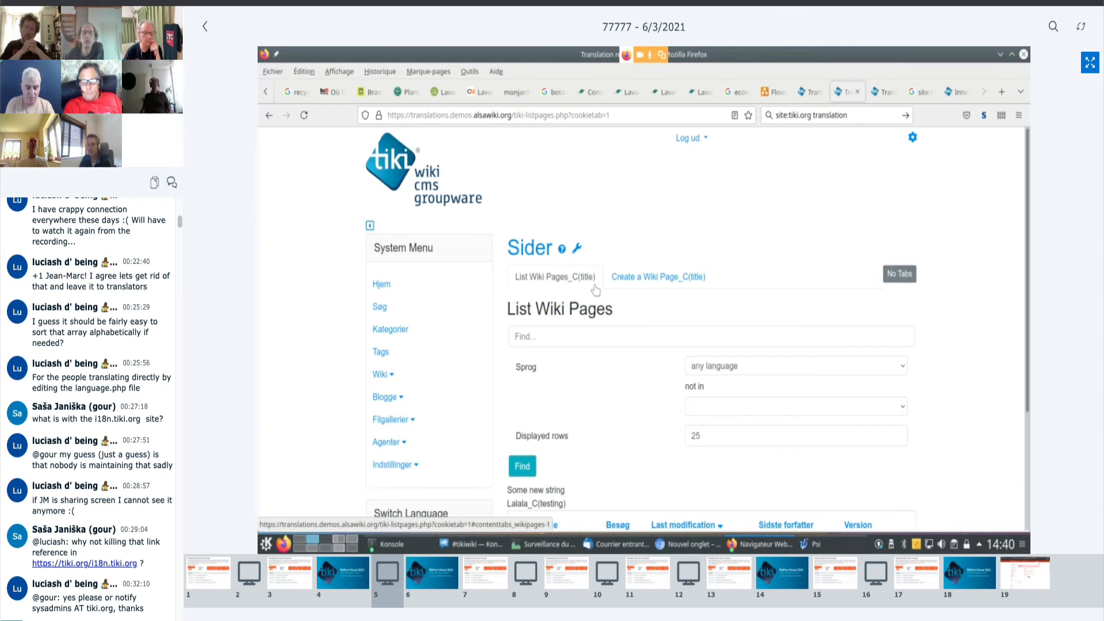
{"action": "mouse_move", "coordinate": [559, 275]}
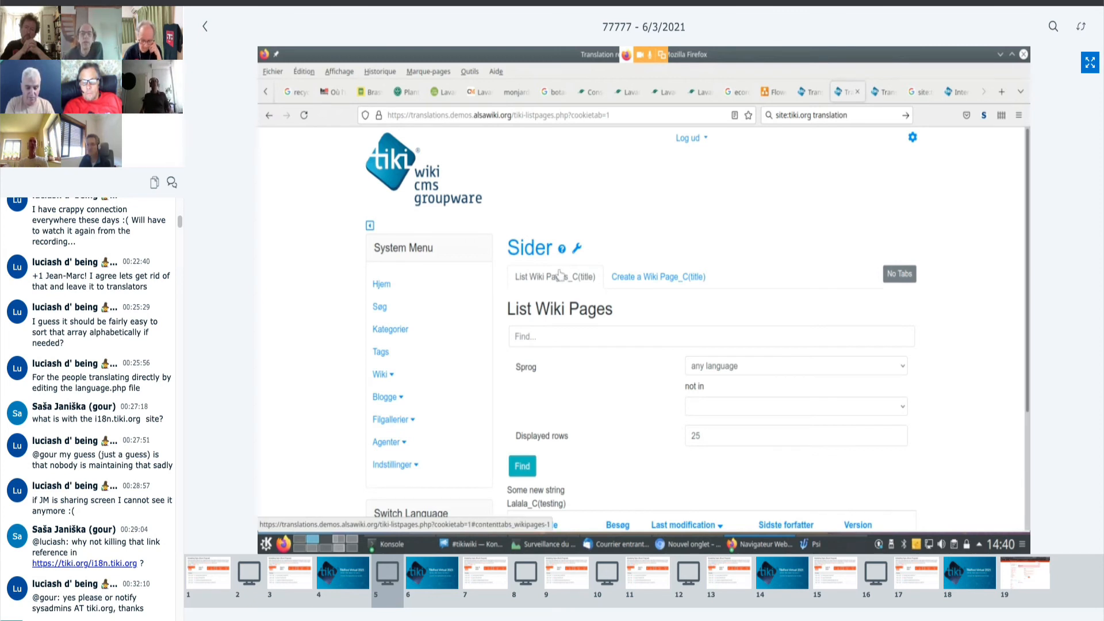
Review the Danish List Wiki Pages_C(title) view and bring Konsole back to the front.
{"action": "scroll", "scroll_direction": "down", "scroll_amount": 3}
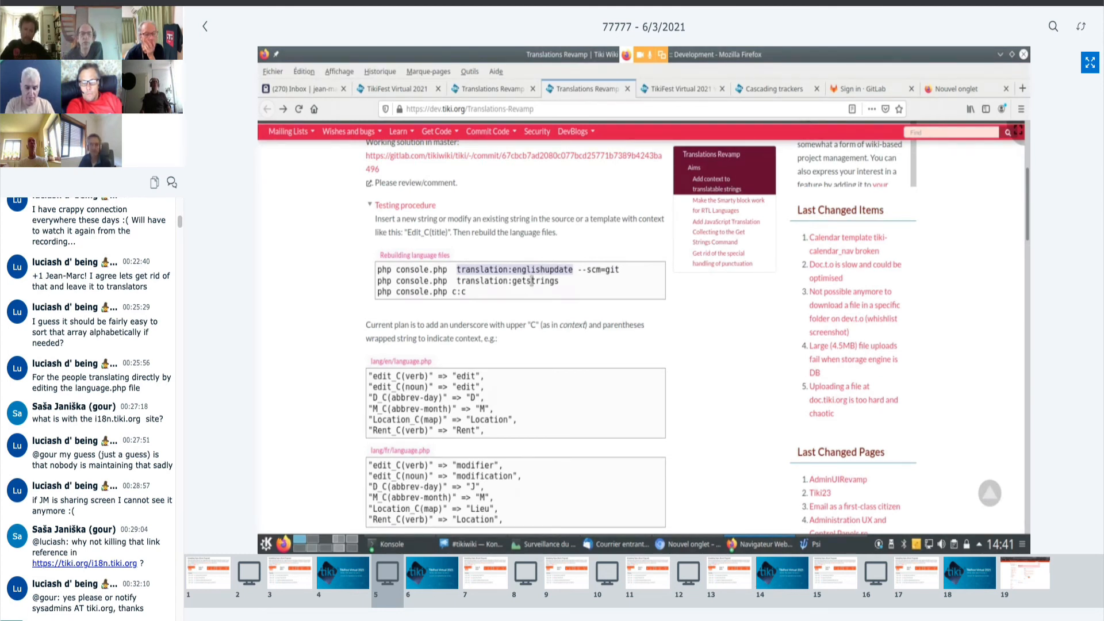
{"action": "mouse_move", "coordinate": [331, 526]}
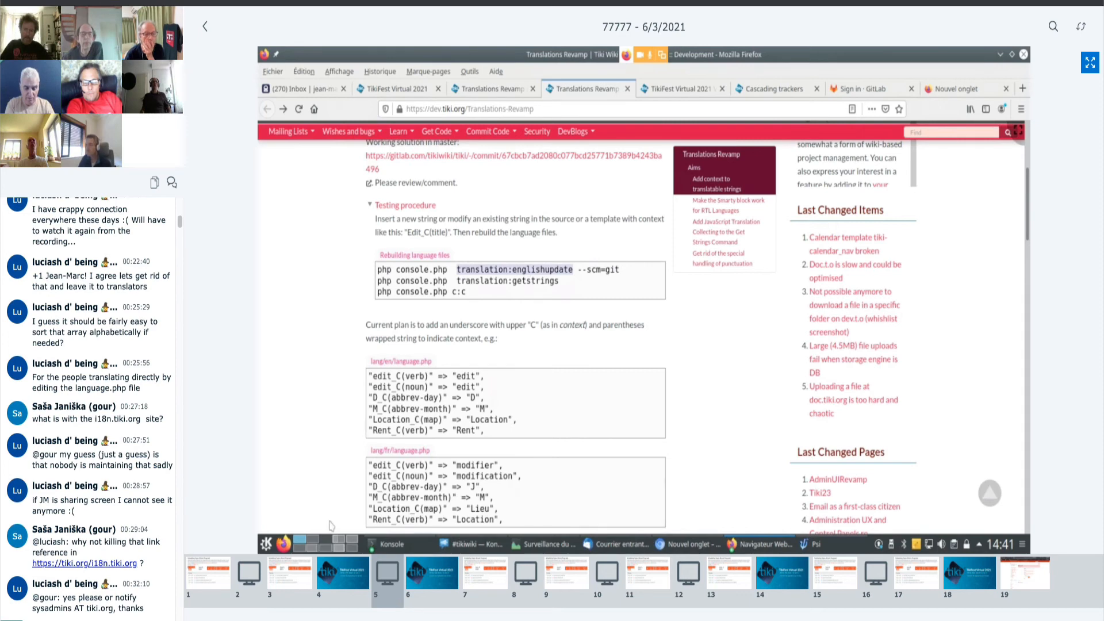
{"action": "left_click", "coordinate": [391, 543]}
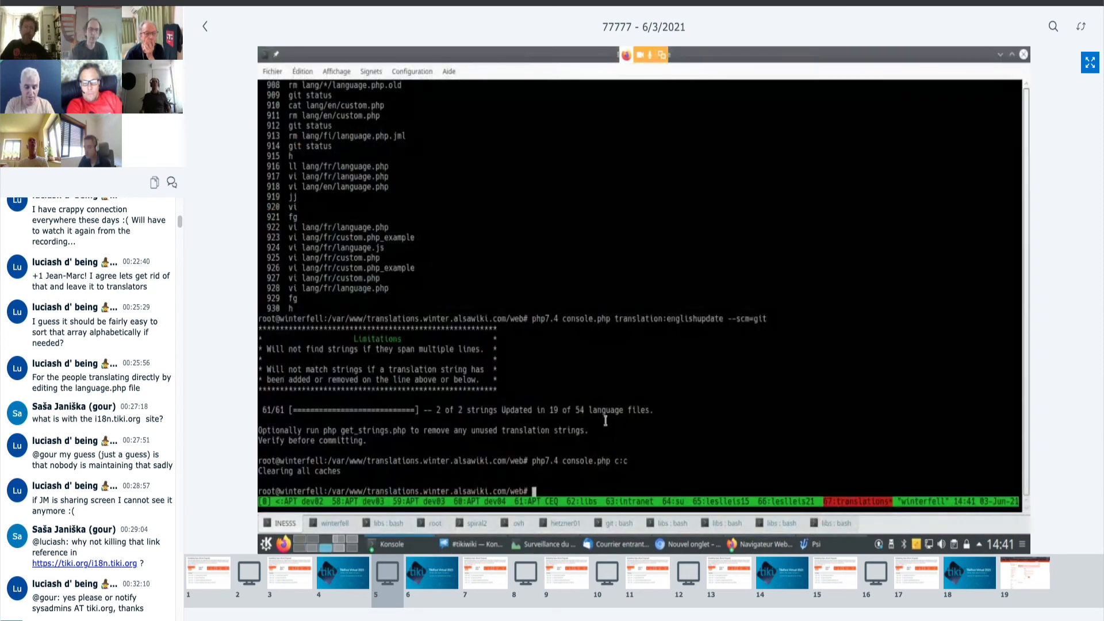
Recall and run php7.4 console.php translation:getstrings across the 54 language files, then clear caches.
{"action": "key", "text": "ctrl+r"}
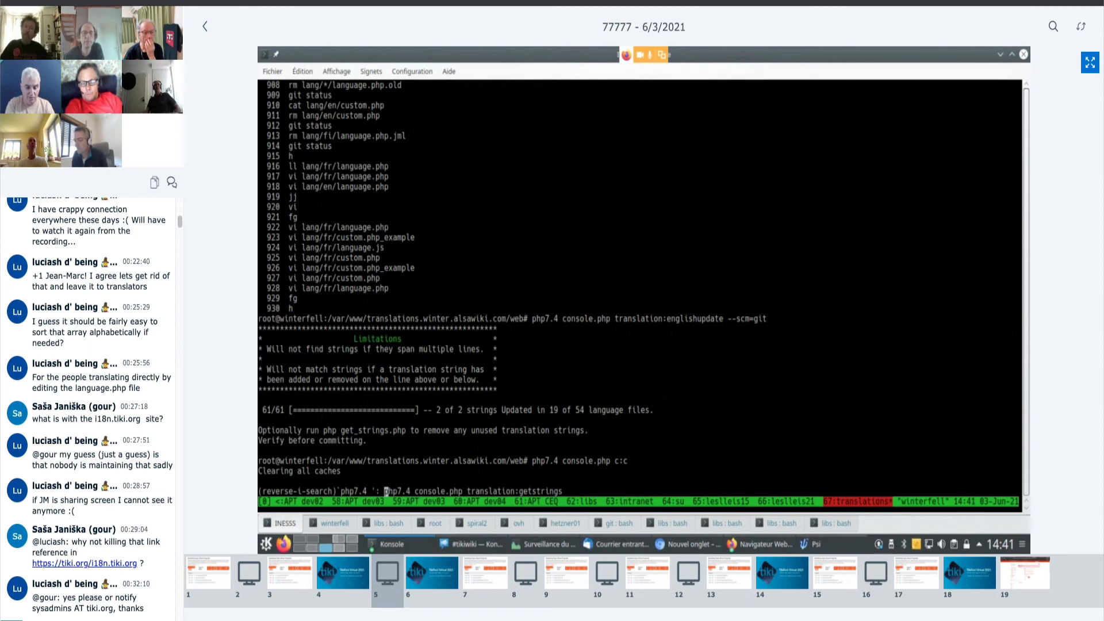
{"action": "key", "text": "Return"}
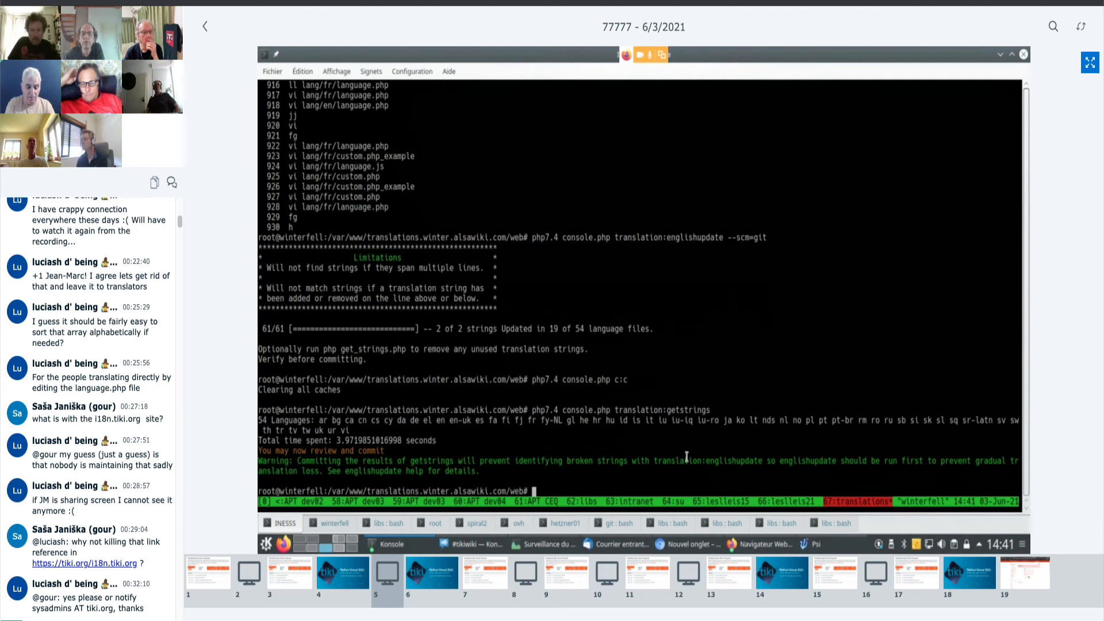
{"action": "double_click", "coordinate": [707, 460]}
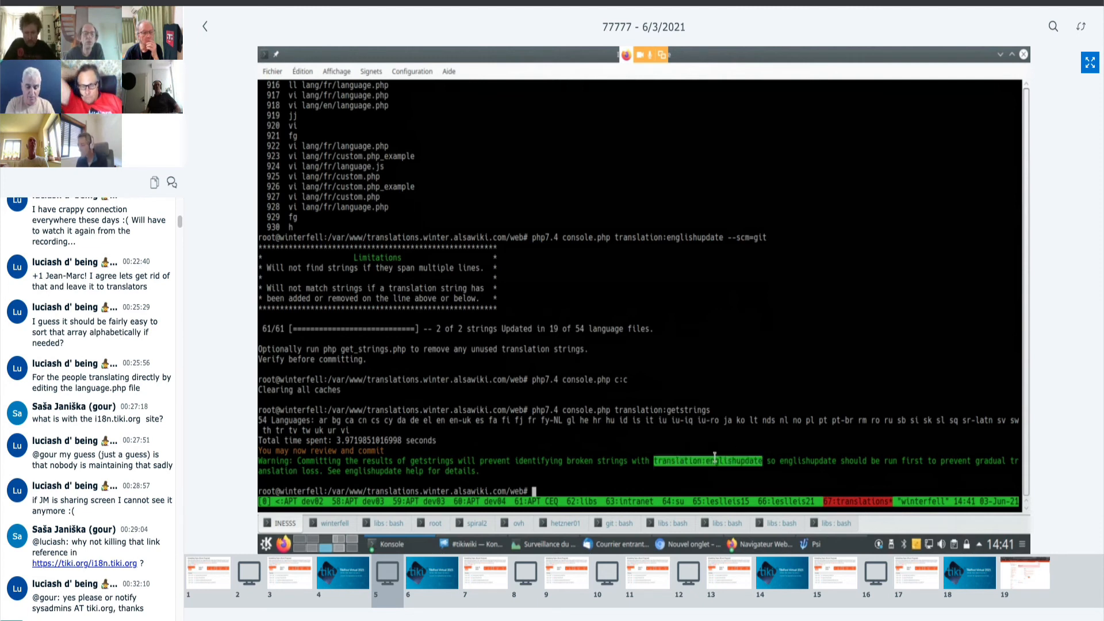
{"action": "type", "text": "php7.4 console.php translation:getstrings"}
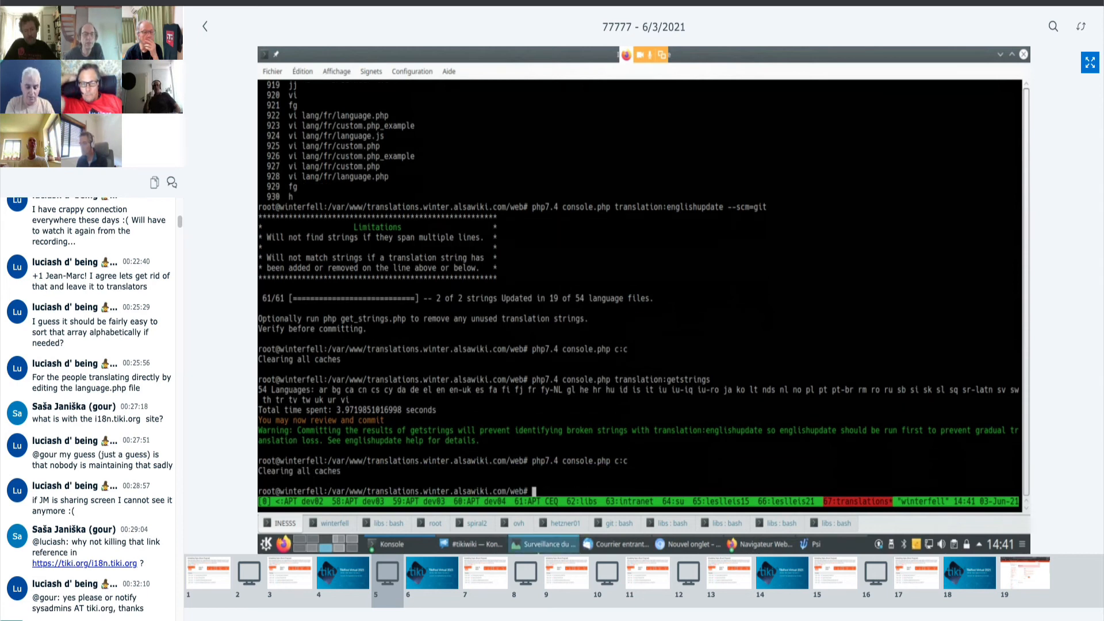
{"action": "mouse_move", "coordinate": [318, 544]}
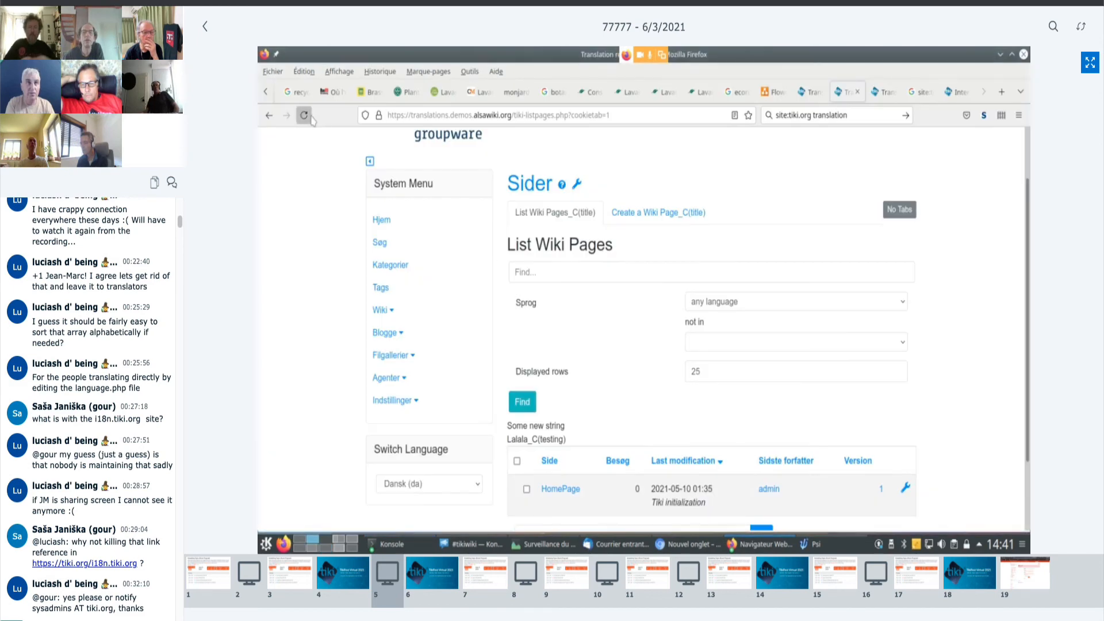
Reload the Danish page list and highlight the Lalala string now shown without its context tag.
{"action": "left_click", "coordinate": [303, 115]}
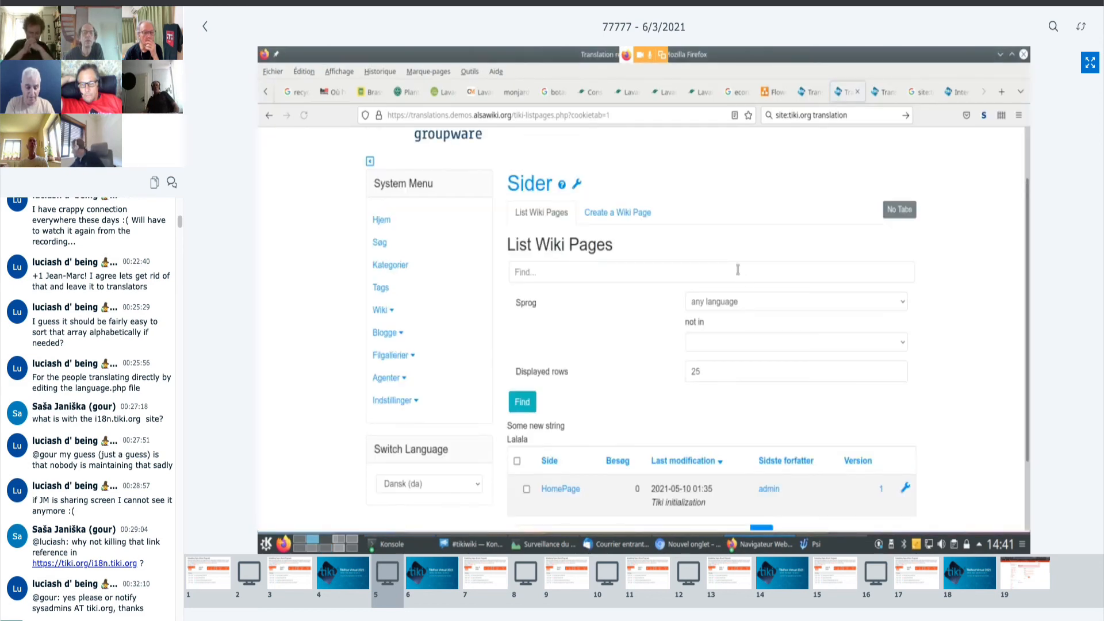
{"action": "mouse_move", "coordinate": [461, 500]}
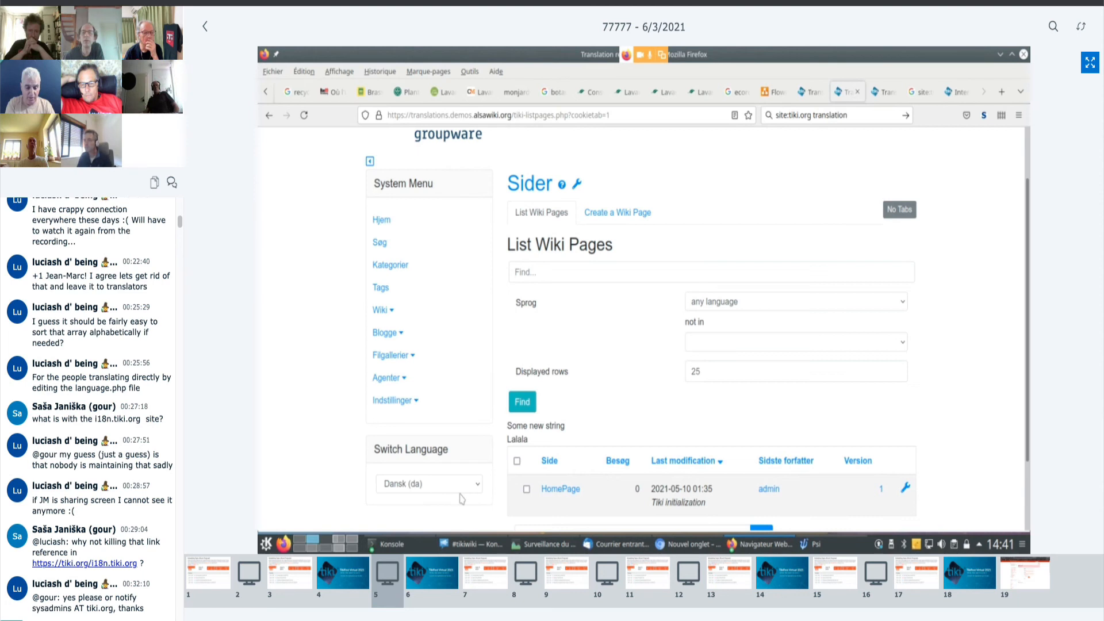
{"action": "mouse_move", "coordinate": [617, 212]}
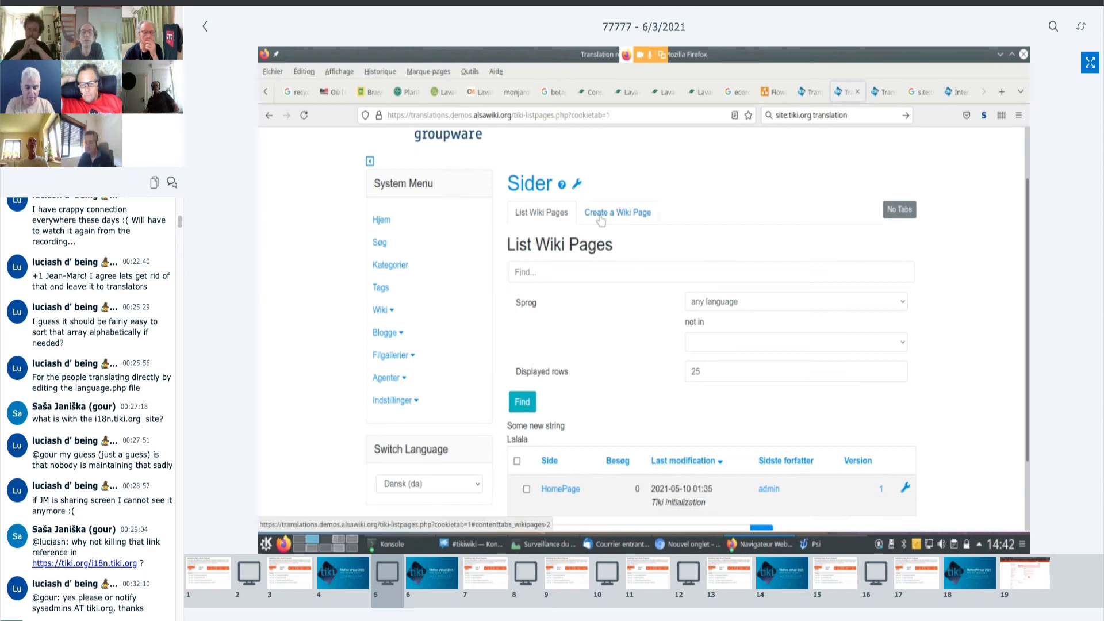
{"action": "mouse_move", "coordinate": [622, 226]}
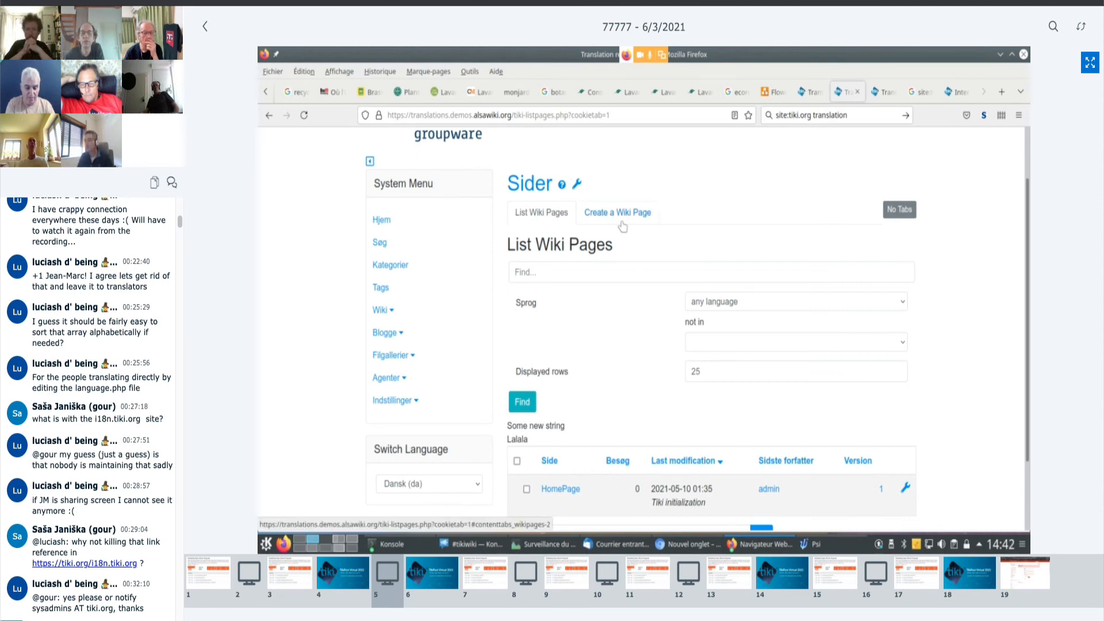
{"action": "scroll", "scroll_direction": "down", "scroll_amount": 3}
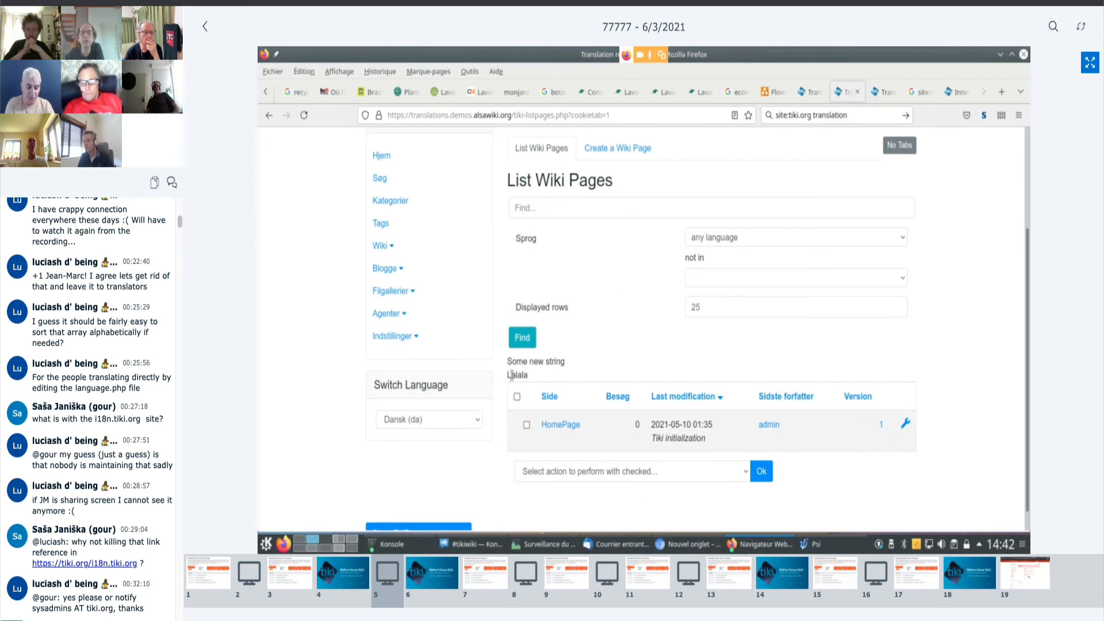
{"action": "double_click", "coordinate": [516, 374]}
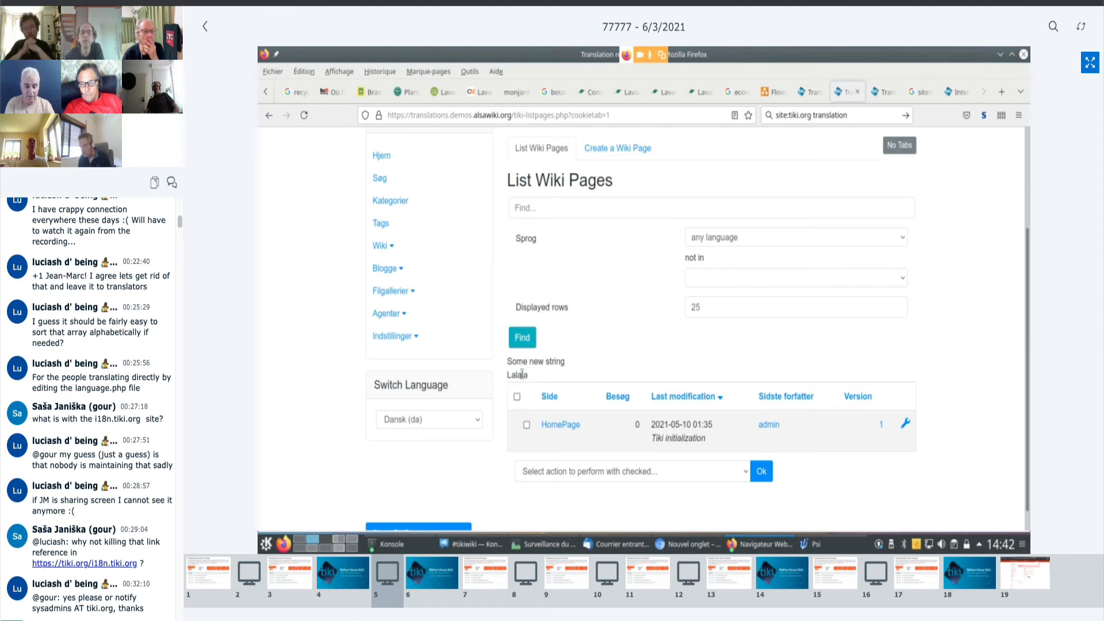
{"action": "mouse_move", "coordinate": [431, 453]}
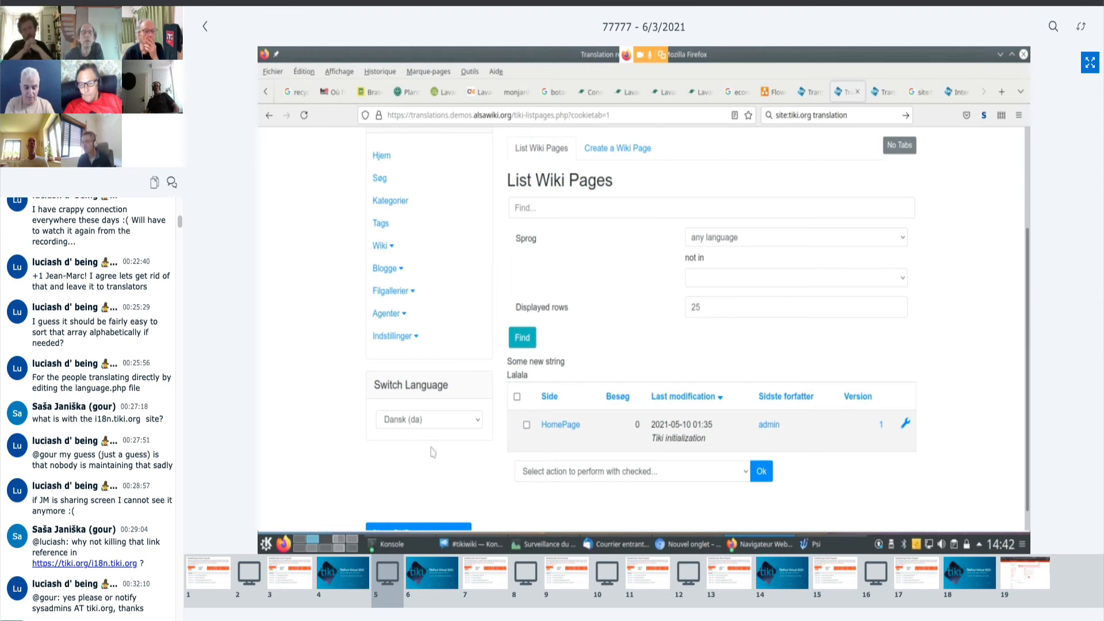
Switch the site interface from Danish to English (Engelsk).
{"action": "left_click", "coordinate": [427, 419]}
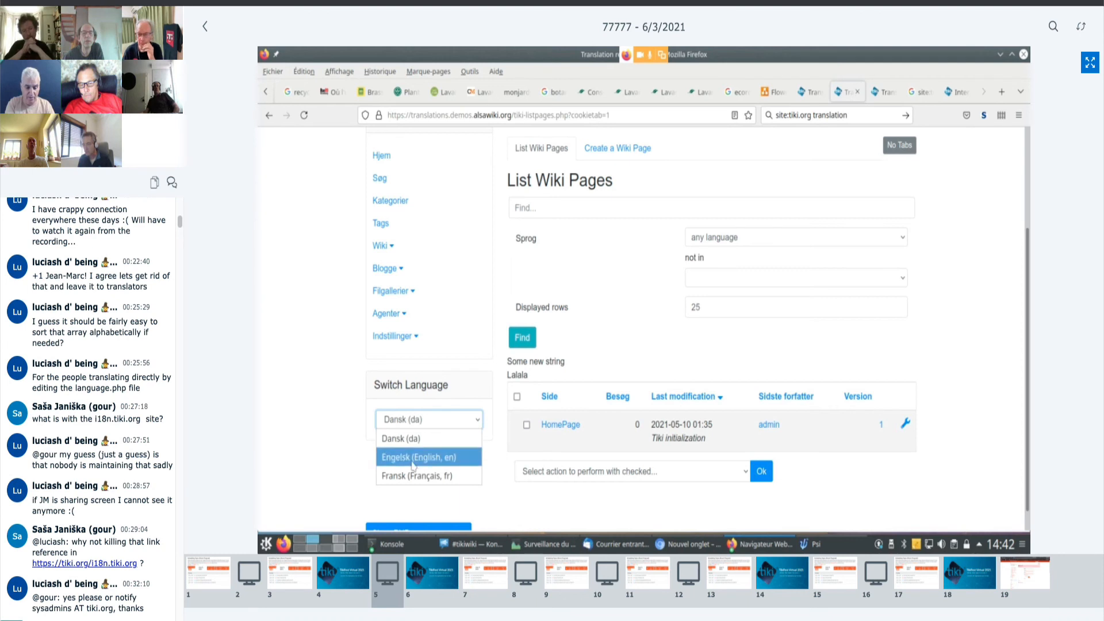
{"action": "left_click", "coordinate": [427, 456]}
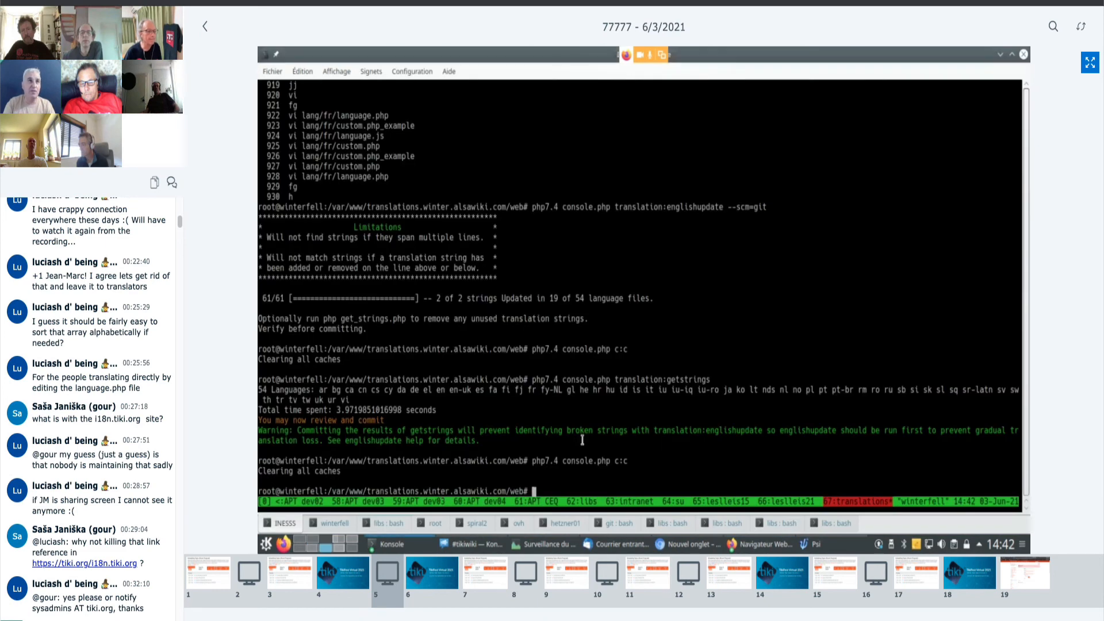
Enter php7.4 console.php c:c and the translation:englishupdate --scm=git command at the prompt.
{"action": "type", "text": "php7.4 console.php c:c"}
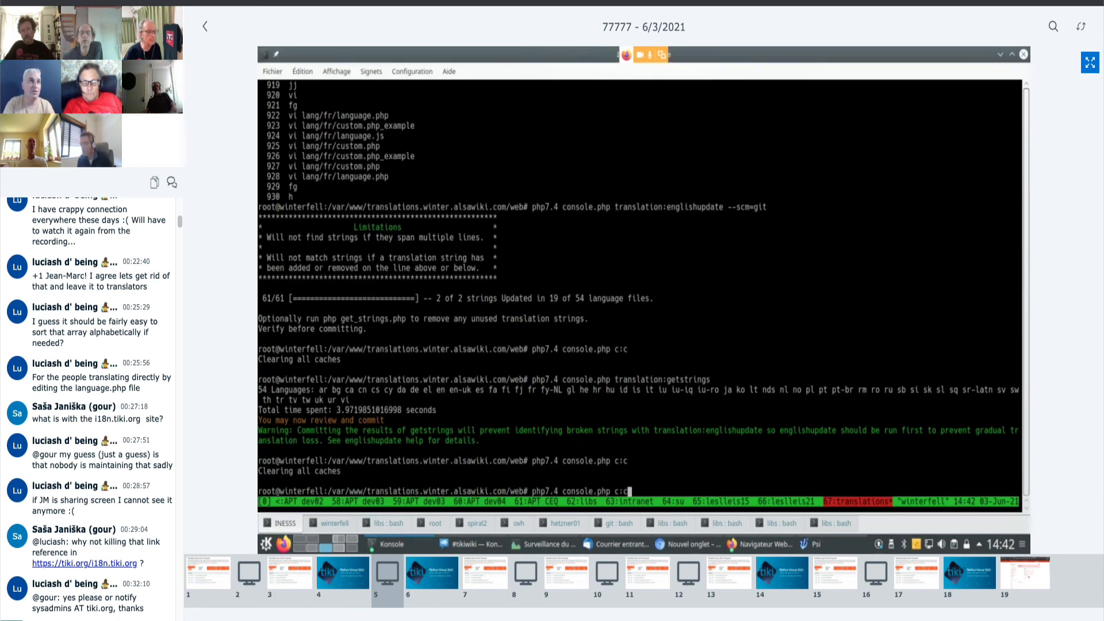
{"action": "type", "text": "translation:englishupdate --scm=git"}
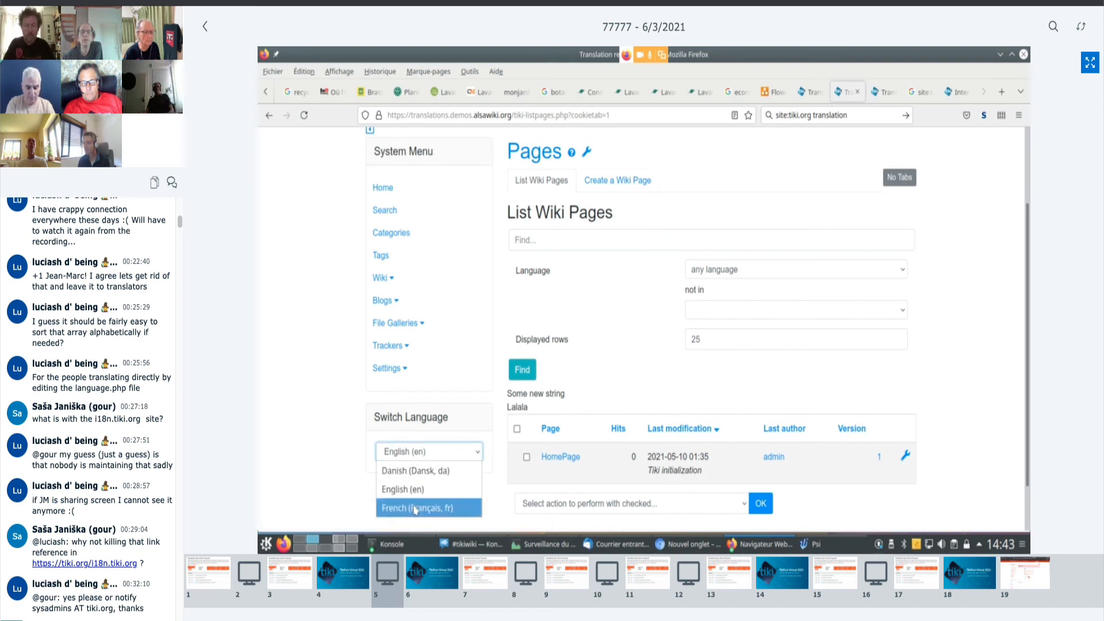
Switch the interface to French, confirm Lalala stays untagged, and end the BigBlueButton screen share.
{"action": "left_click", "coordinate": [418, 507]}
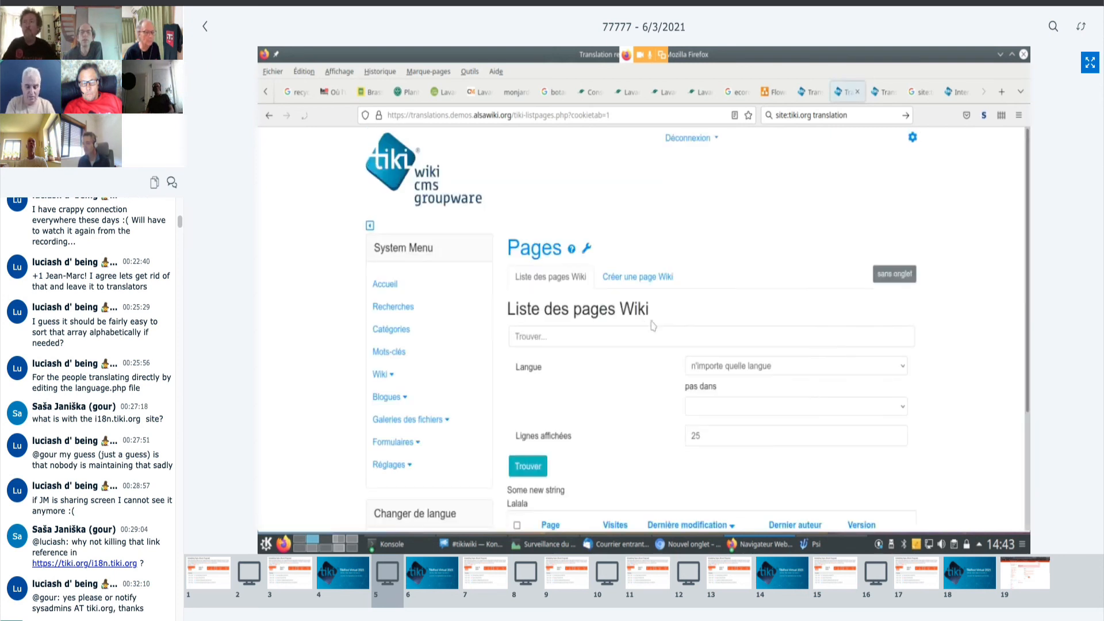
{"action": "scroll", "scroll_direction": "down", "scroll_amount": 3}
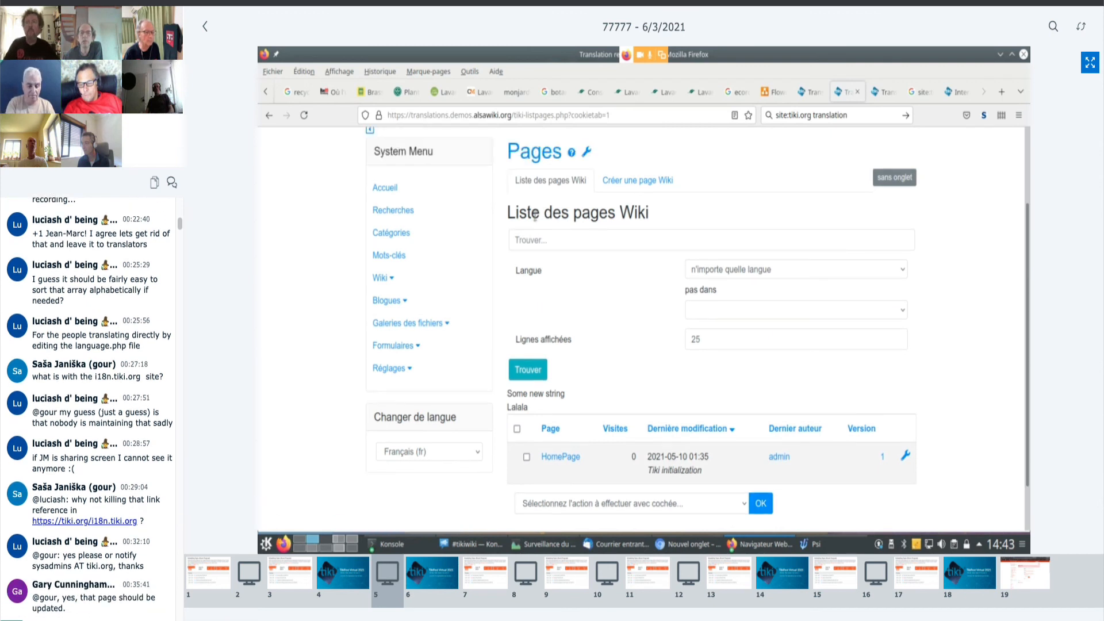
{"action": "mouse_move", "coordinate": [636, 179]}
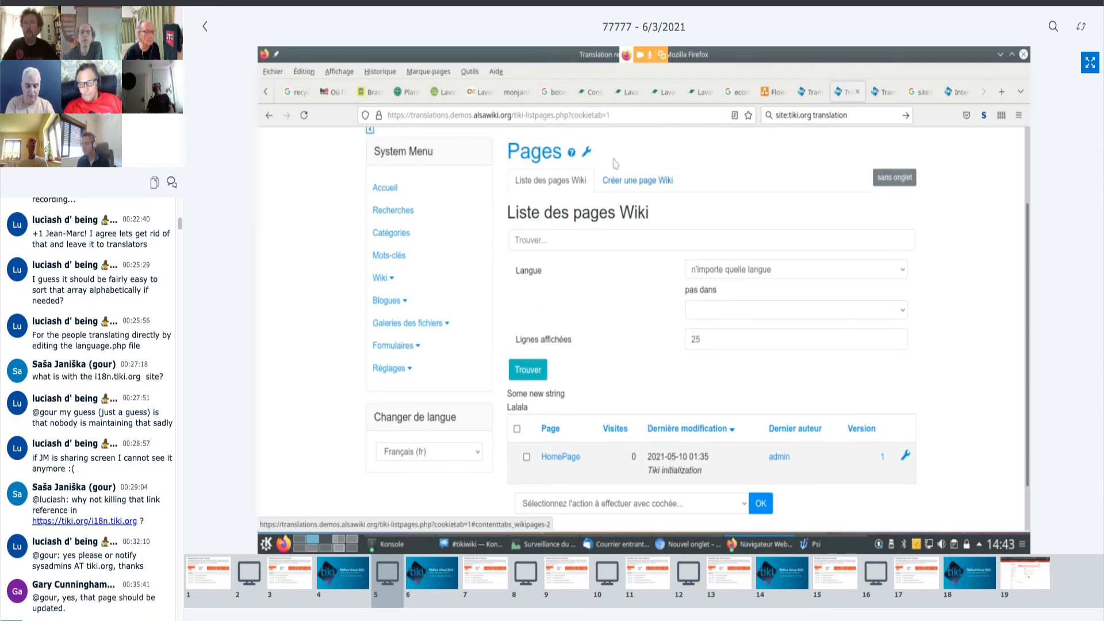
{"action": "mouse_move", "coordinate": [631, 311]}
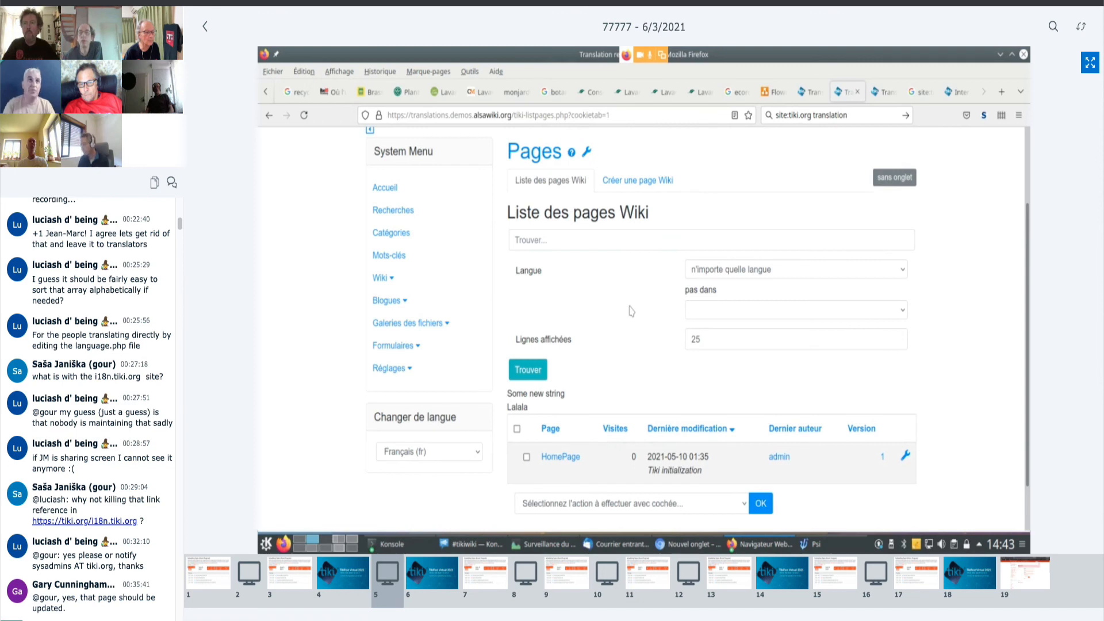
{"action": "mouse_move", "coordinate": [421, 493]}
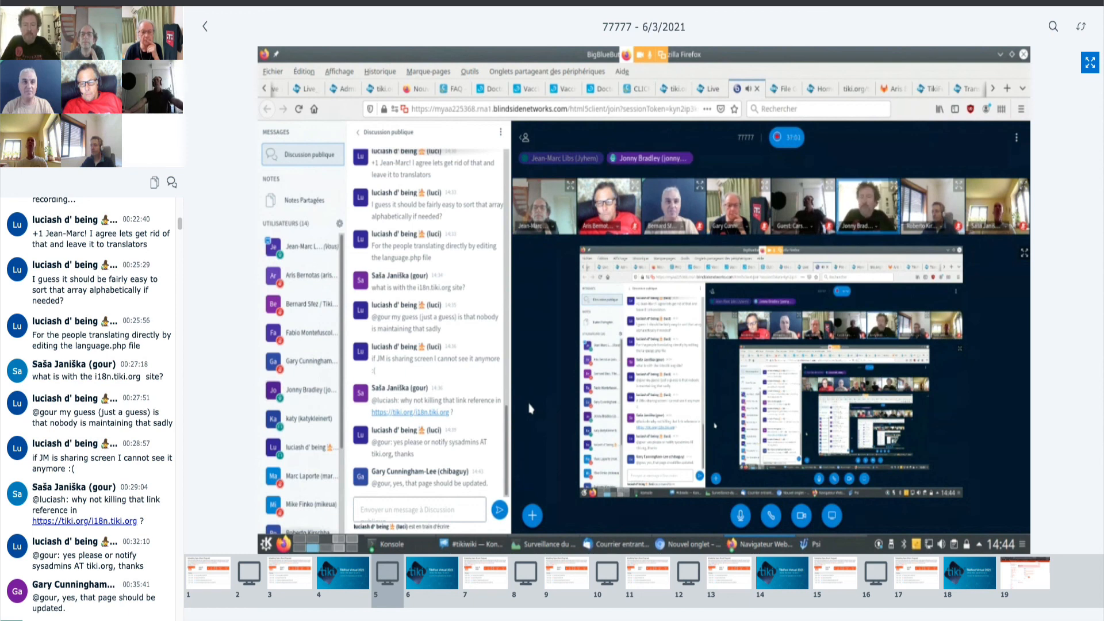
{"action": "left_click", "coordinate": [430, 576]}
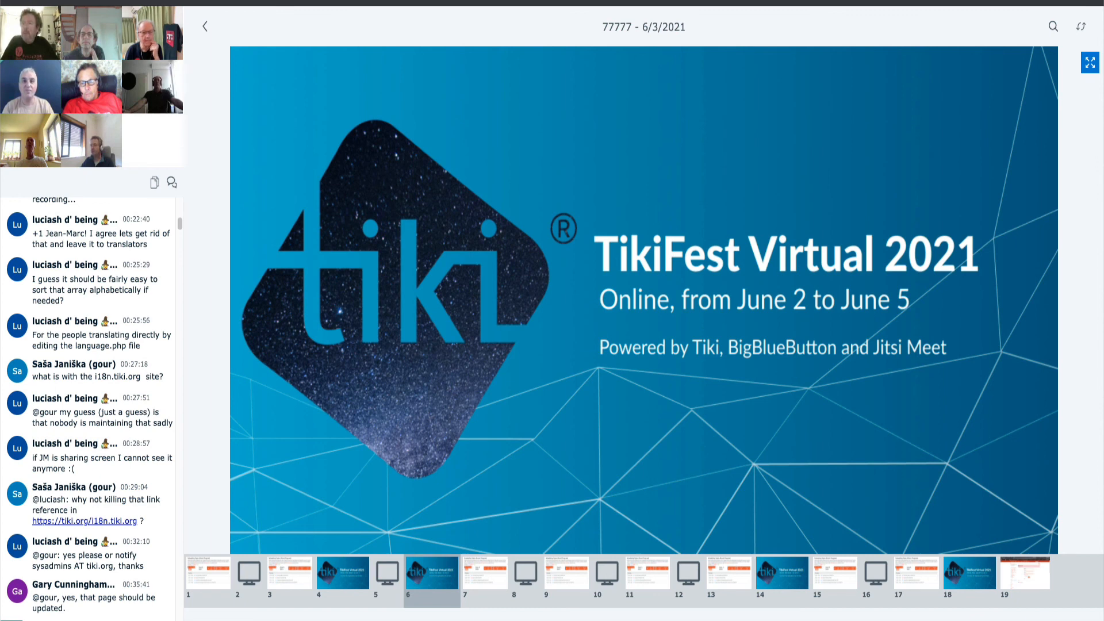
{"action": "scroll", "scroll_direction": "down", "scroll_amount": 3}
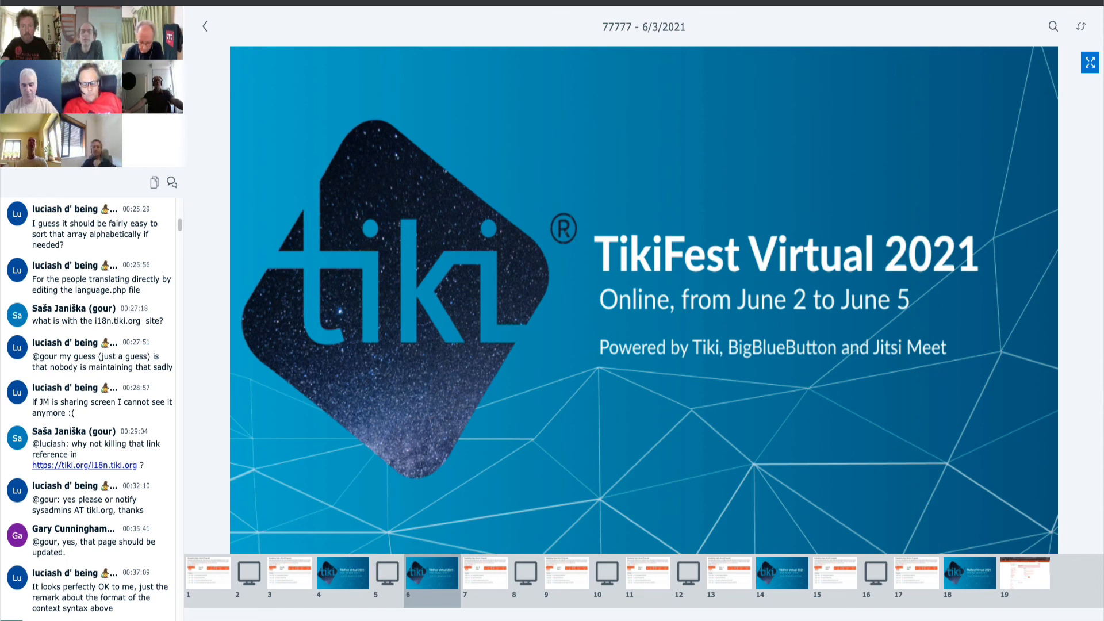
{"action": "mouse_move", "coordinate": [235, 162]}
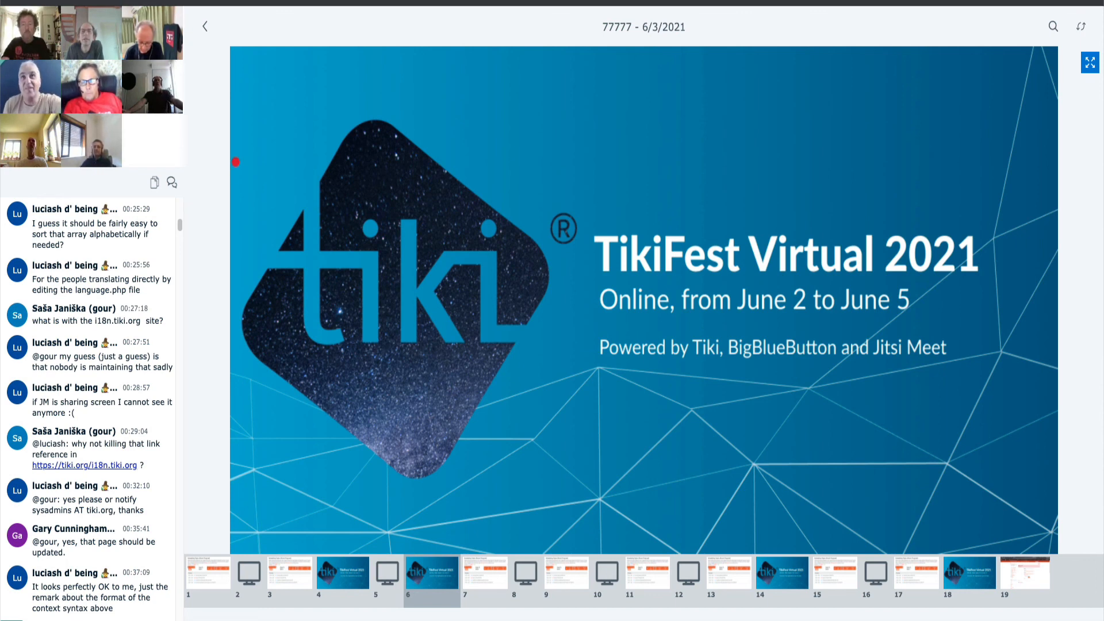